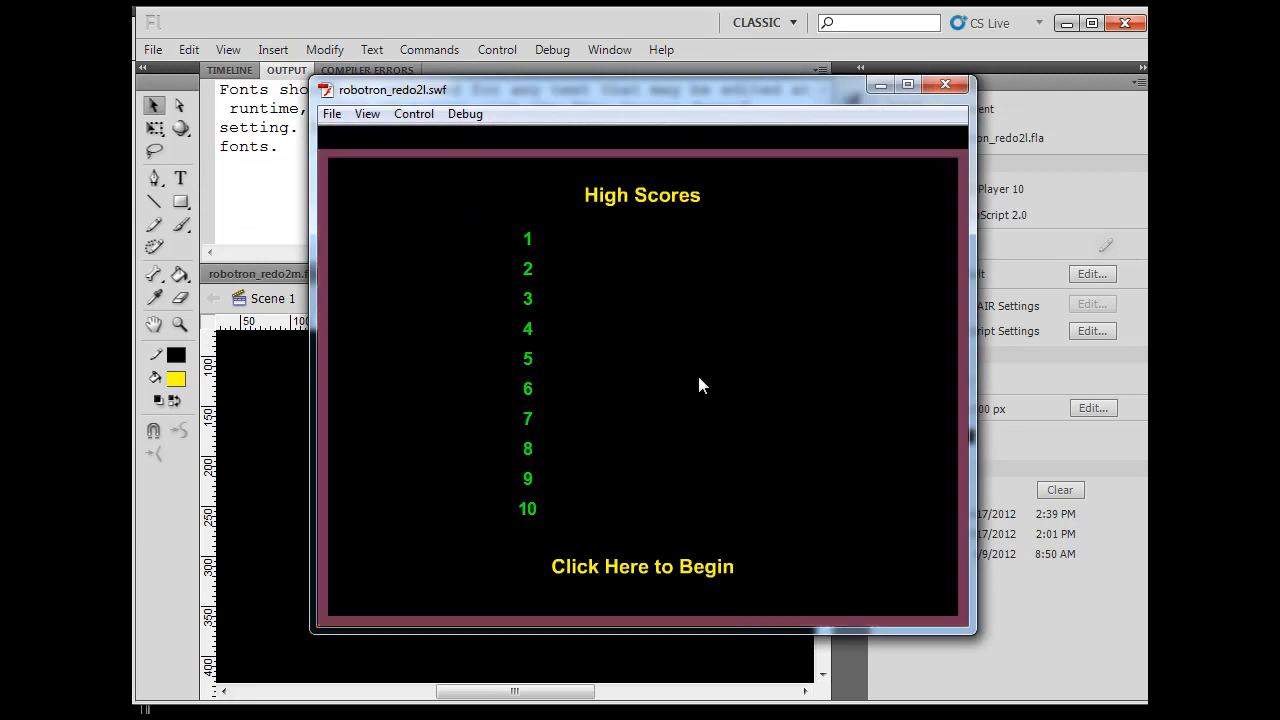
Start a new game from the High Scores screen, play to game over, and close the test movie
left_click(640, 566)
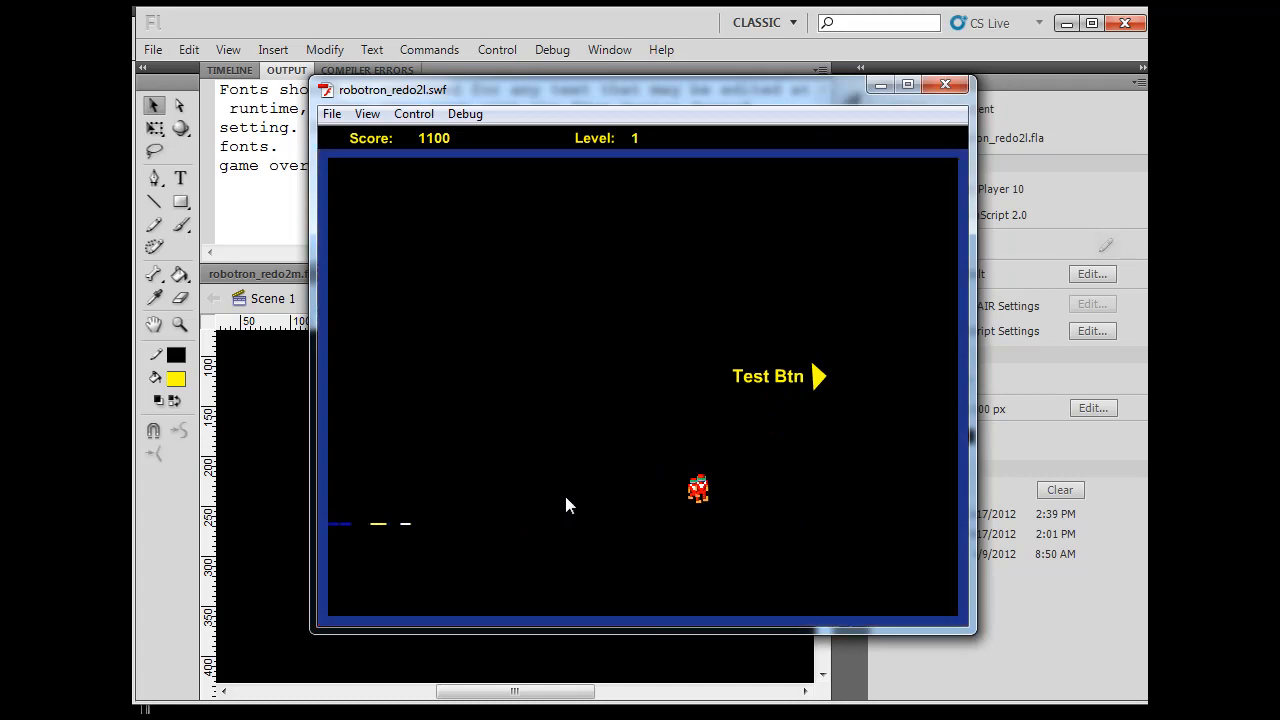
left_click(944, 84)
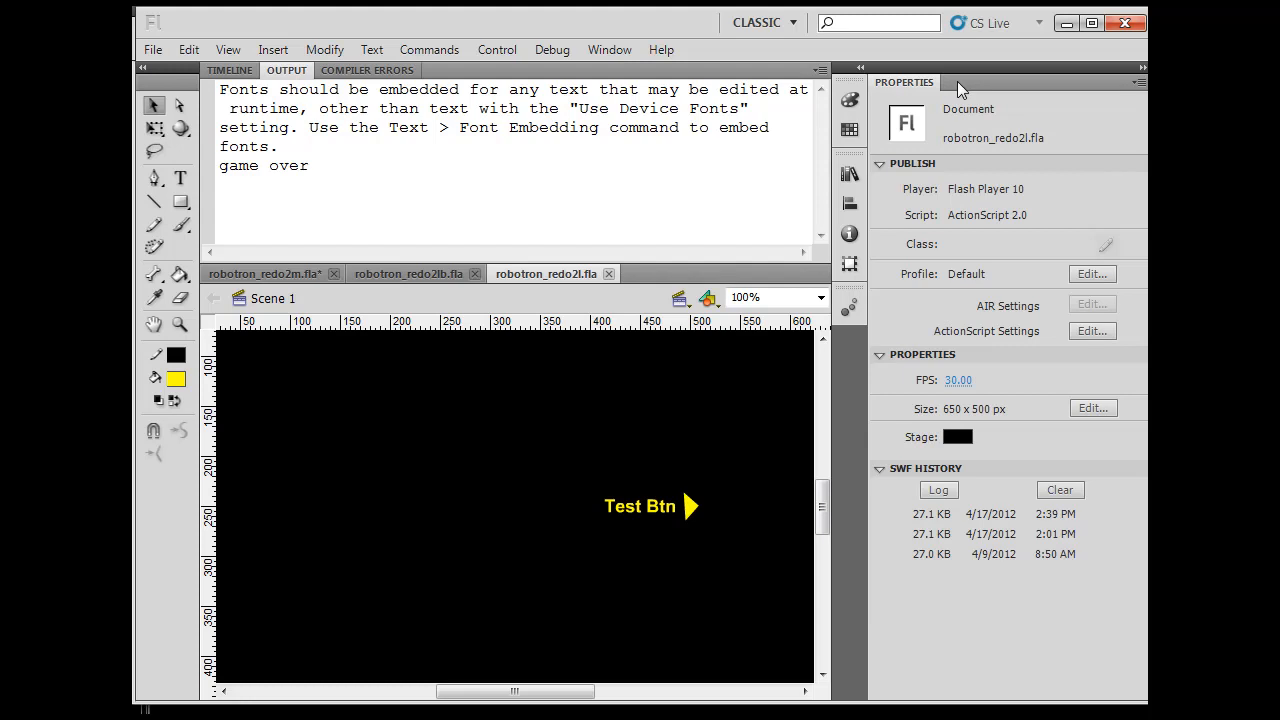
mouse_move(416, 160)
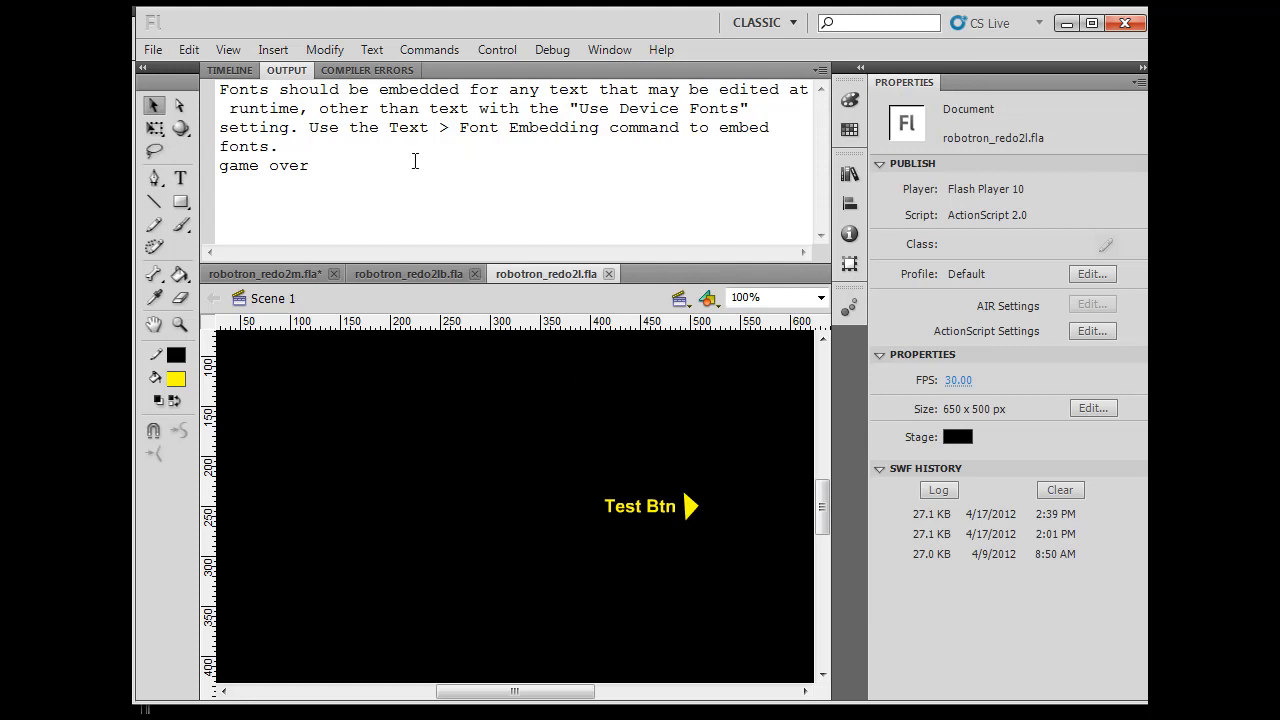
Show the layer timeline with the High Scores frame and its empty score fields on stage
left_click(228, 70)
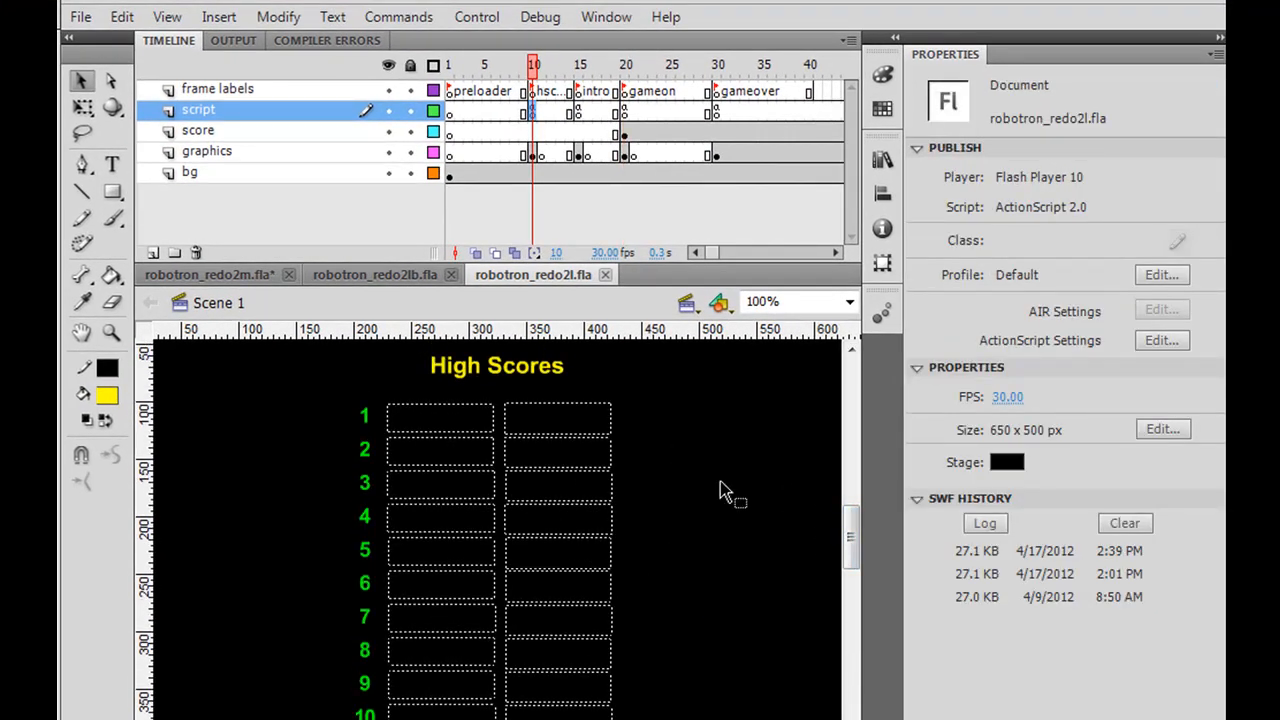
mouse_move(736, 528)
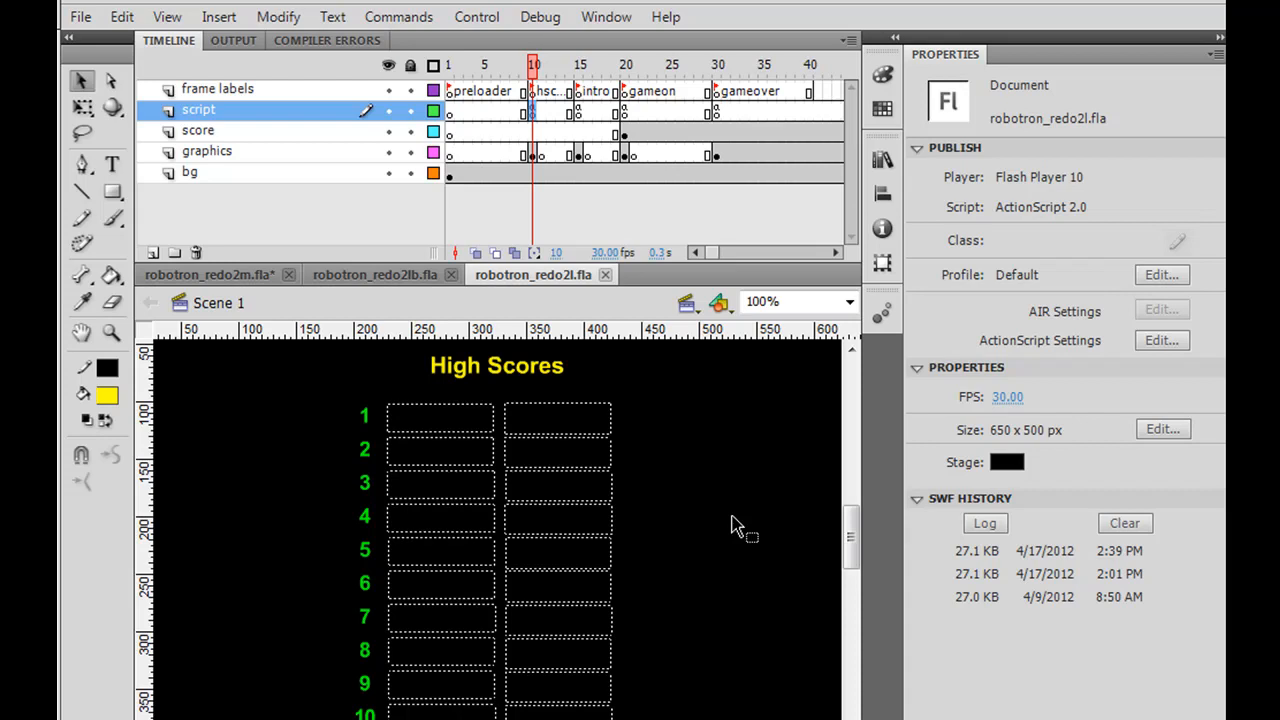
mouse_move(620, 252)
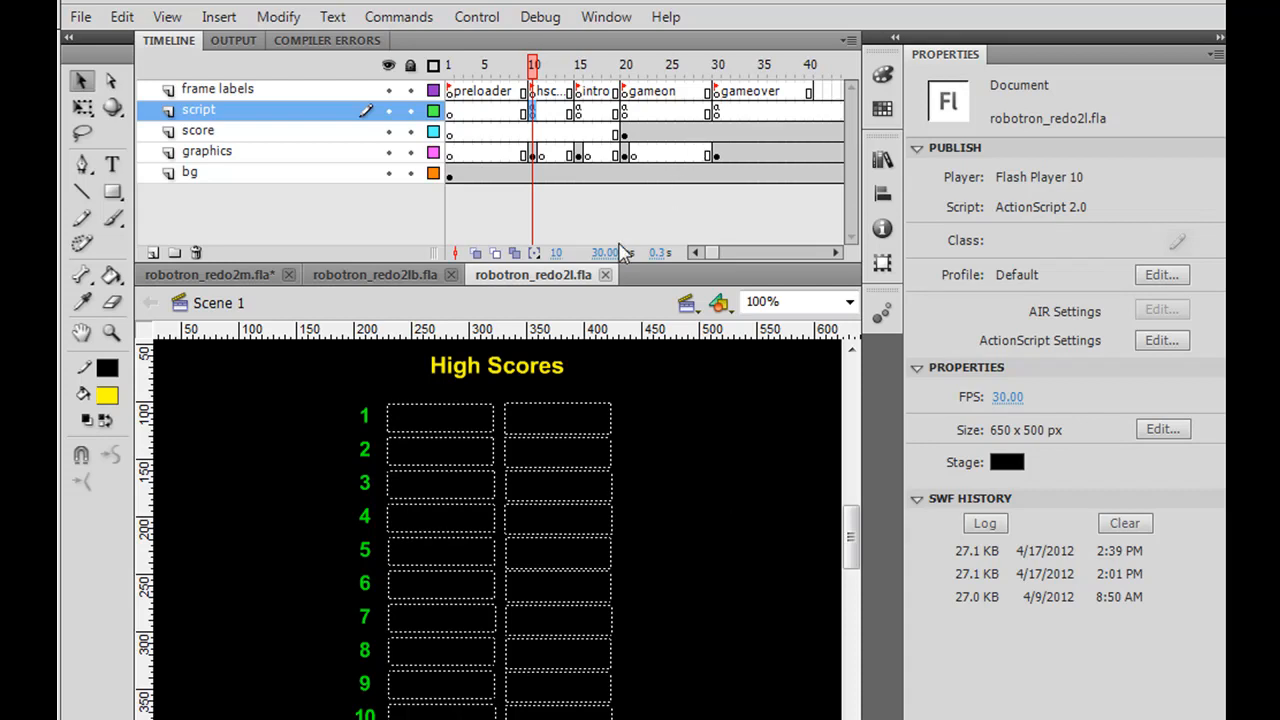
View the frame 20 script's createAliens switch, locating the GAMELEVEL line and case 1 and case 2 labels
left_click(624, 64)
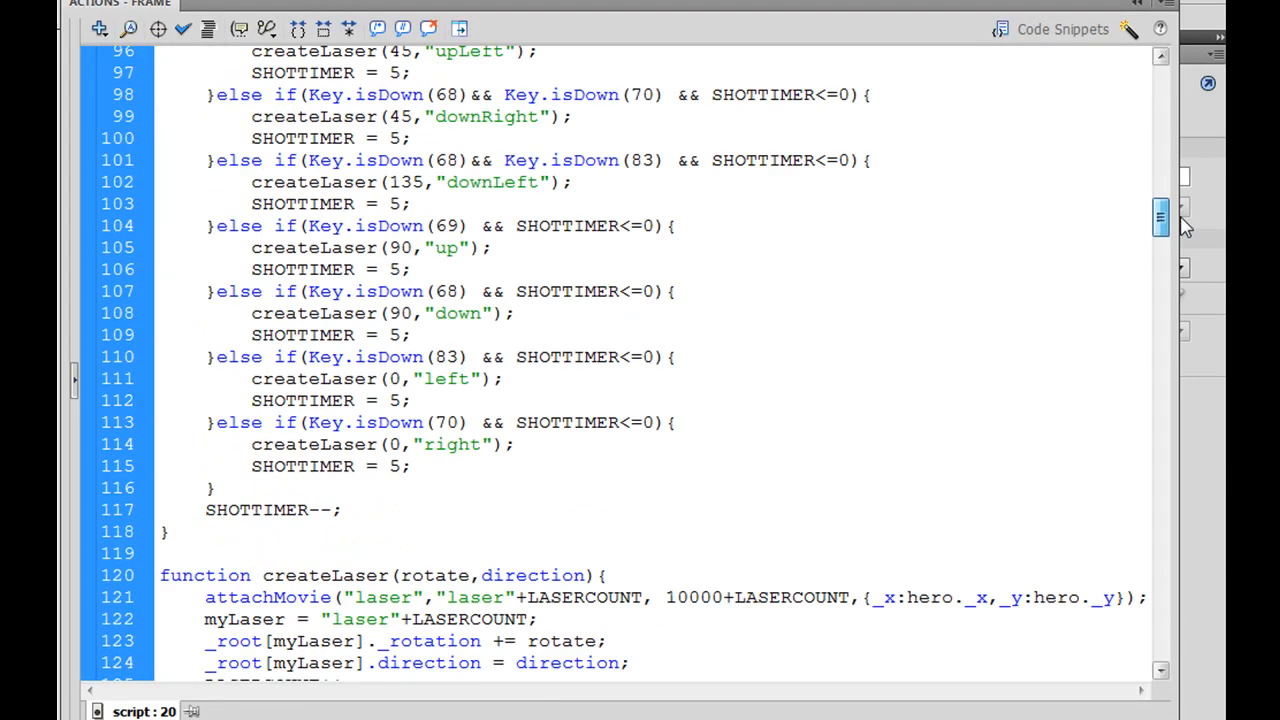
scroll("down", 3)
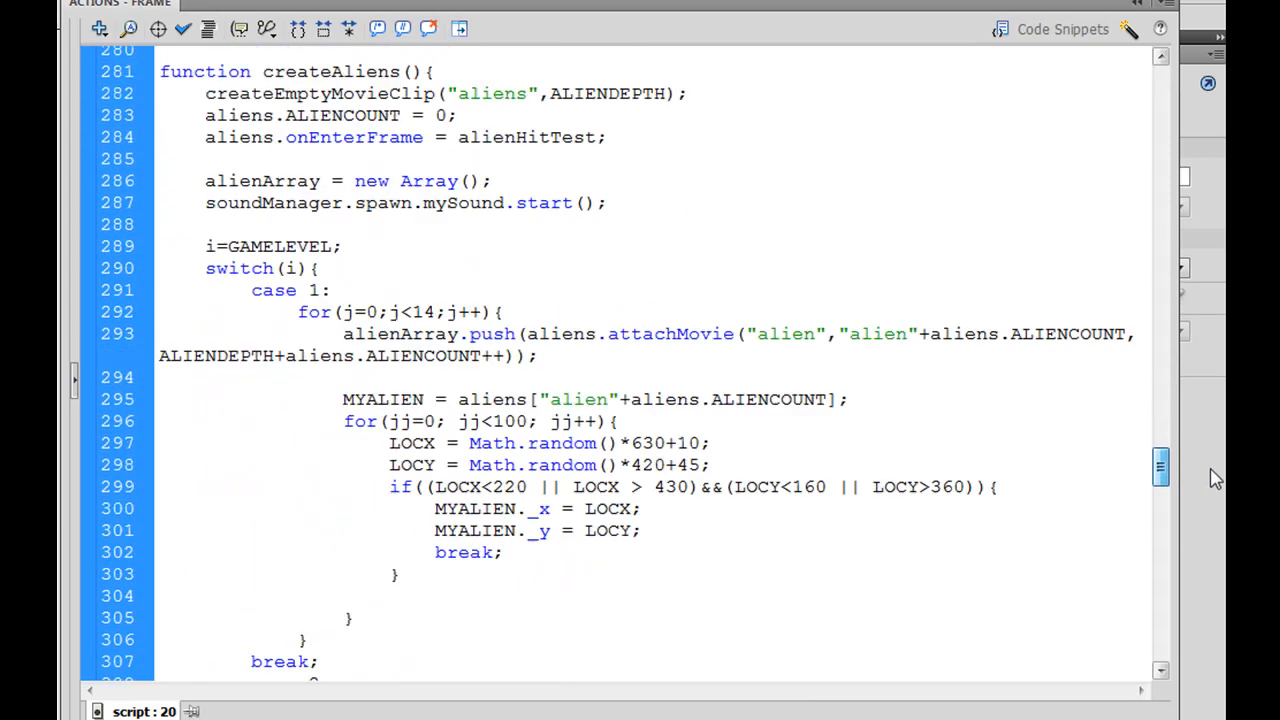
scroll("down", 3)
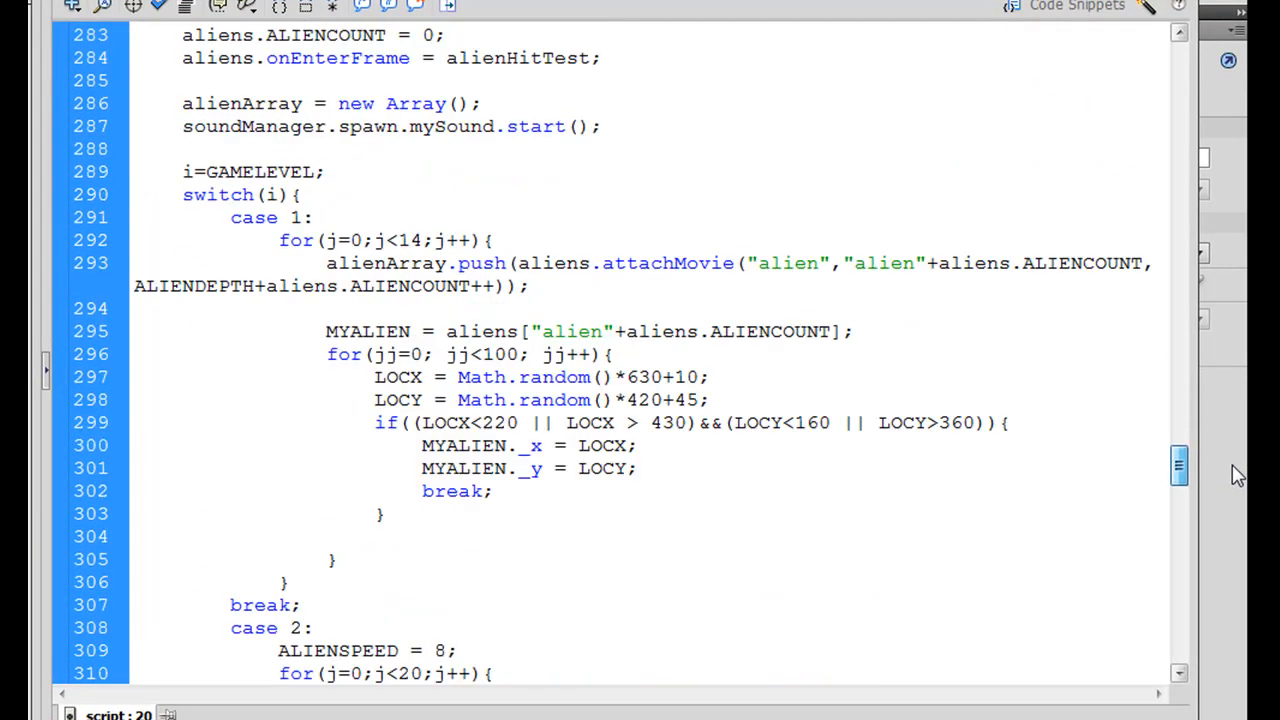
scroll("up", 3)
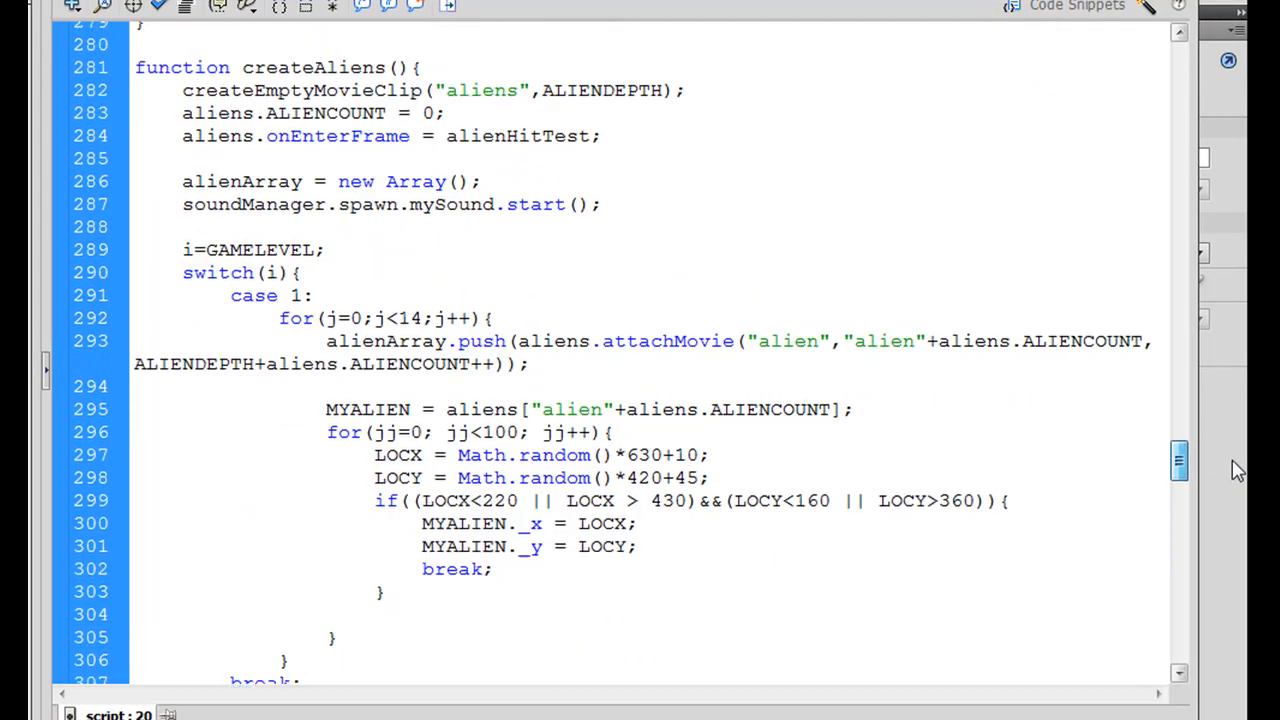
left_click(184, 248)
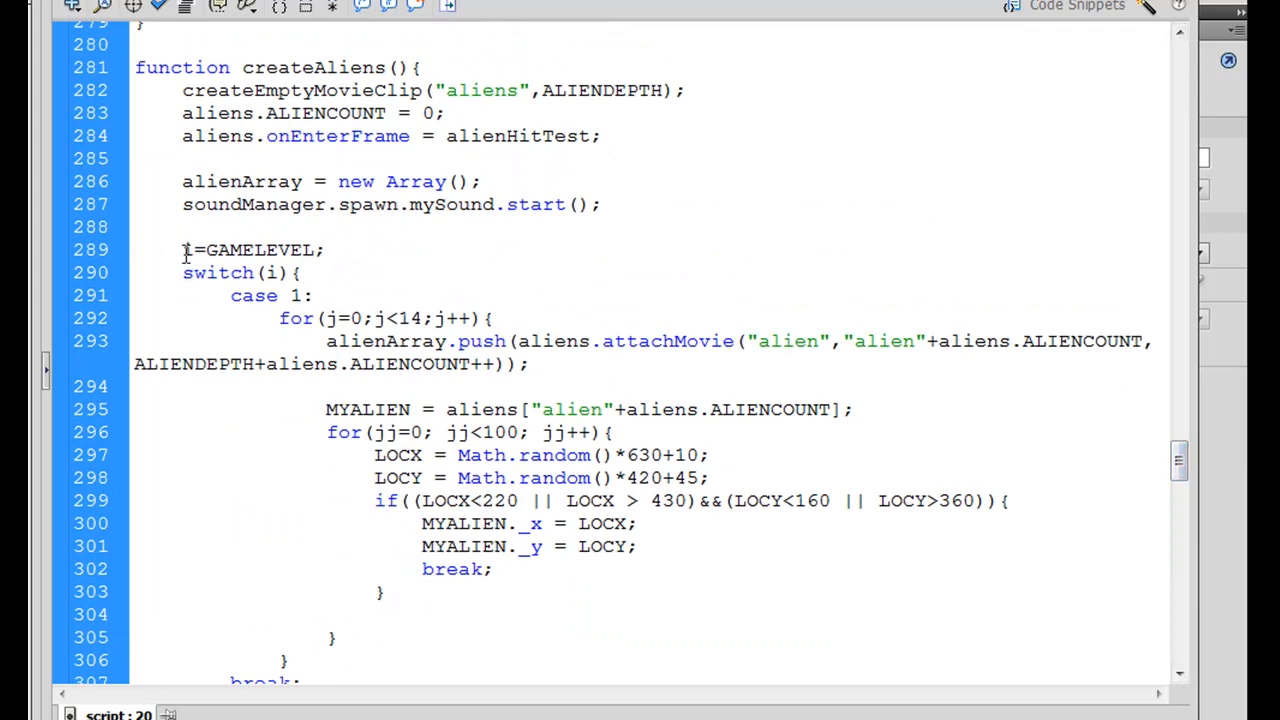
mouse_move(288, 296)
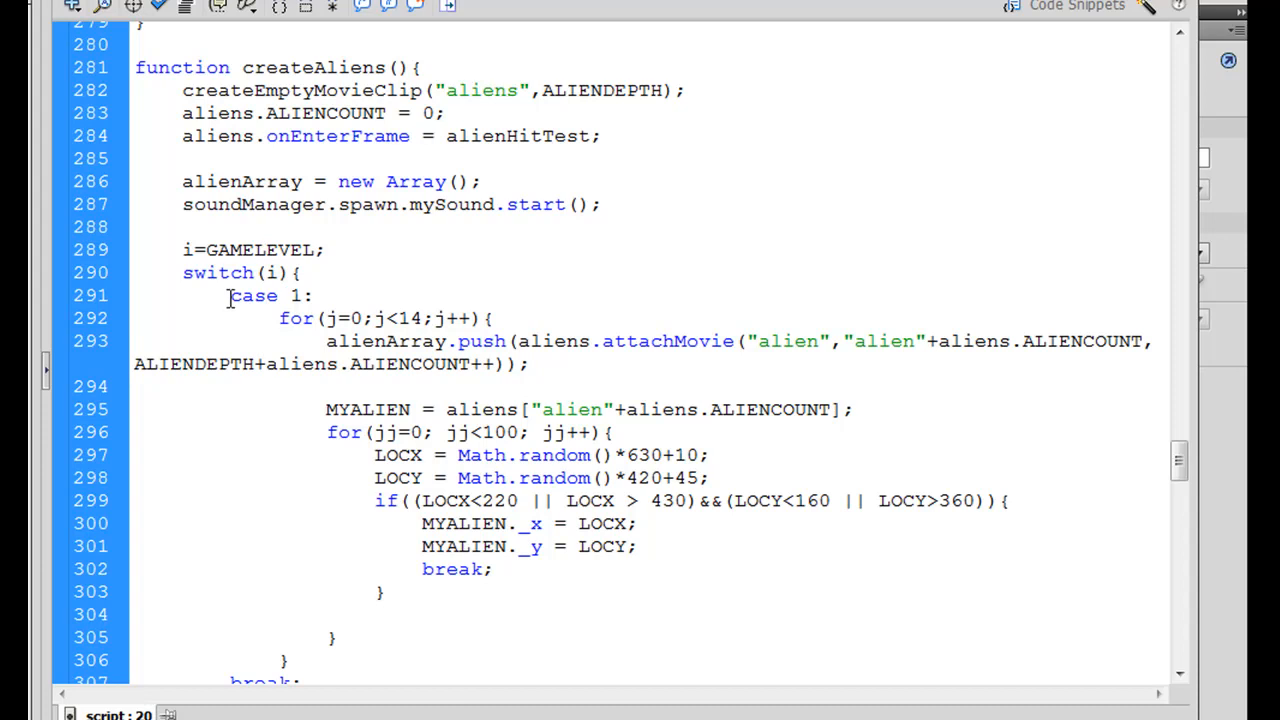
double_click(252, 296)
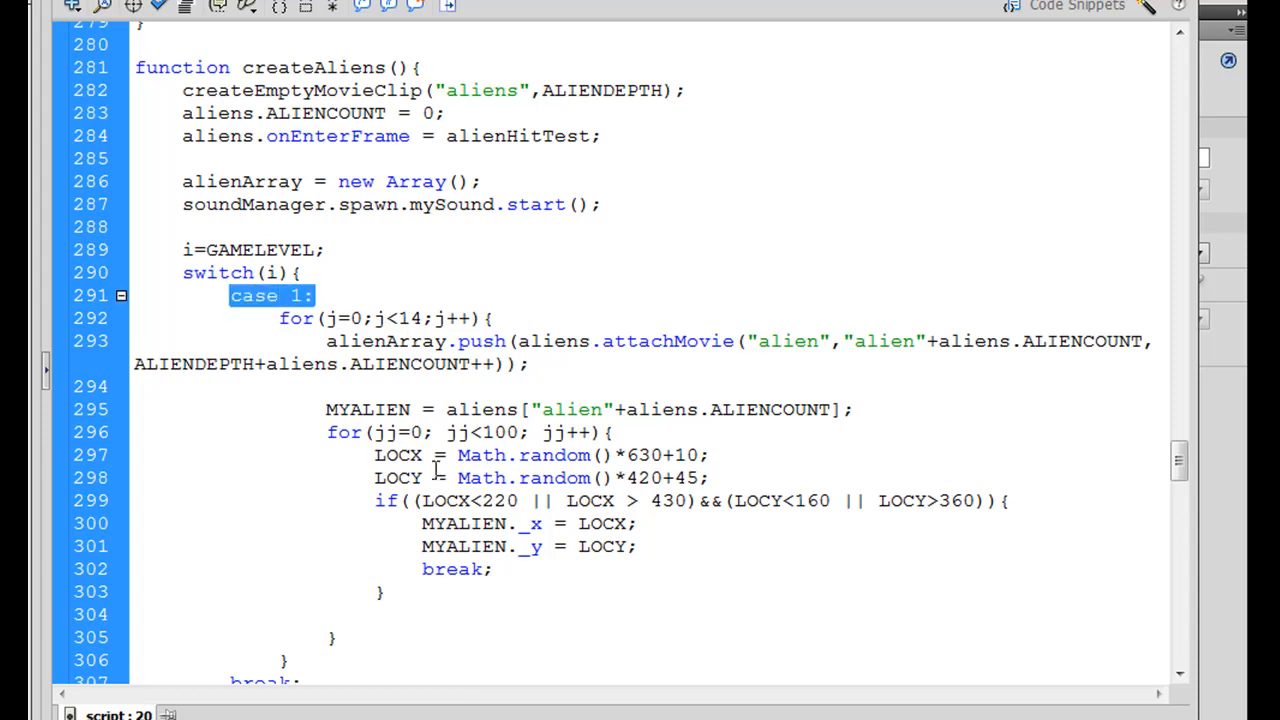
scroll("down", 3)
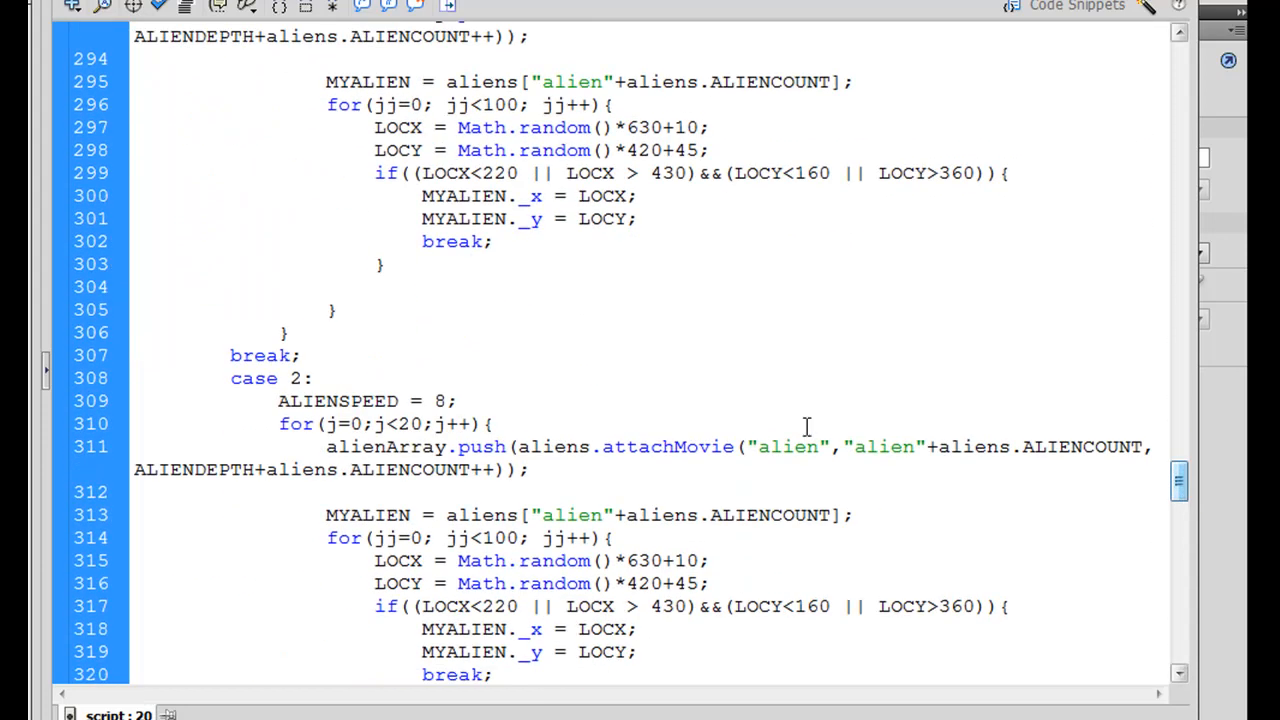
double_click(254, 378)
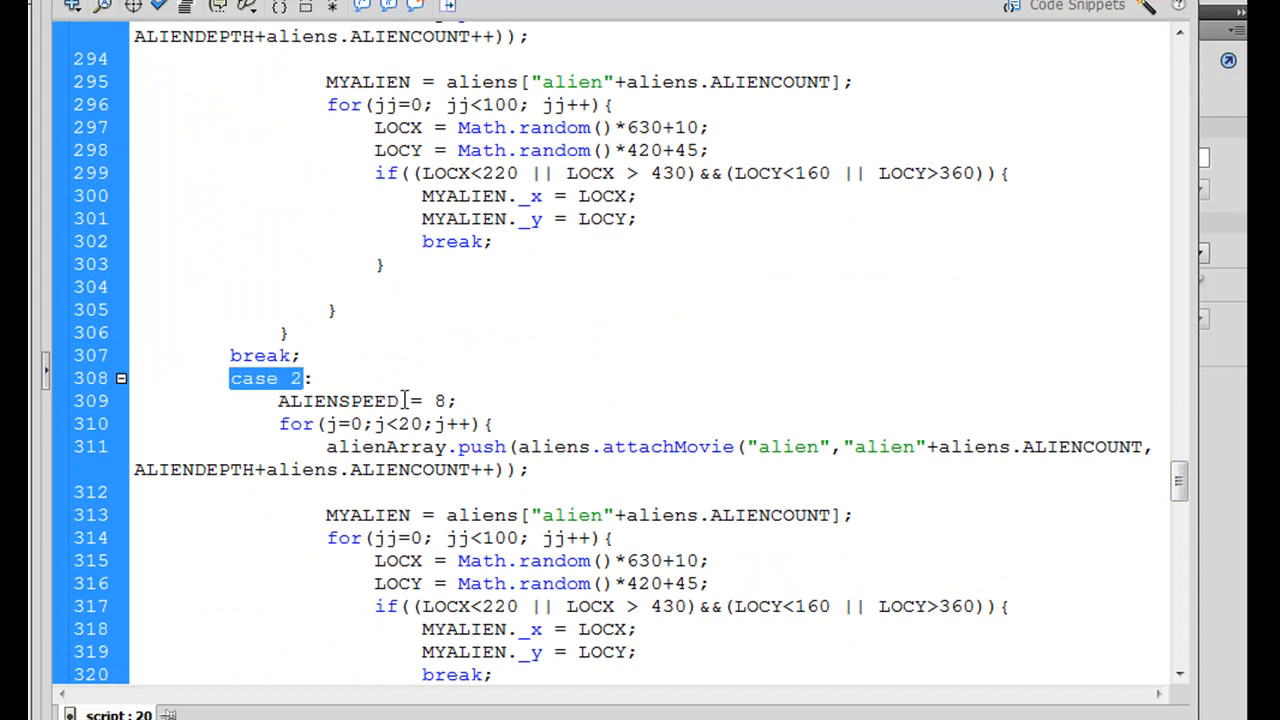
Select the entire case 2 alien-spawning block through its break for copying
scroll("down", 3)
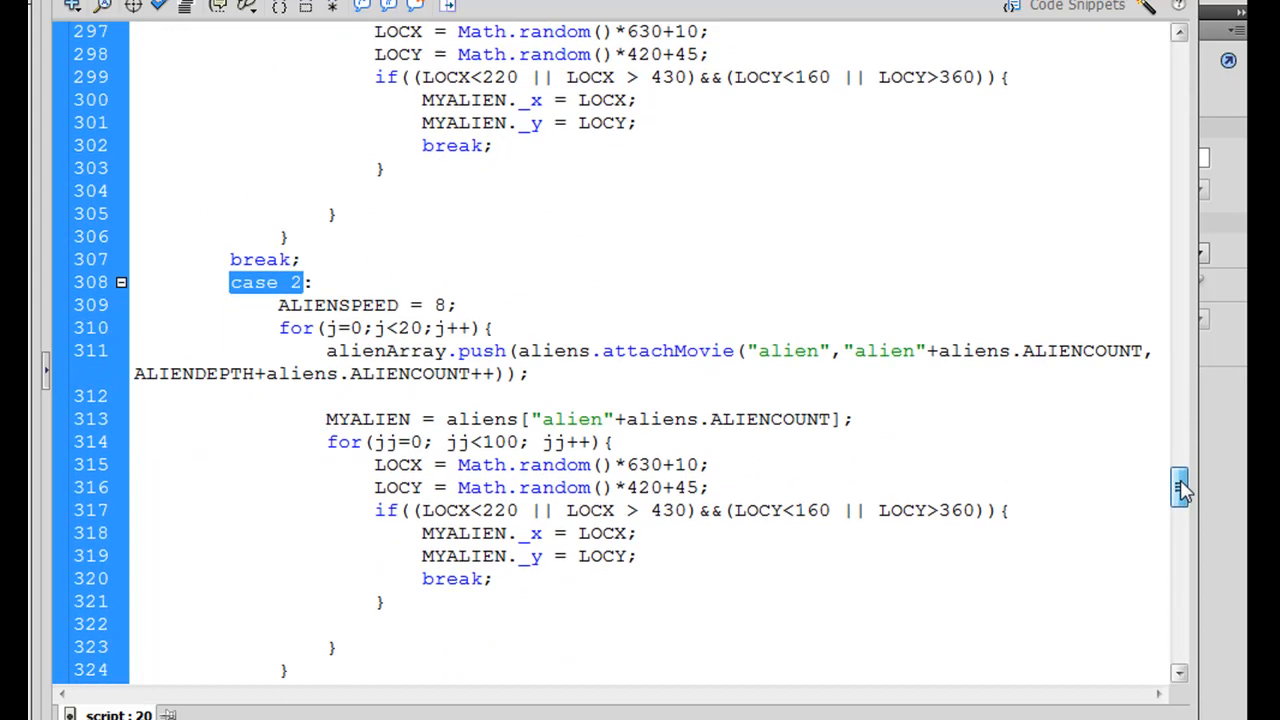
scroll("down", 3)
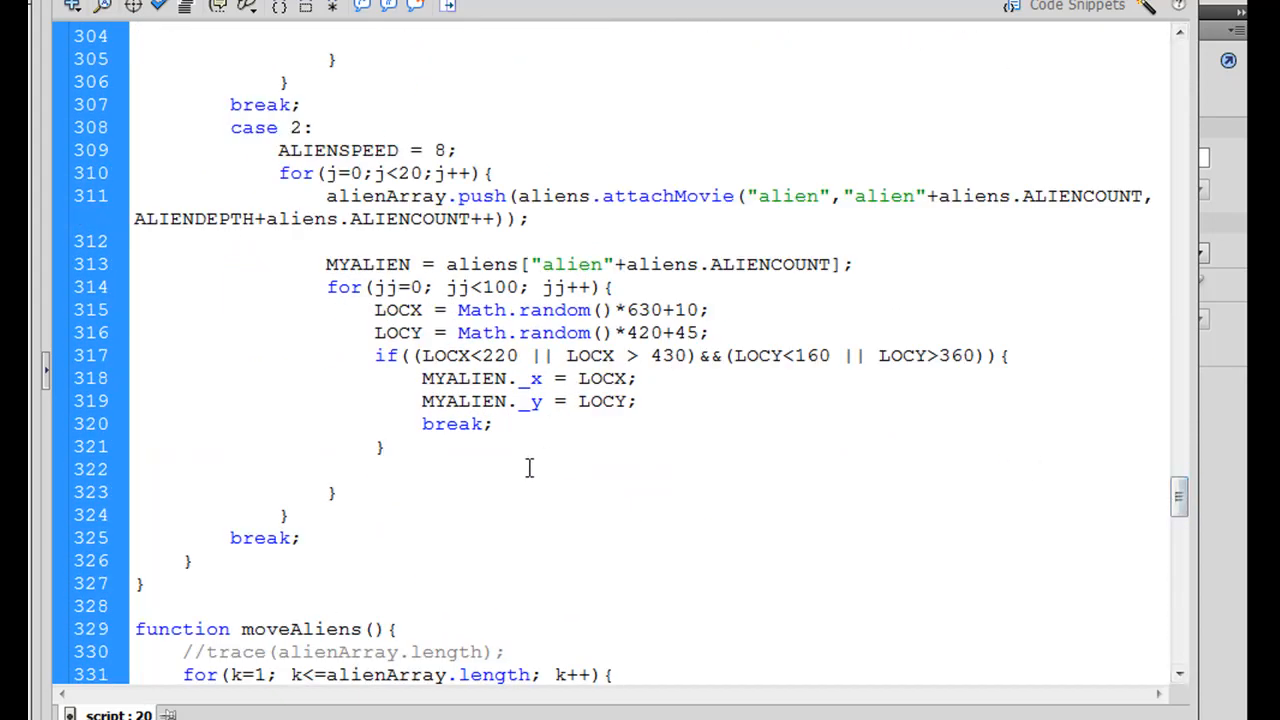
left_click_drag(230, 128, 324, 240)
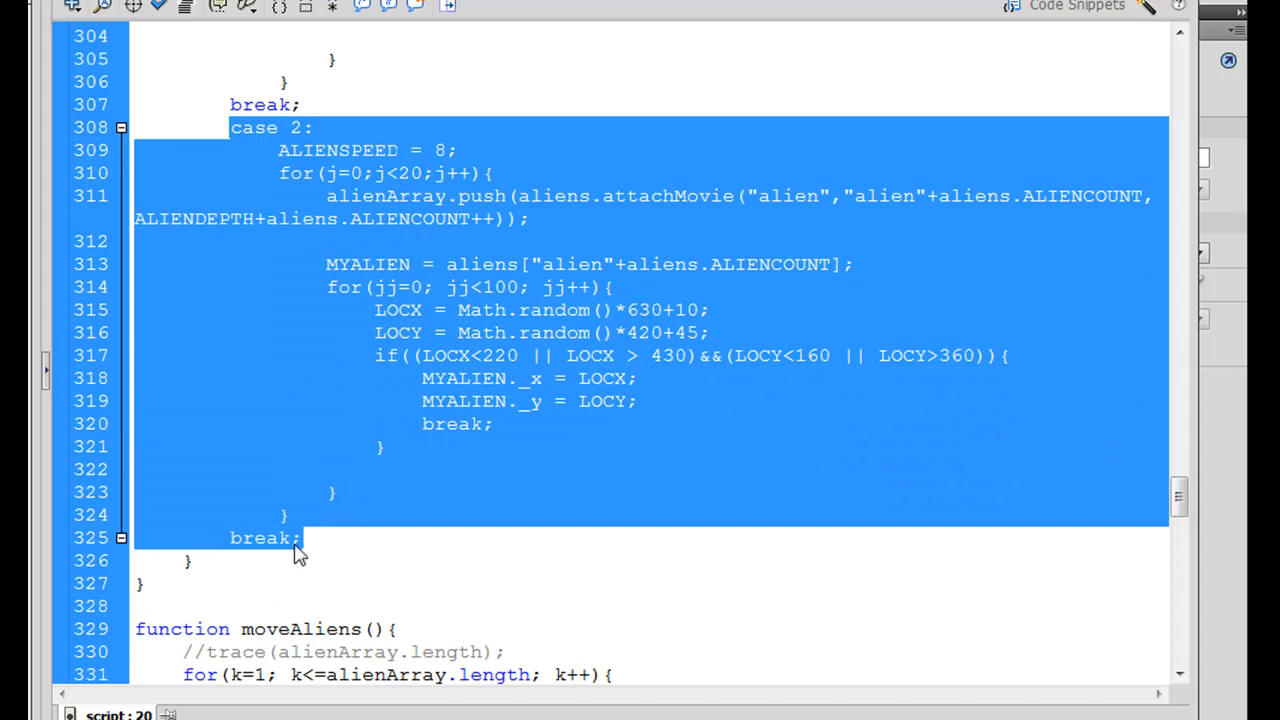
Paste a copy of case 2 after its break and renumber it as case 3
left_click(304, 538)
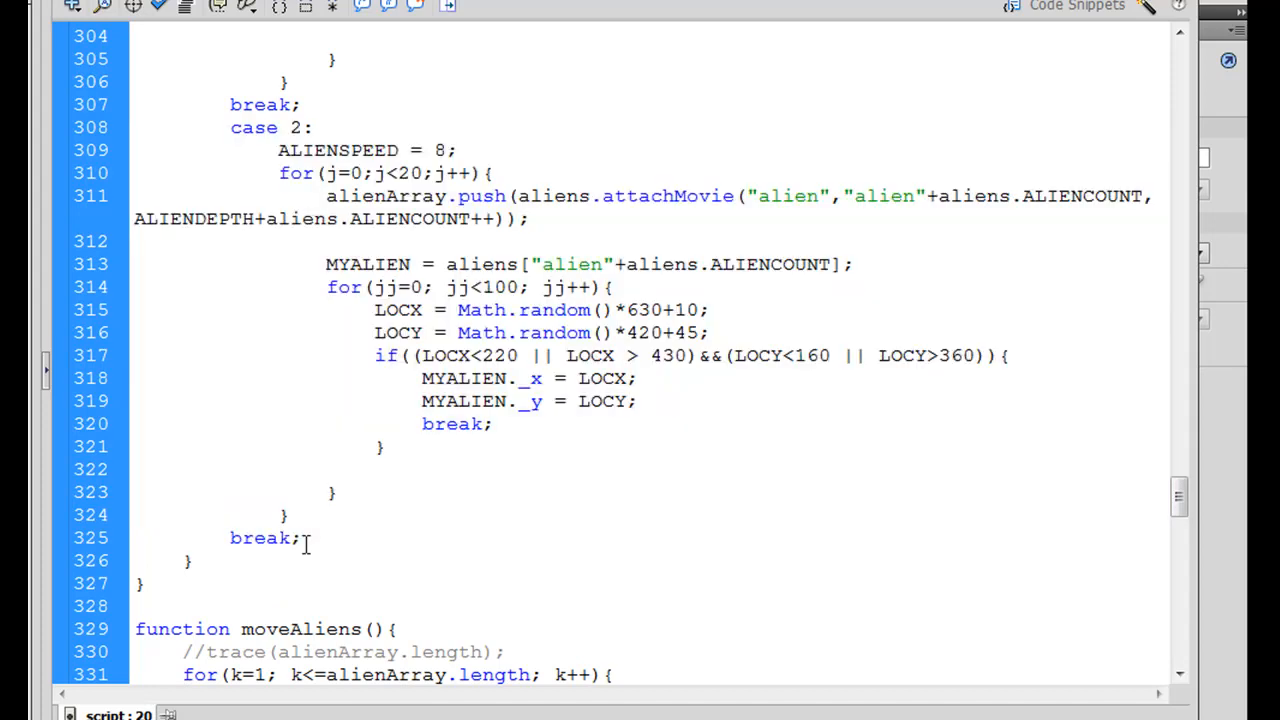
scroll("down", 3)
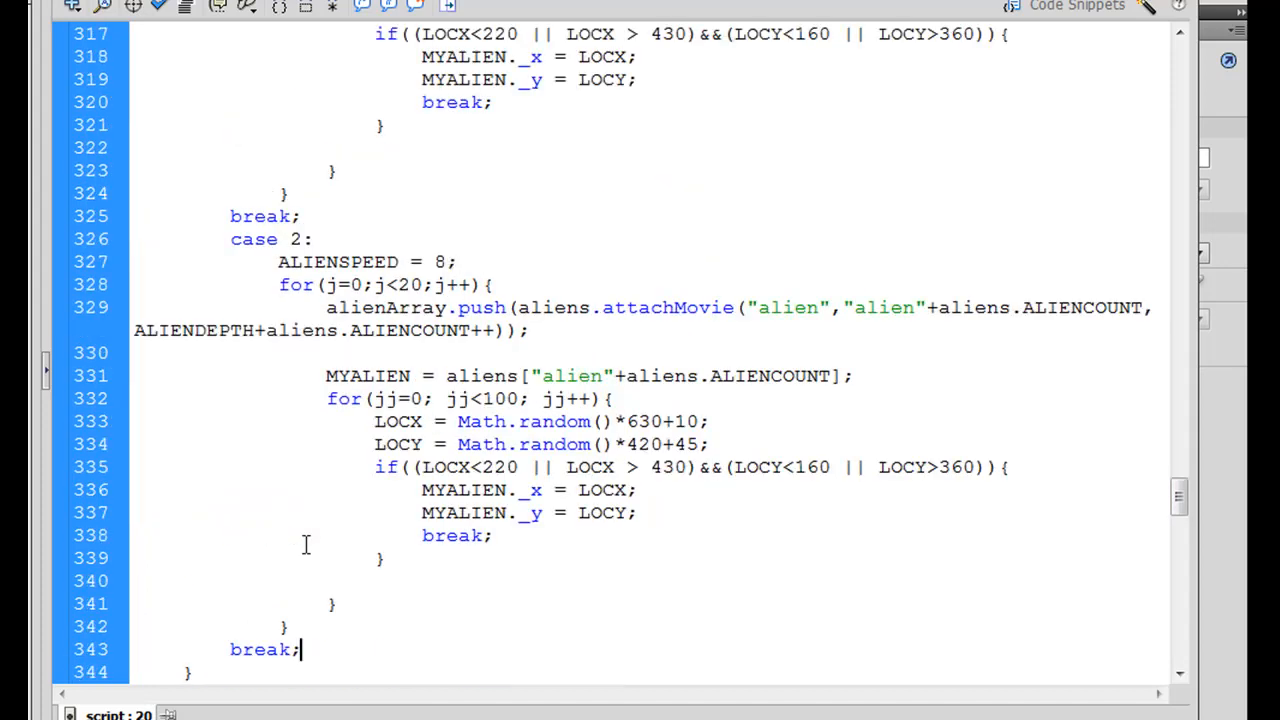
left_click(300, 262)
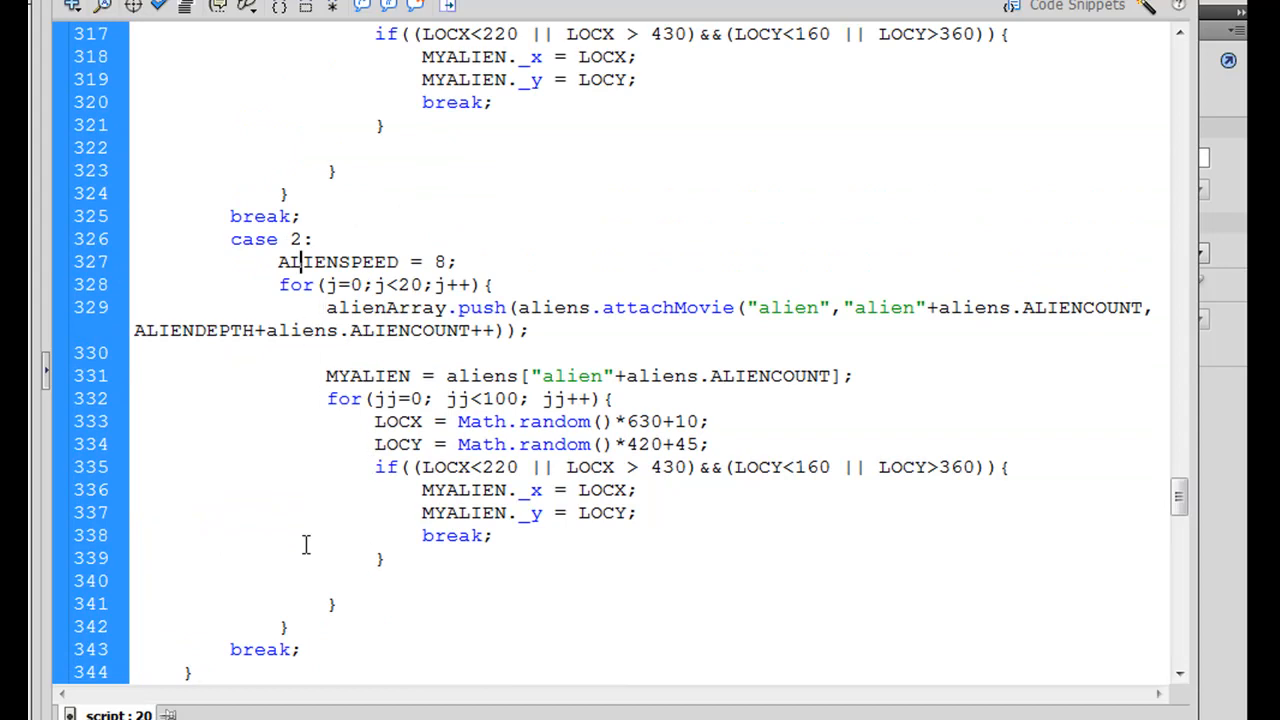
left_click(300, 238)
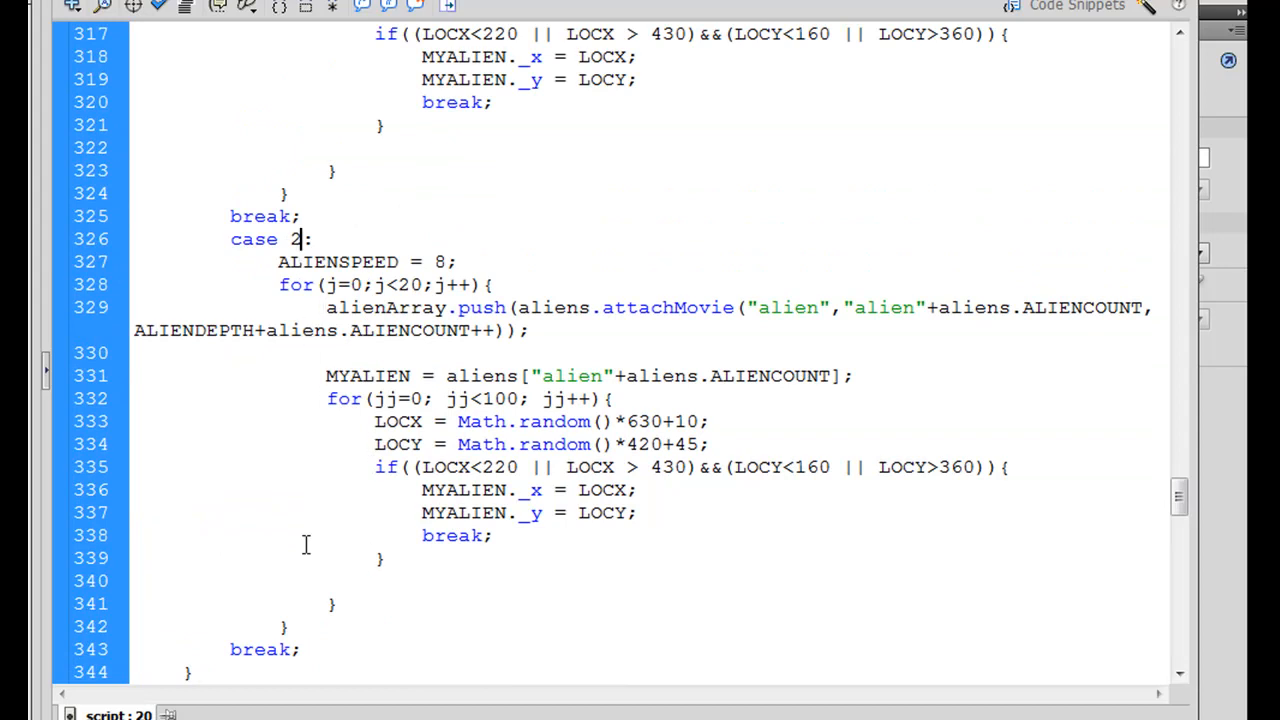
type("3")
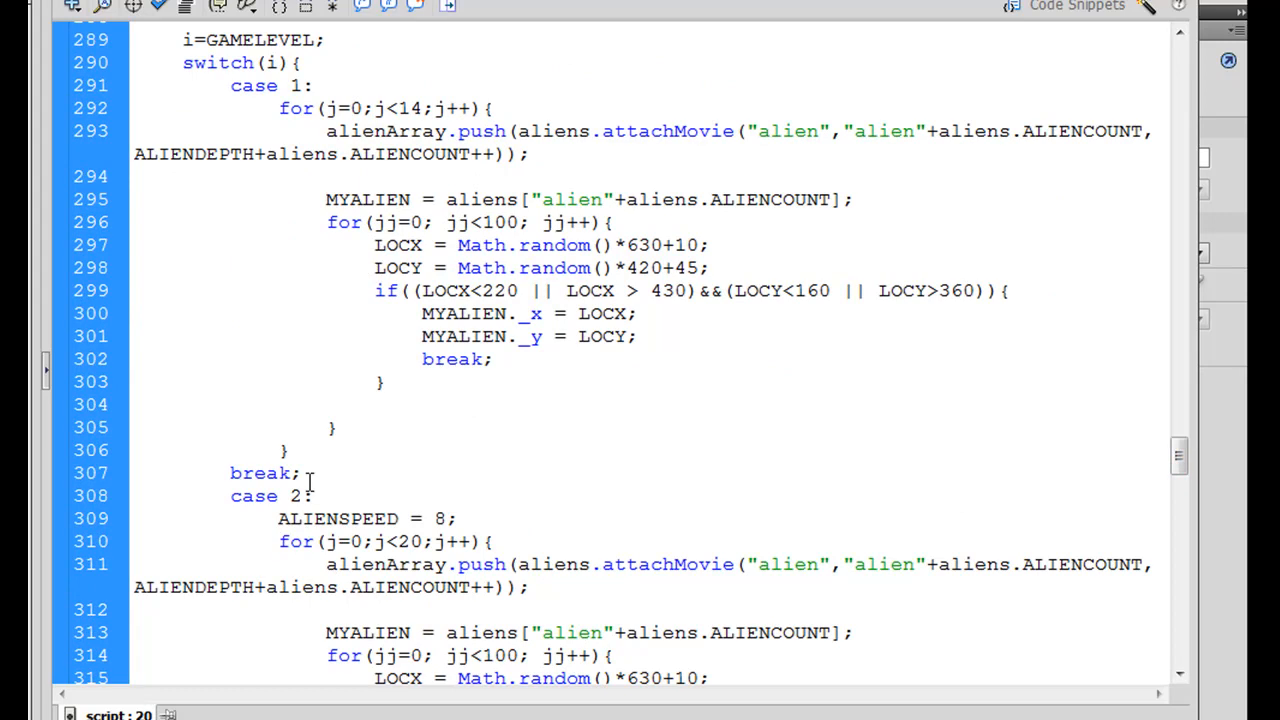
Give case 3 ALIENSPEED = 10 and a spawn loop of j<24
double_click(338, 518)
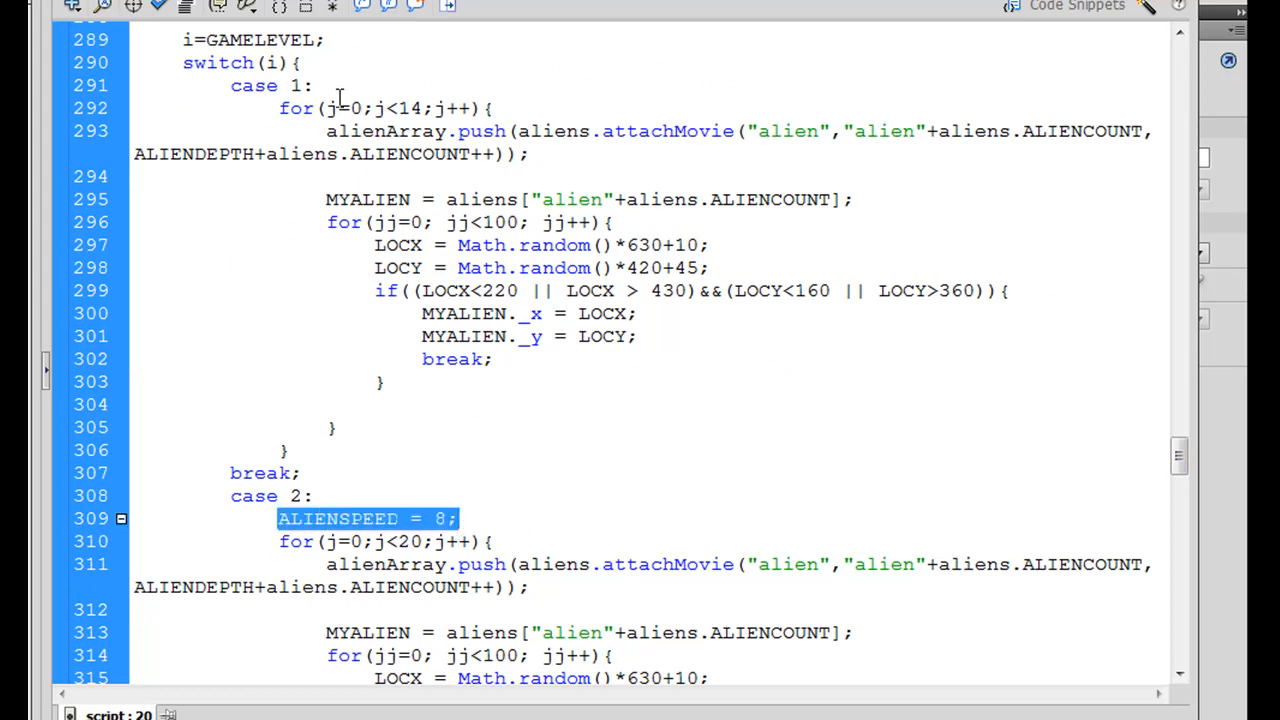
mouse_move(210, 510)
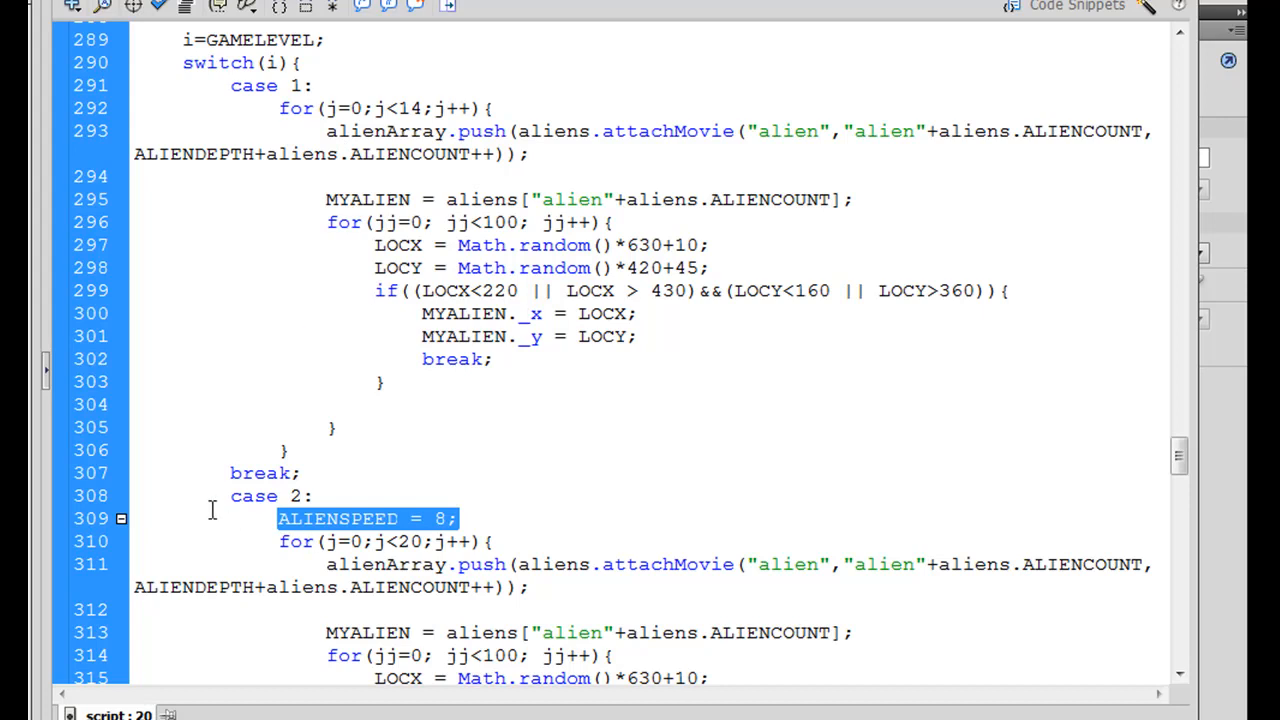
mouse_move(1168, 472)
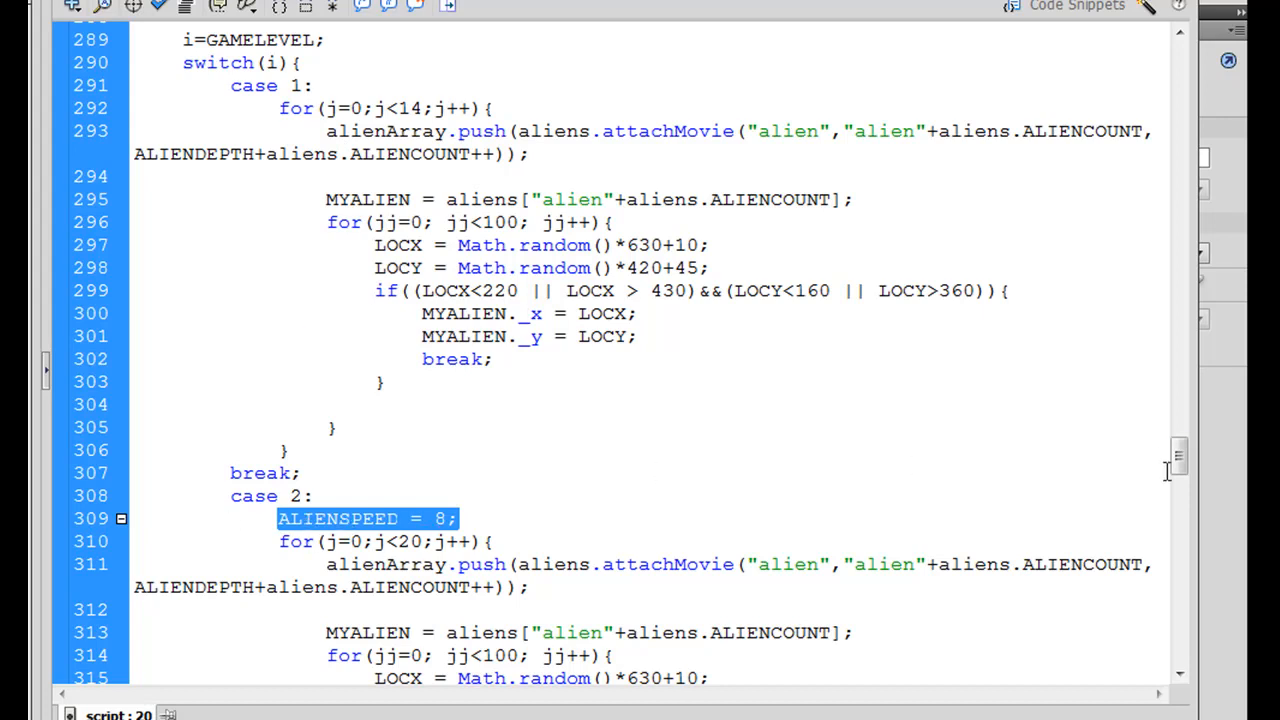
scroll("down", 3)
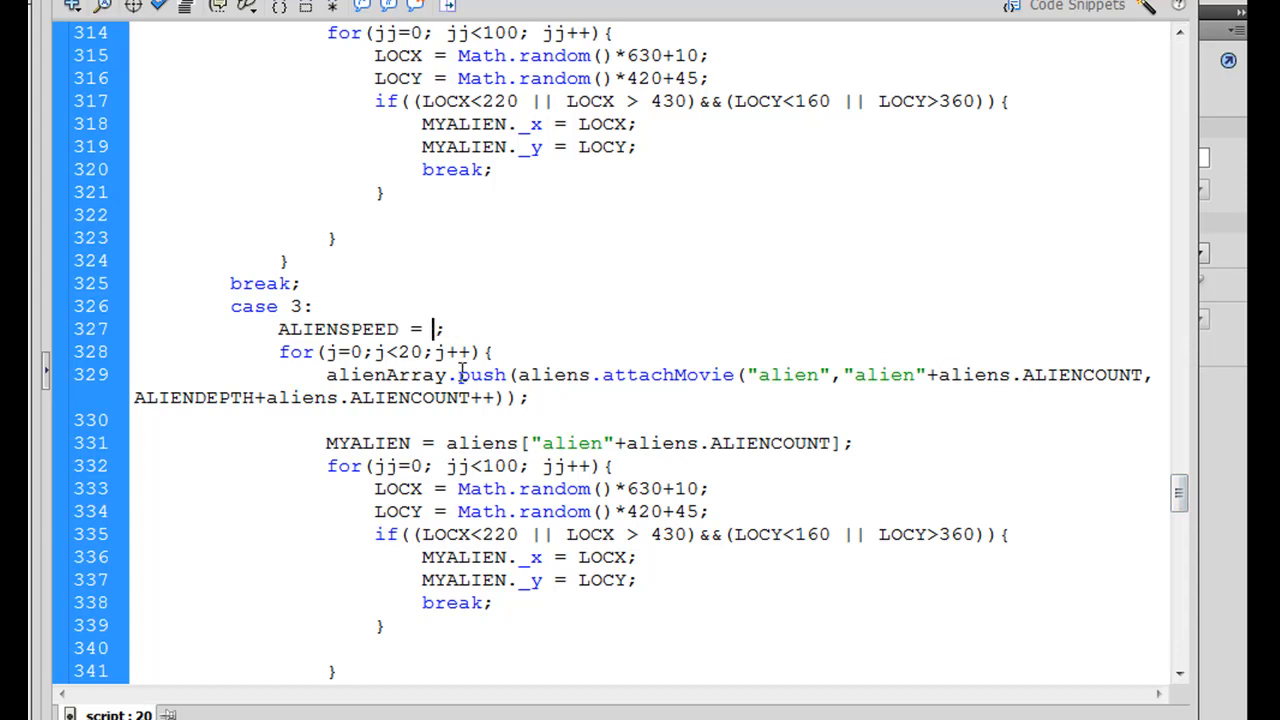
type("10")
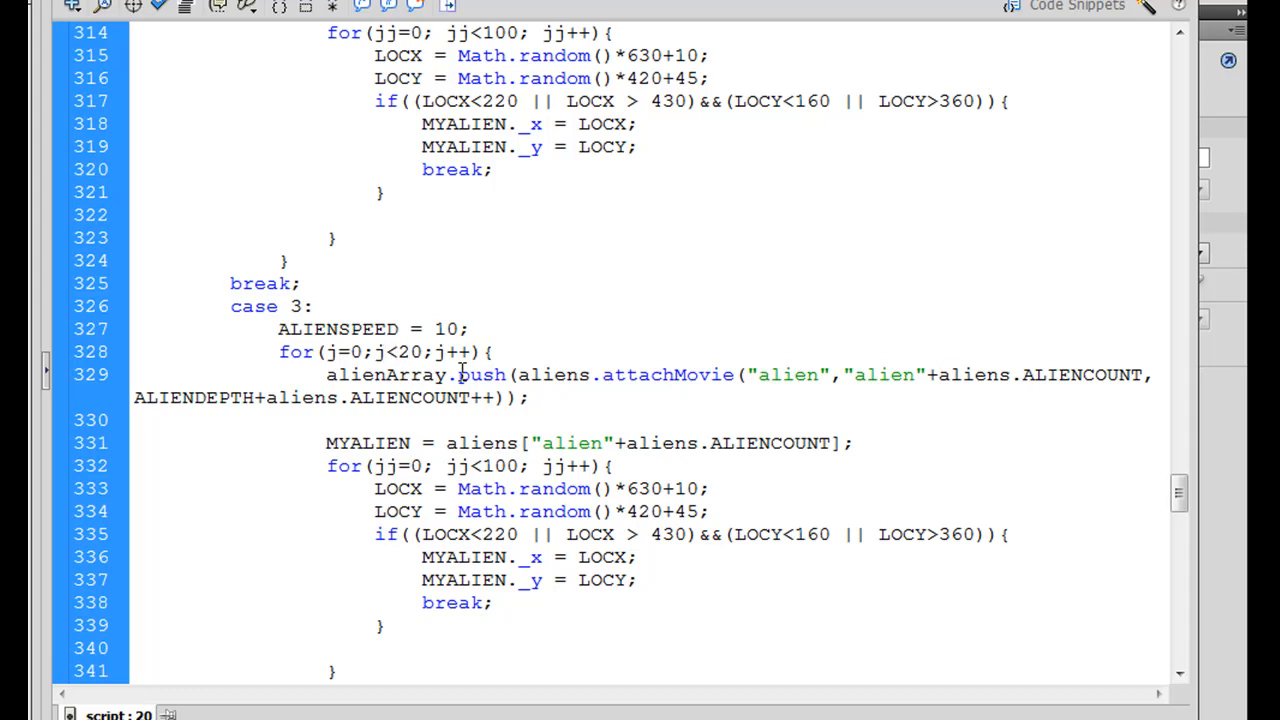
type("4")
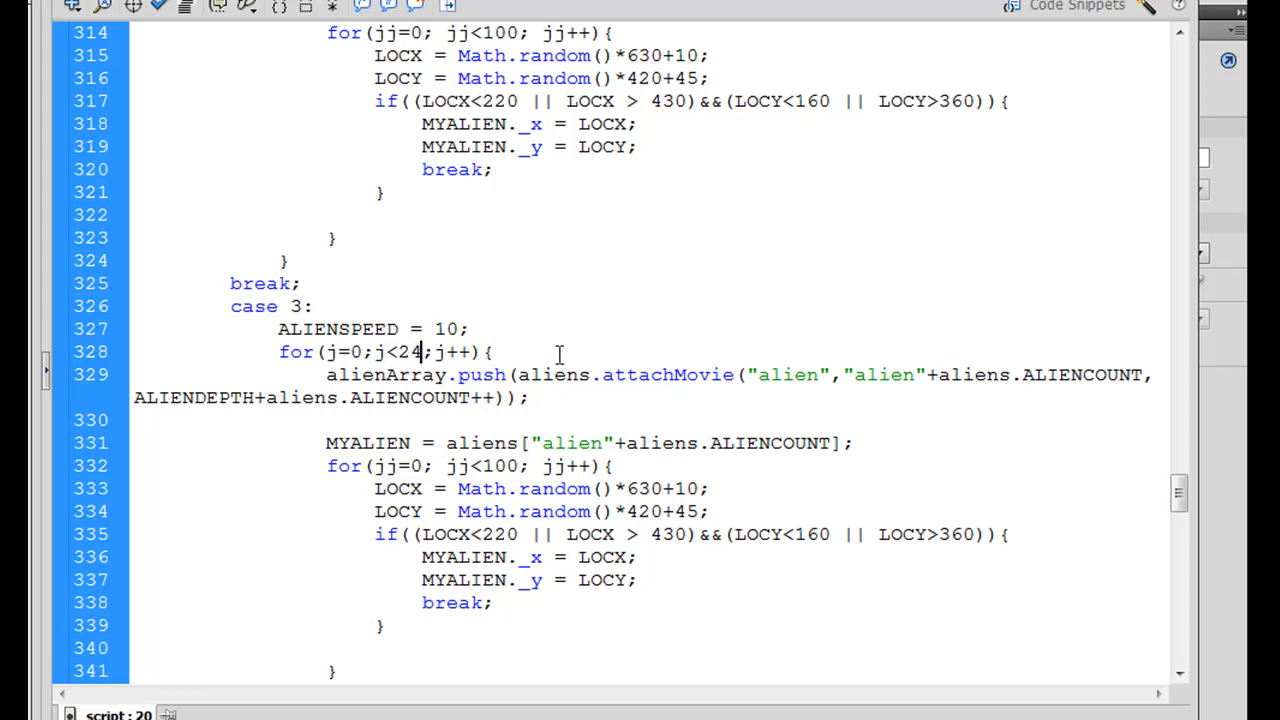
mouse_move(1180, 492)
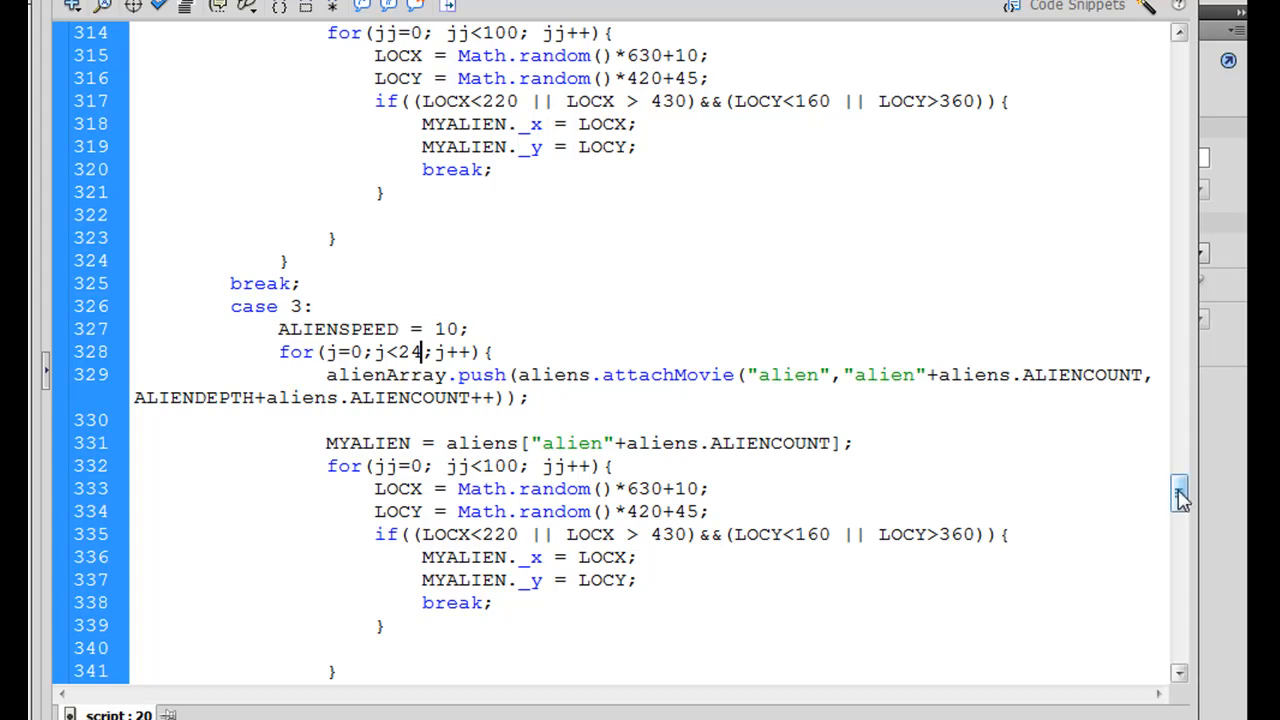
Copy the case 3 block, paste it below, and renumber the copy as case 4
scroll("down", 3)
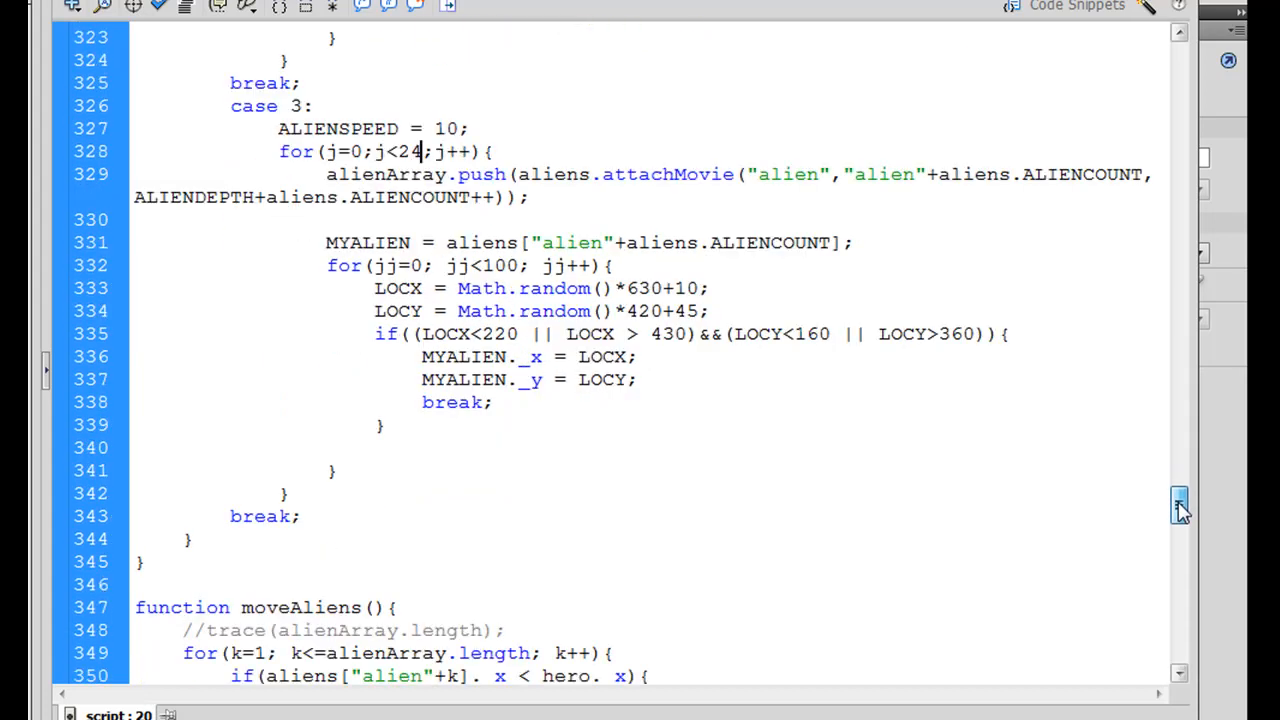
scroll("down", 3)
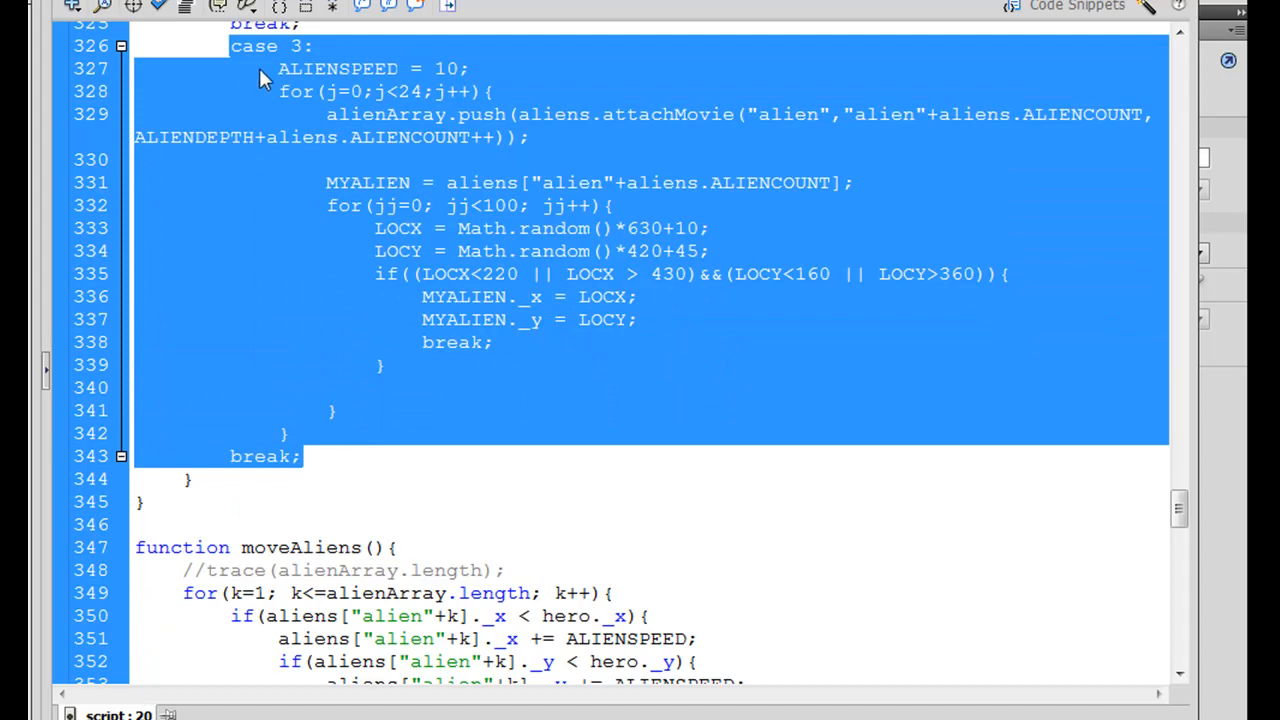
left_click(284, 456)
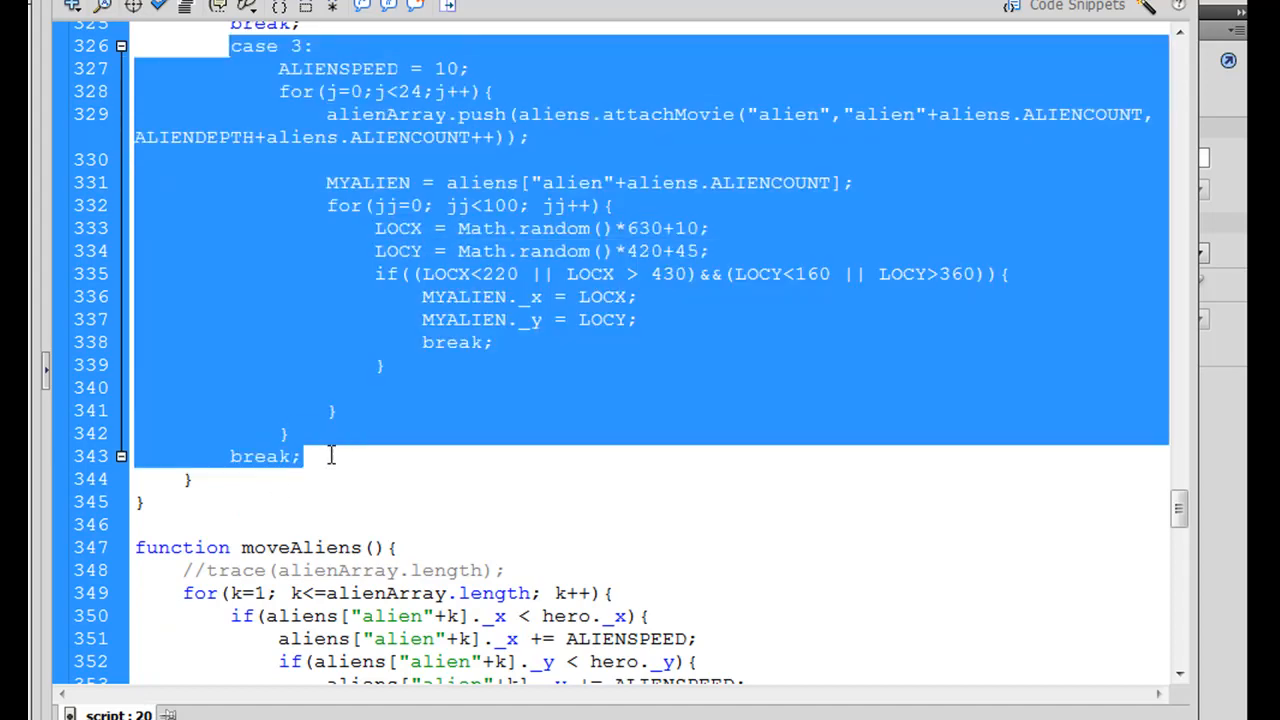
left_click(298, 456)
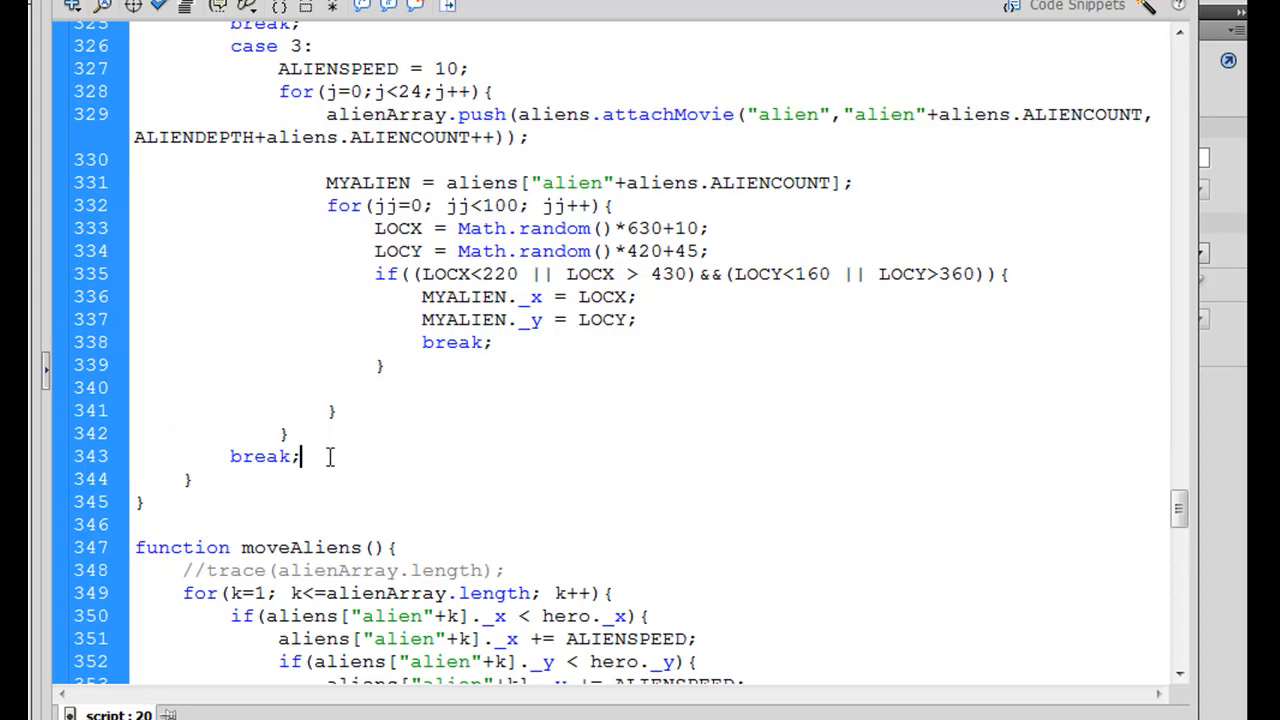
scroll("down", 3)
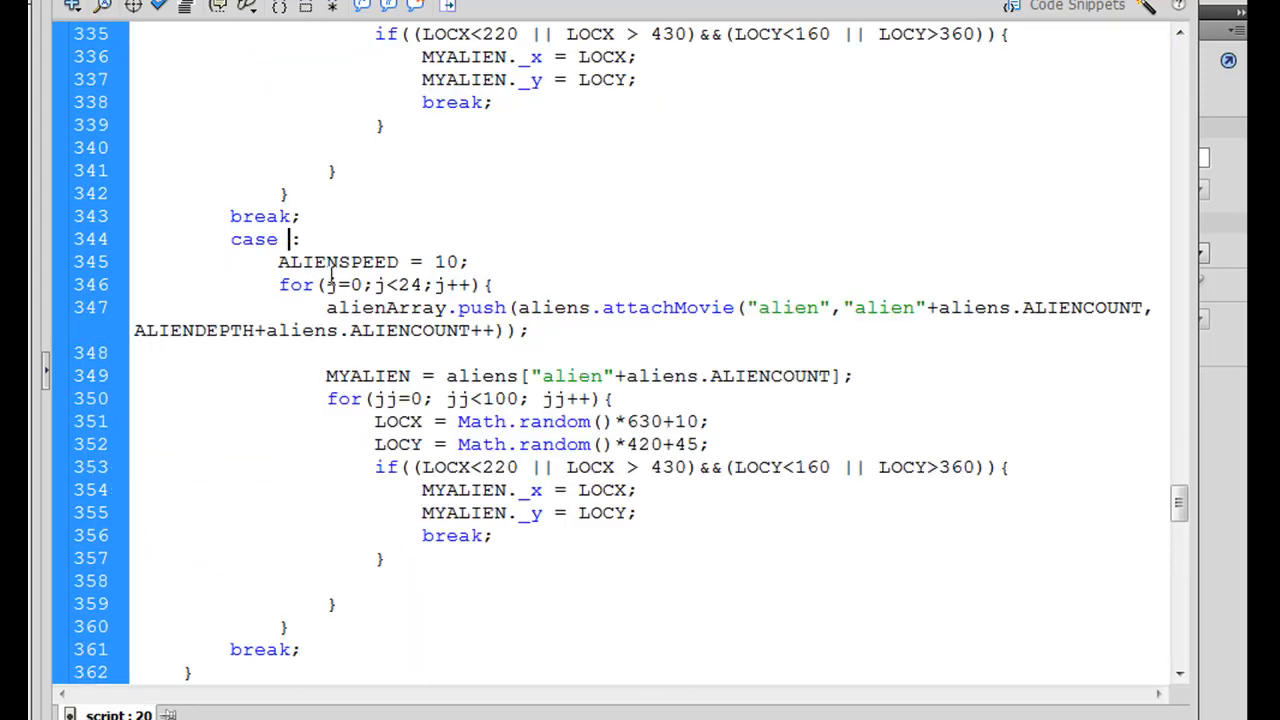
type("4")
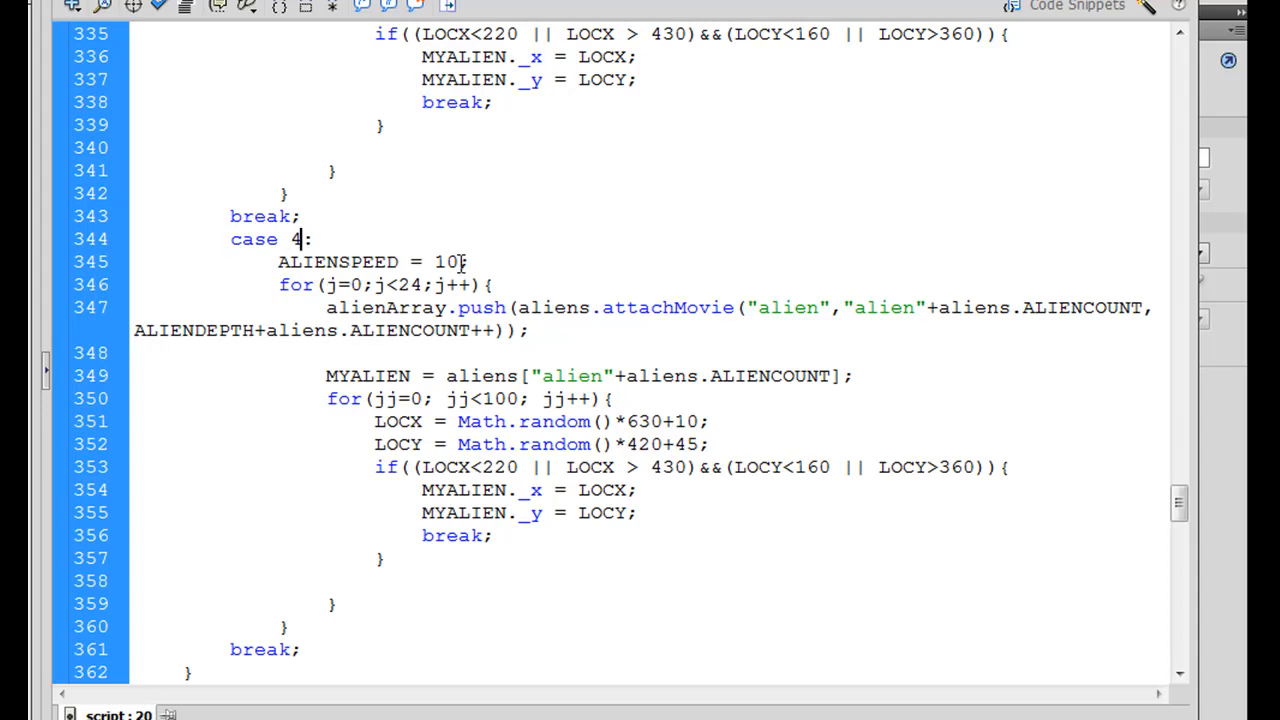
Give case 4 ALIENSPEED = 12 and a spawn loop of j<28
type("12")
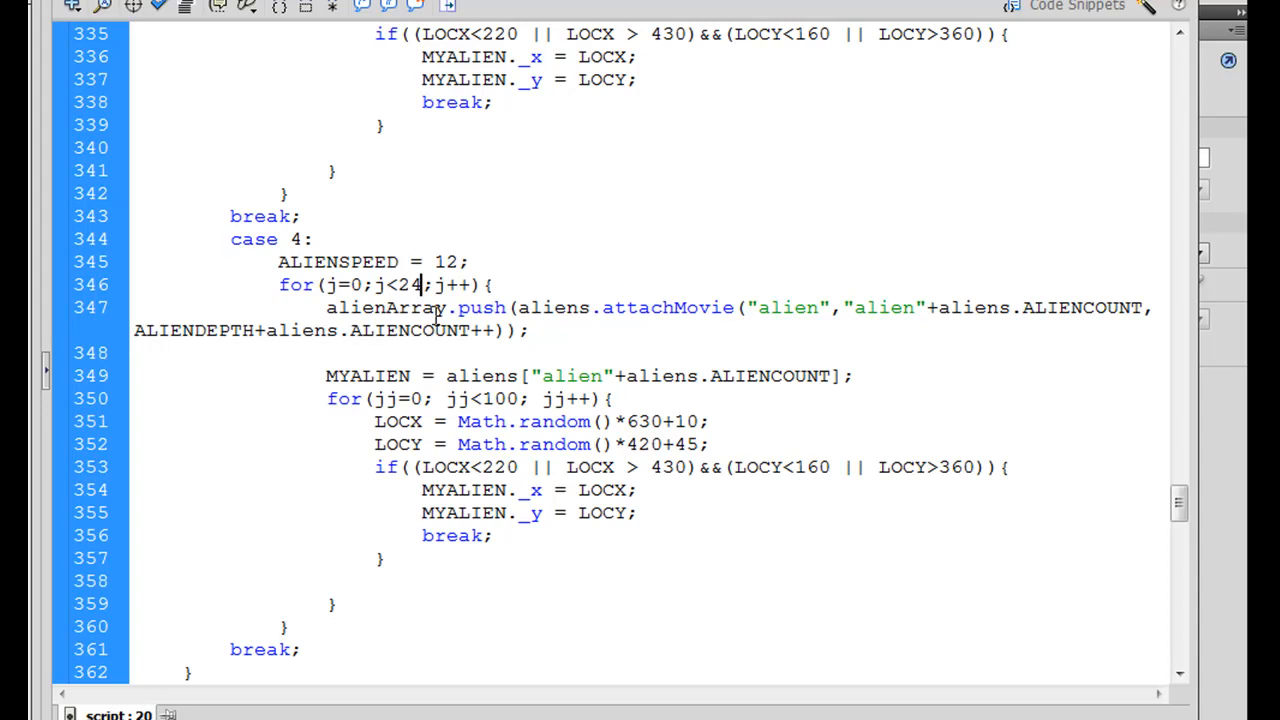
type("28")
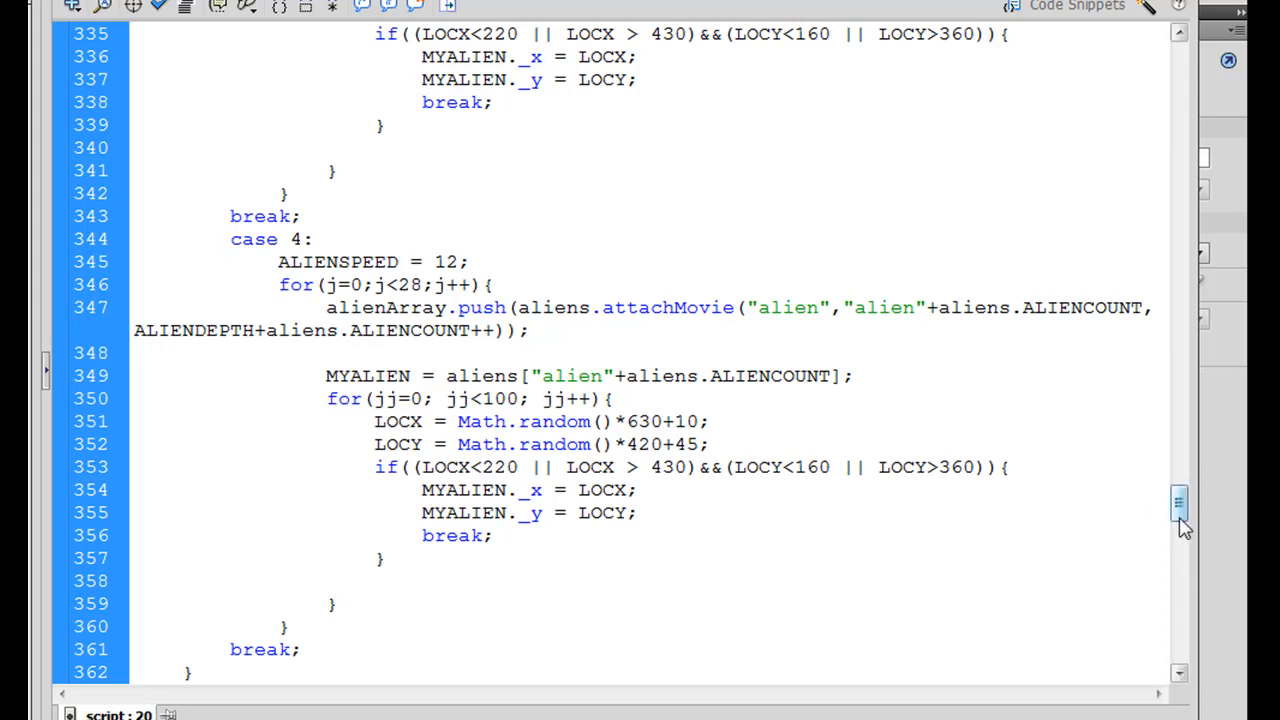
left_click(336, 604)
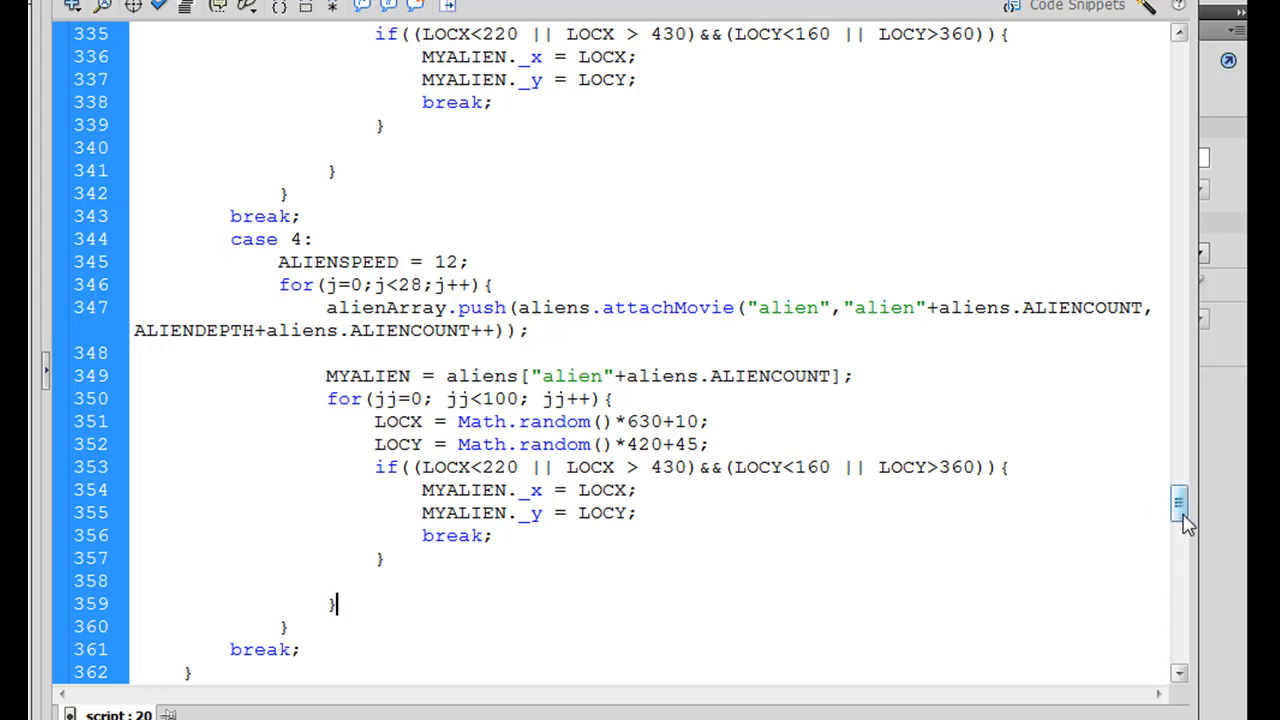
scroll("down", 3)
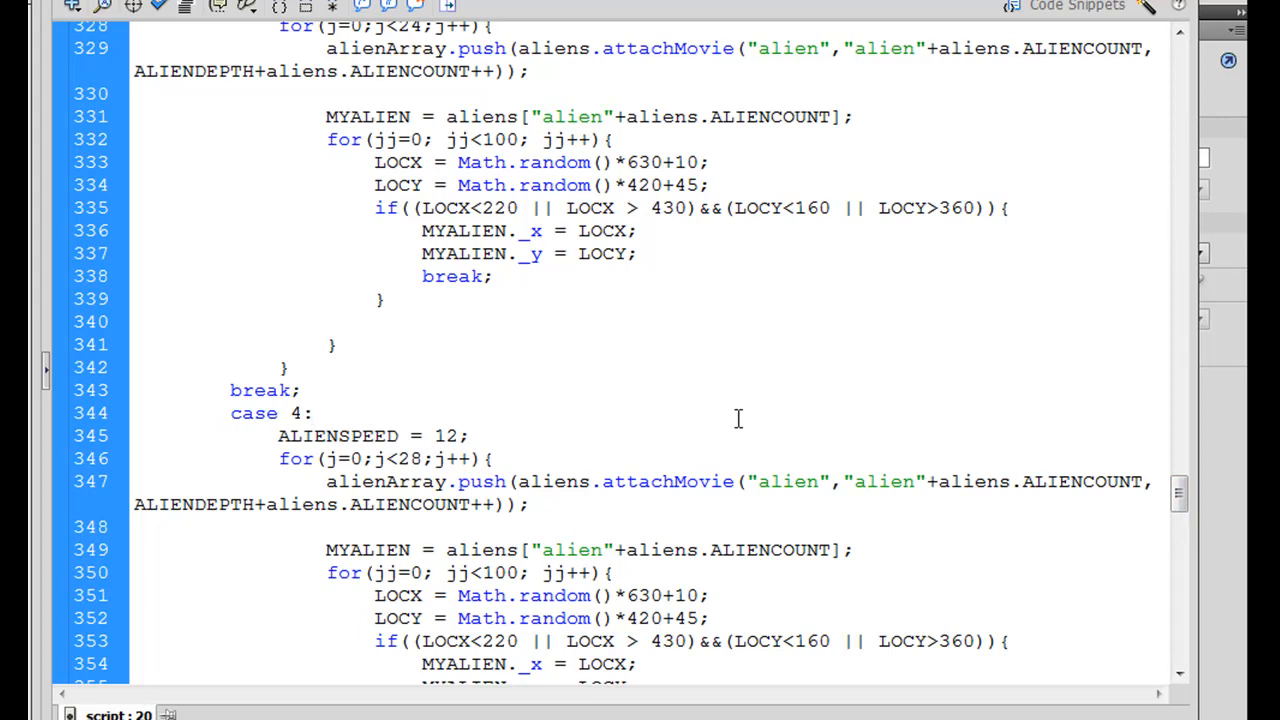
Save the game as robotron_redo2lc.fla in the game_highscore folder
left_click(312, 412)
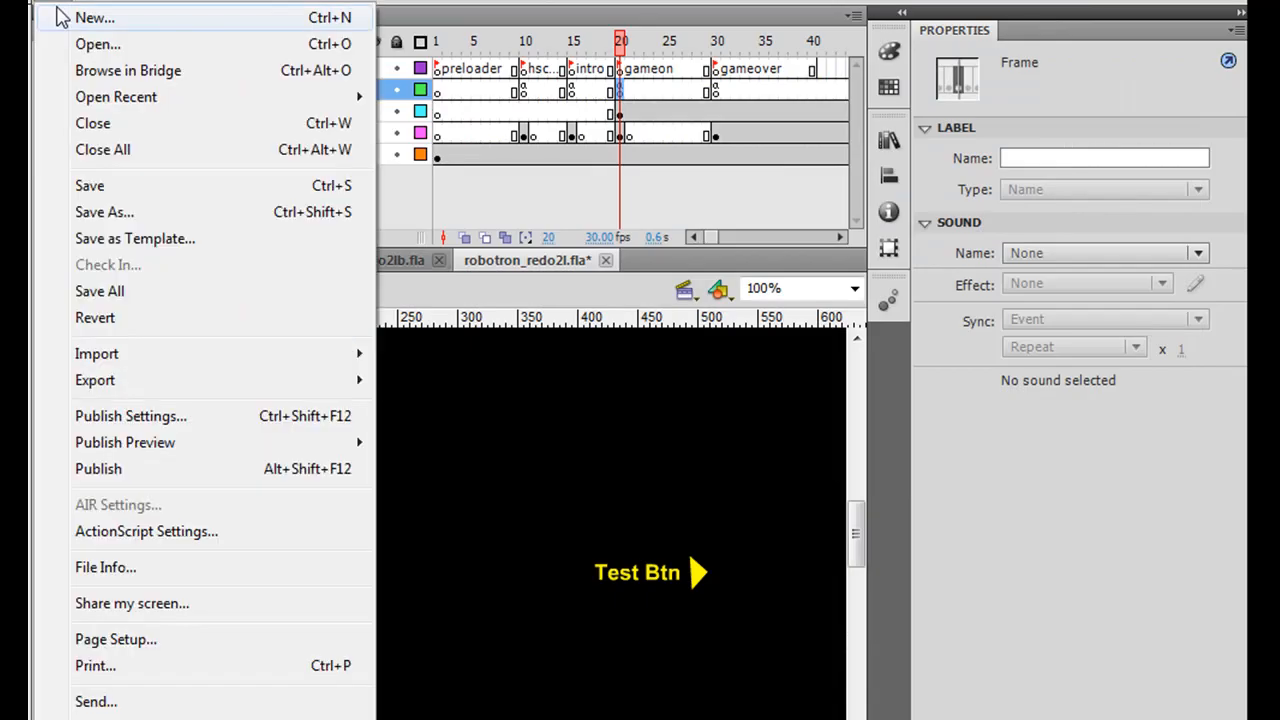
left_click(104, 212)
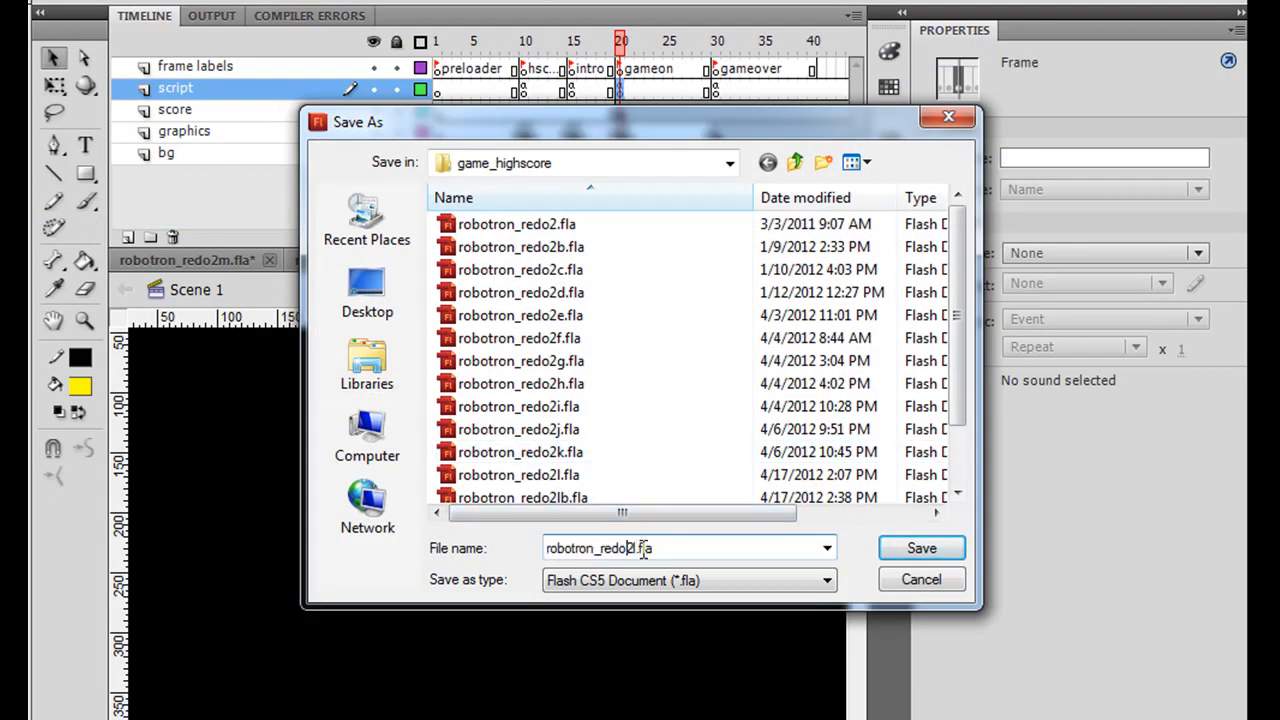
left_click(690, 548)
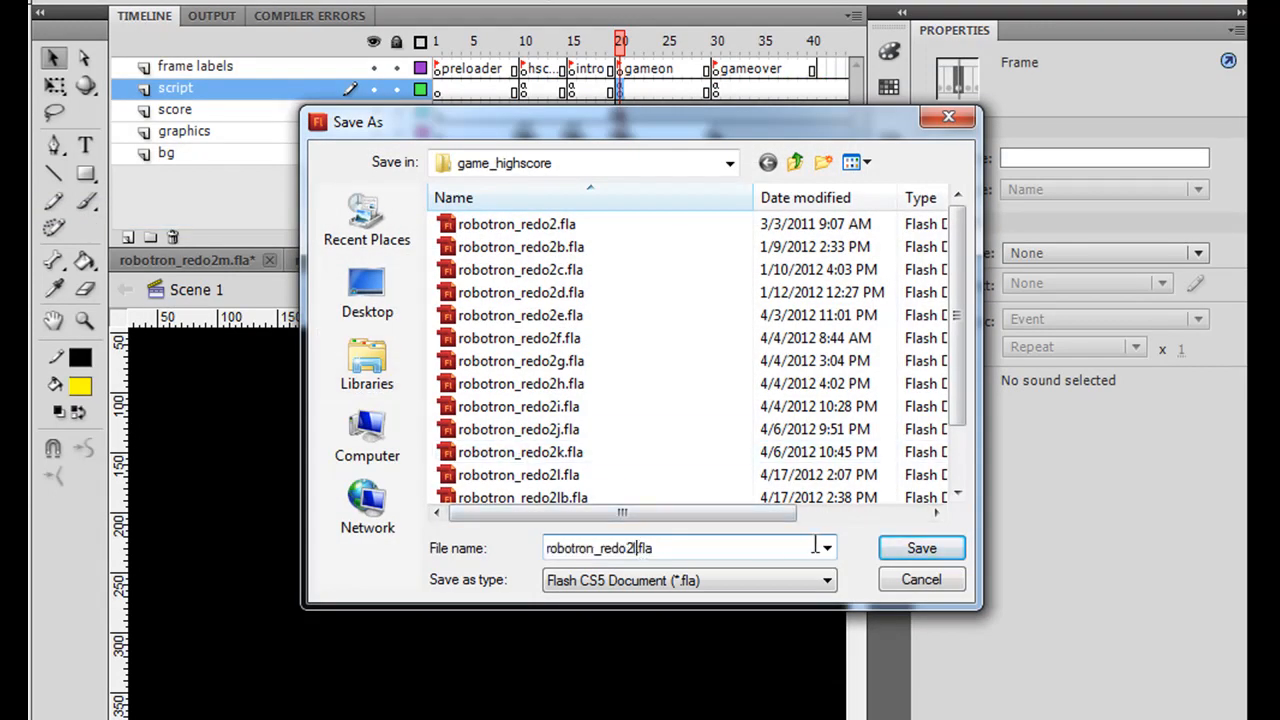
type("lc")
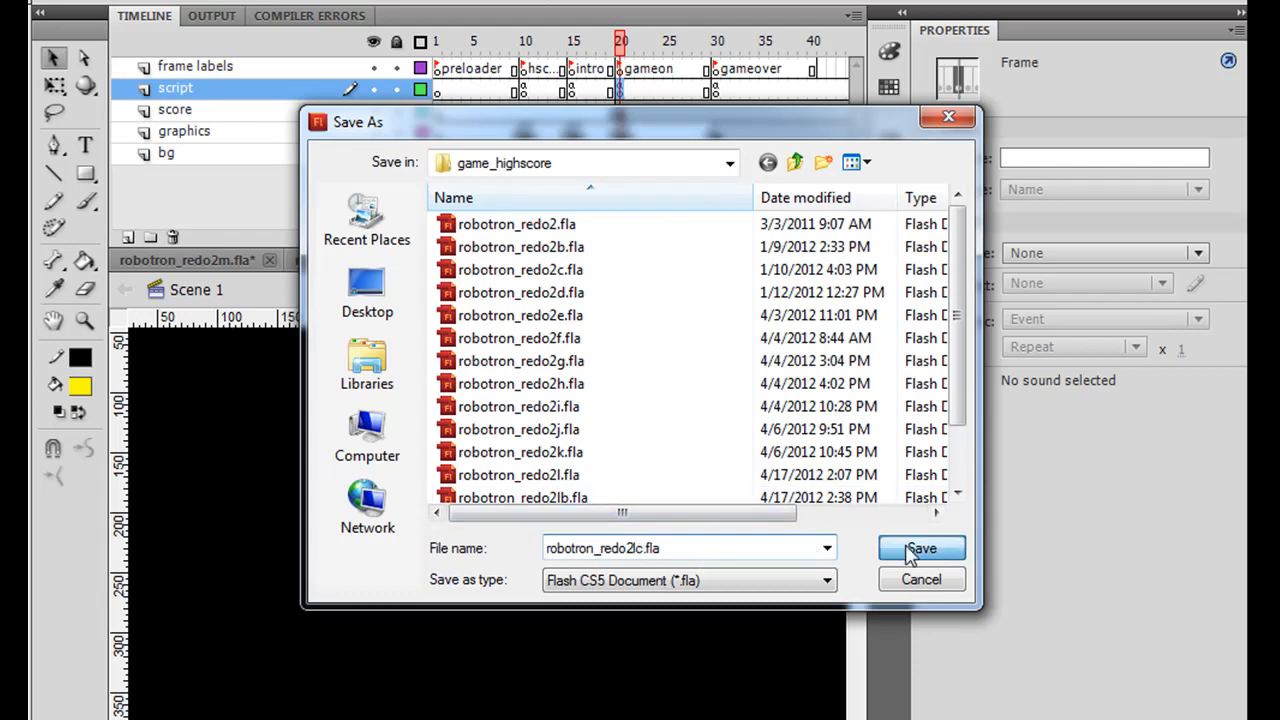
left_click(920, 548)
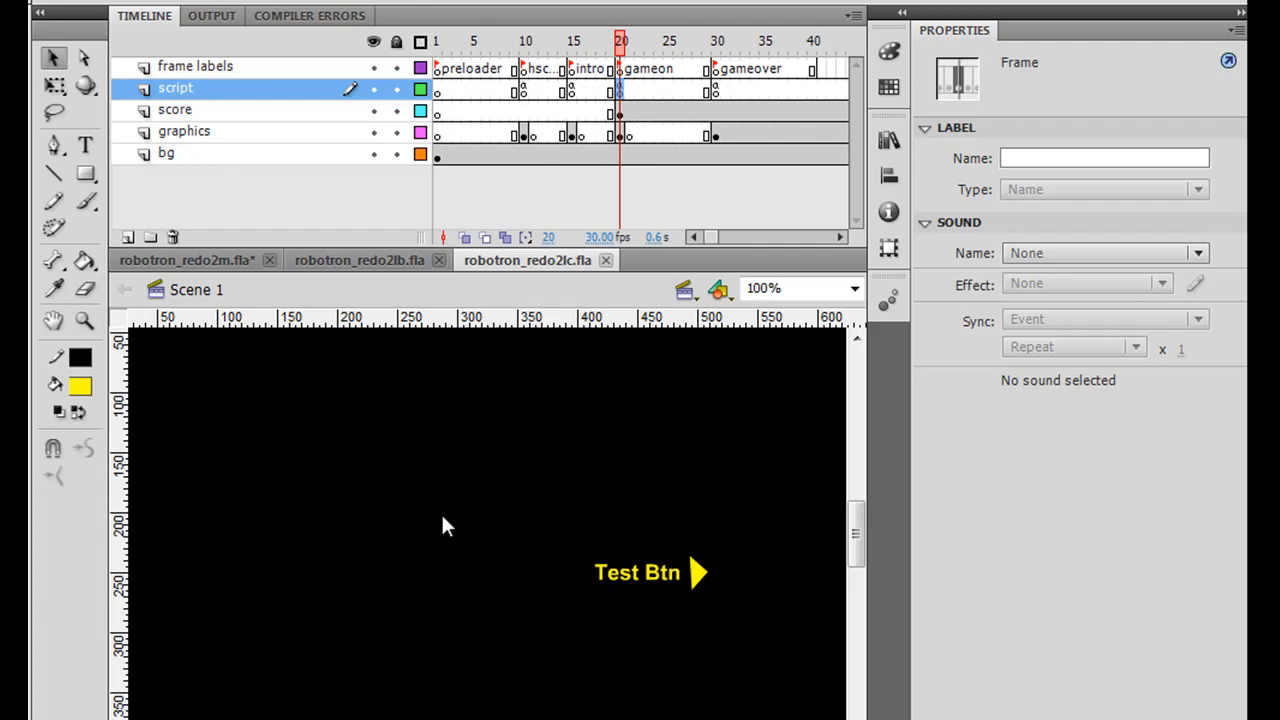
mouse_move(720, 88)
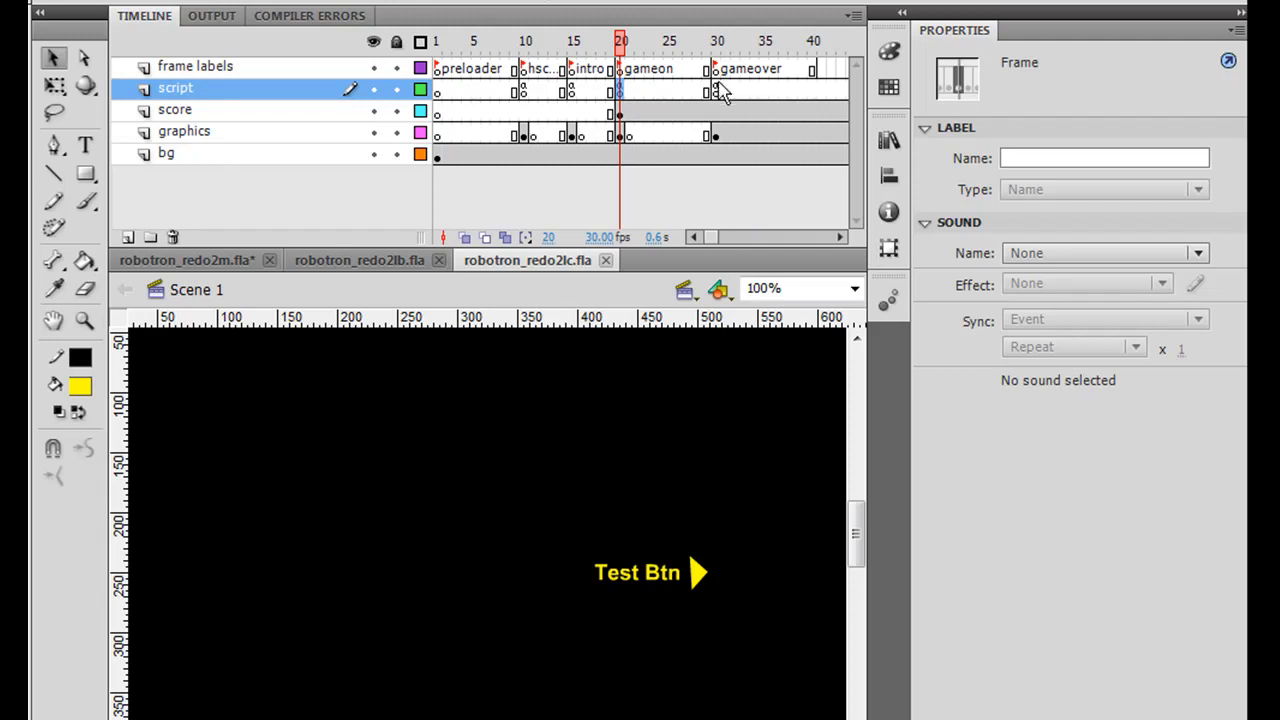
Jump to the gameover frame showing its Name, Score and Submit form
left_click(716, 40)
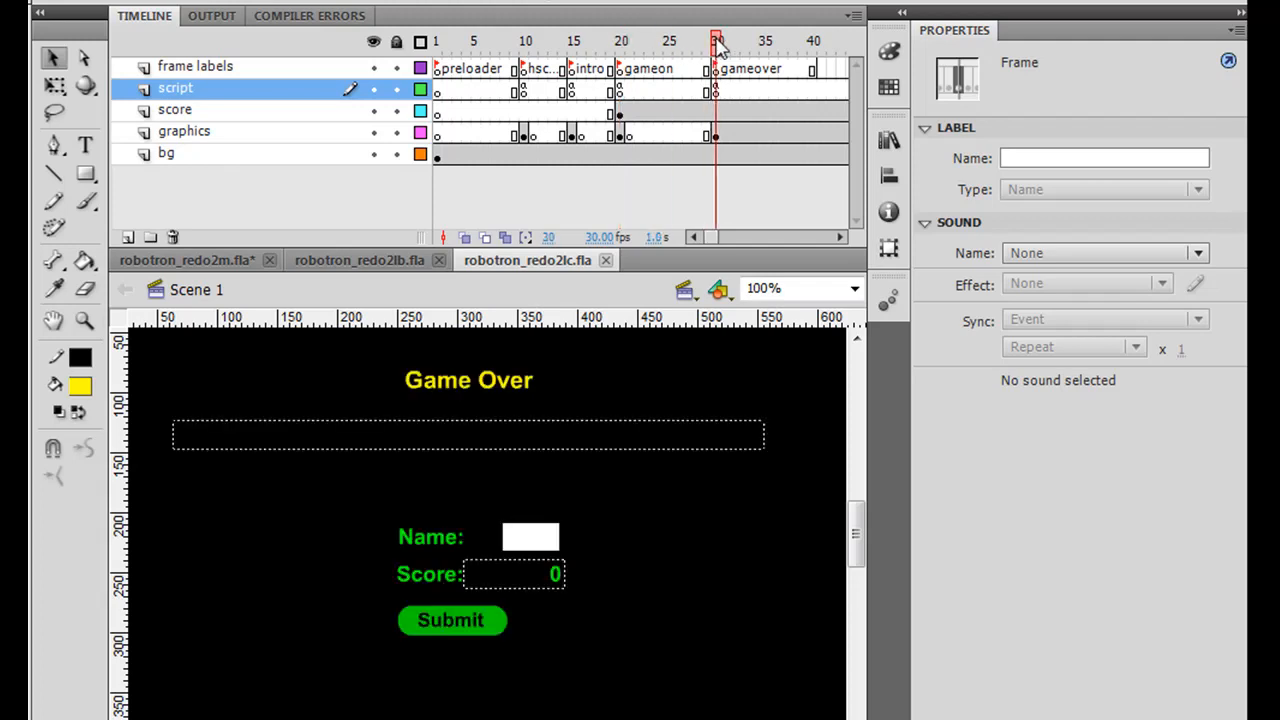
left_click(736, 40)
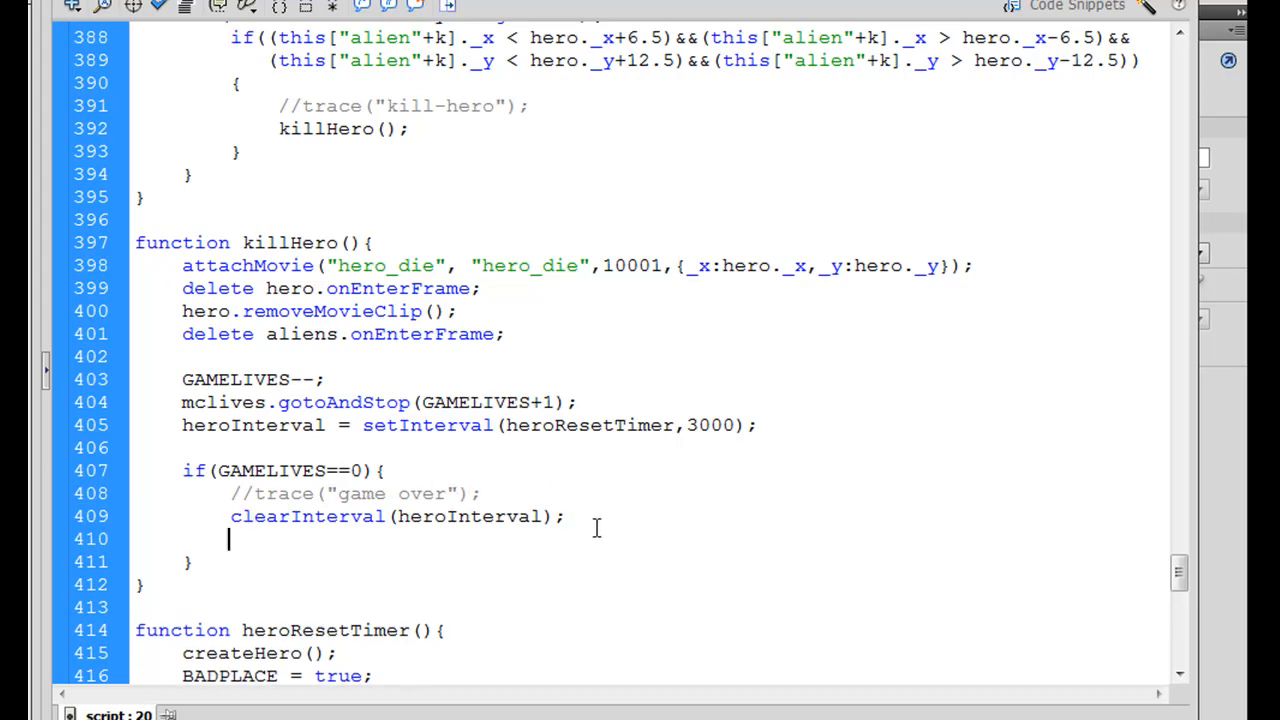
Add gotoAndStop("gameover"); to killHero's zero-lives branch and return to the main timeline
type("goto")
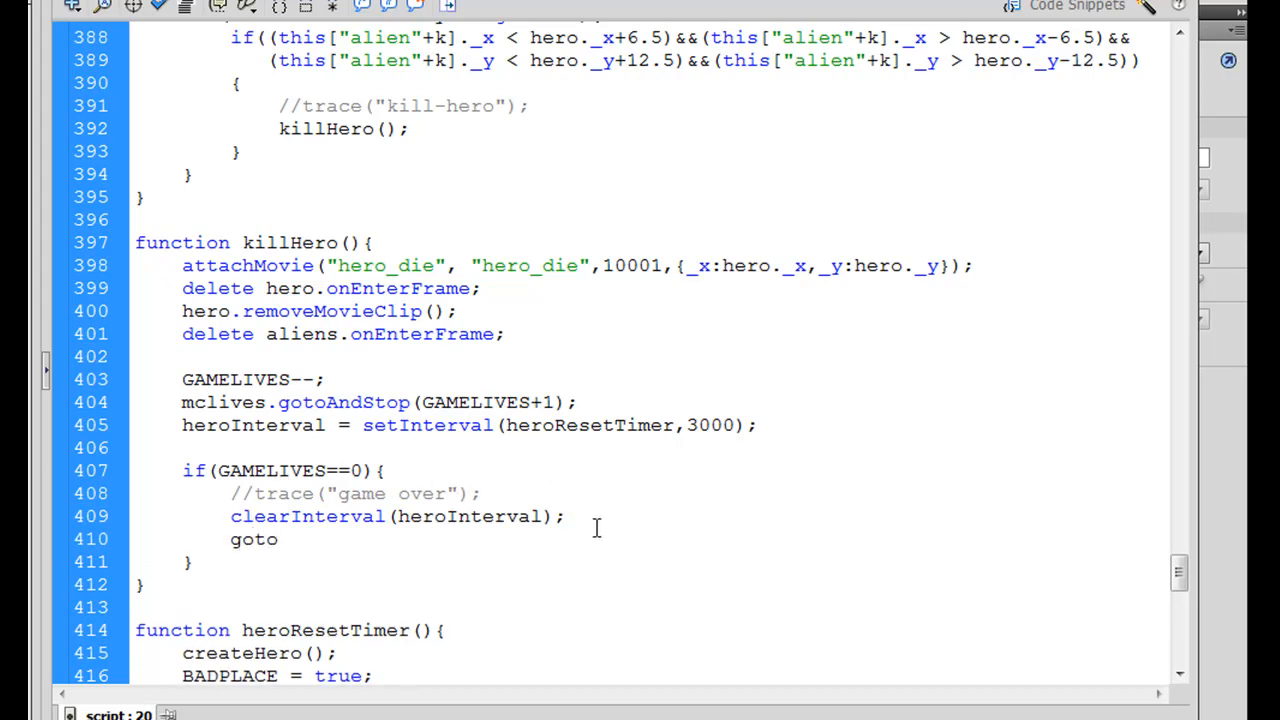
type("AndStop")
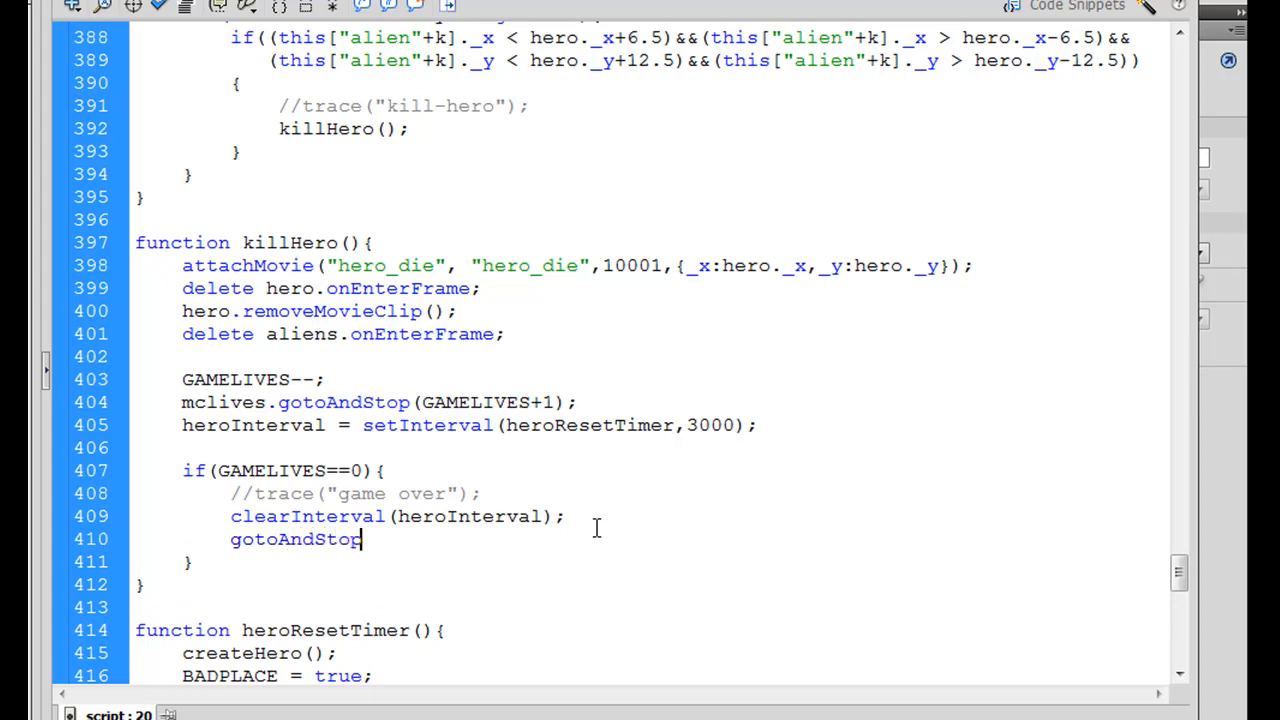
type("()")
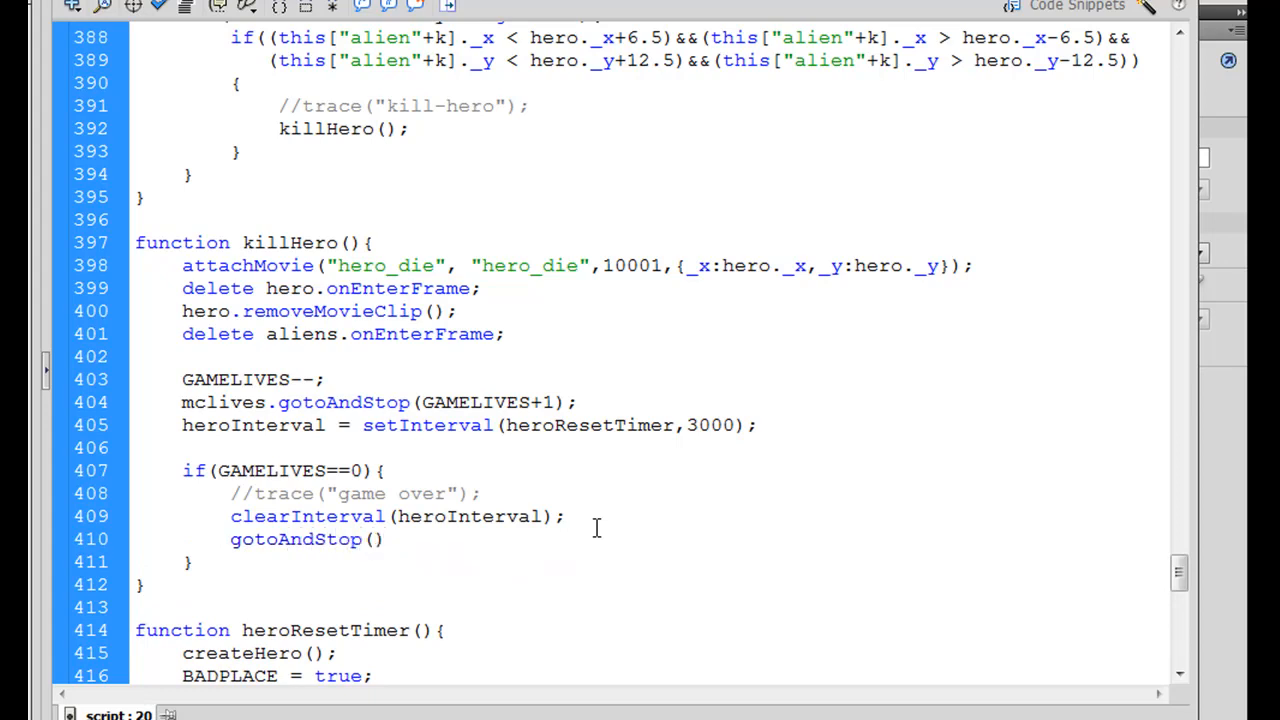
type("\"\"")
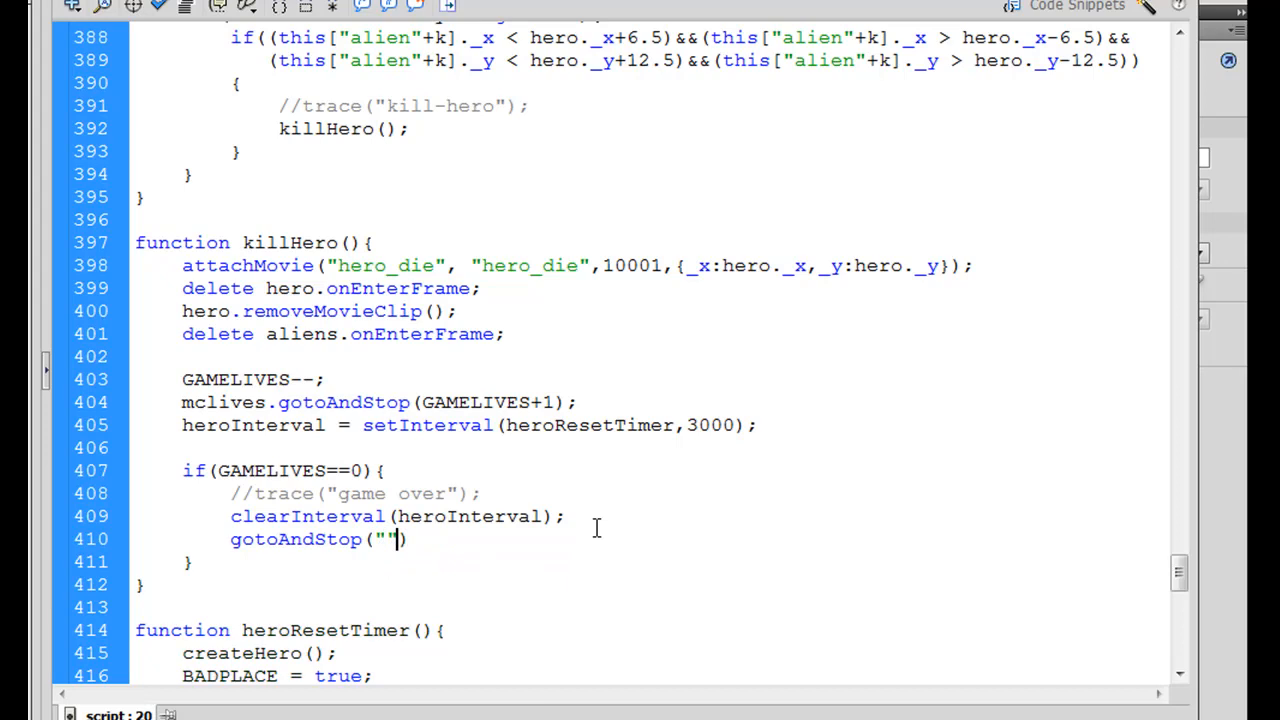
type("gameo")
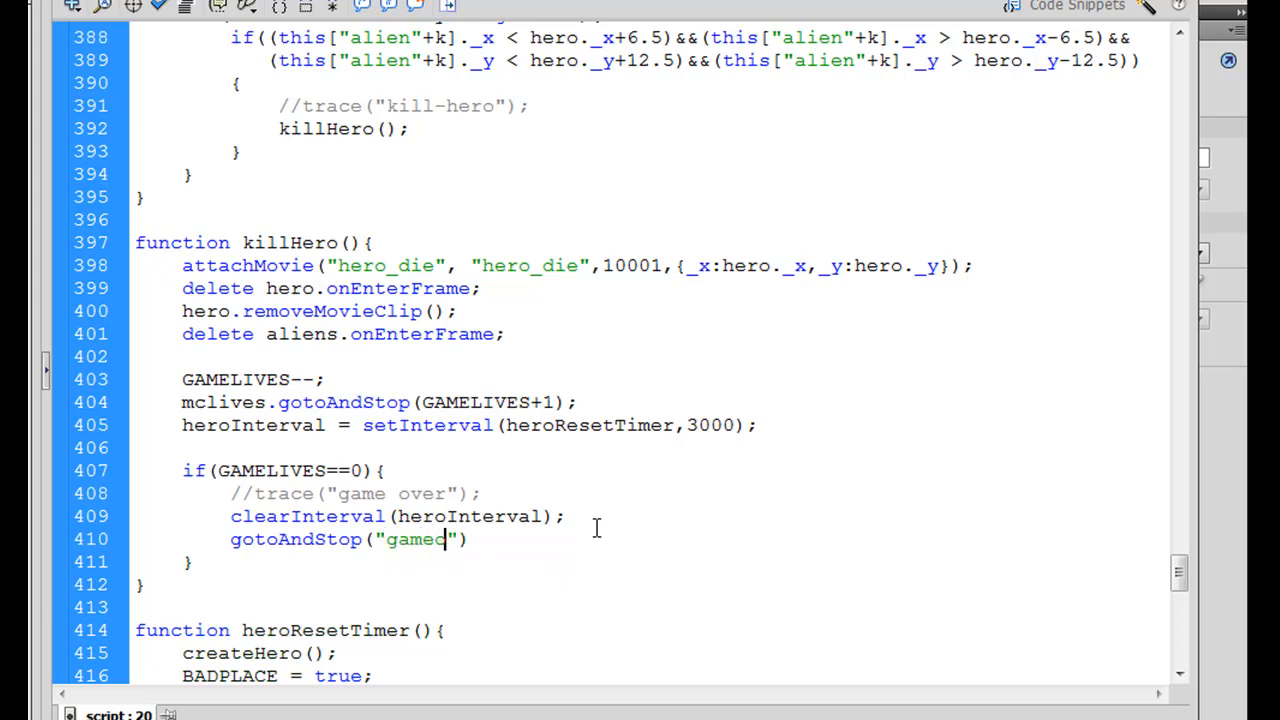
type("ver")
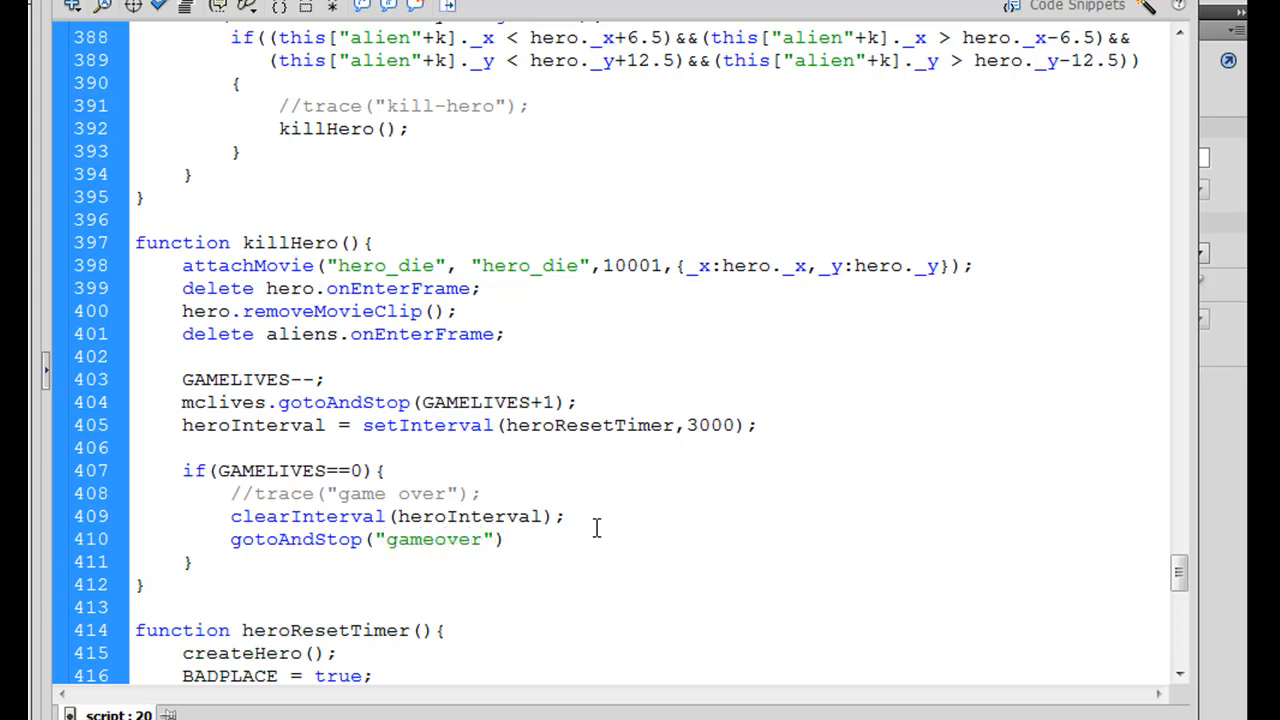
type(";")
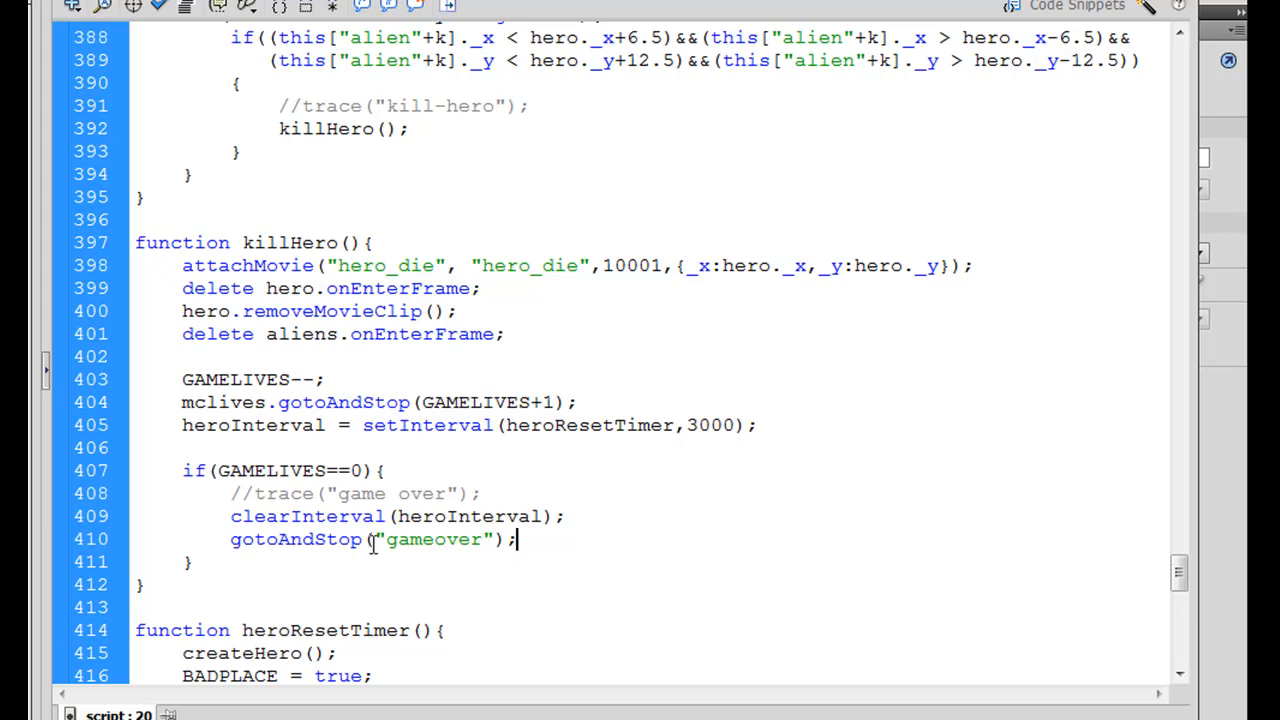
mouse_move(492, 568)
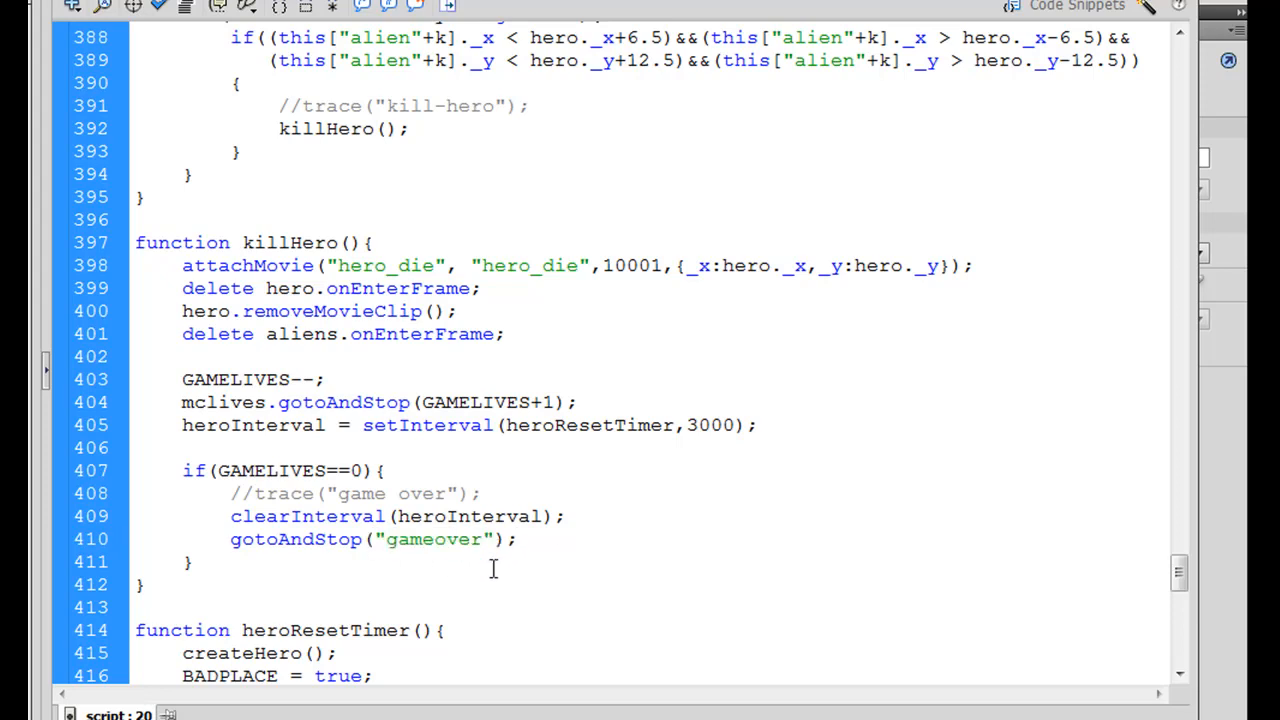
left_click(190, 560)
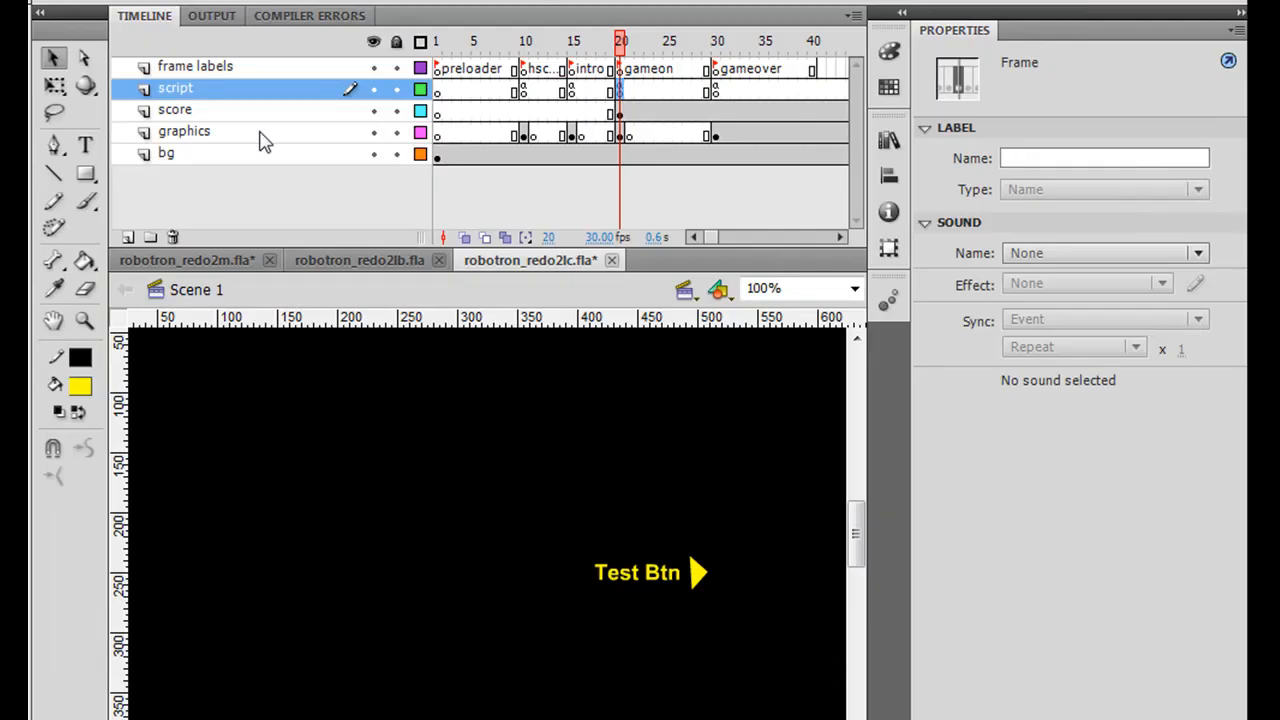
left_click(524, 40)
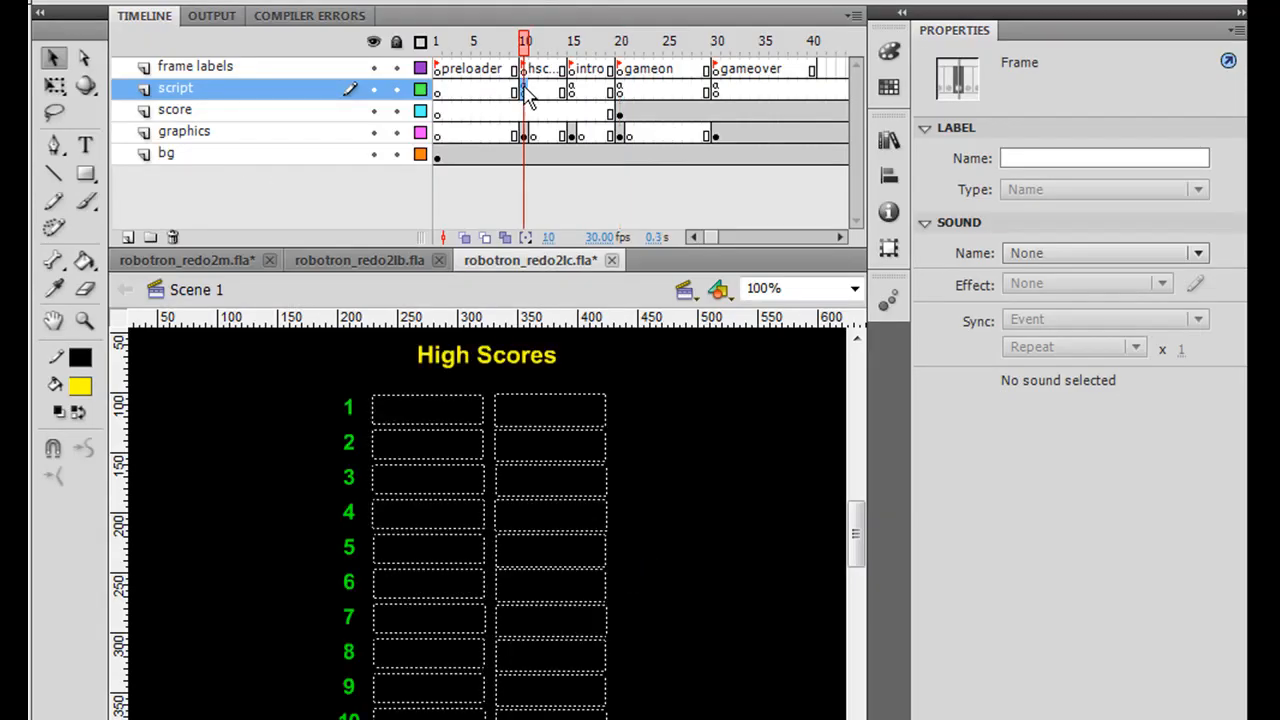
mouse_move(770, 440)
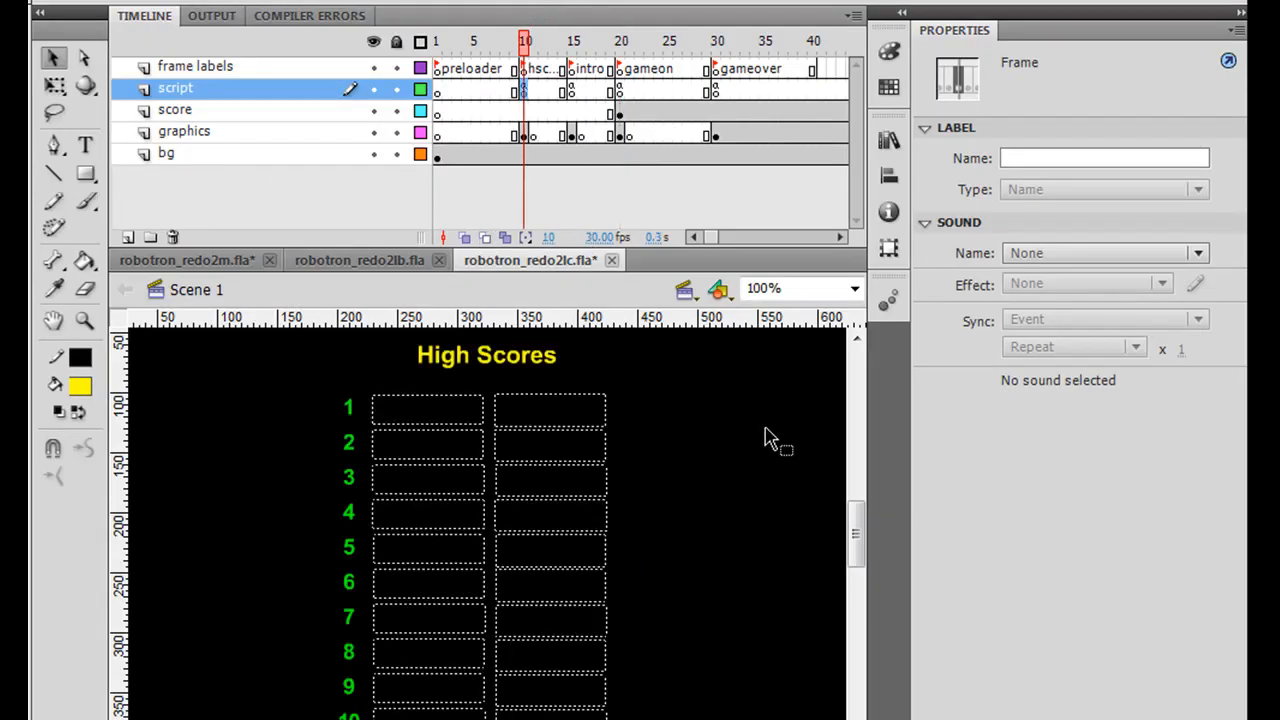
mouse_move(250, 96)
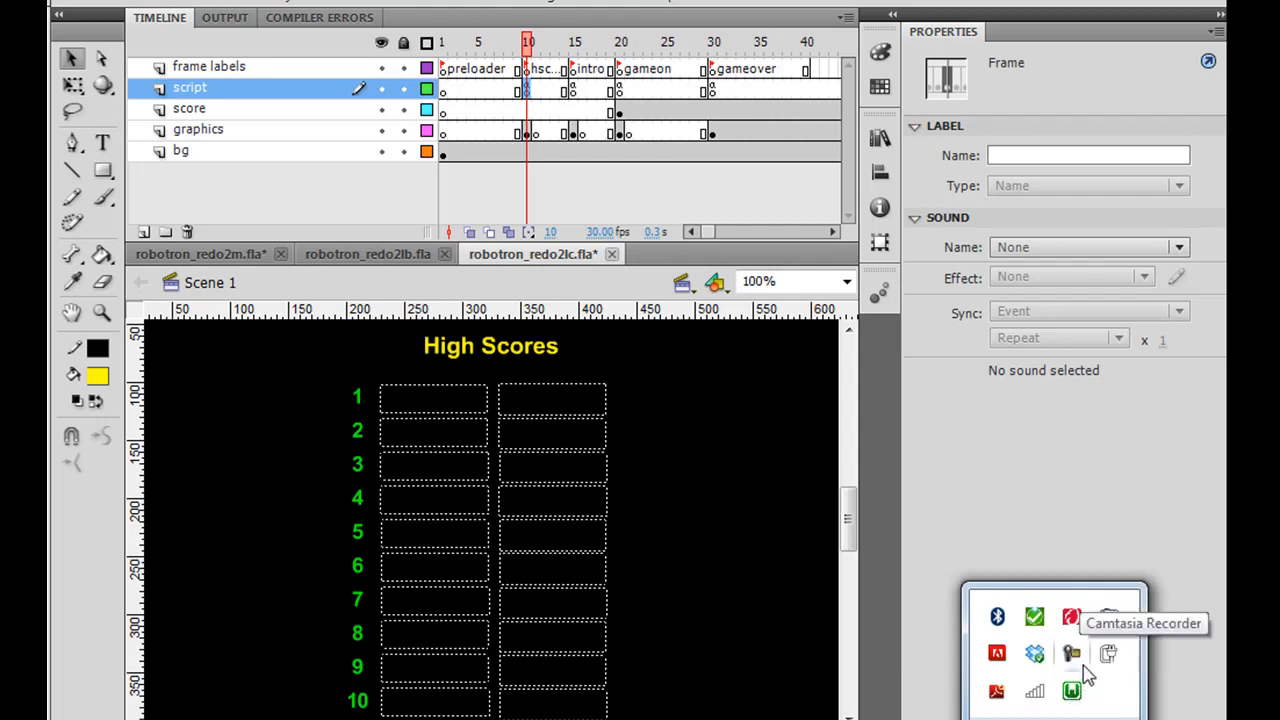
mouse_move(1072, 692)
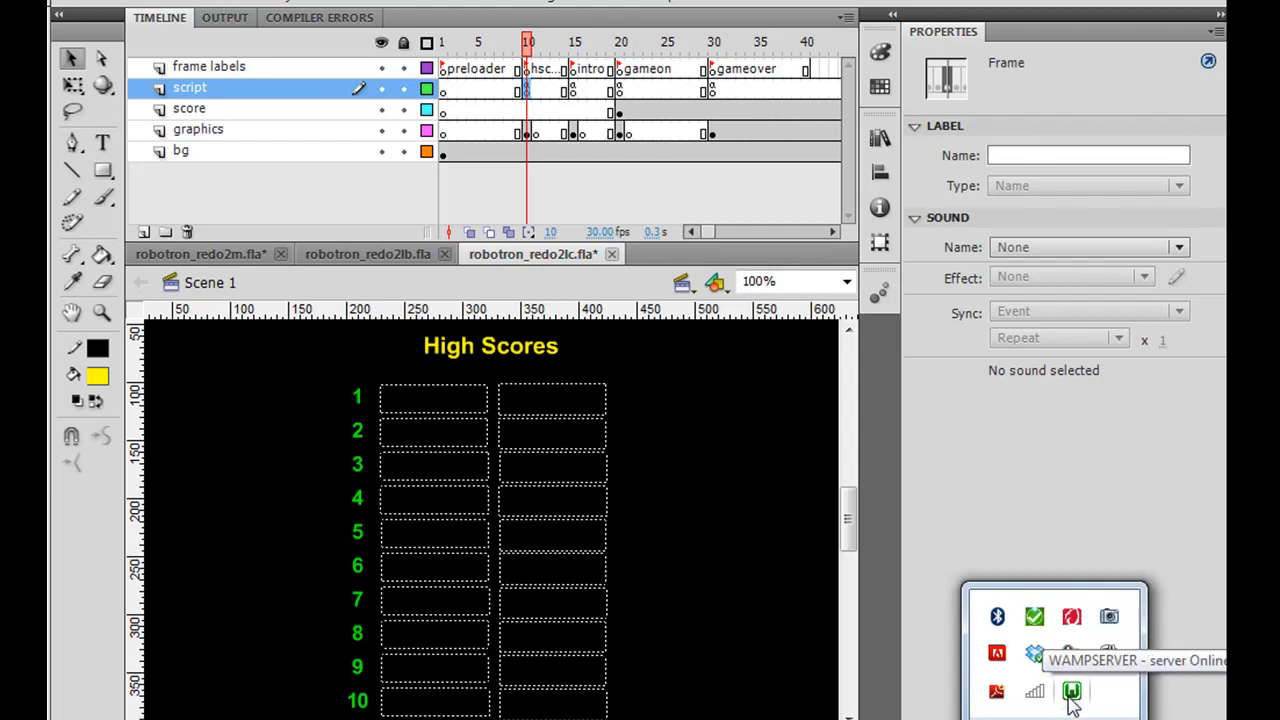
Open WampServer's www web root folder from its tray menu
left_click(1072, 692)
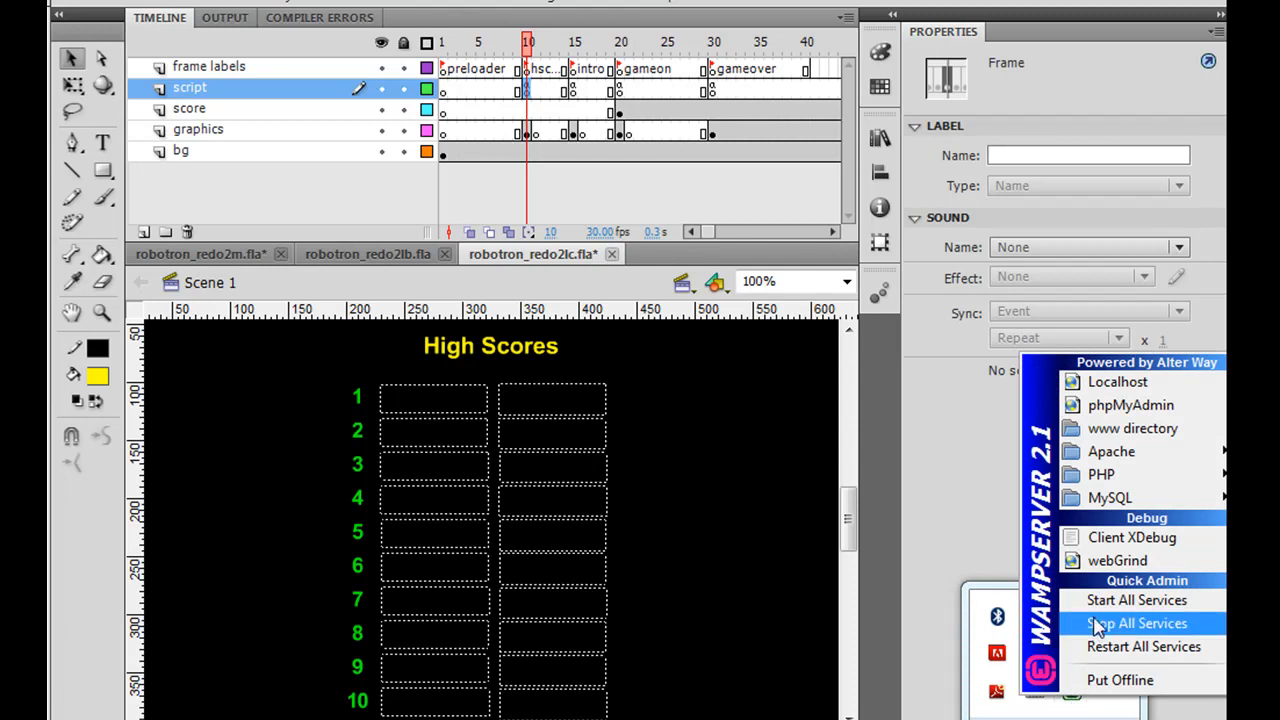
mouse_move(1136, 600)
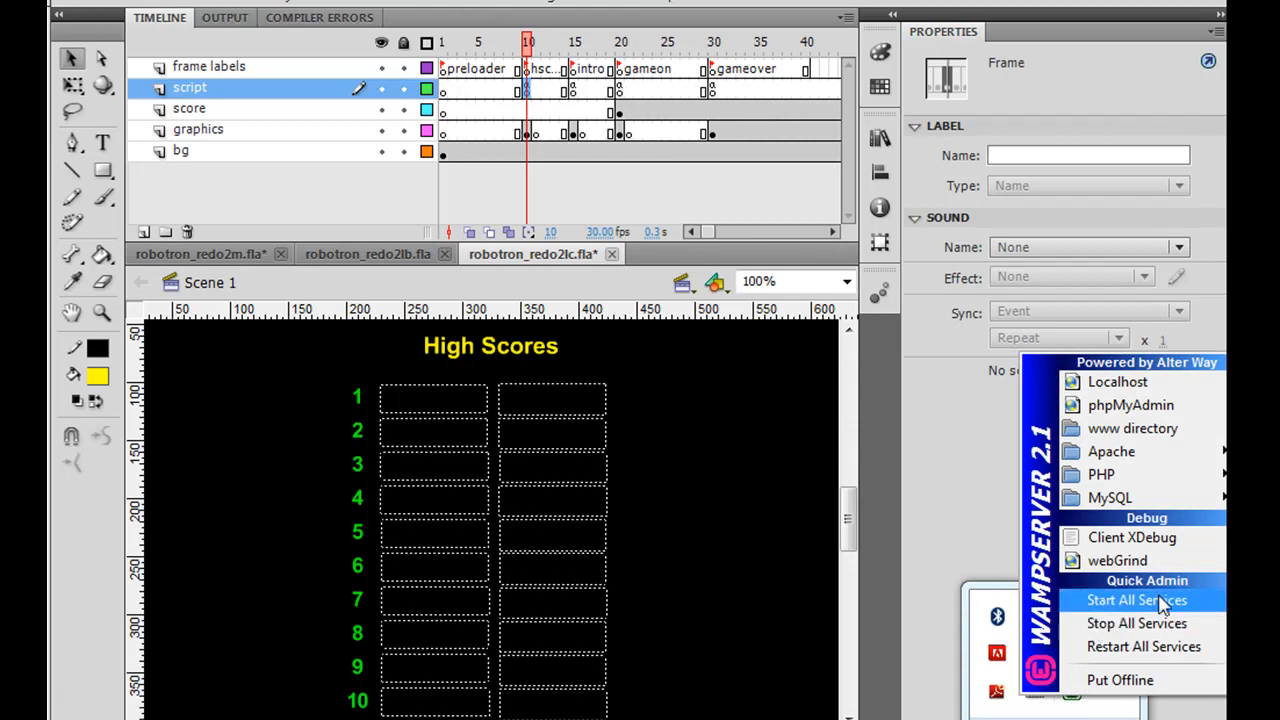
mouse_move(1150, 610)
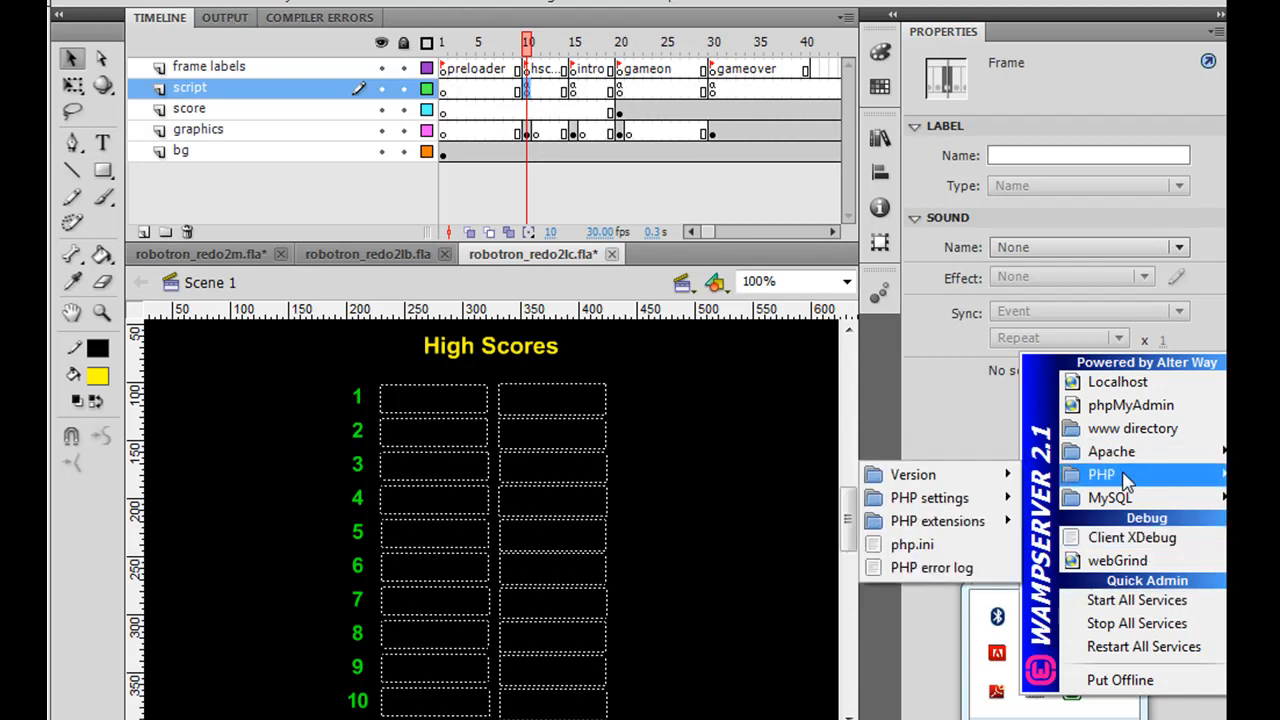
mouse_move(1108, 496)
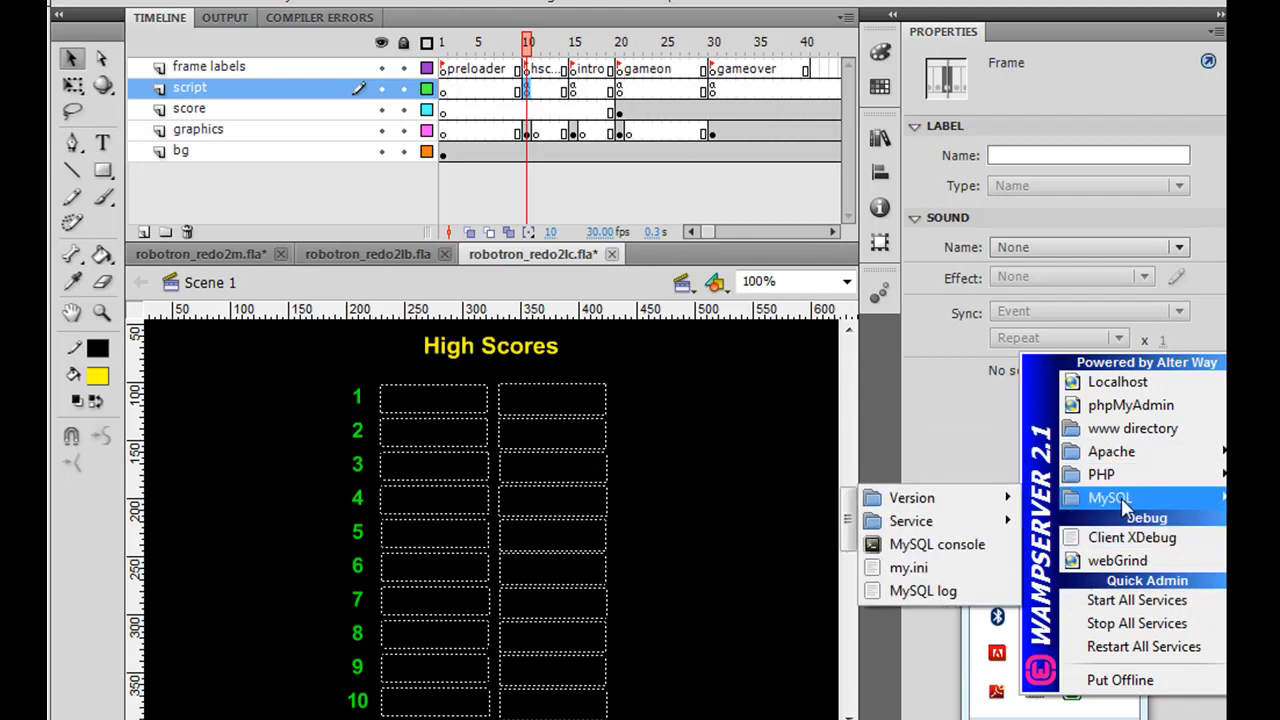
mouse_move(1136, 600)
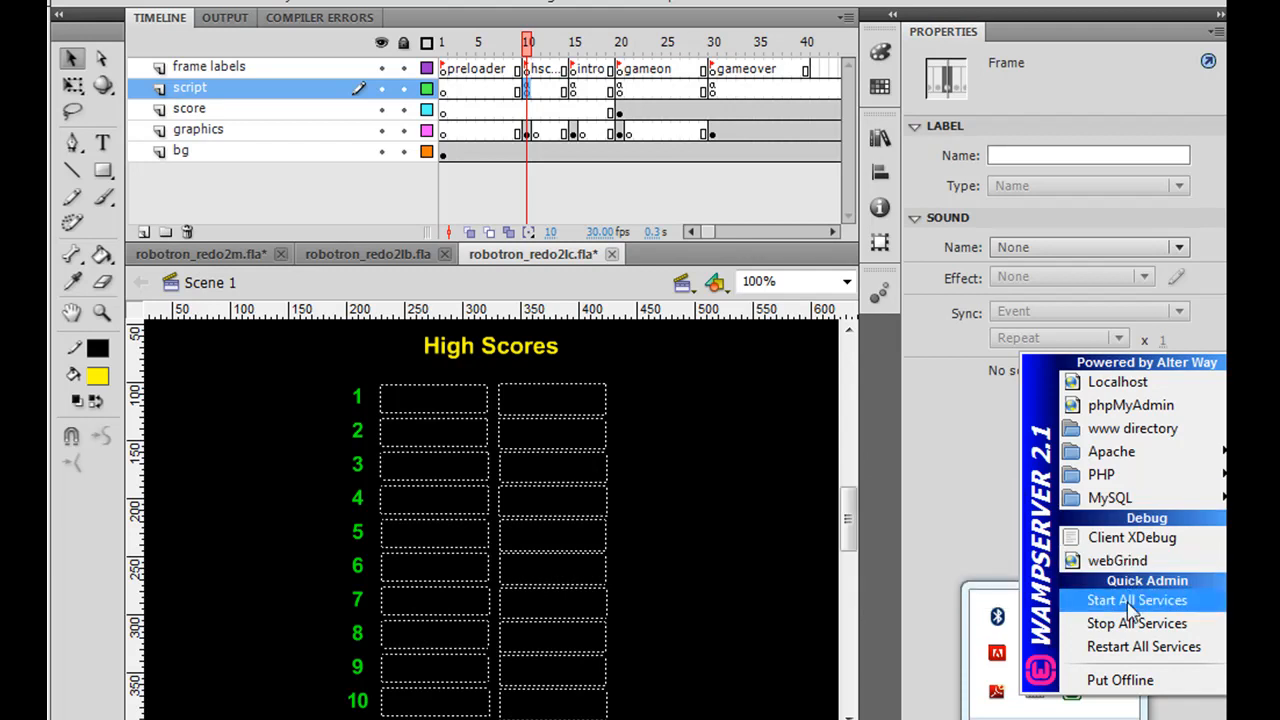
mouse_move(1120, 704)
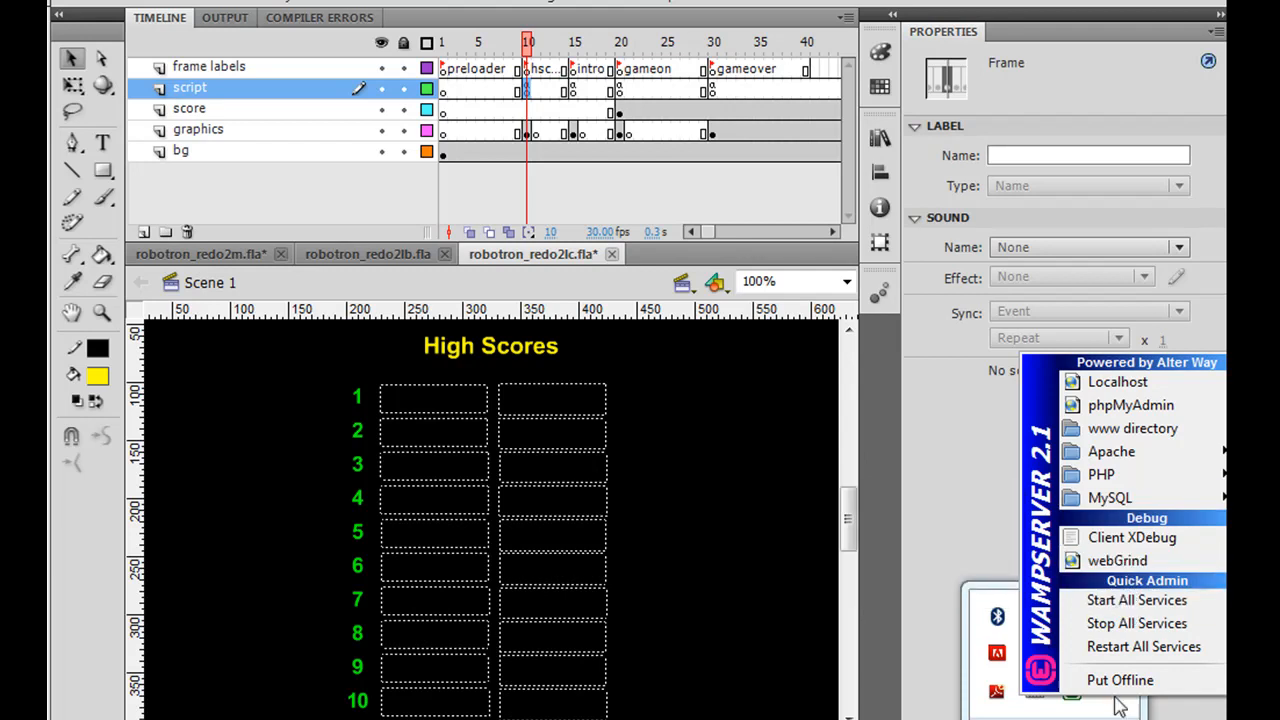
mouse_move(1120, 680)
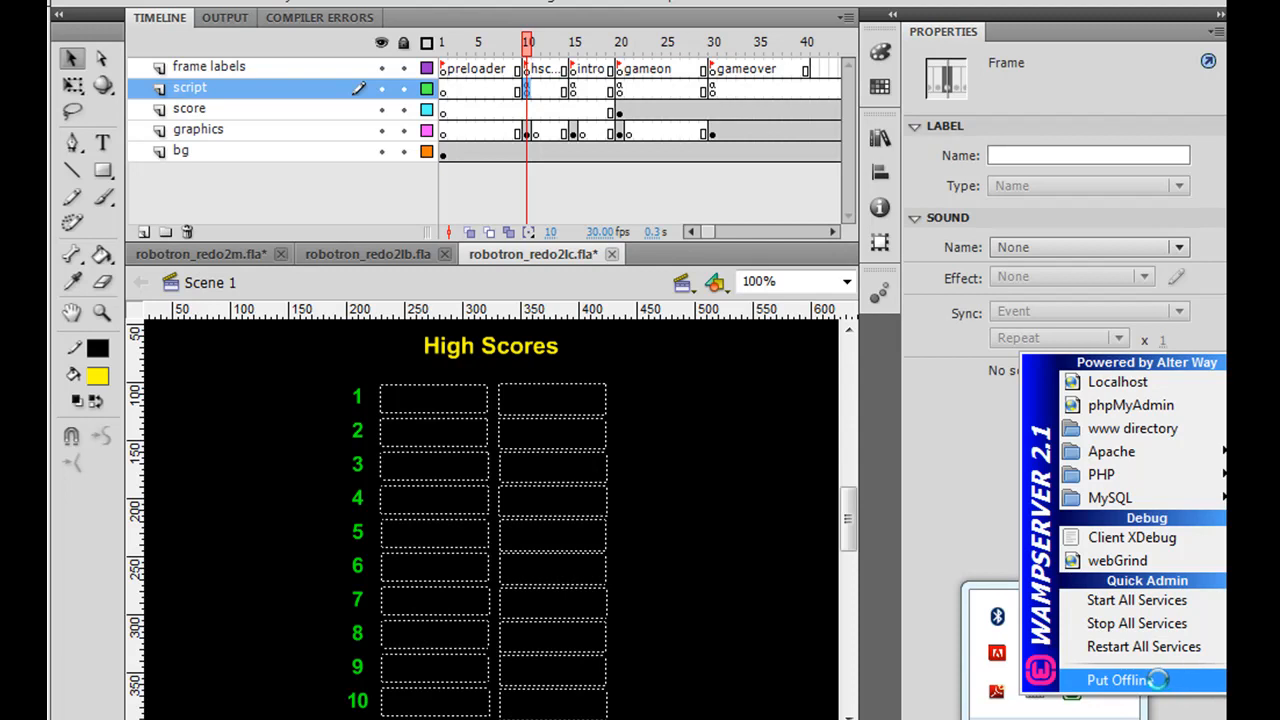
mouse_move(1128, 710)
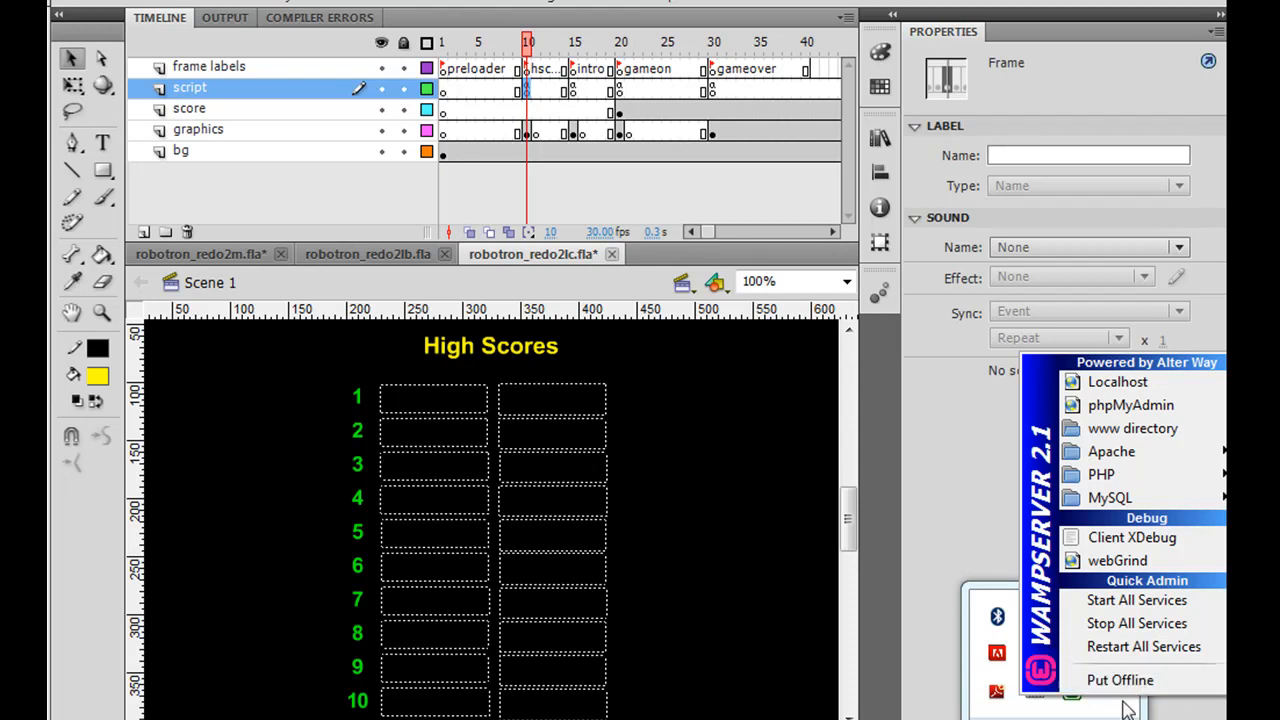
mouse_move(1132, 428)
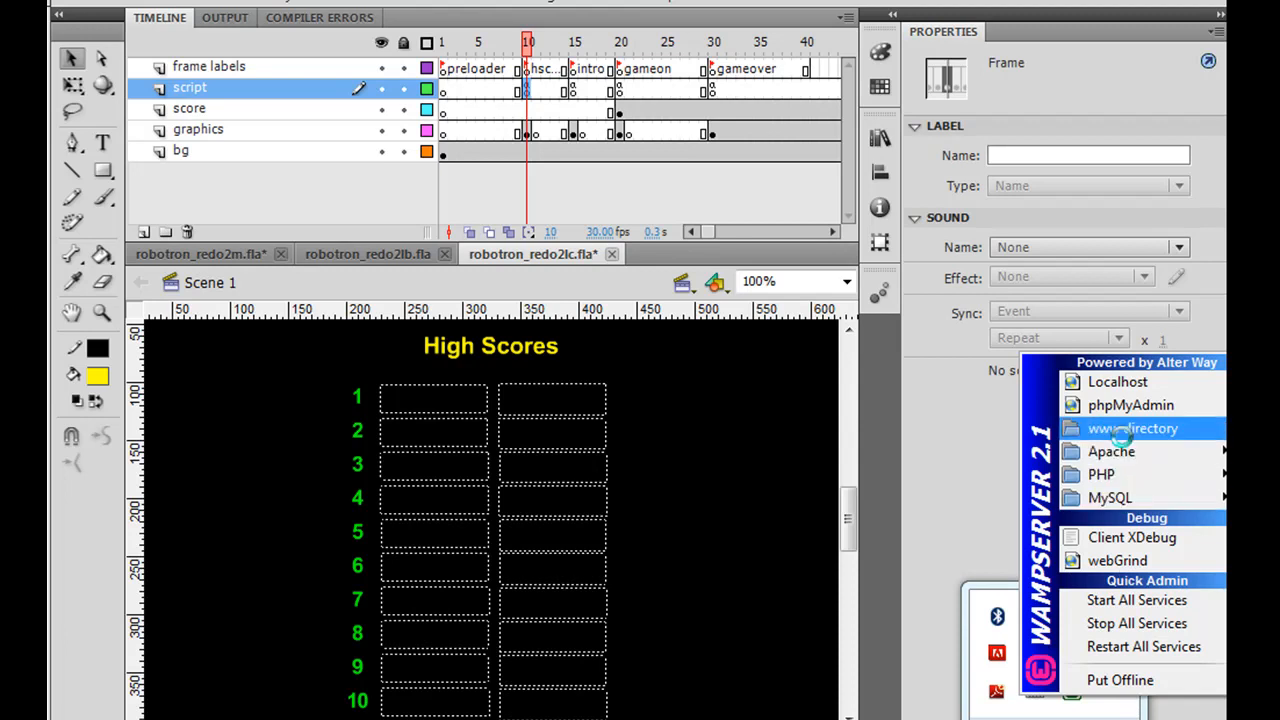
mouse_move(948, 486)
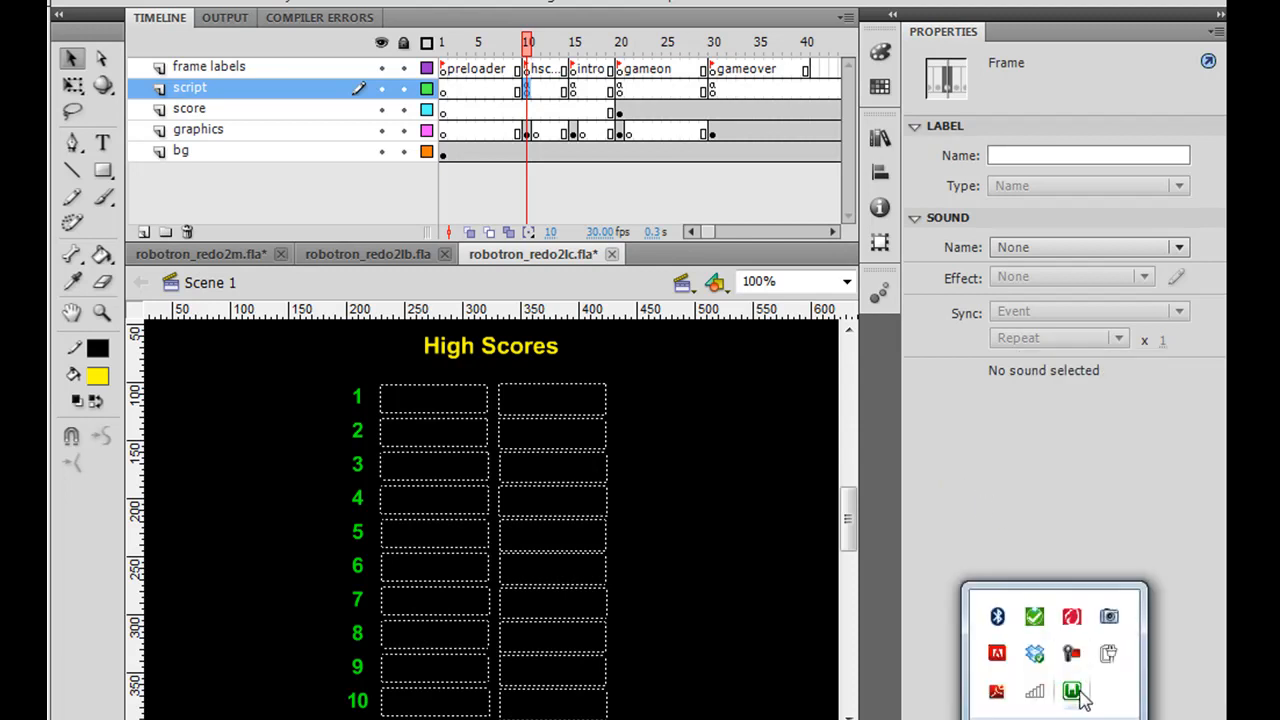
left_click(1072, 692)
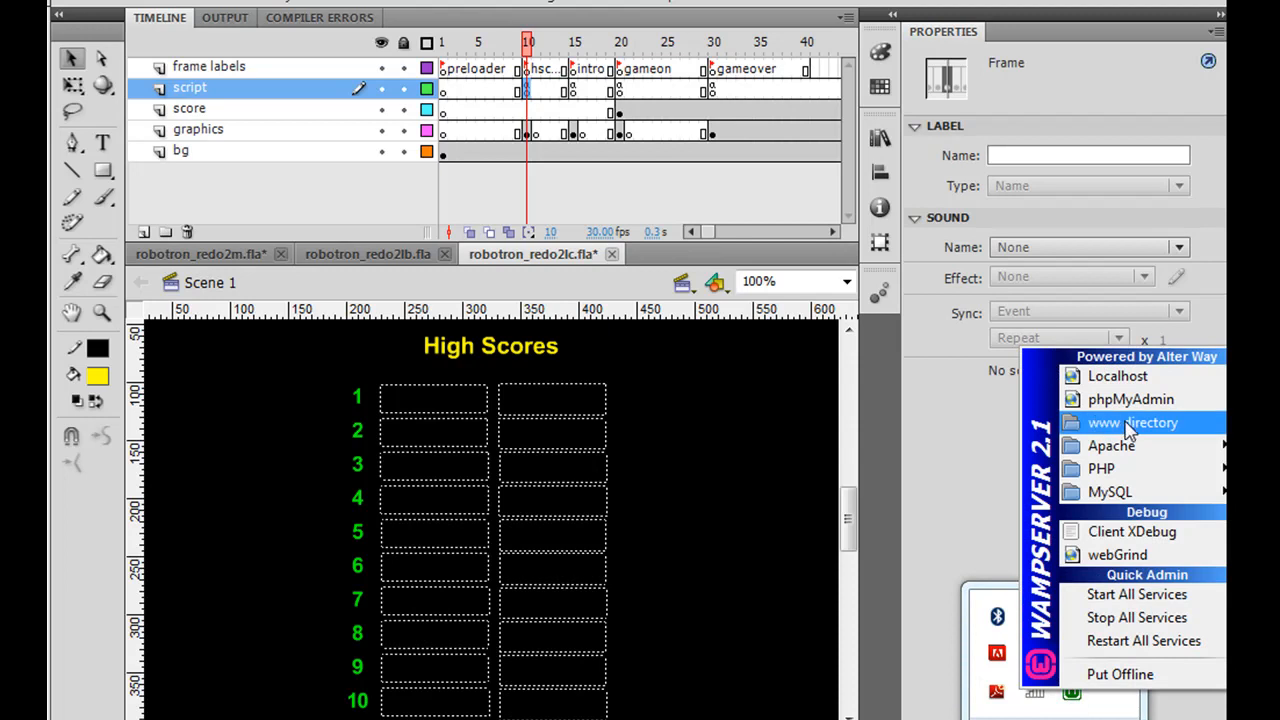
left_click(1132, 422)
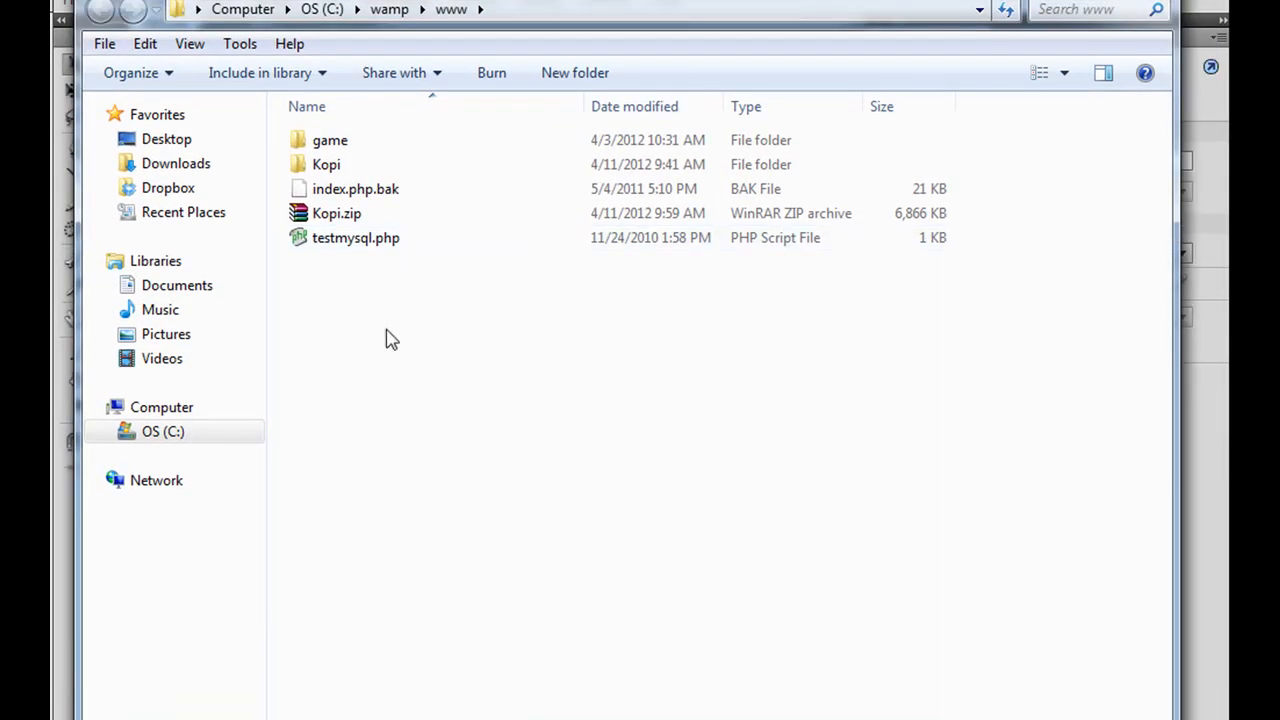
Open game/game_highscore, listing robogame.html and the robotron_redo2 files
double_click(330, 140)
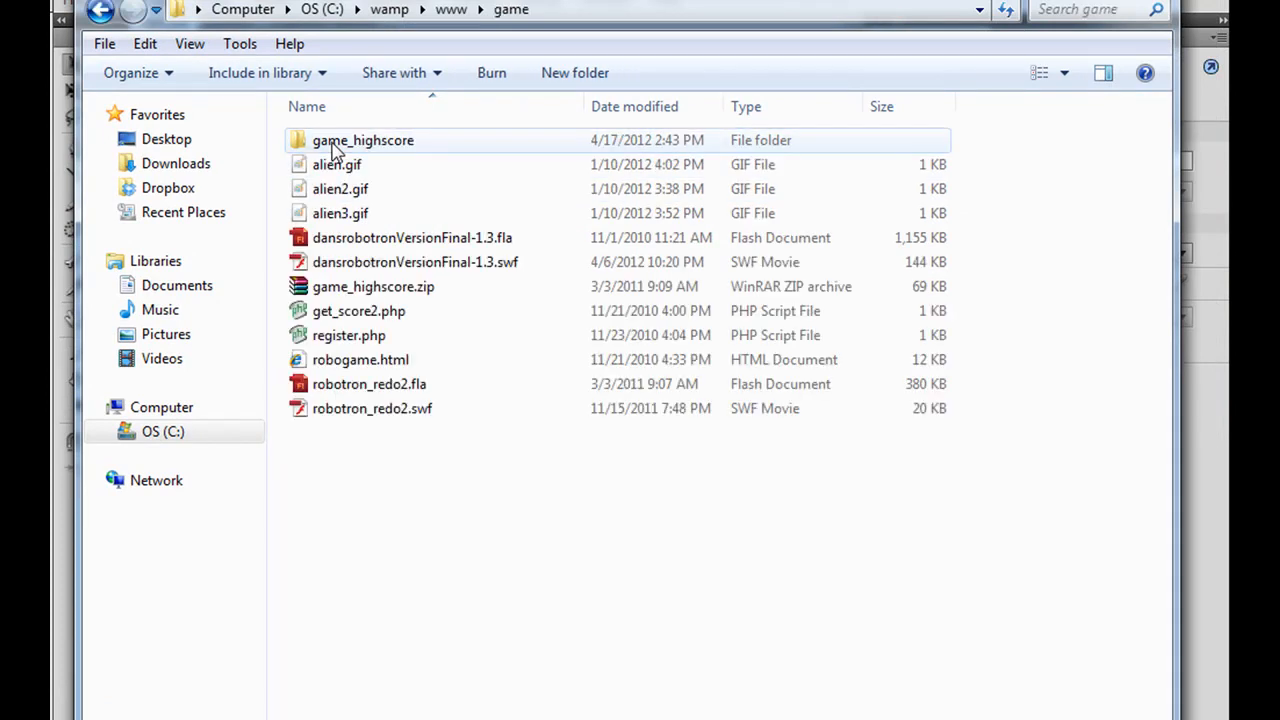
left_click(362, 140)
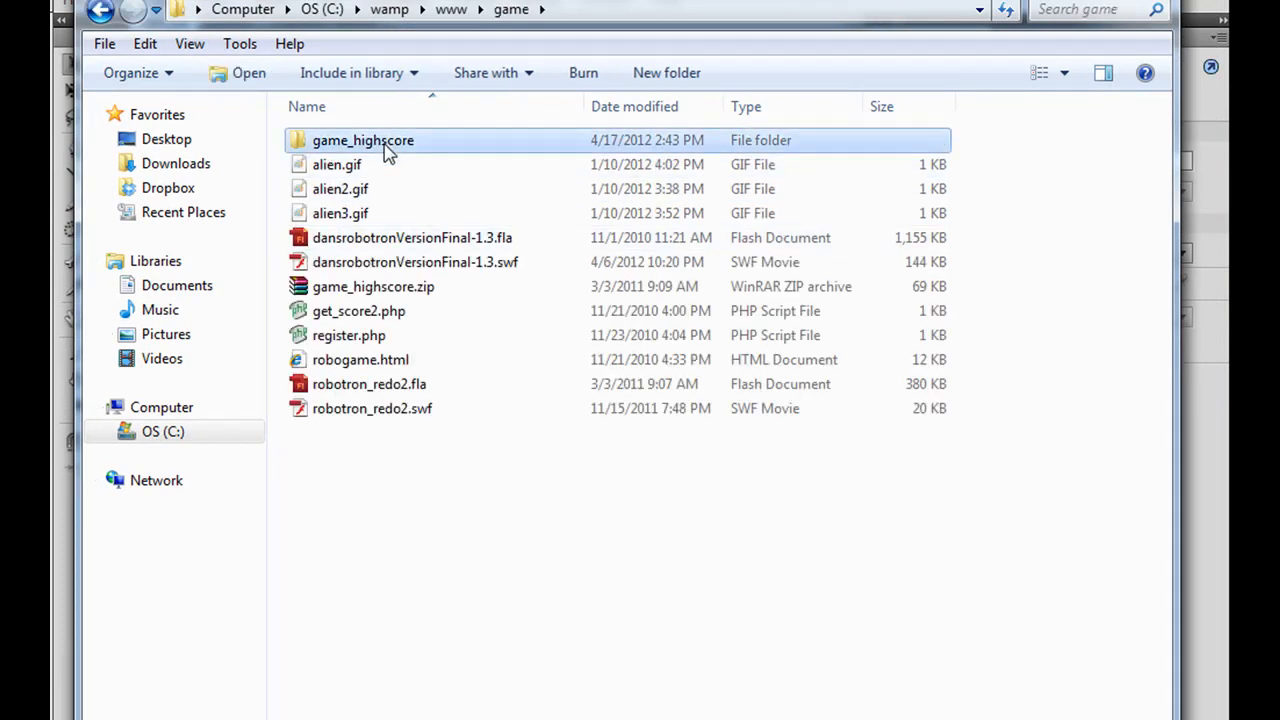
double_click(364, 140)
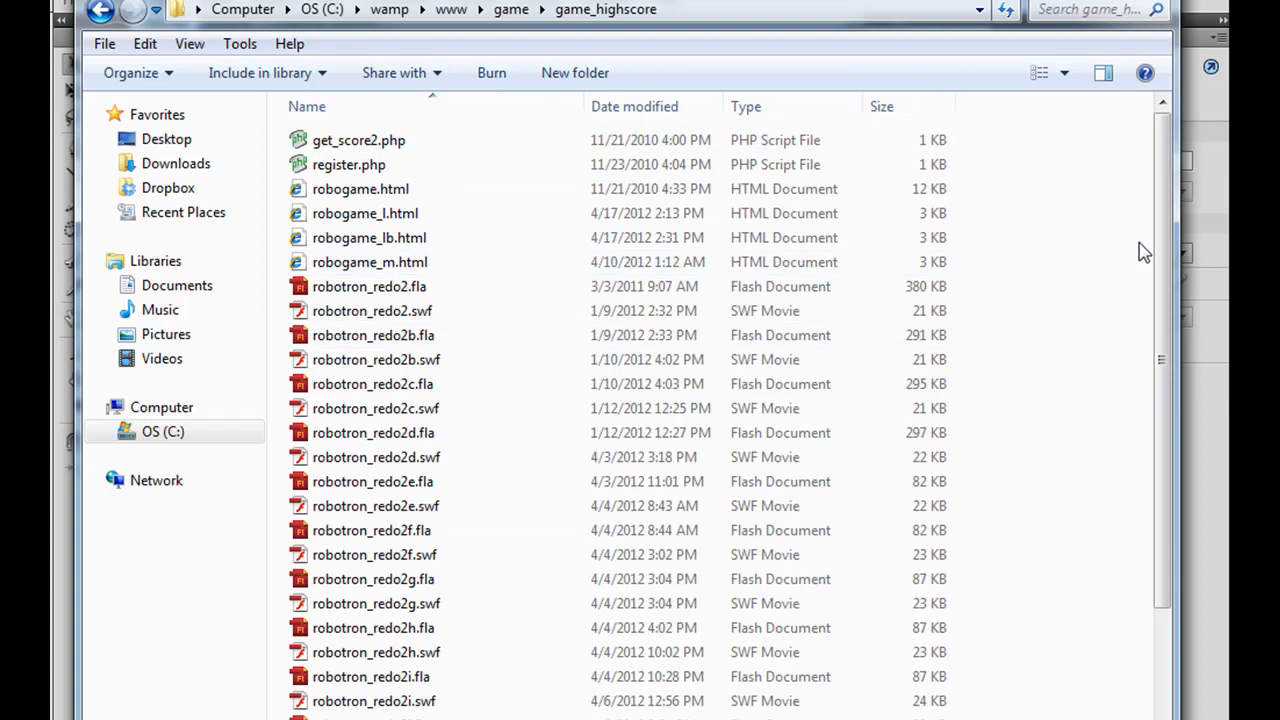
scroll("down", 3)
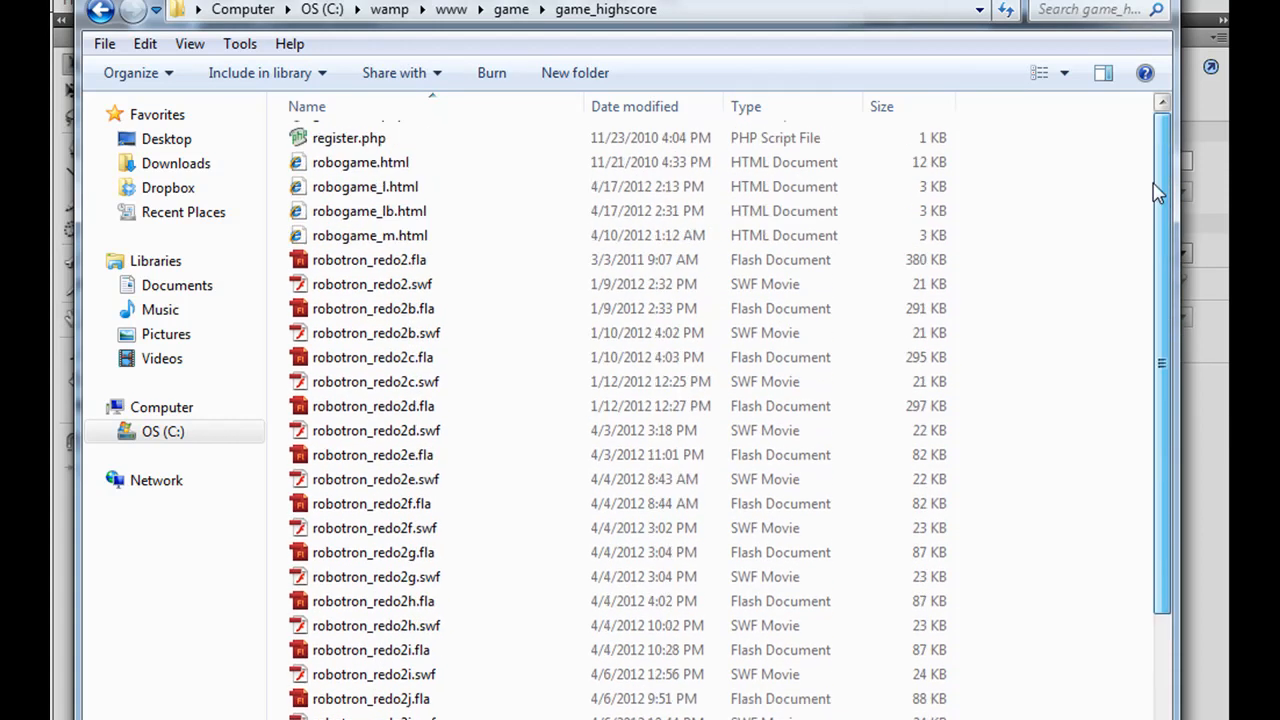
scroll("up", 3)
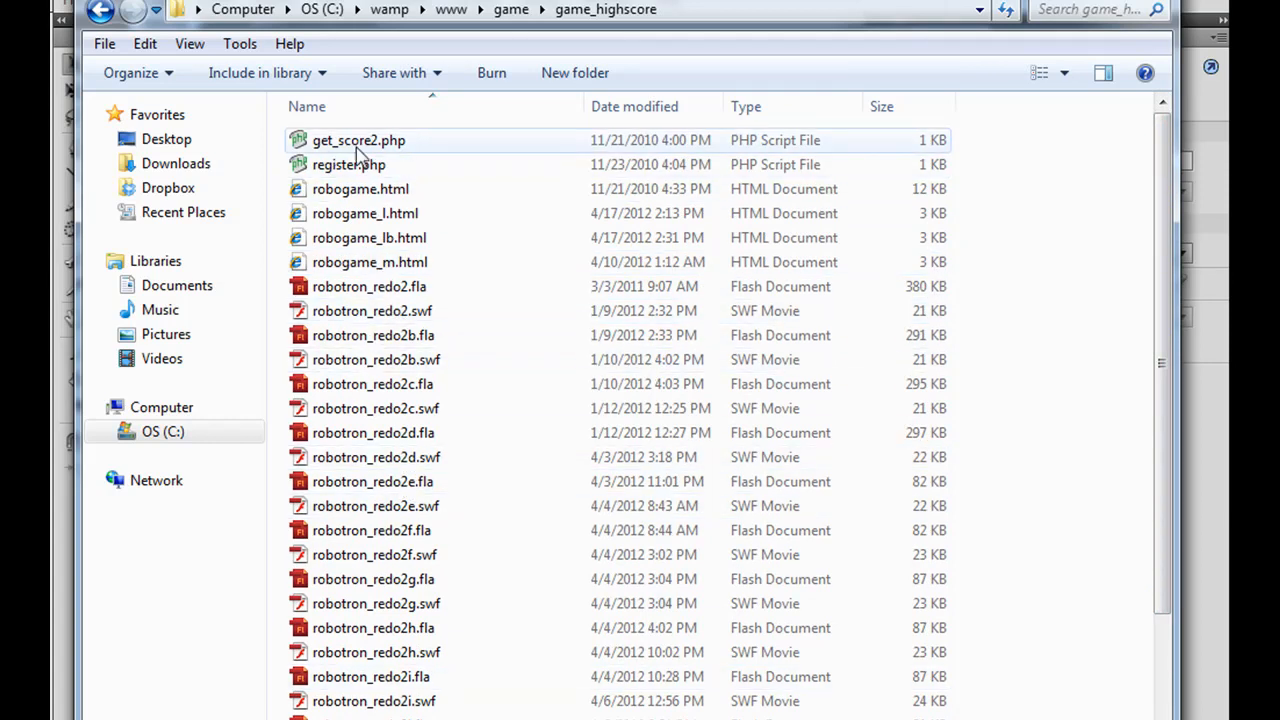
mouse_move(330, 188)
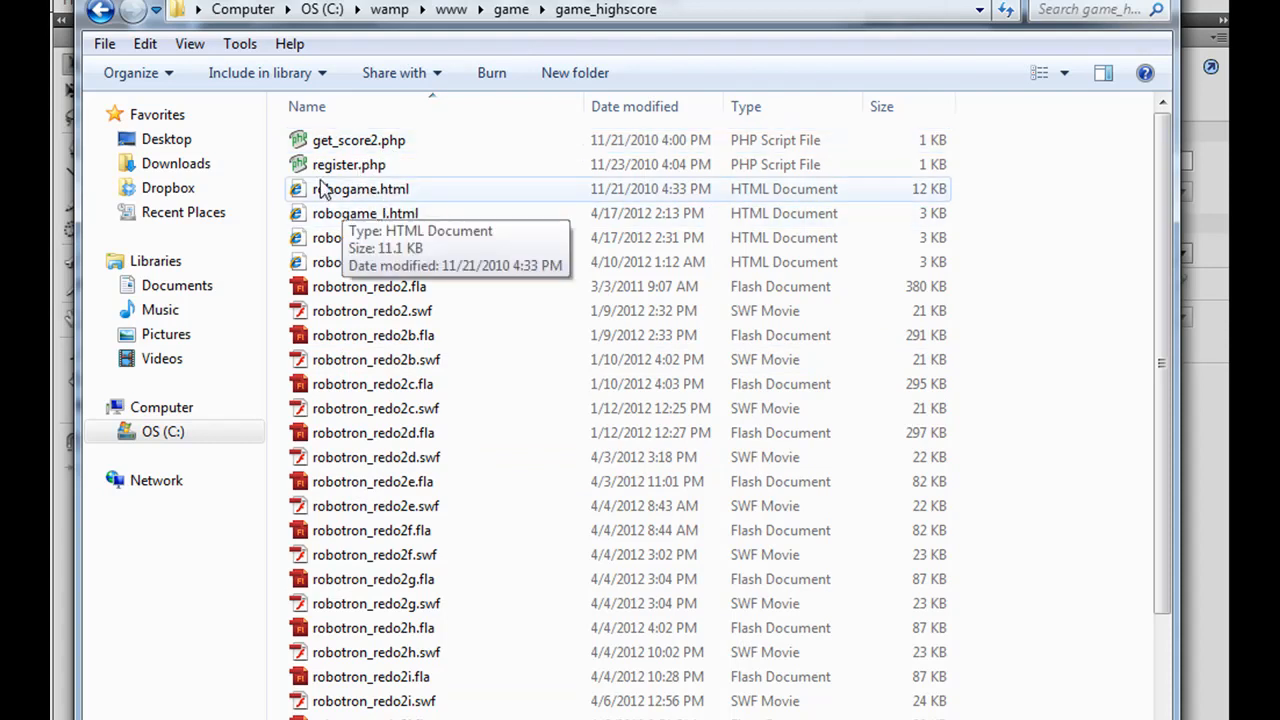
mouse_move(476, 204)
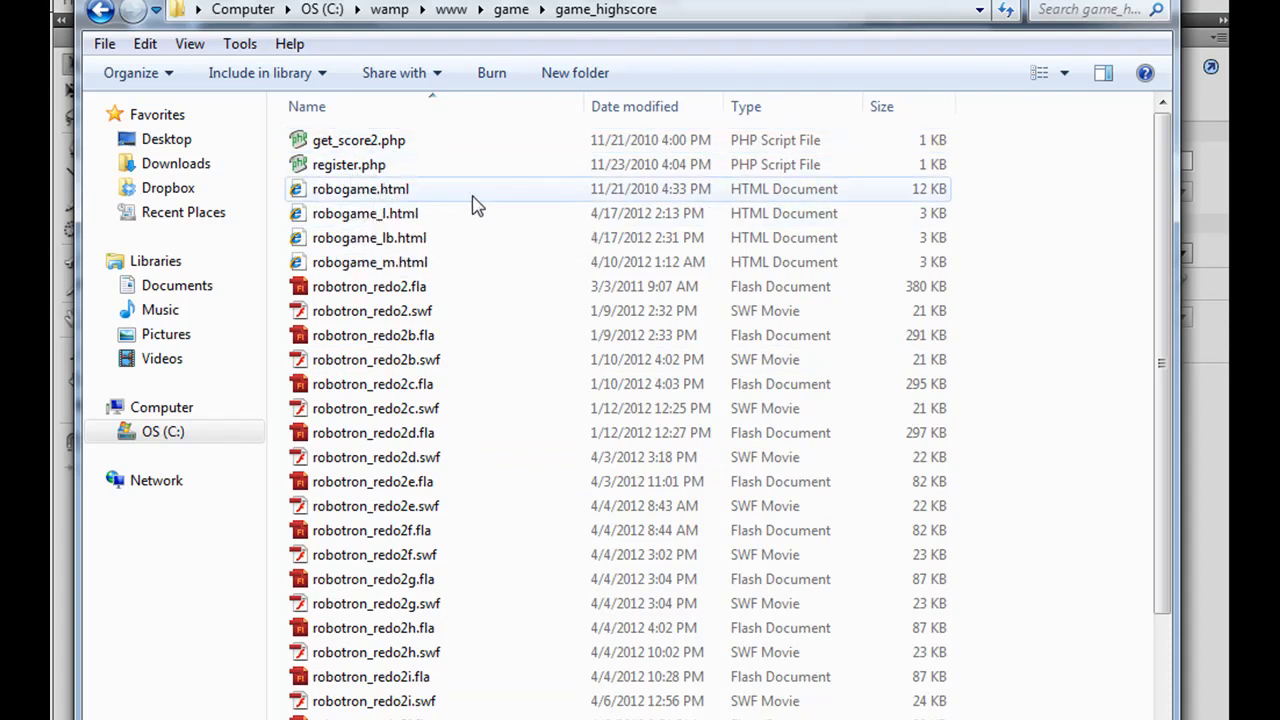
mouse_move(480, 204)
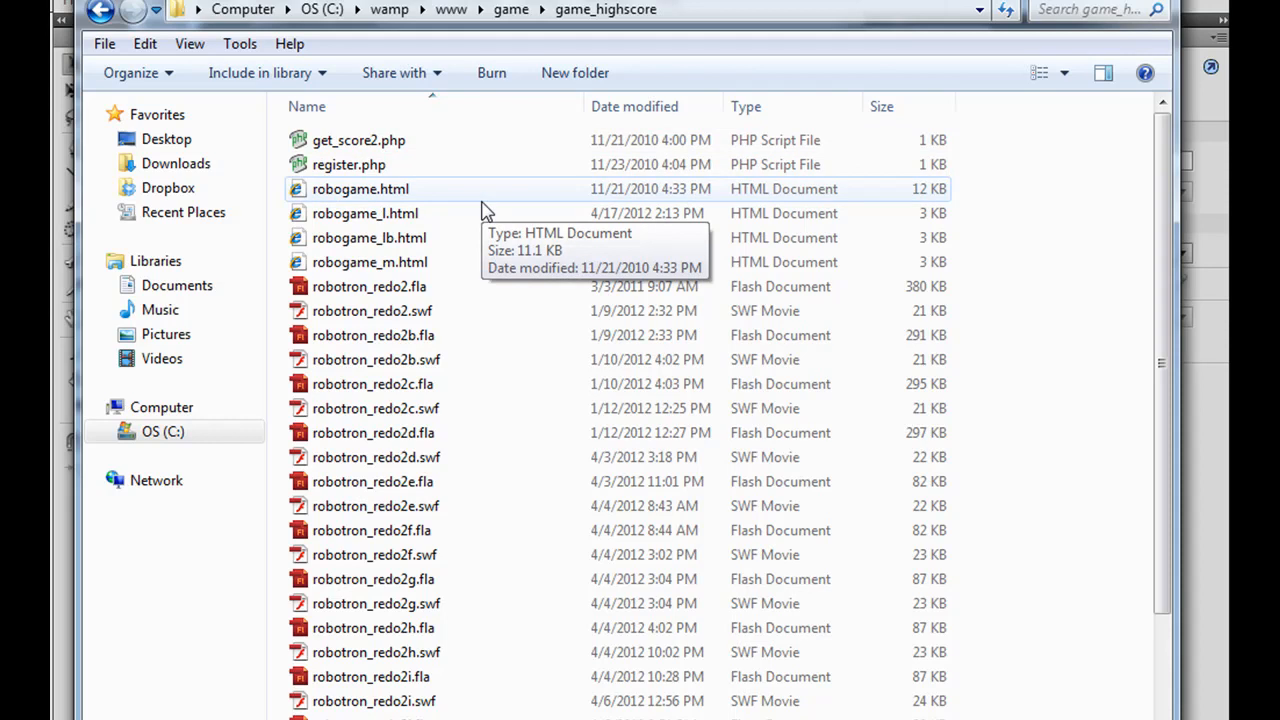
mouse_move(378, 250)
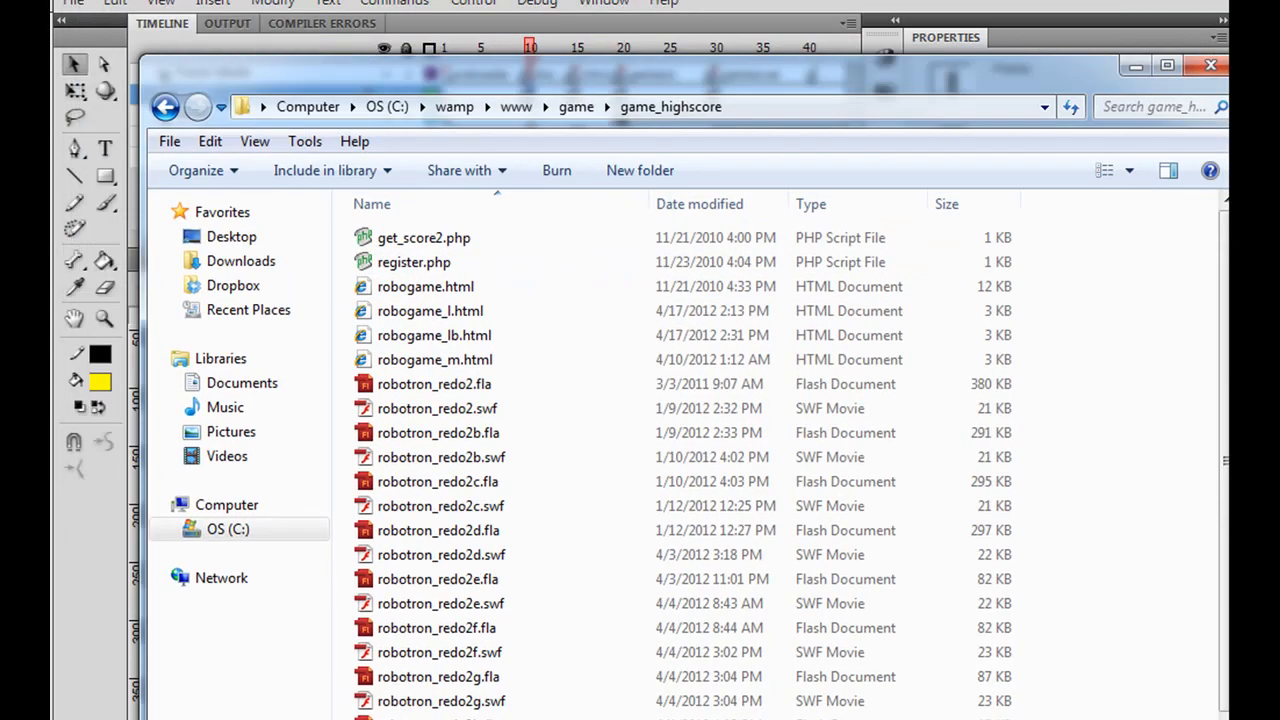
Publish robotron_redo2lc.swf and robogame_2lc.html from Publish Settings, keeping Flash and HTML formats
left_click(72, 4)
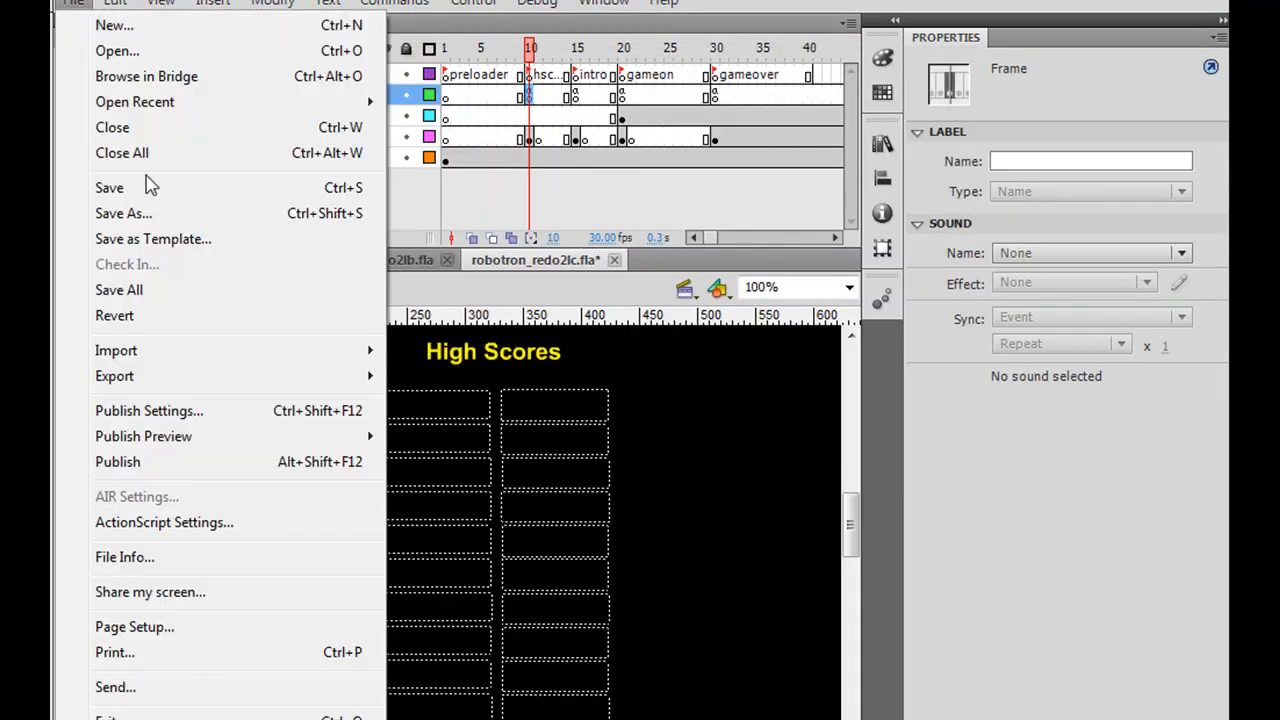
left_click(148, 410)
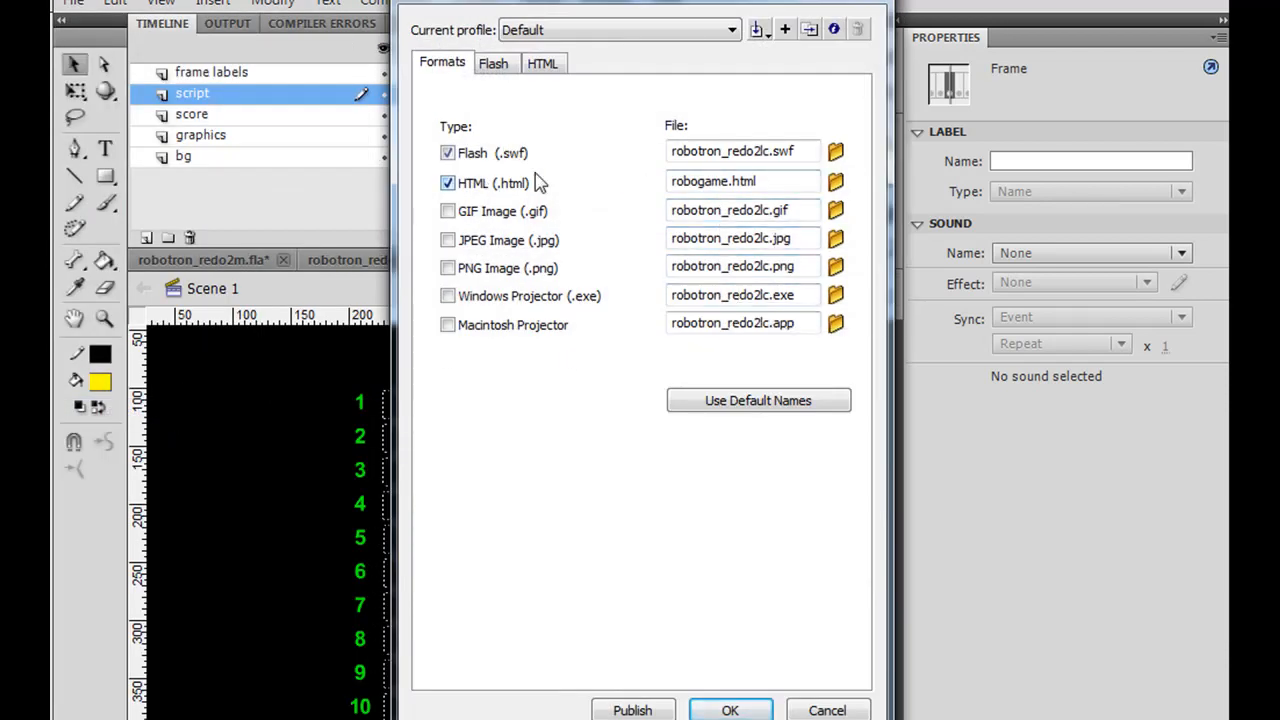
mouse_move(742, 152)
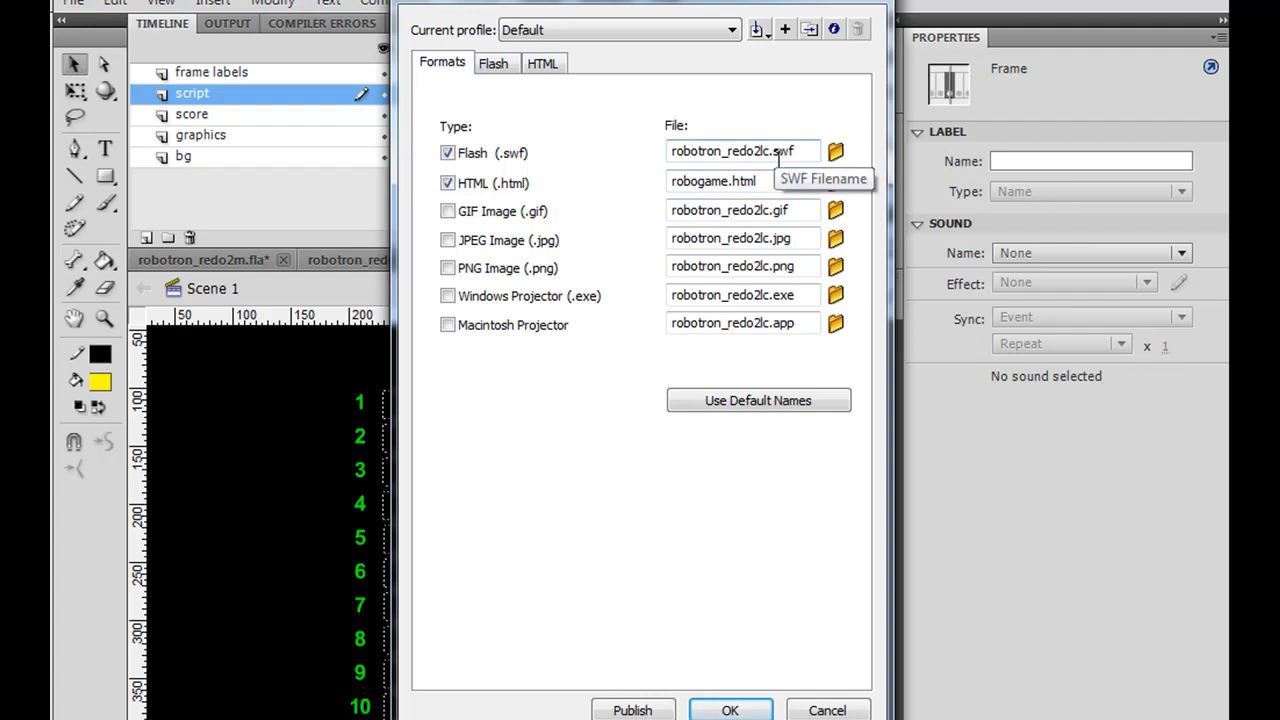
mouse_move(738, 322)
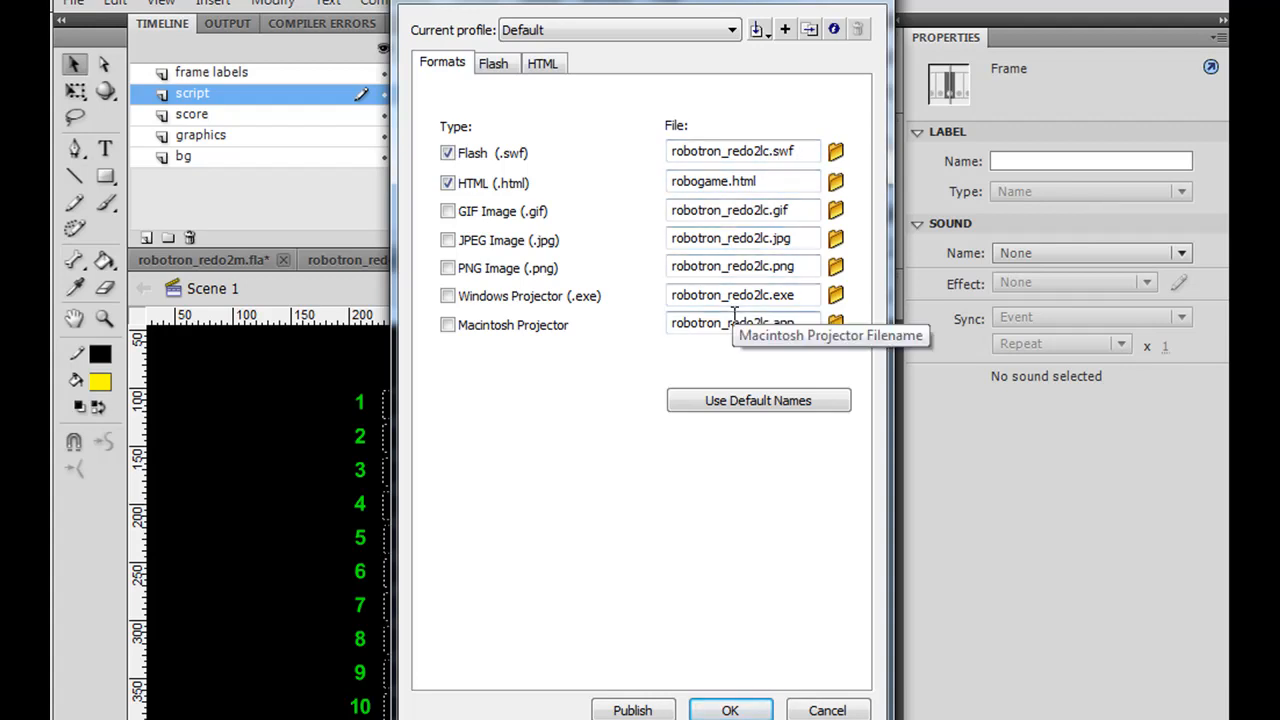
mouse_move(704, 210)
type("_2lc")
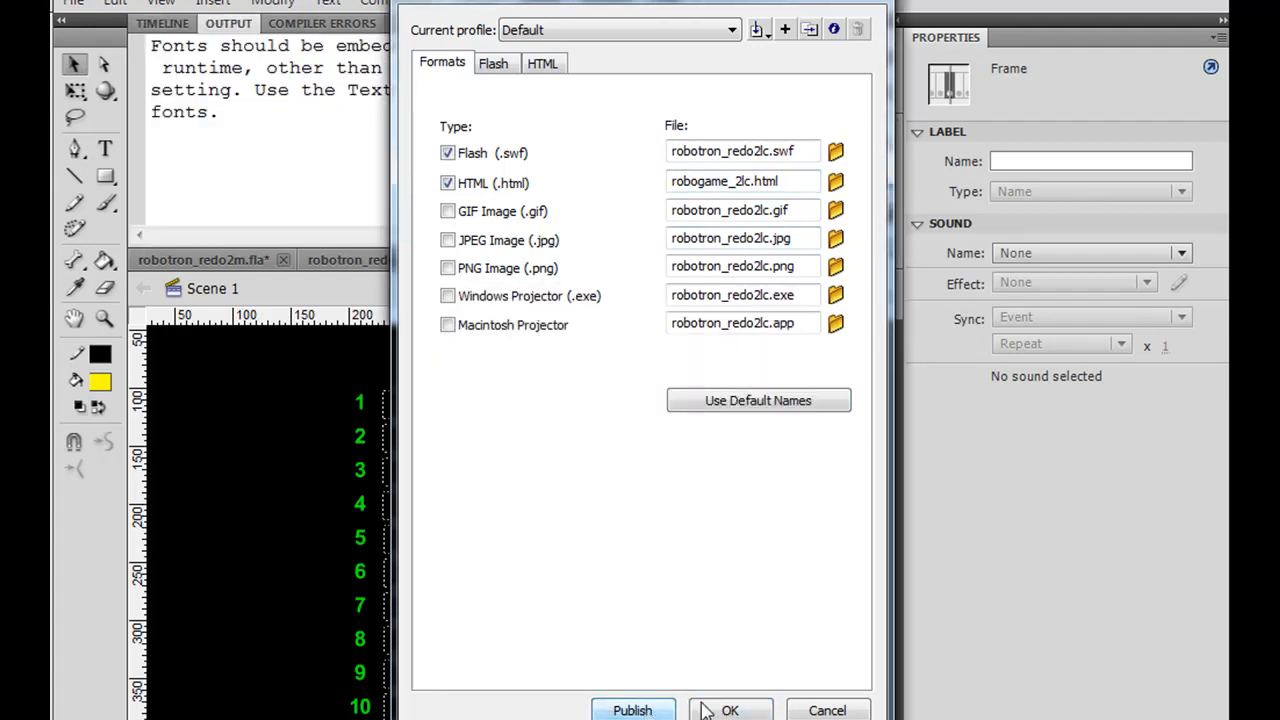
left_click(728, 710)
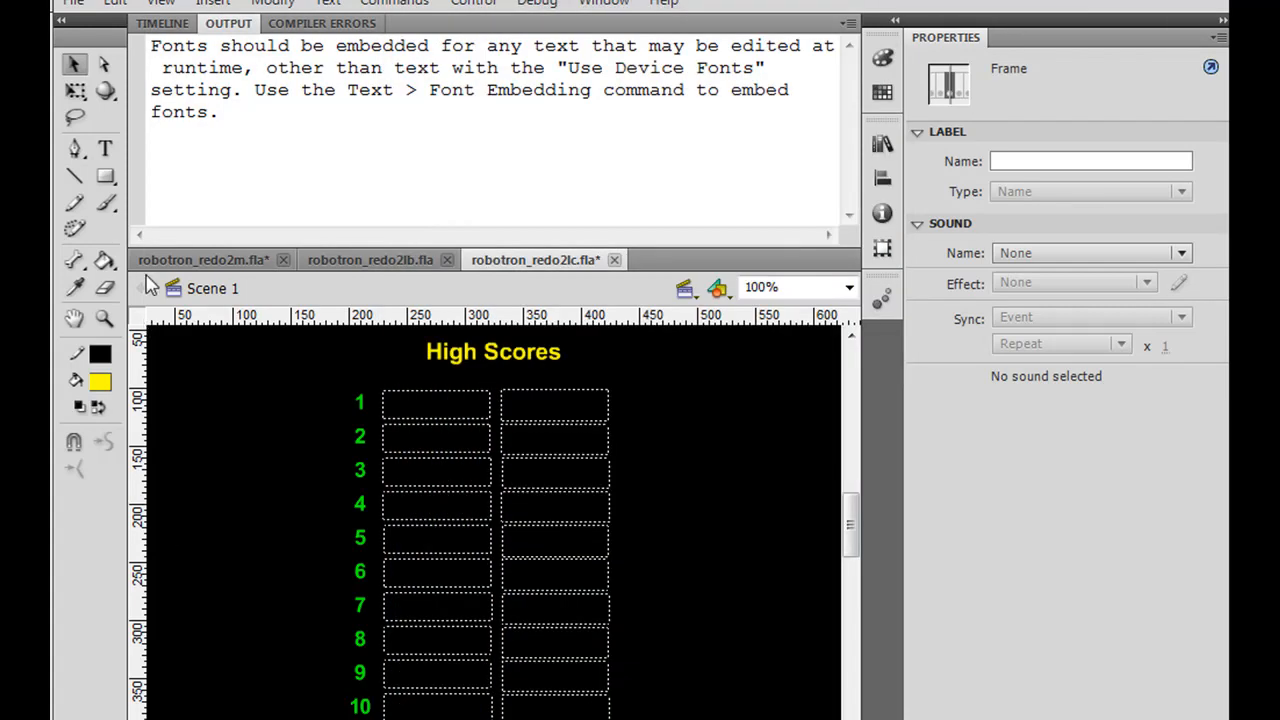
Browse Firefox to localhost, then into the game/ and game_highscore/ folder listing
left_click(72, 4)
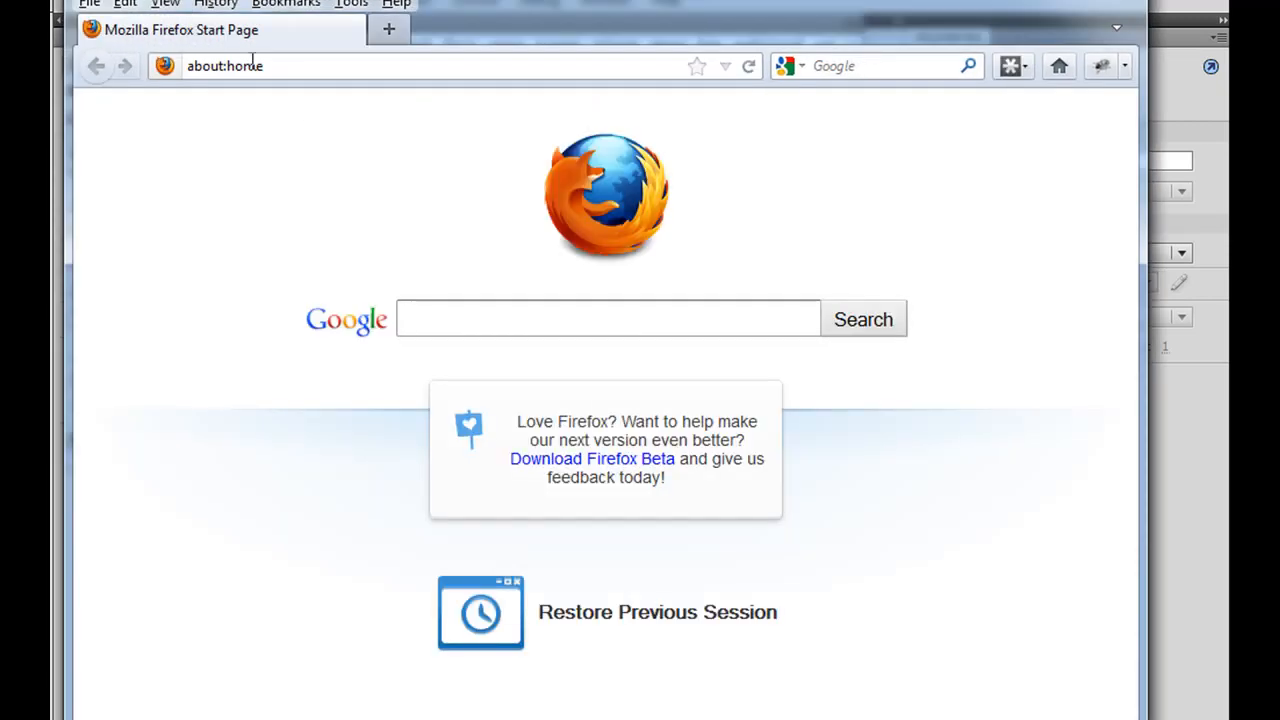
type("local")
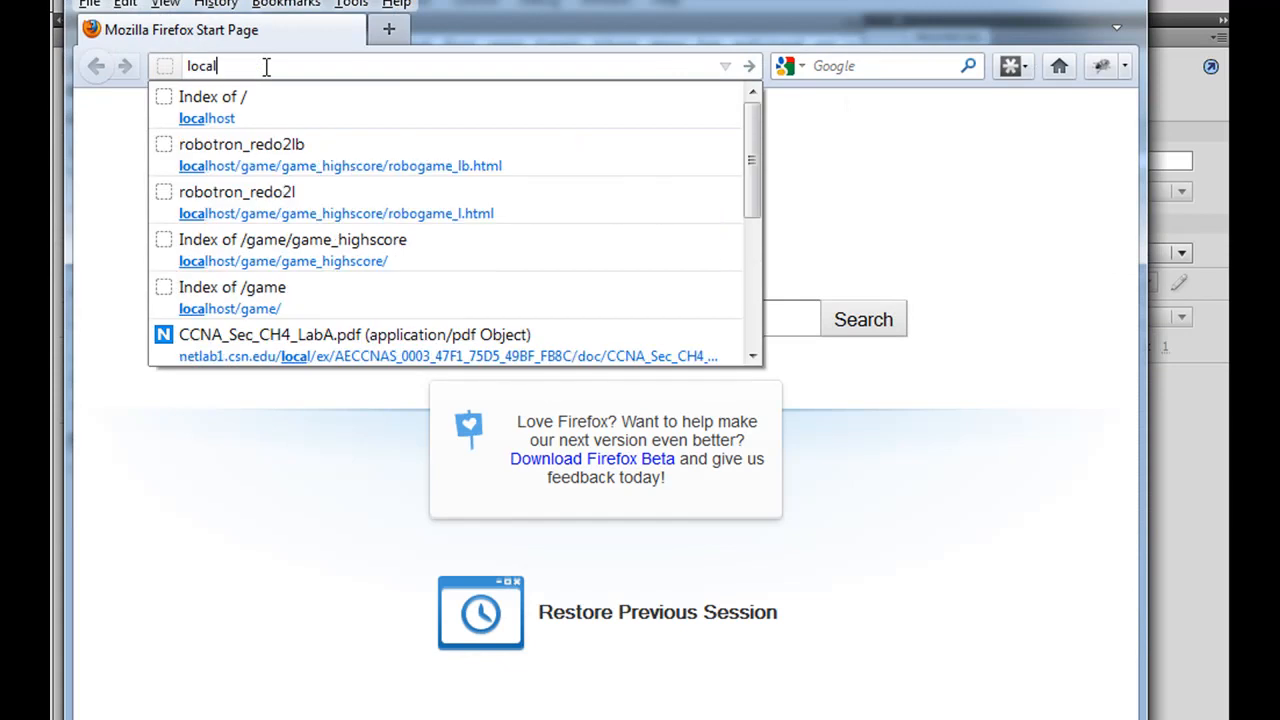
left_click(208, 108)
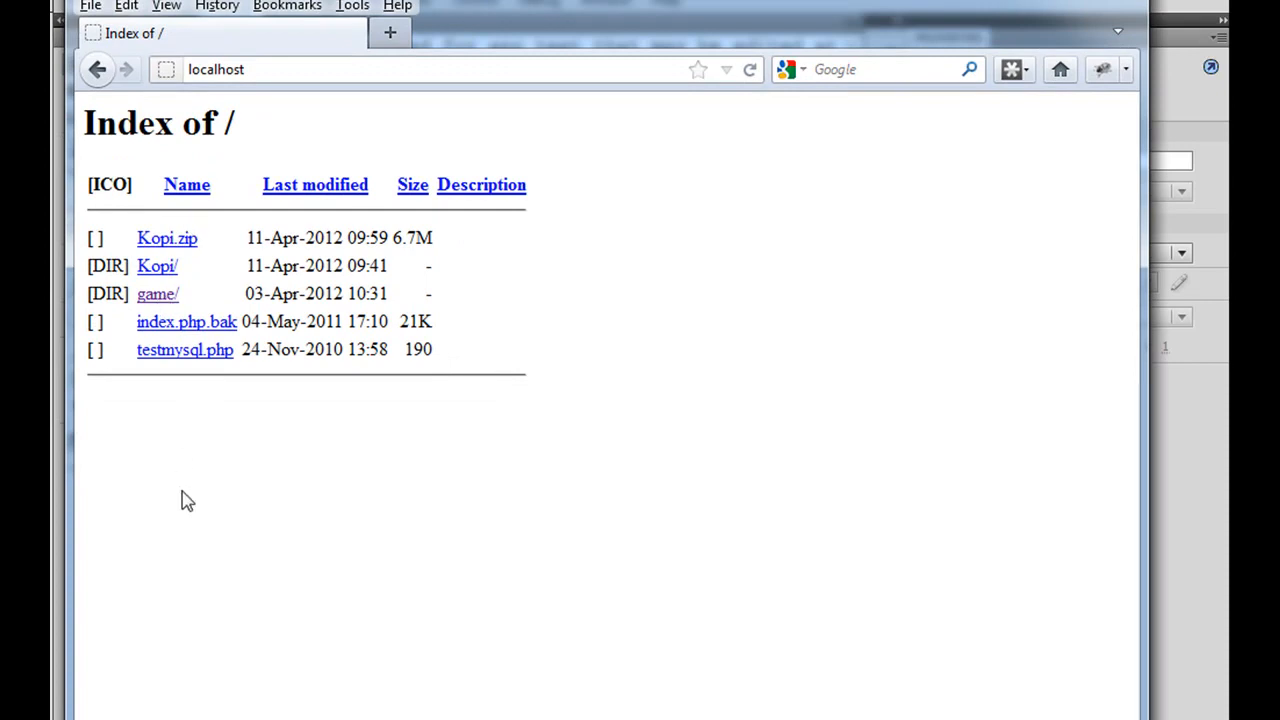
left_click(156, 292)
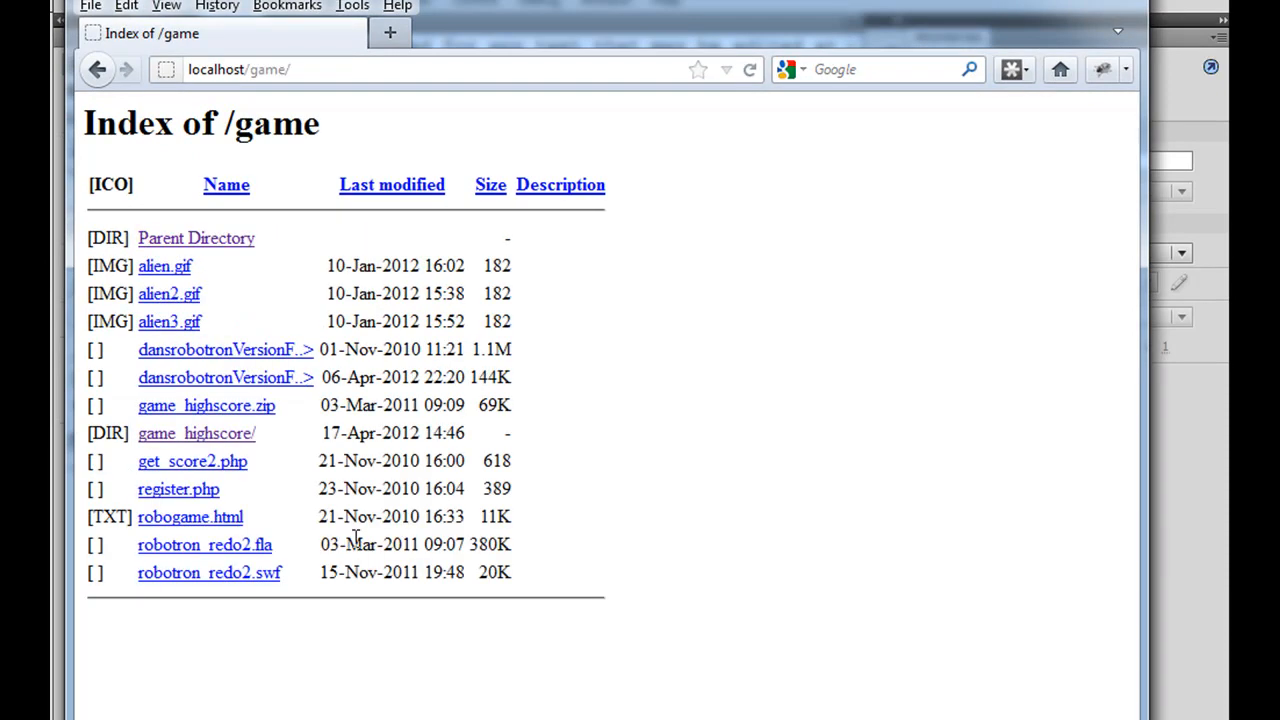
left_click(196, 432)
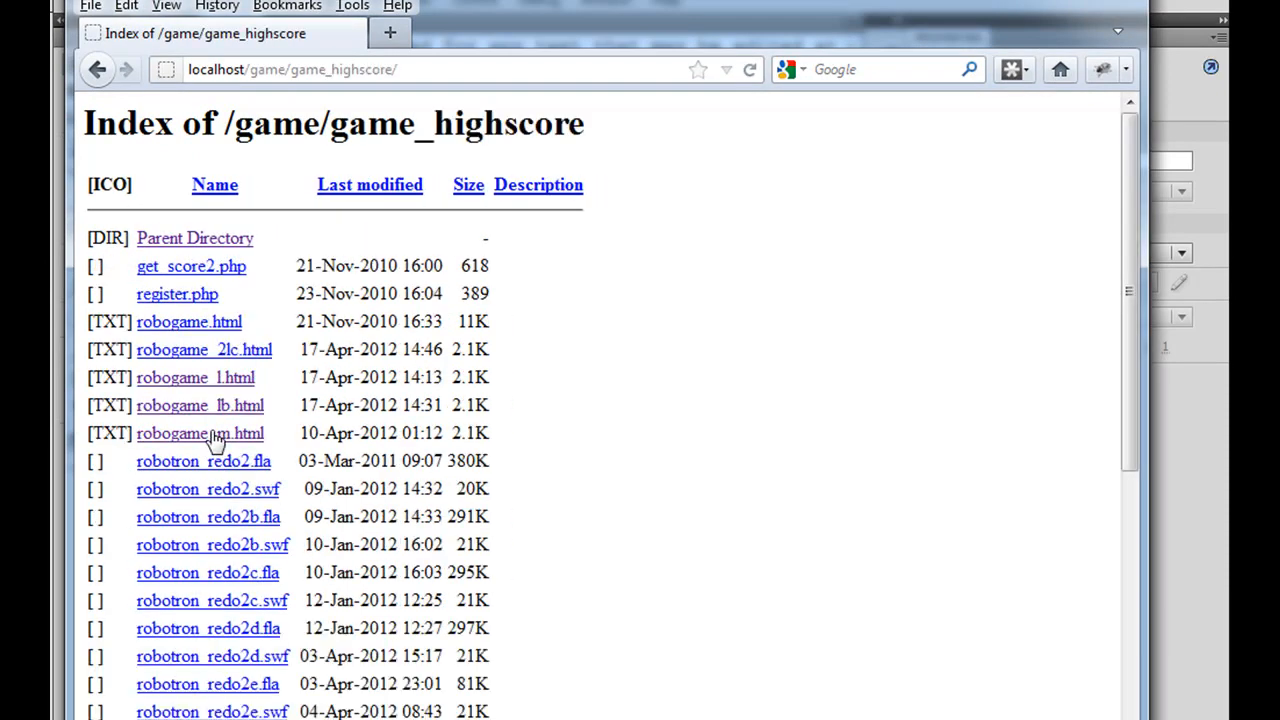
mouse_move(162, 364)
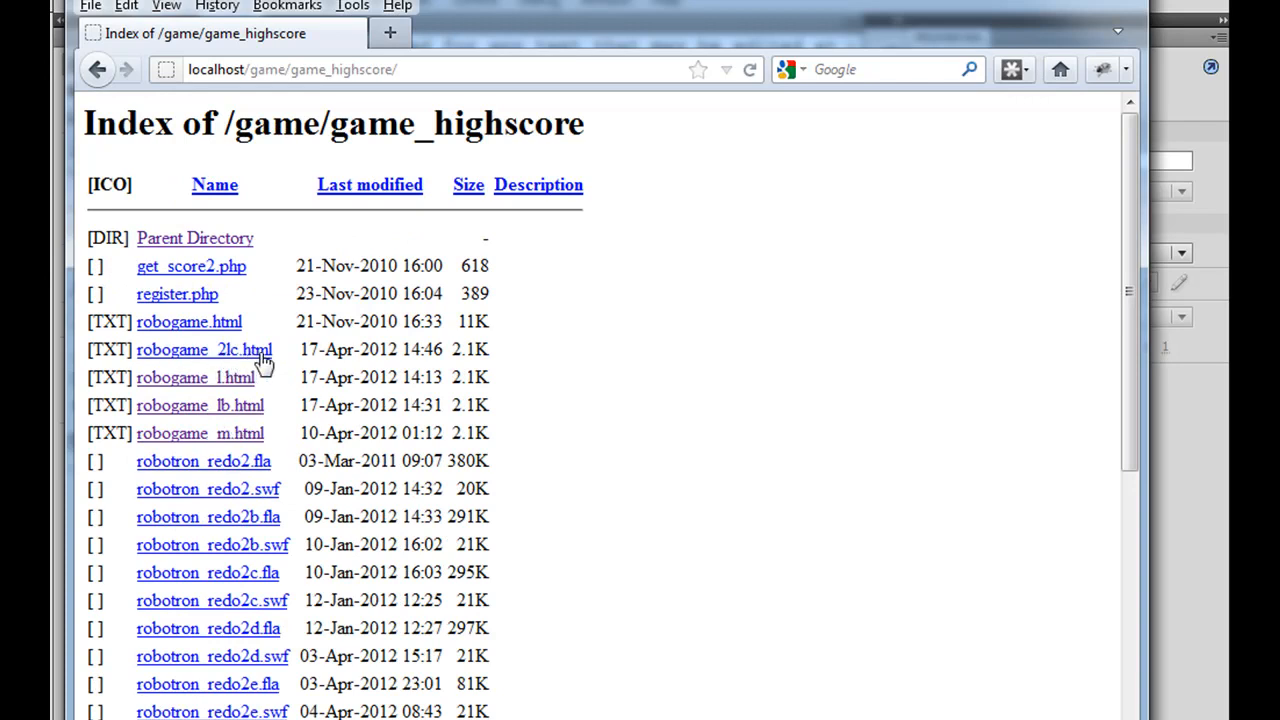
Run robogame_2lc.html, play to the Game Over form, then return to the Flash document
left_click(204, 348)
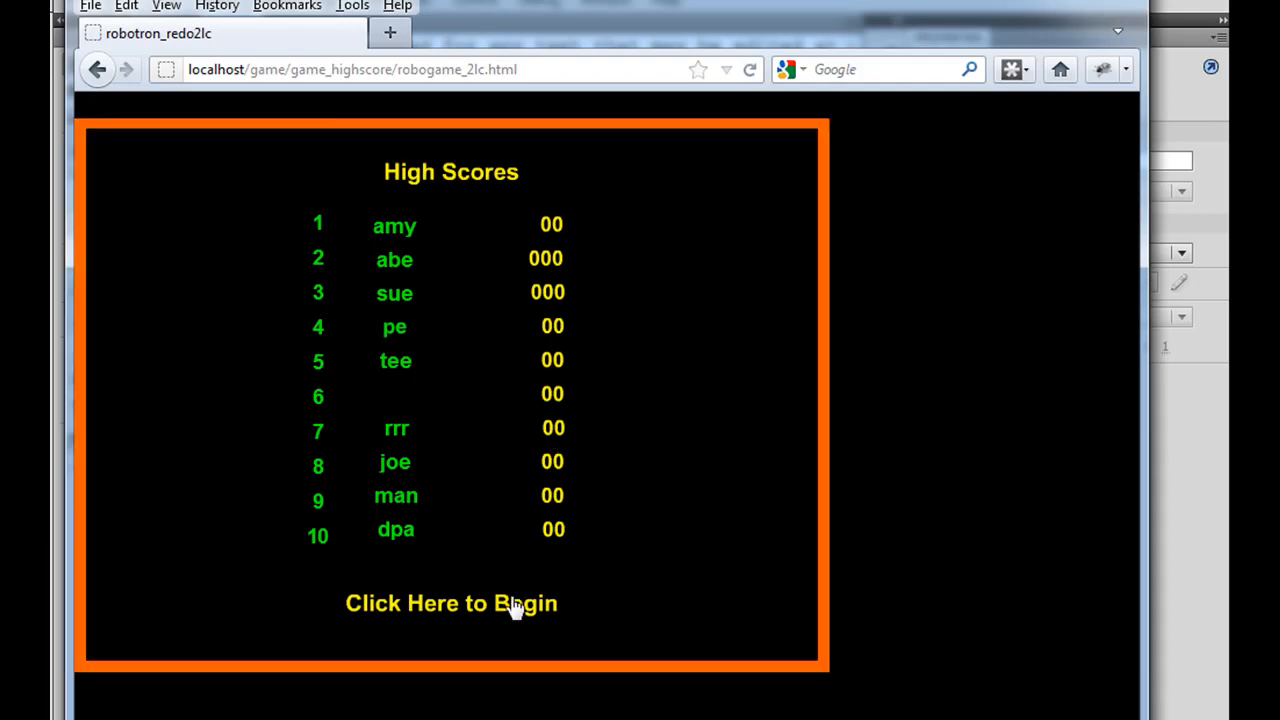
left_click(452, 604)
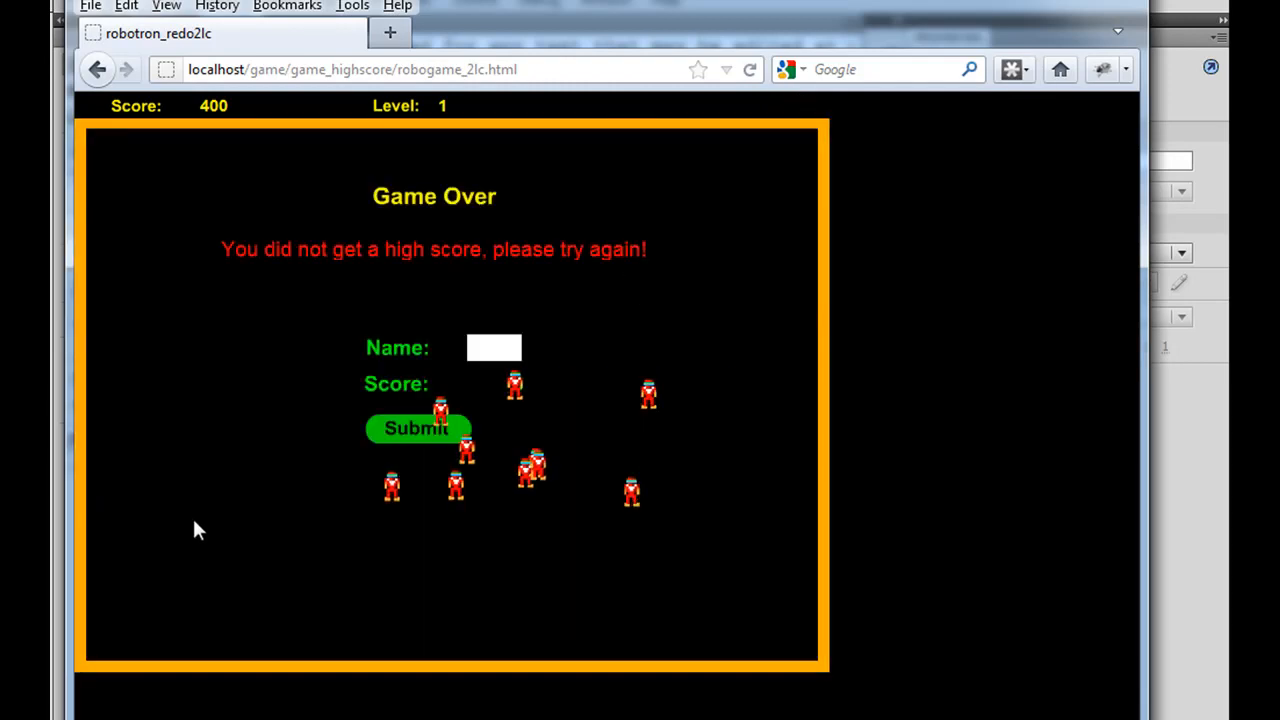
mouse_move(400, 438)
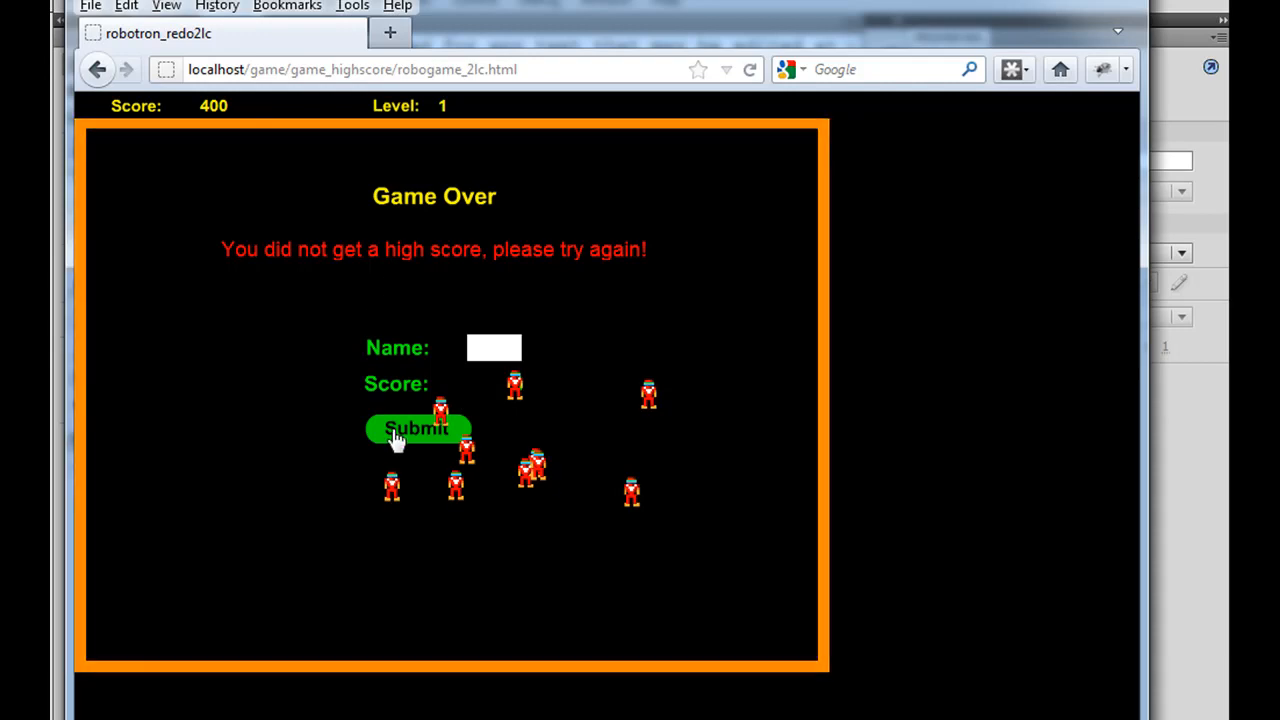
mouse_move(504, 408)
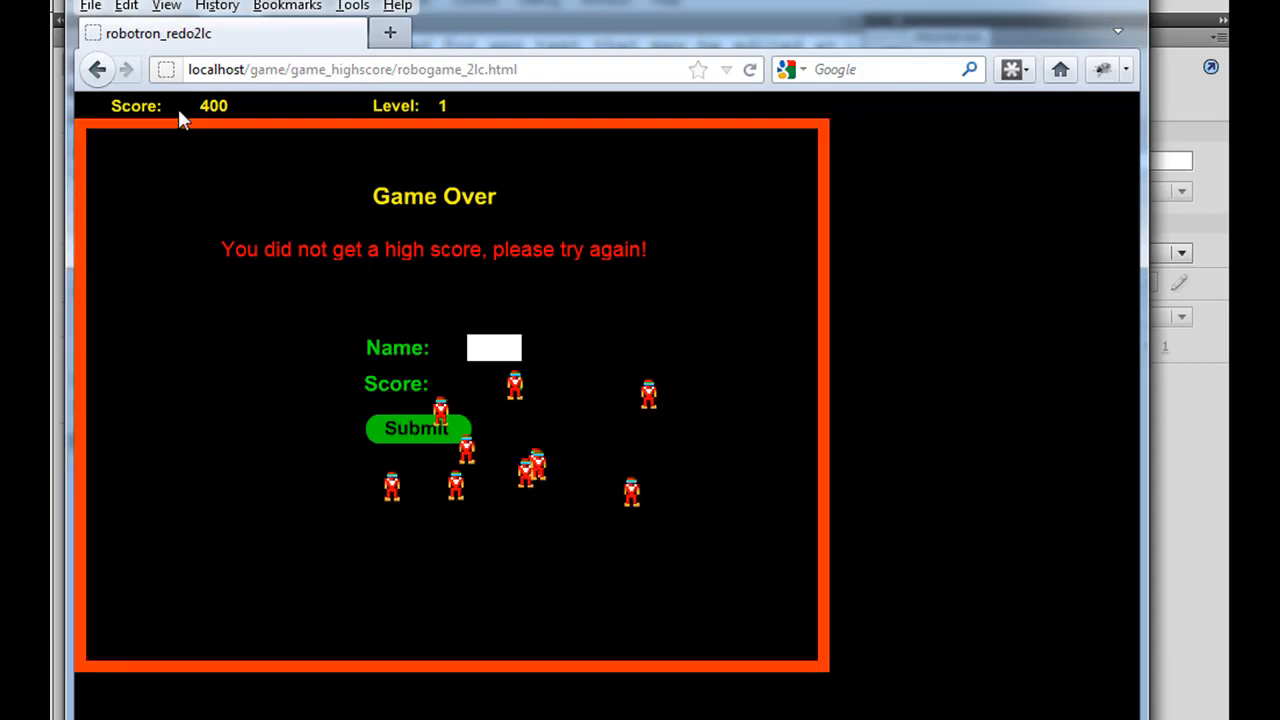
mouse_move(490, 396)
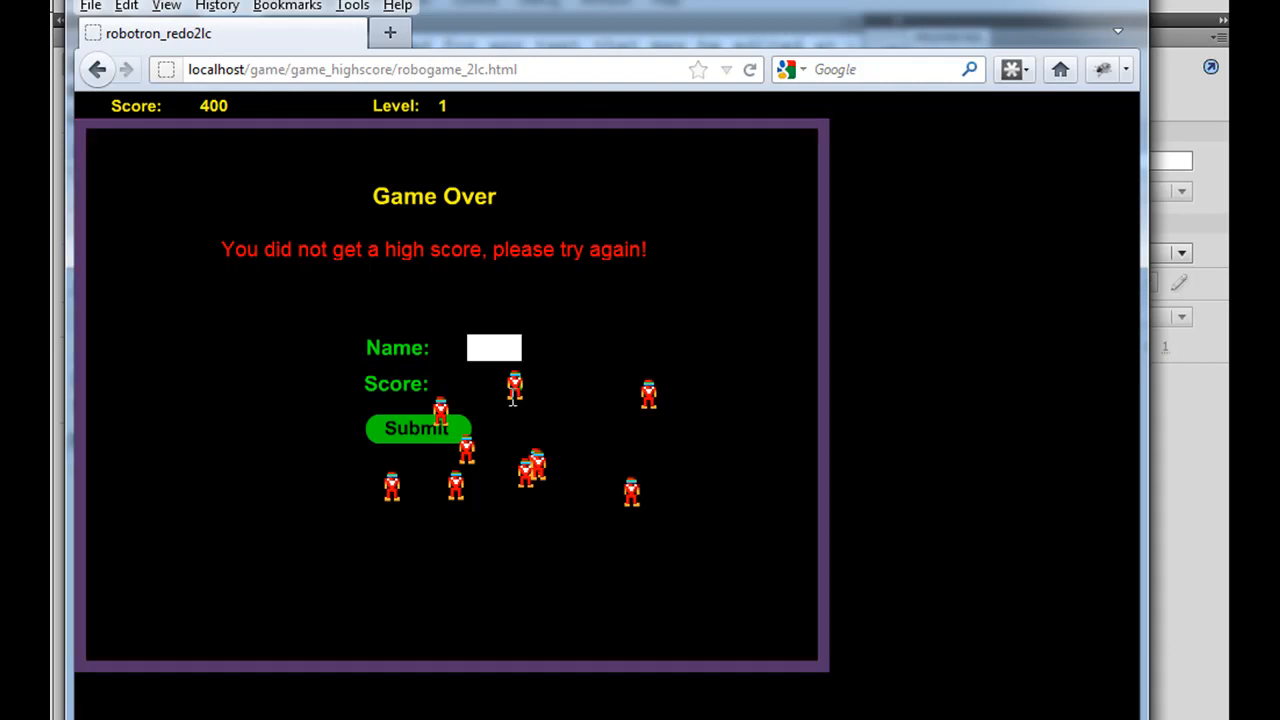
mouse_move(1012, 68)
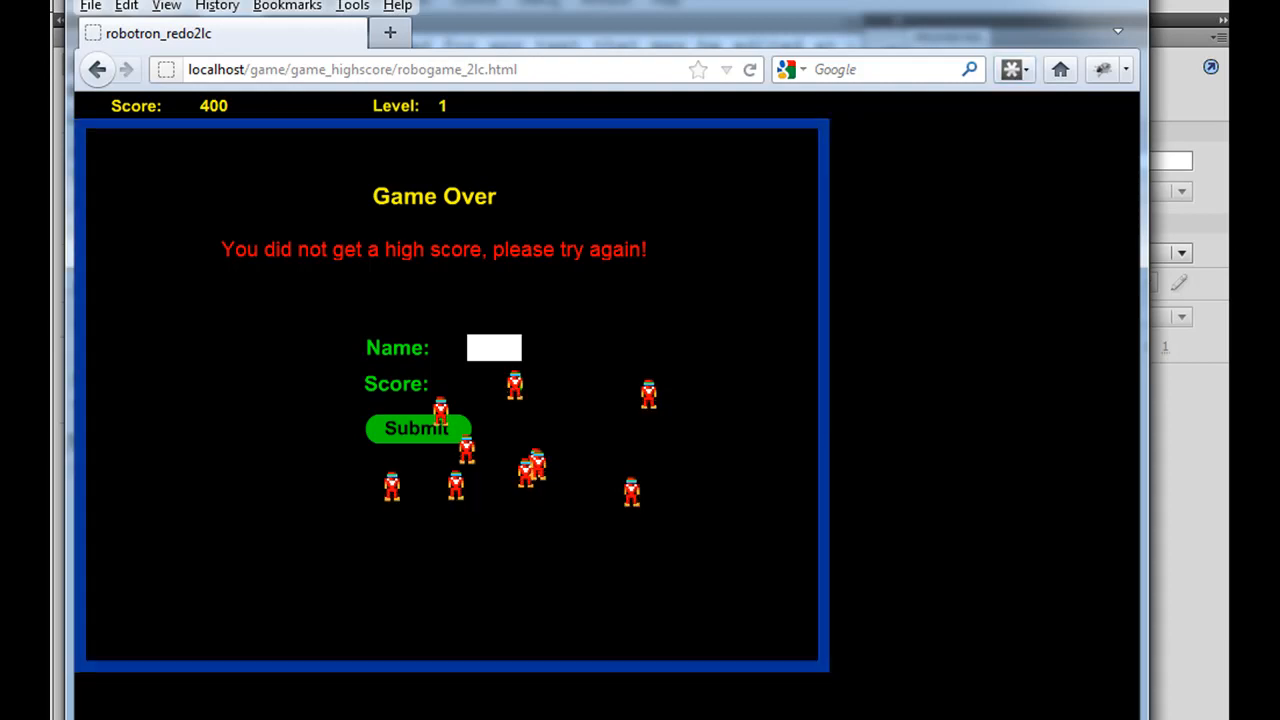
left_click(96, 68)
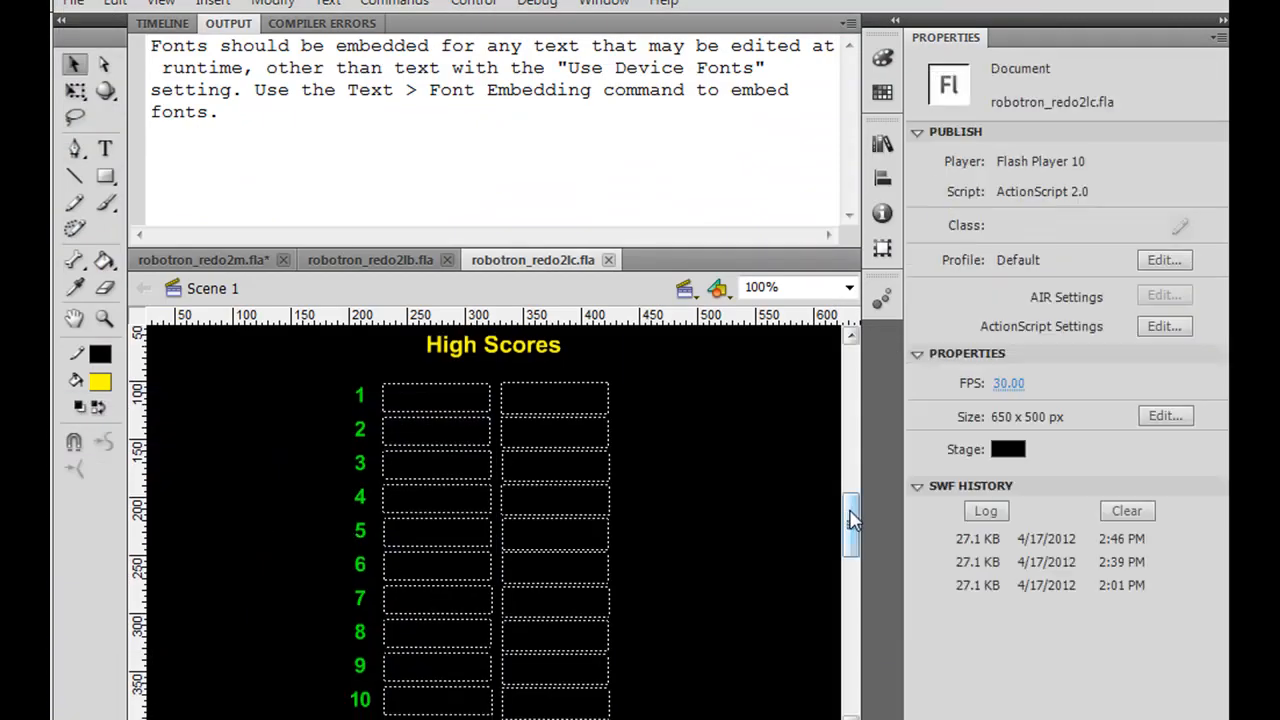
Set the high-score name and first score fields (n0, n1, s0...) to 'Use device fonts' anti-aliasing
scroll("down", 3)
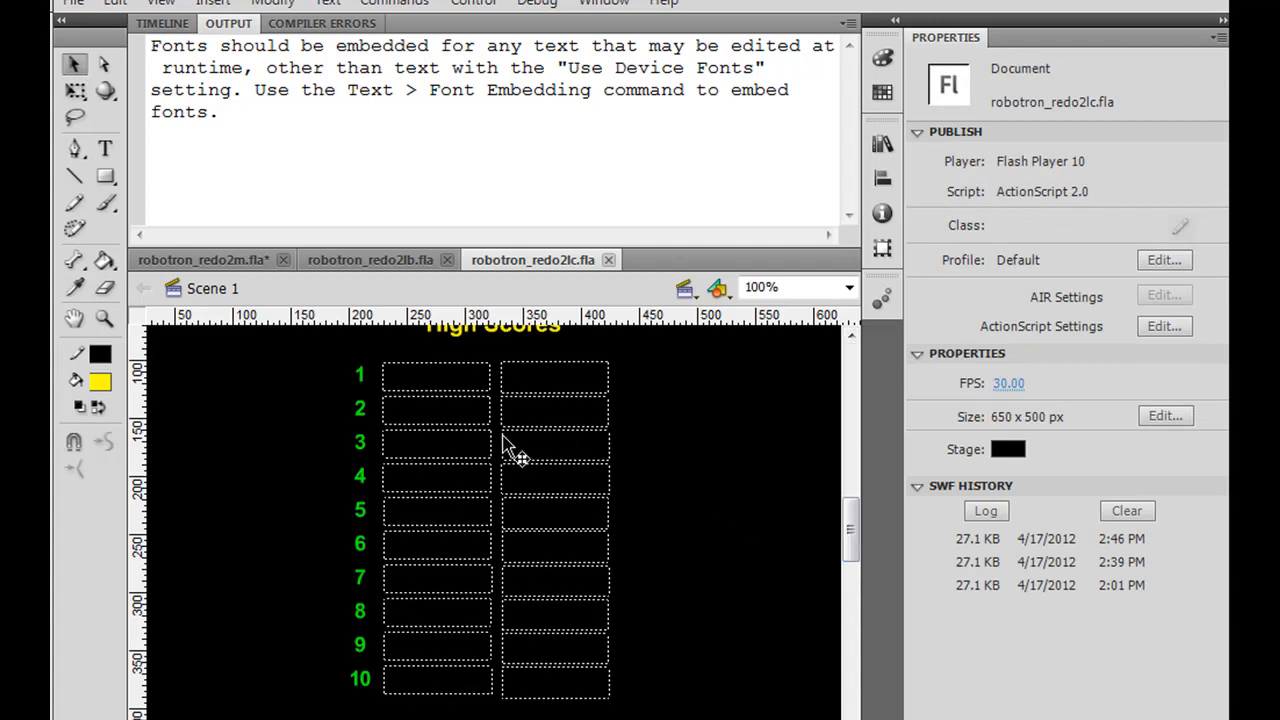
left_click(436, 376)
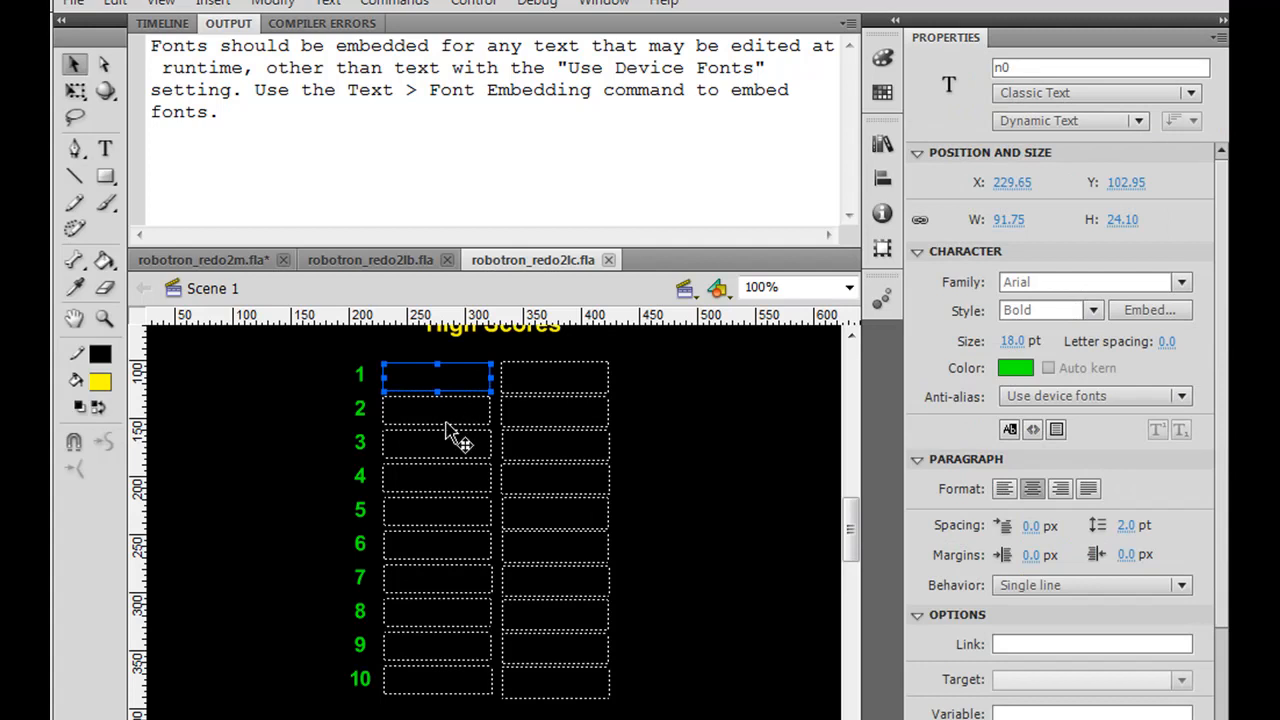
left_click(436, 408)
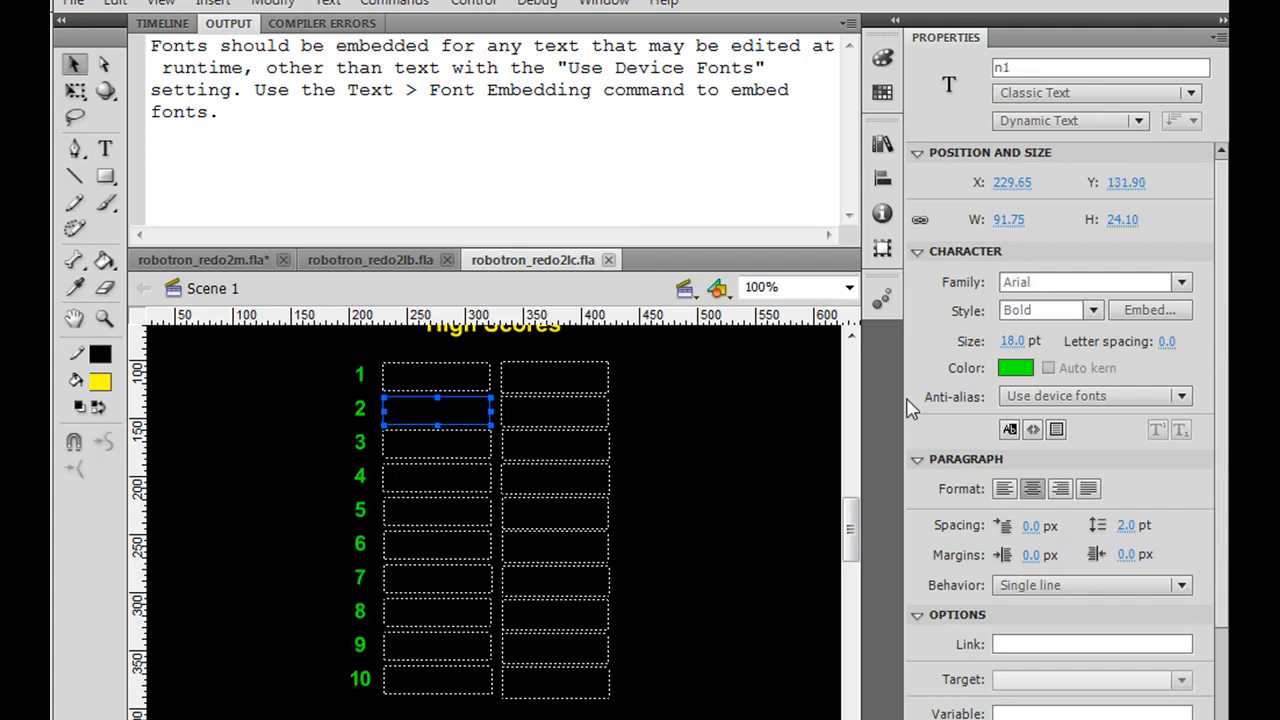
mouse_move(958, 264)
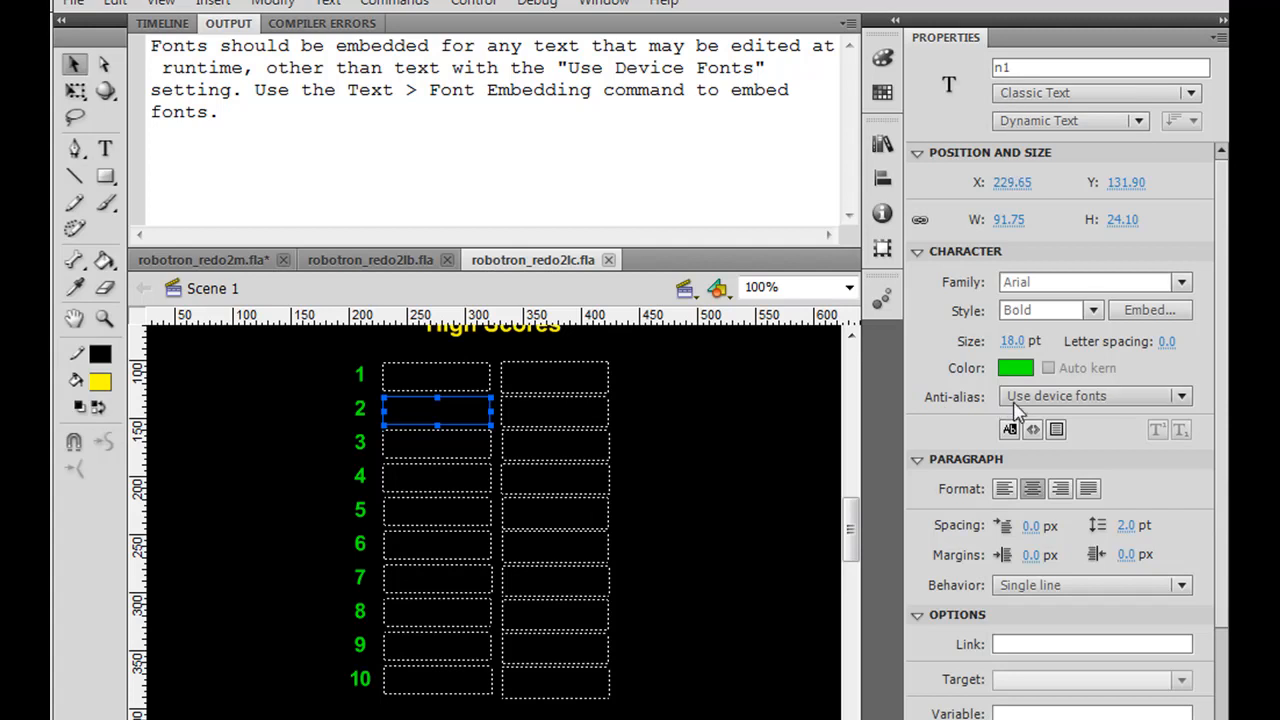
mouse_move(1104, 462)
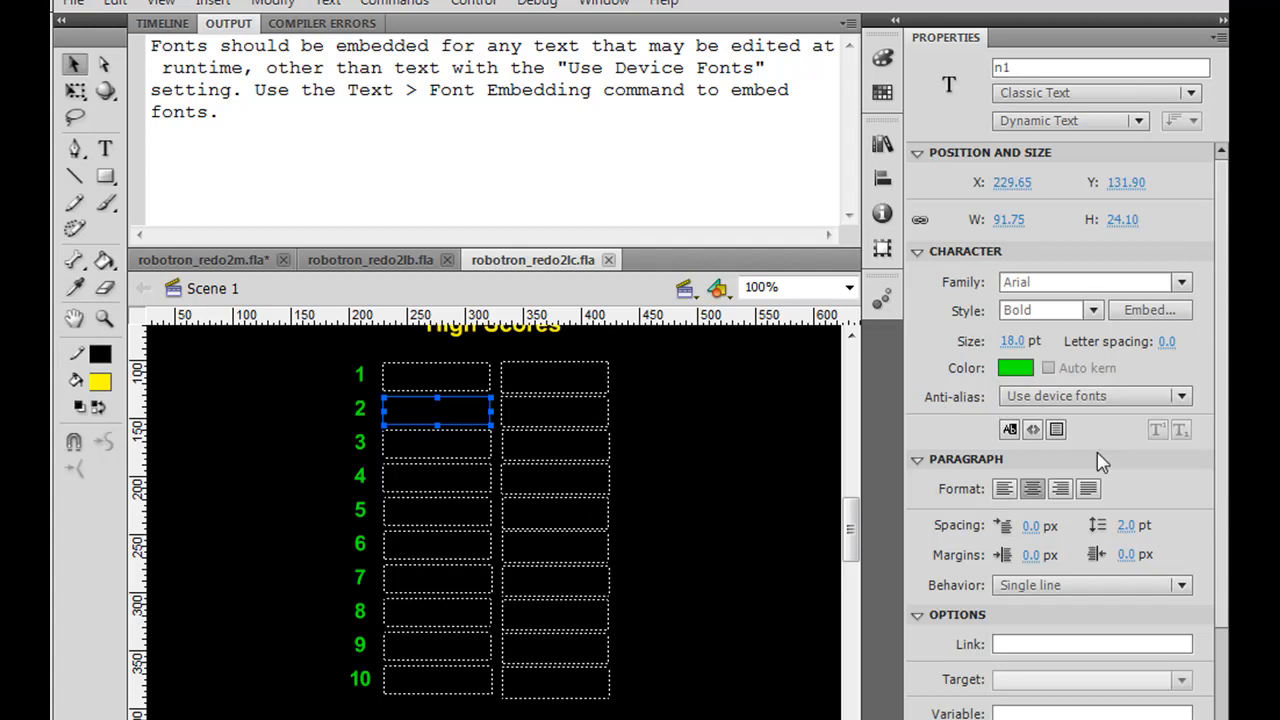
mouse_move(1104, 510)
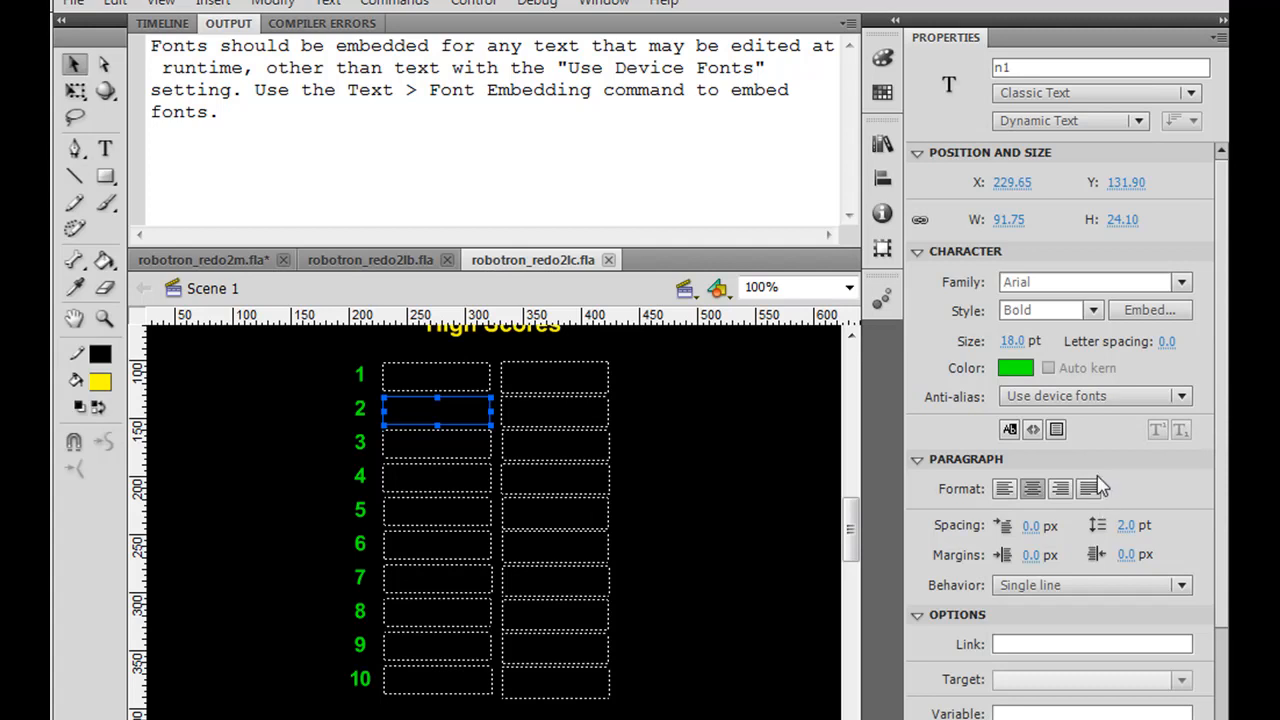
mouse_move(750, 410)
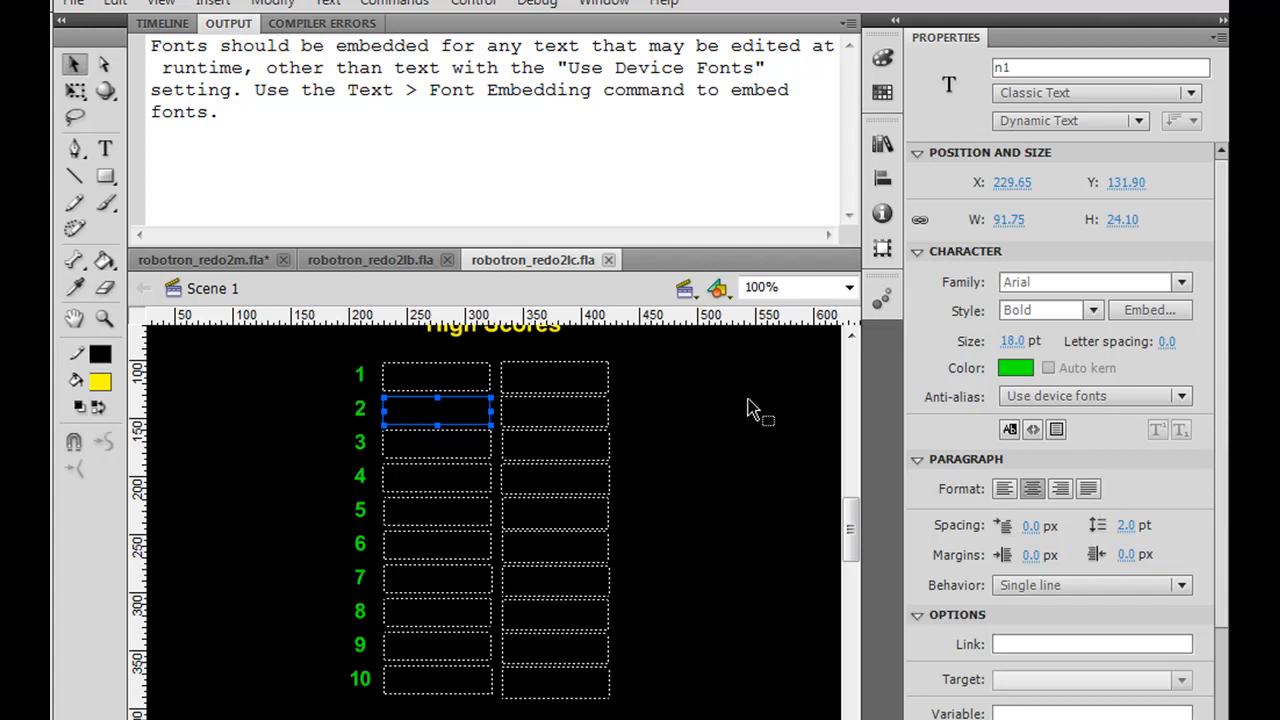
left_click(554, 378)
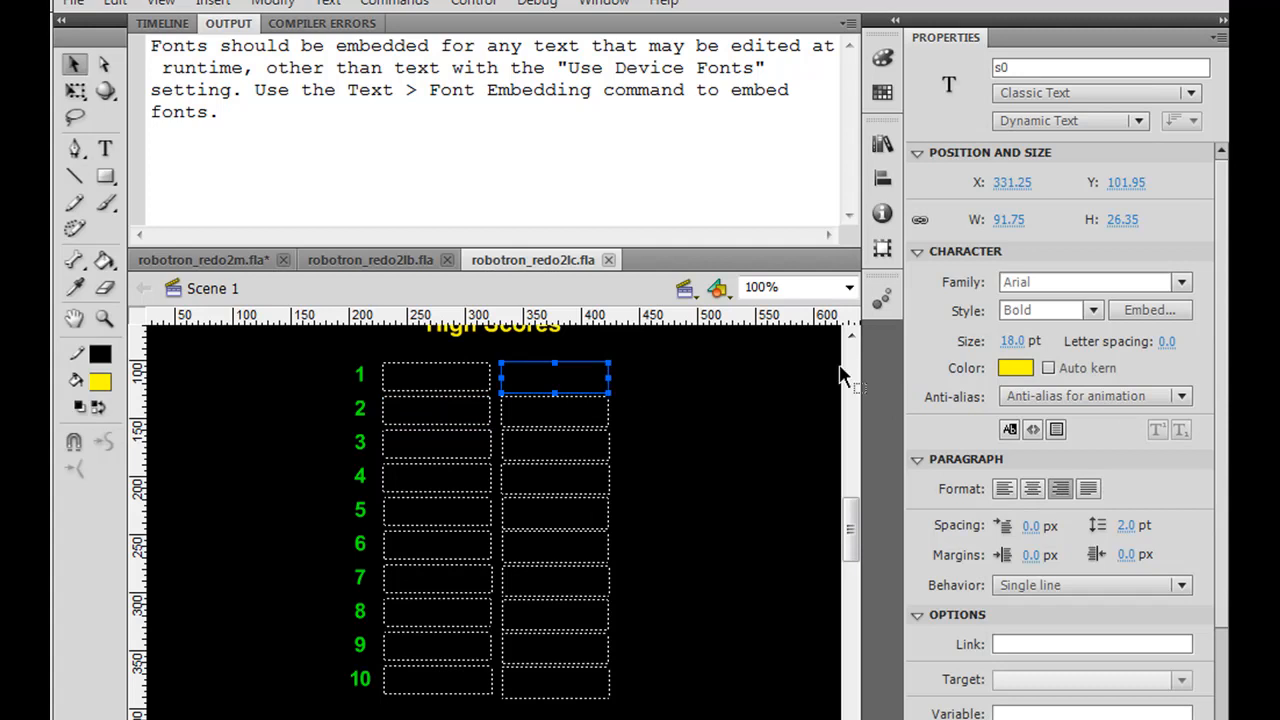
mouse_move(1060, 404)
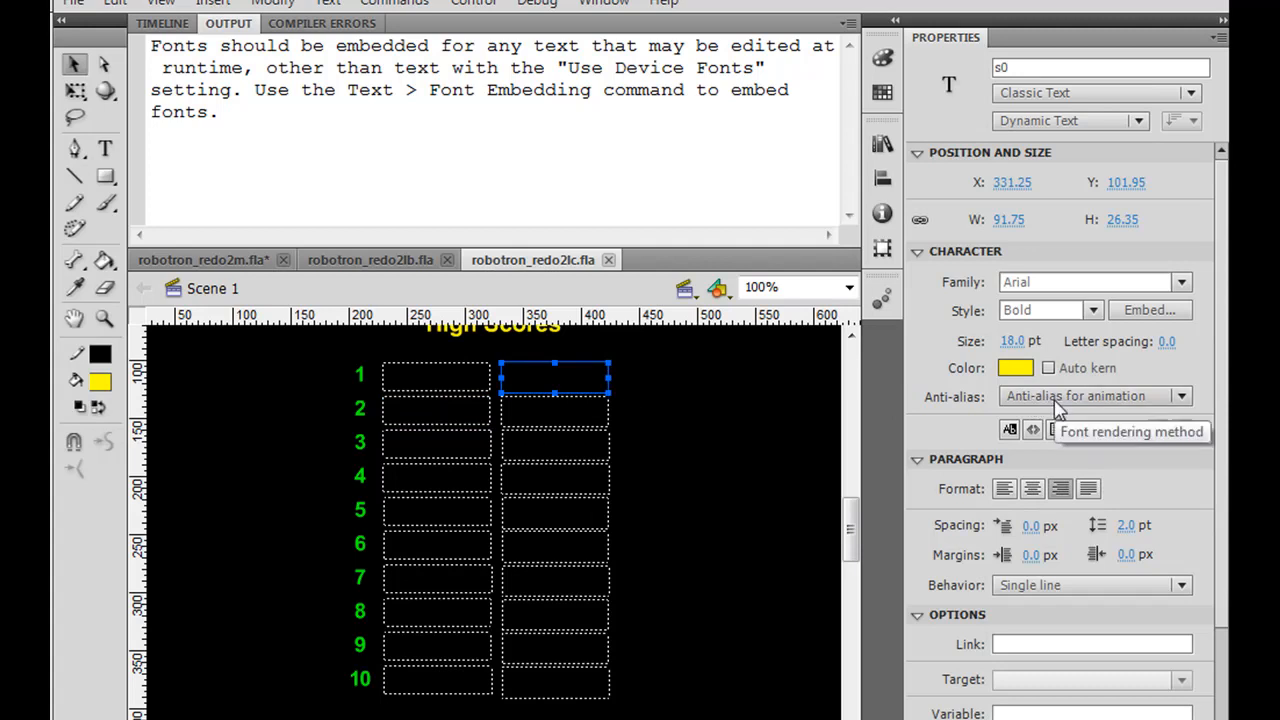
mouse_move(604, 424)
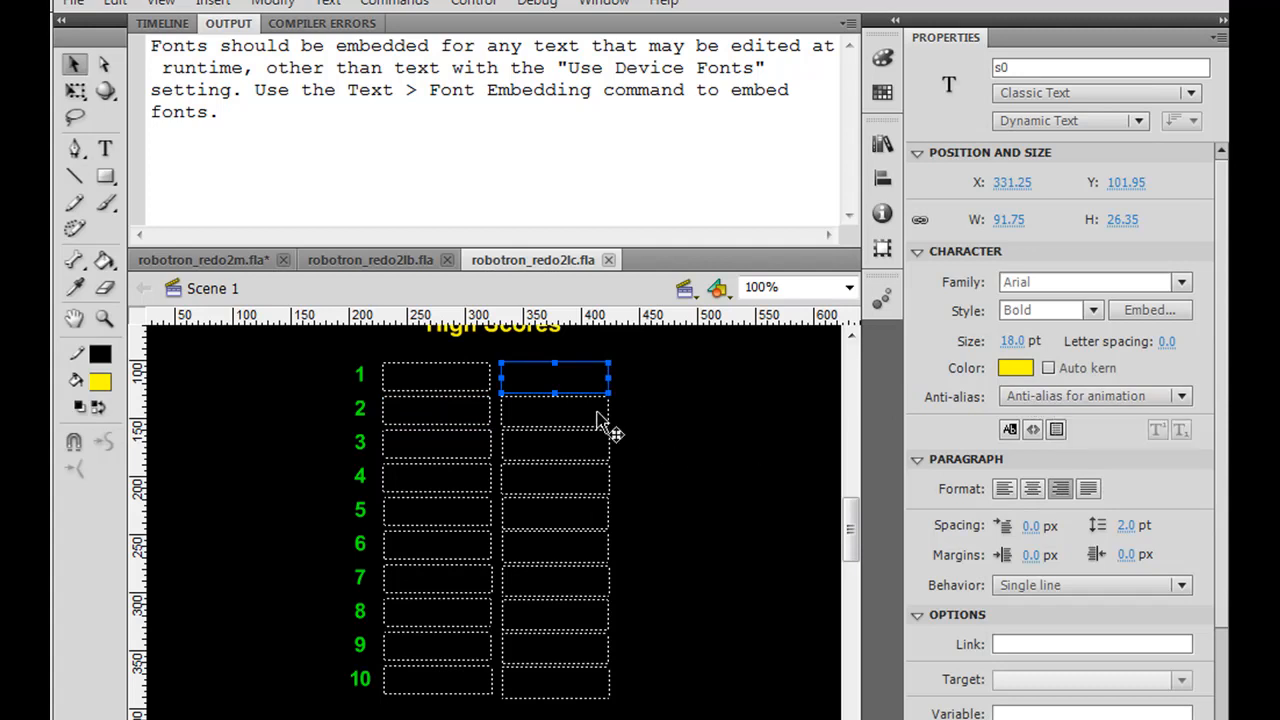
mouse_move(636, 388)
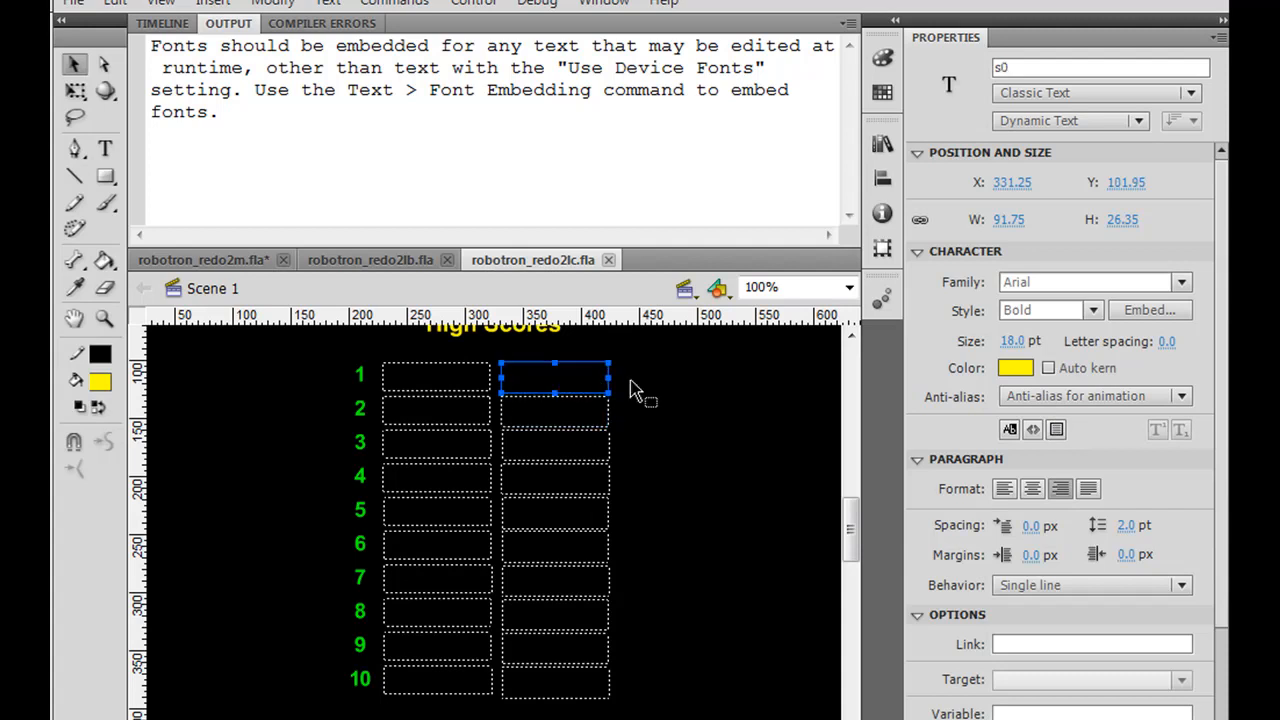
left_click(1180, 396)
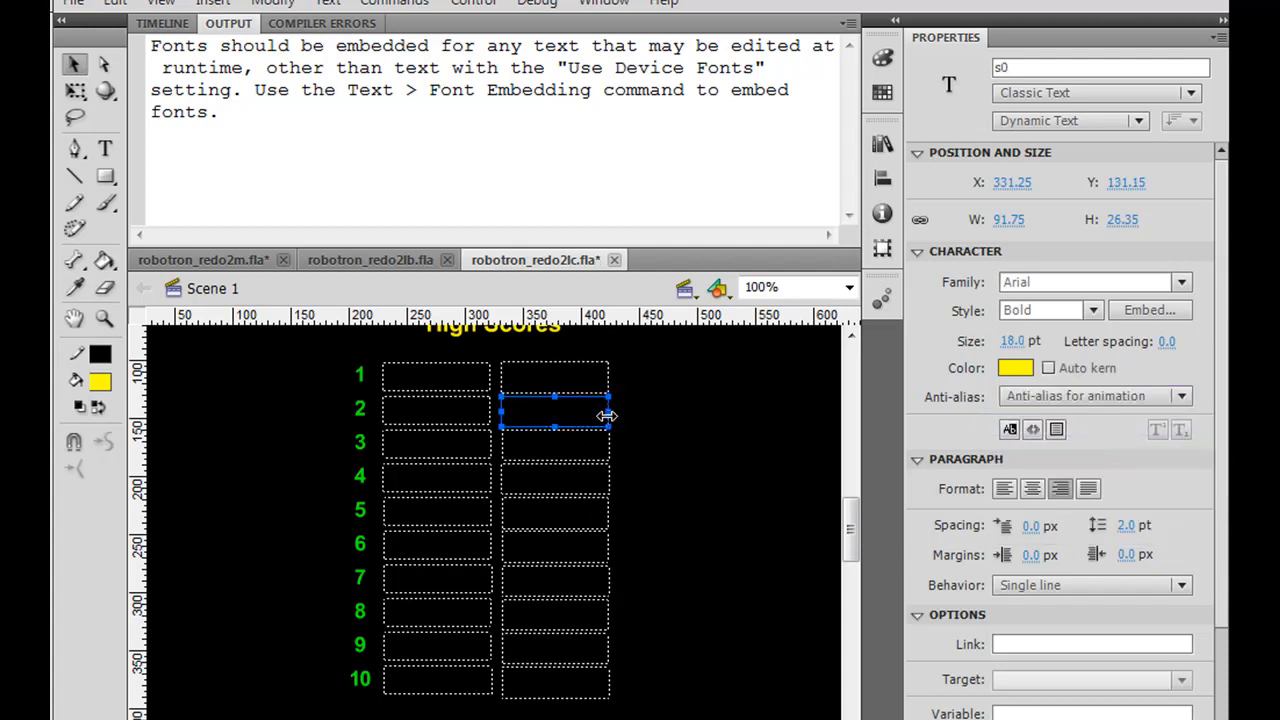
left_click(554, 442)
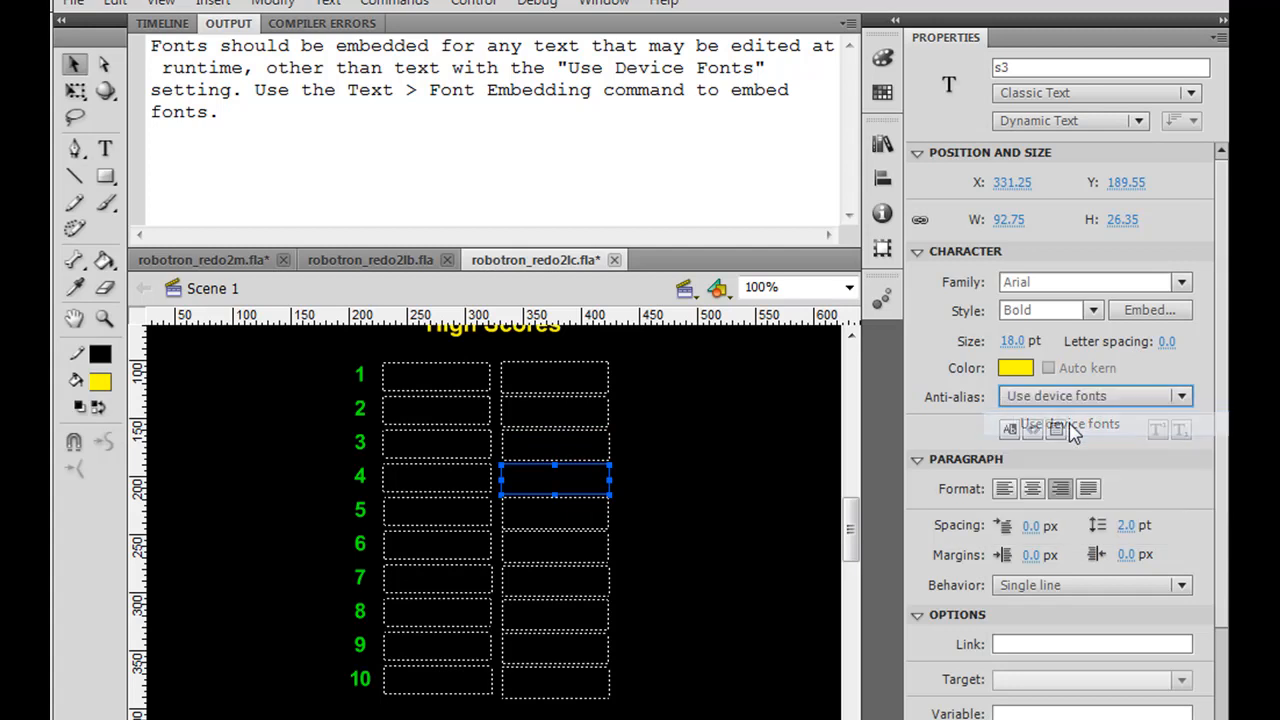
left_click(554, 510)
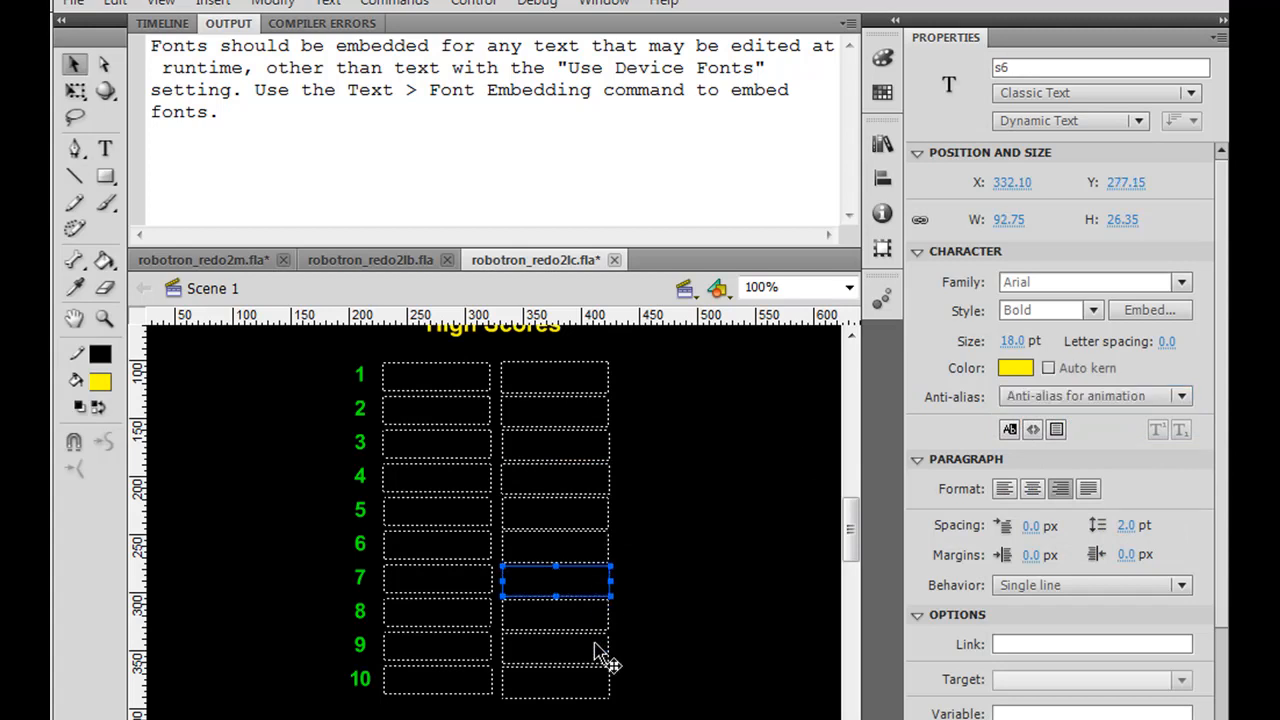
Set the remaining score fields s7 and s9 to device fonts and return to the timeline
left_click(1180, 396)
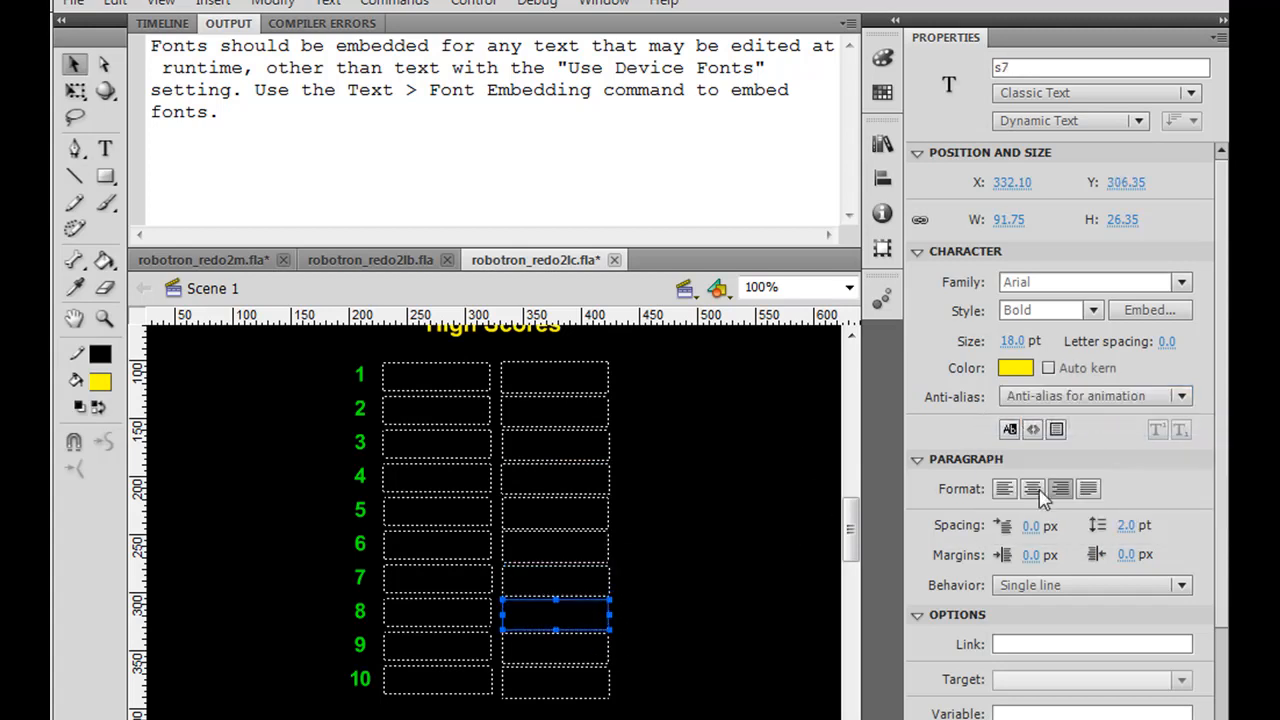
left_click(1092, 396)
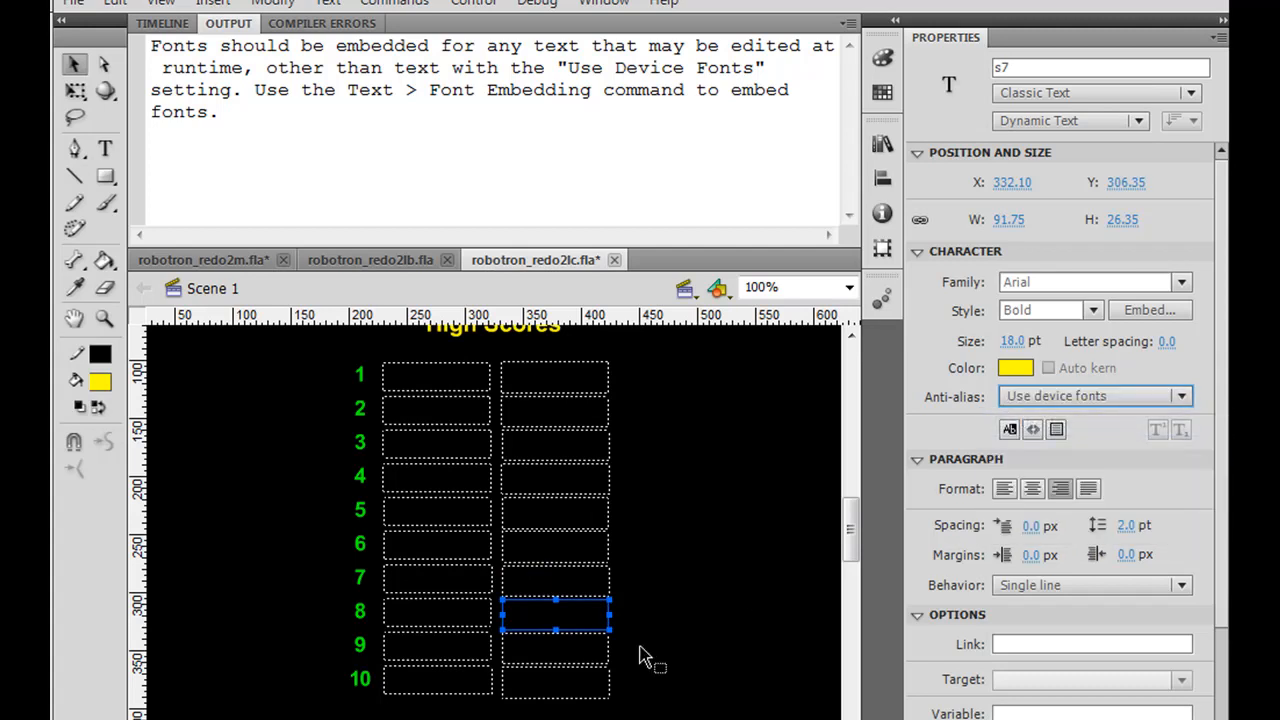
left_click(1090, 396)
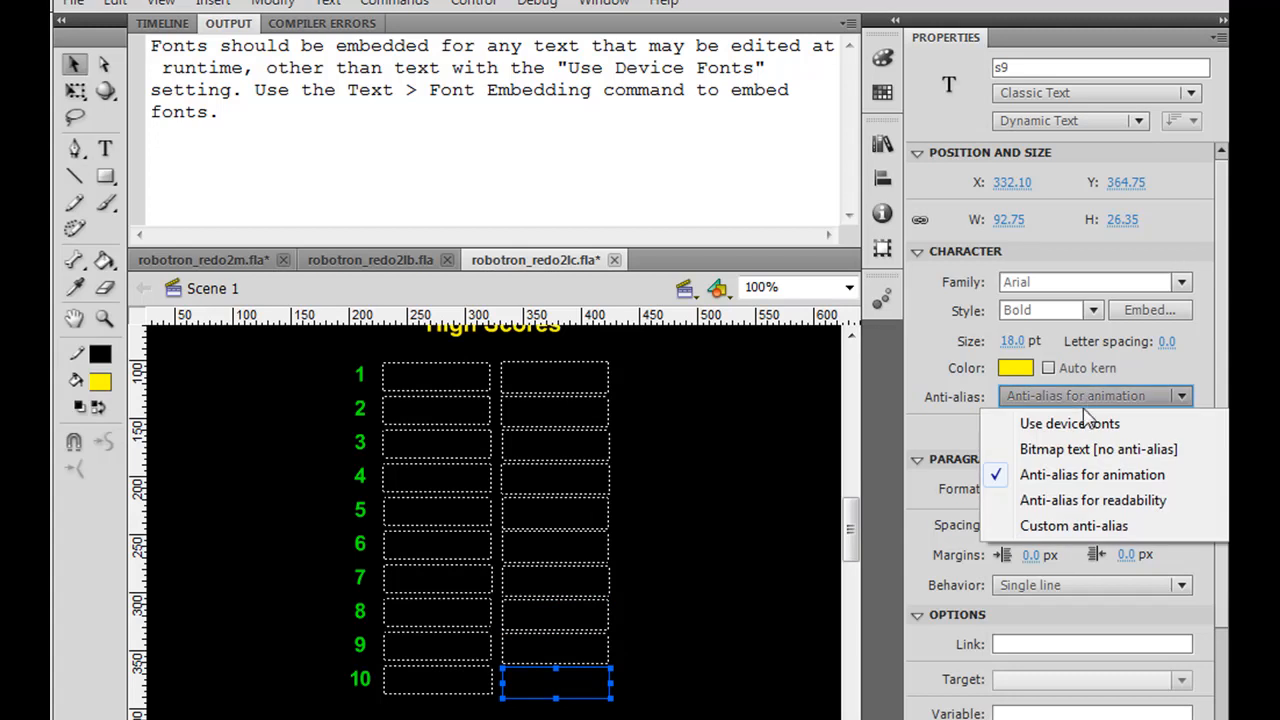
left_click(1068, 424)
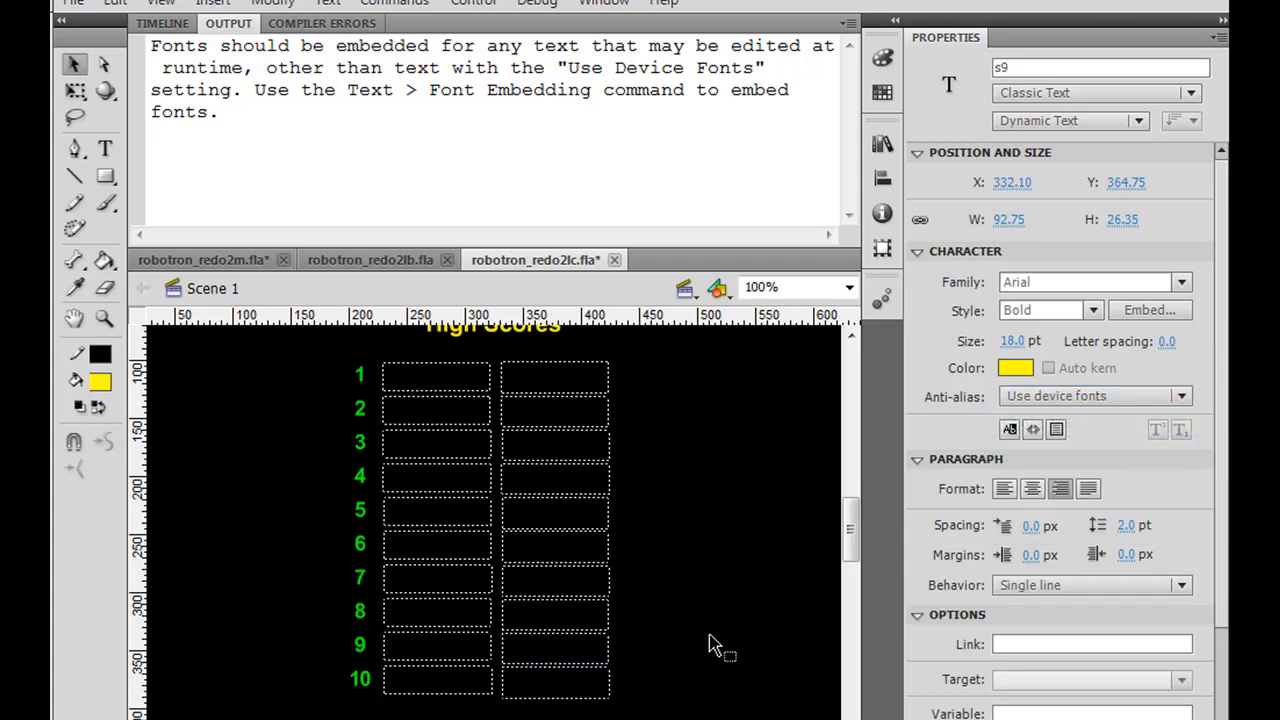
left_click(162, 24)
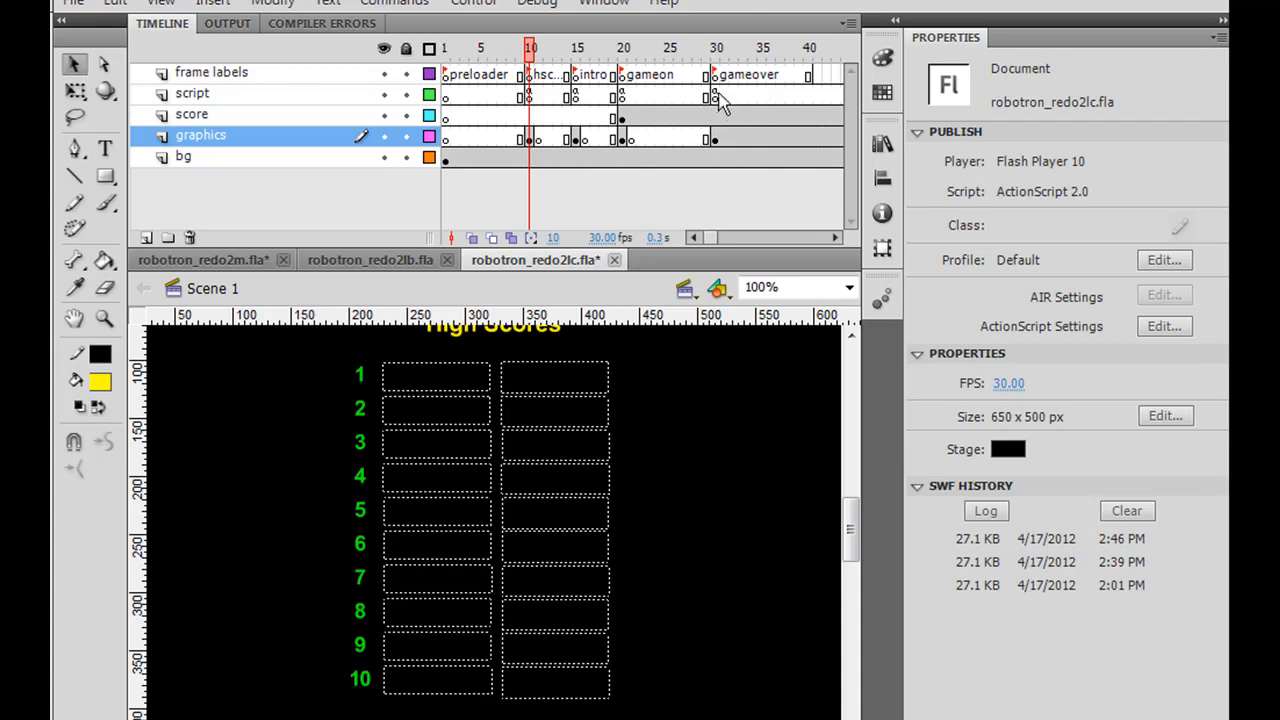
On the gameover frame, set score_txt, name_txt and message_txt to 'Use device fonts'
left_click(714, 94)
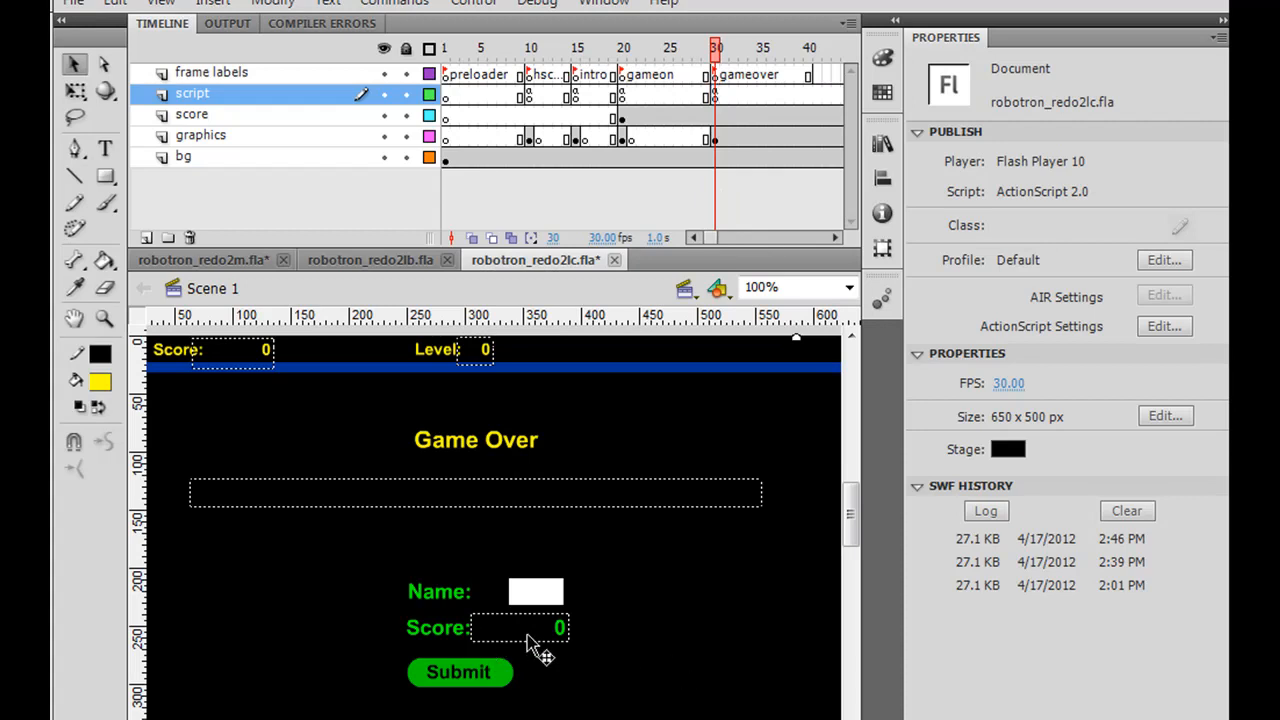
left_click(520, 628)
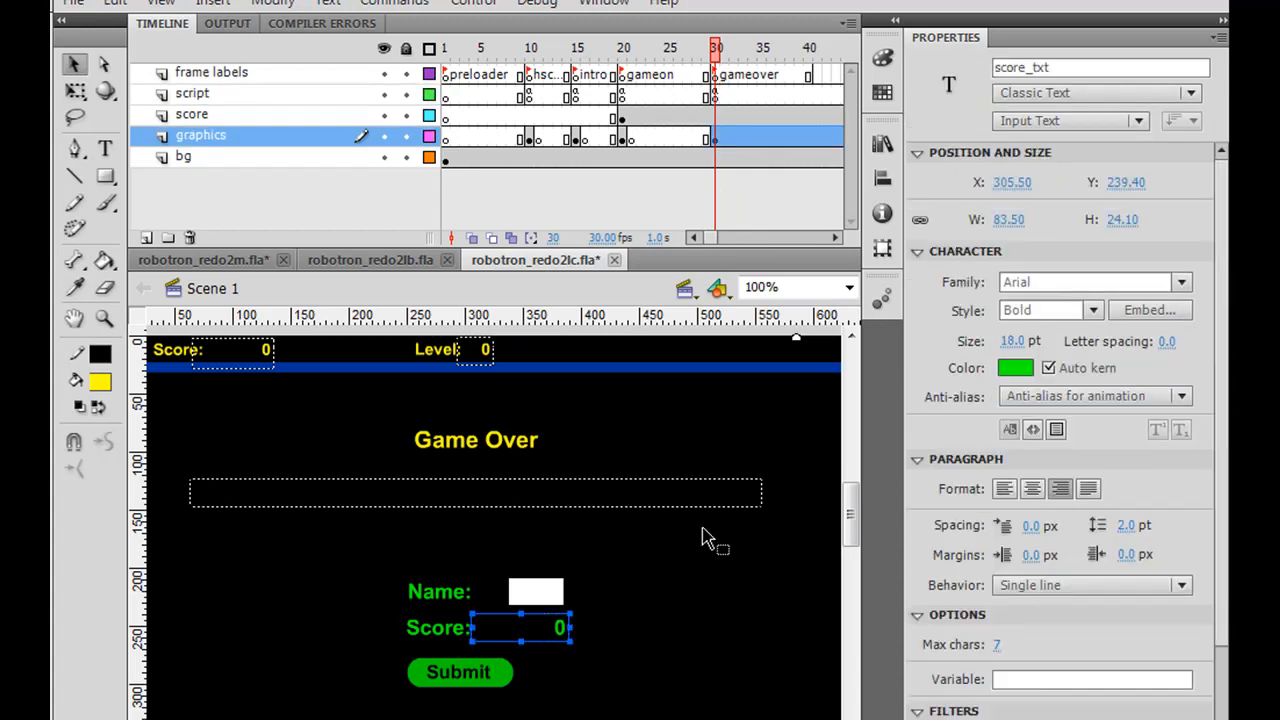
mouse_move(1184, 396)
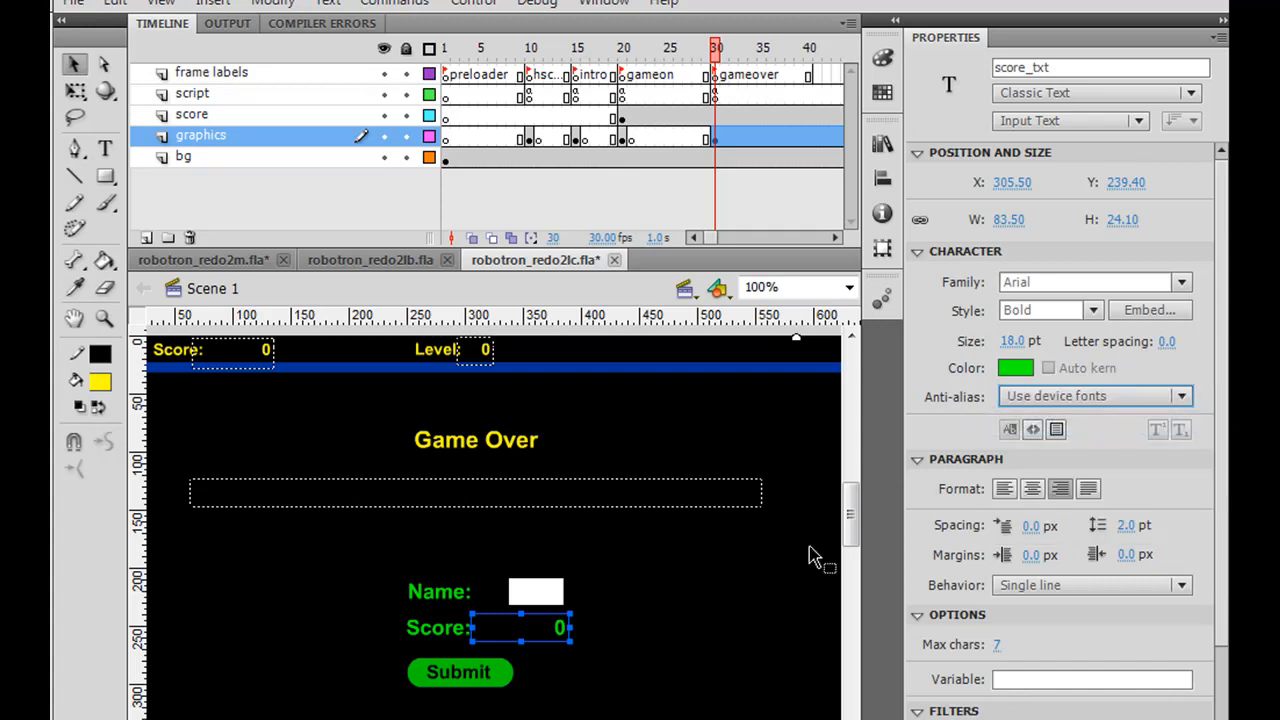
left_click(536, 592)
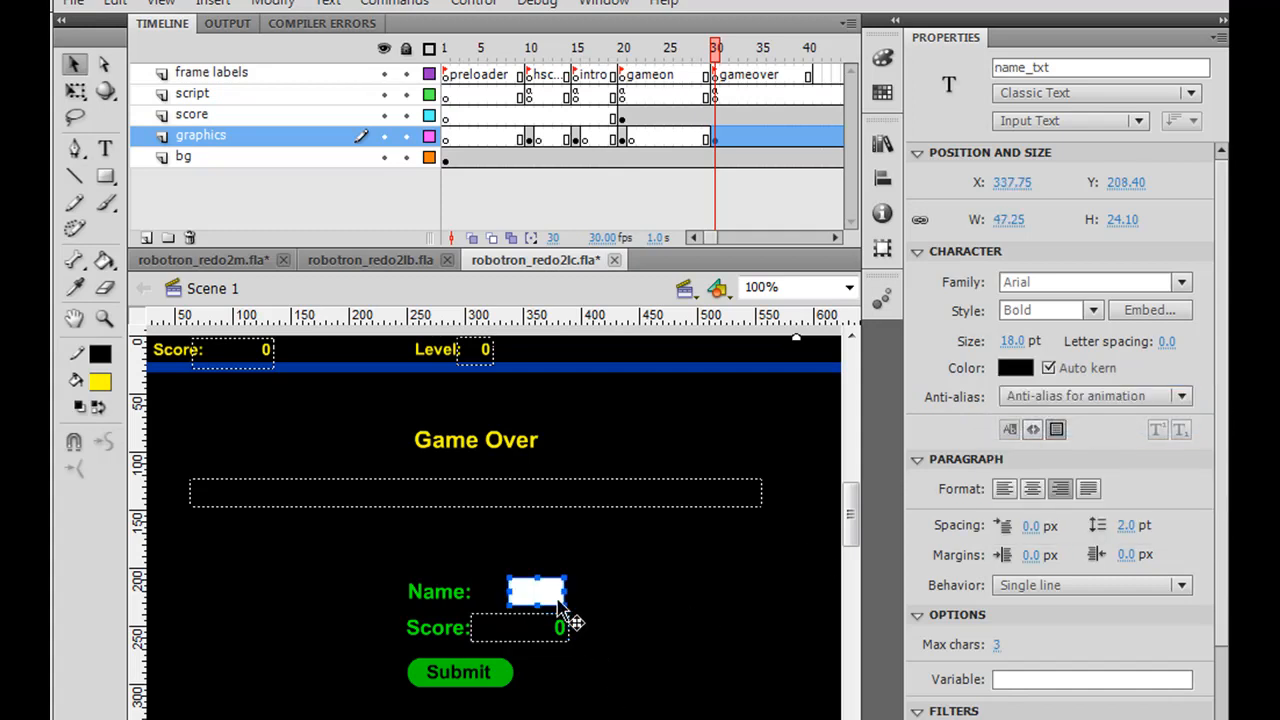
left_click(1094, 396)
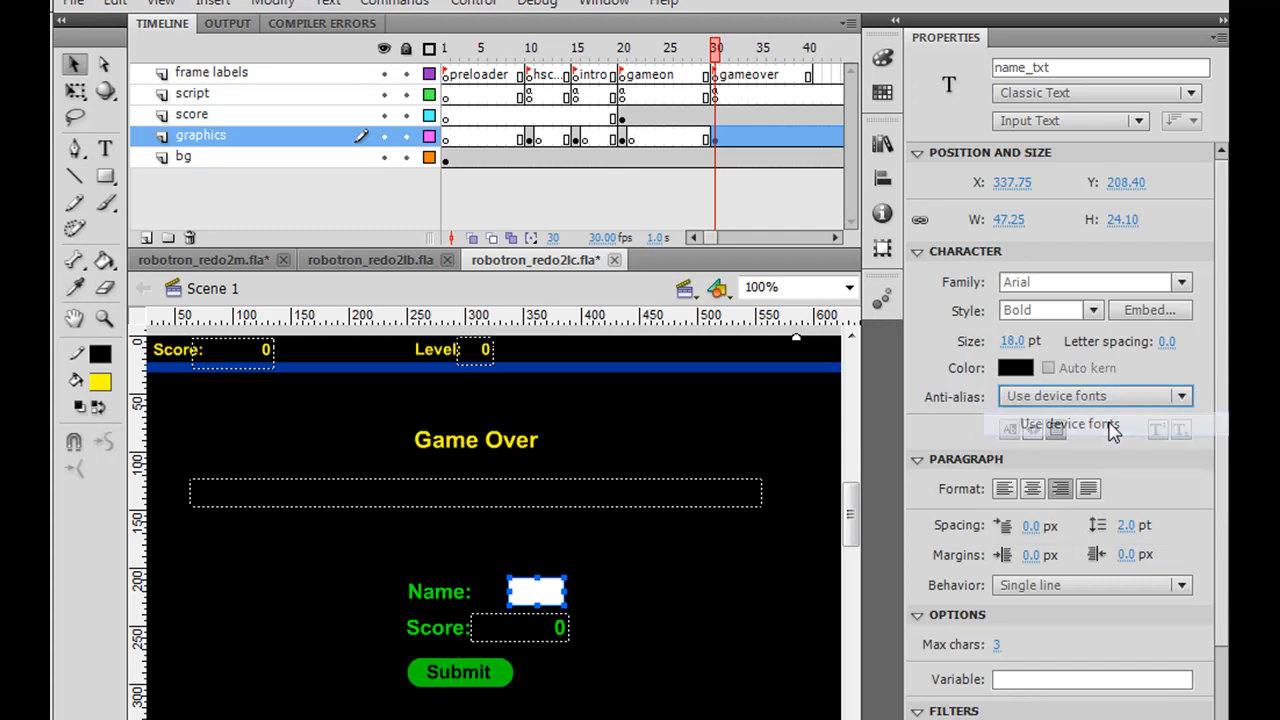
left_click(476, 492)
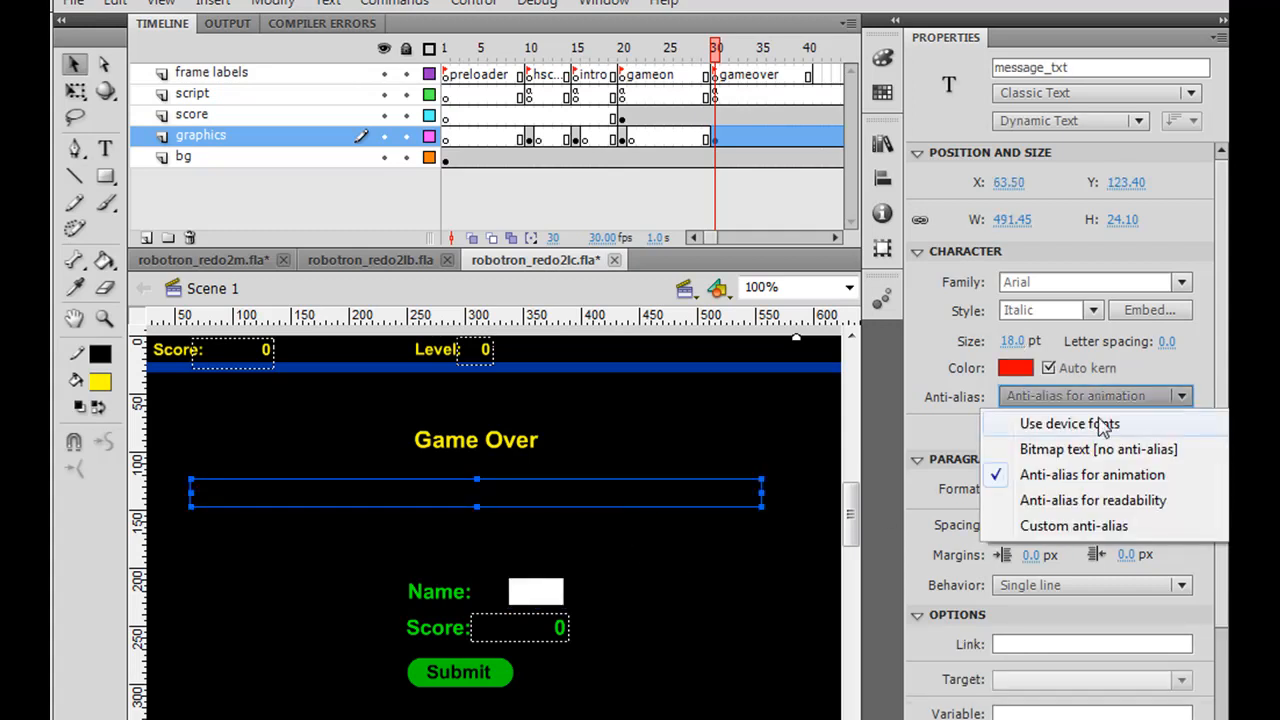
left_click(1068, 424)
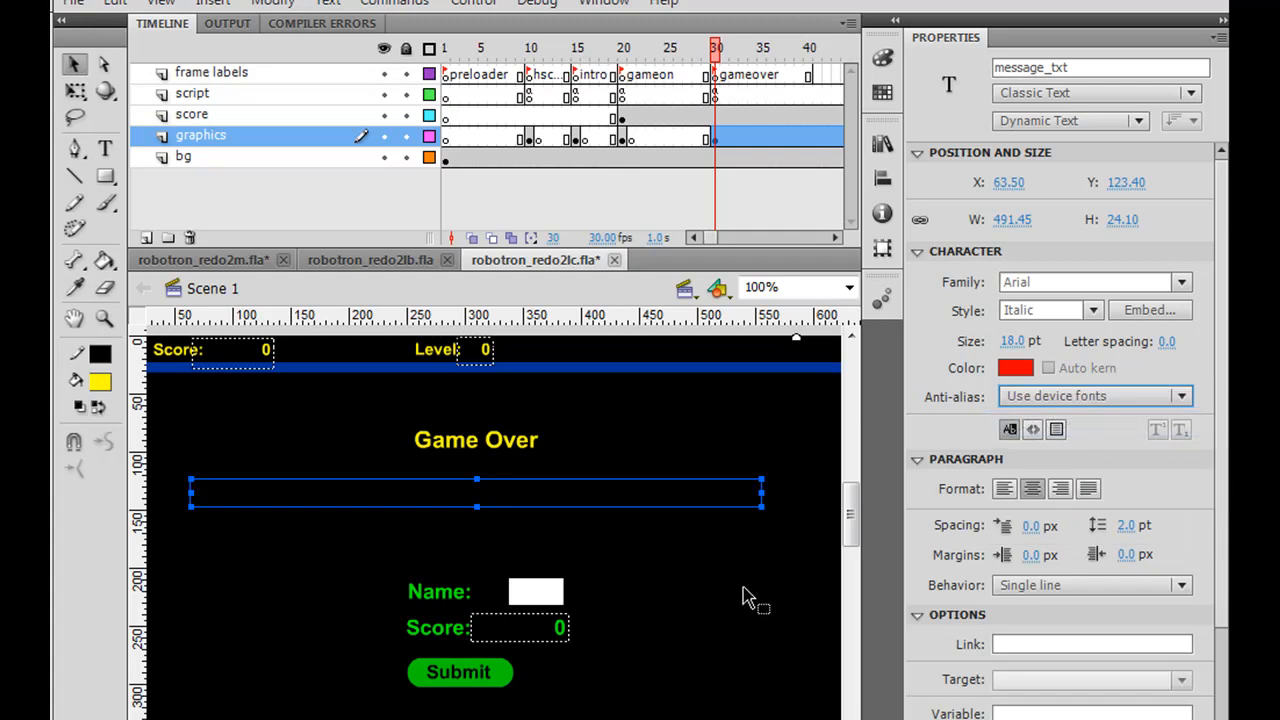
left_click(520, 628)
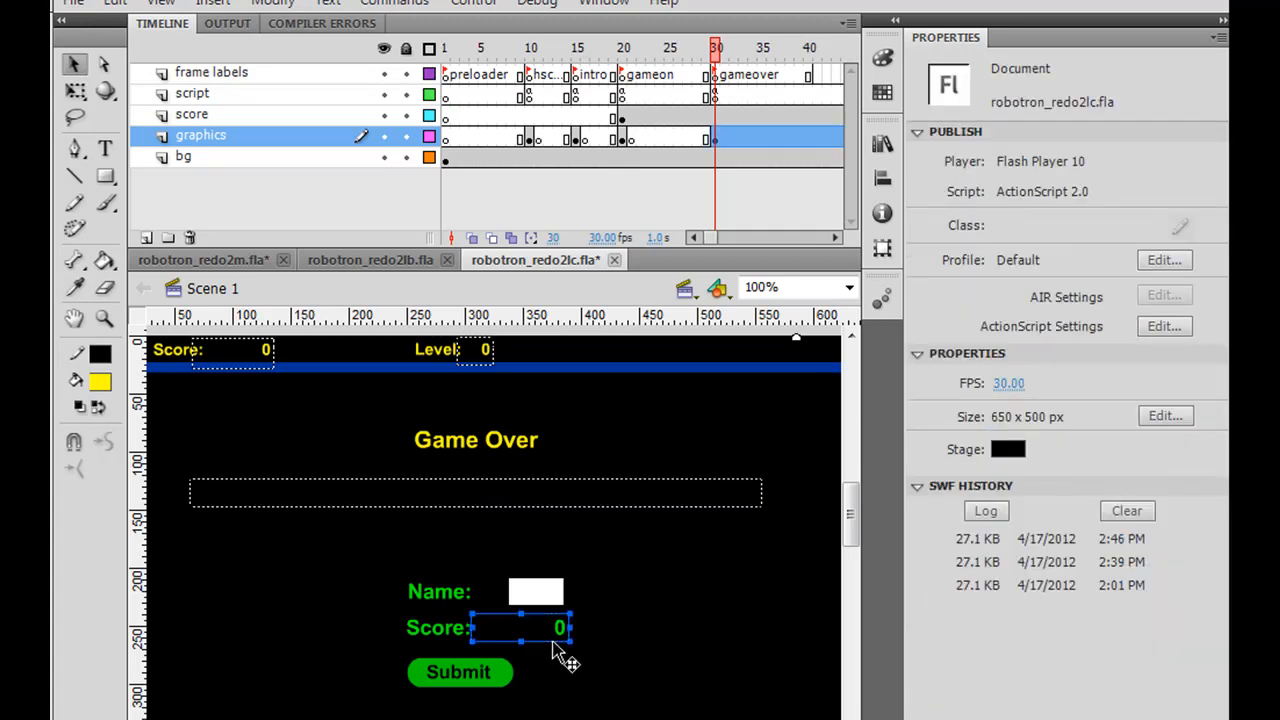
left_click(520, 628)
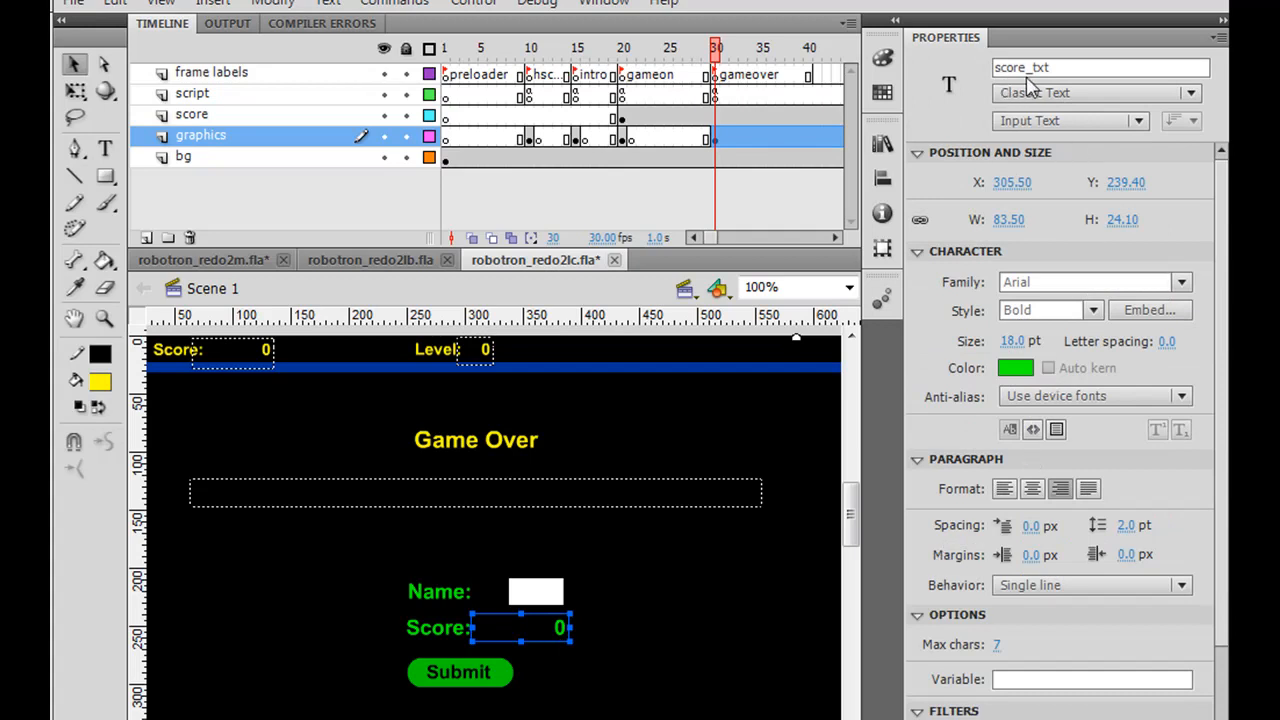
mouse_move(730, 580)
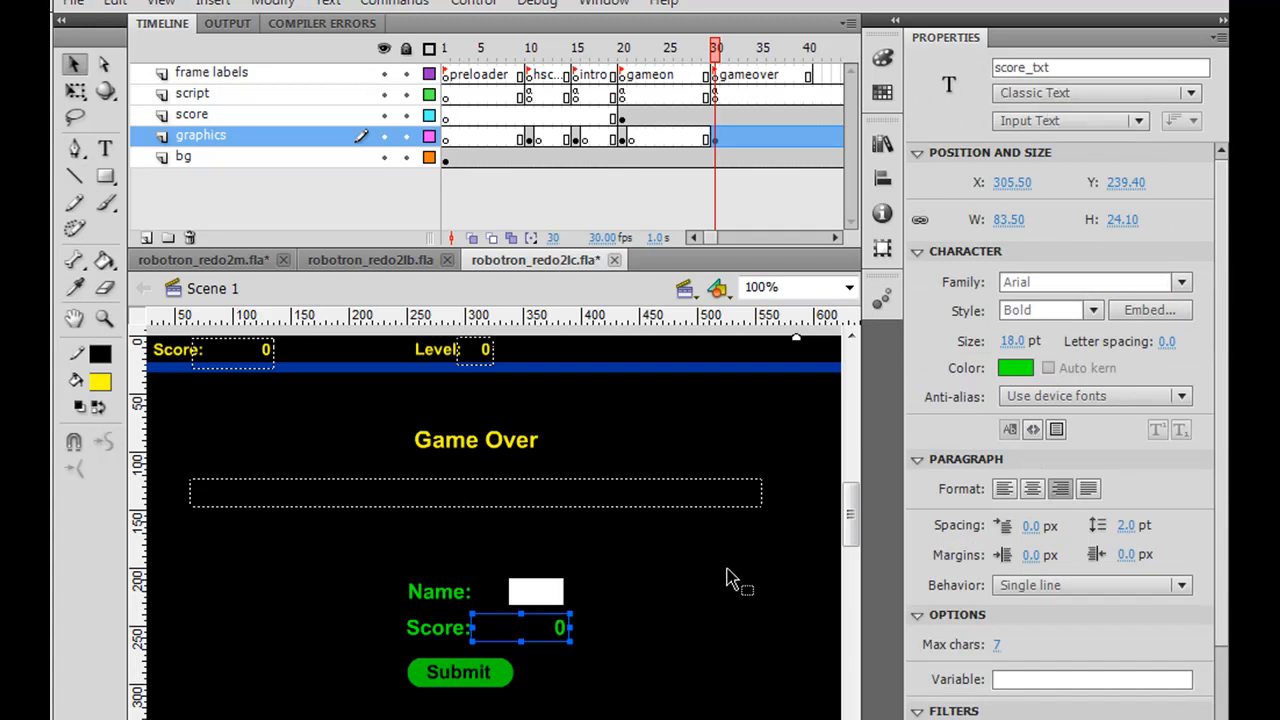
Inspect score_txt inside mc_scoreboard, return to Scene 1 and bring up the gameover frame code
left_click(270, 376)
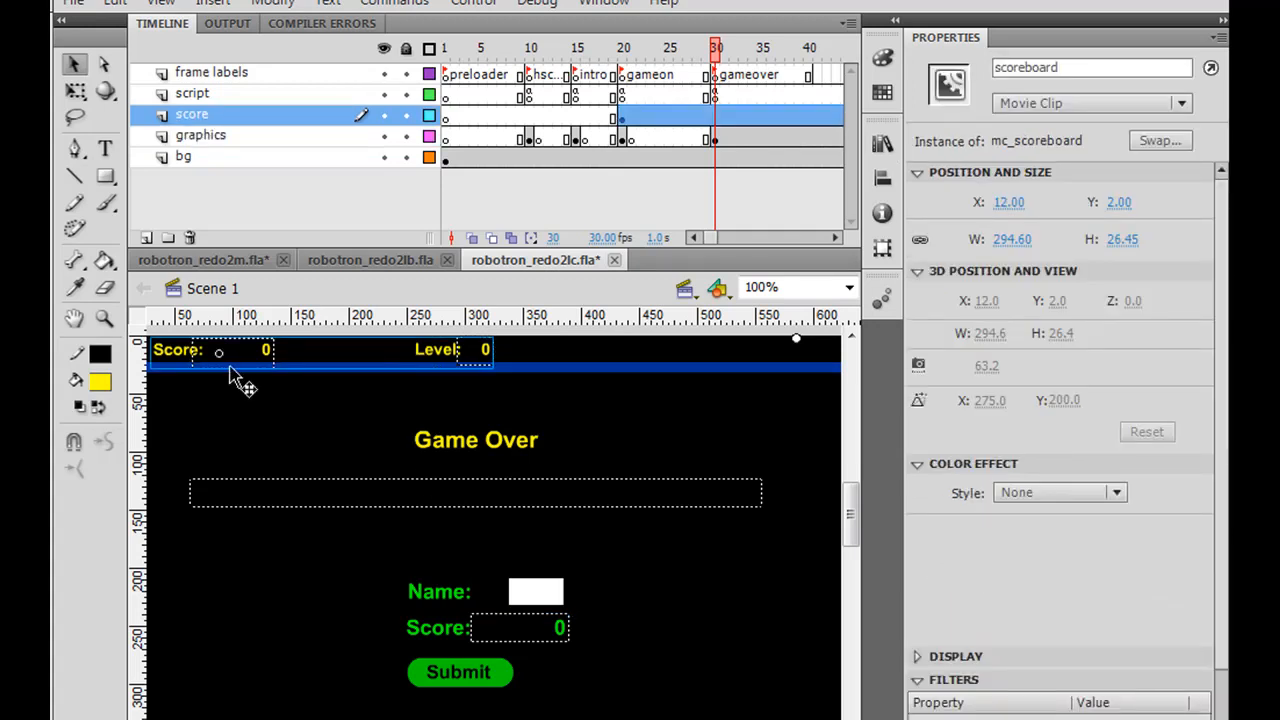
double_click(484, 348)
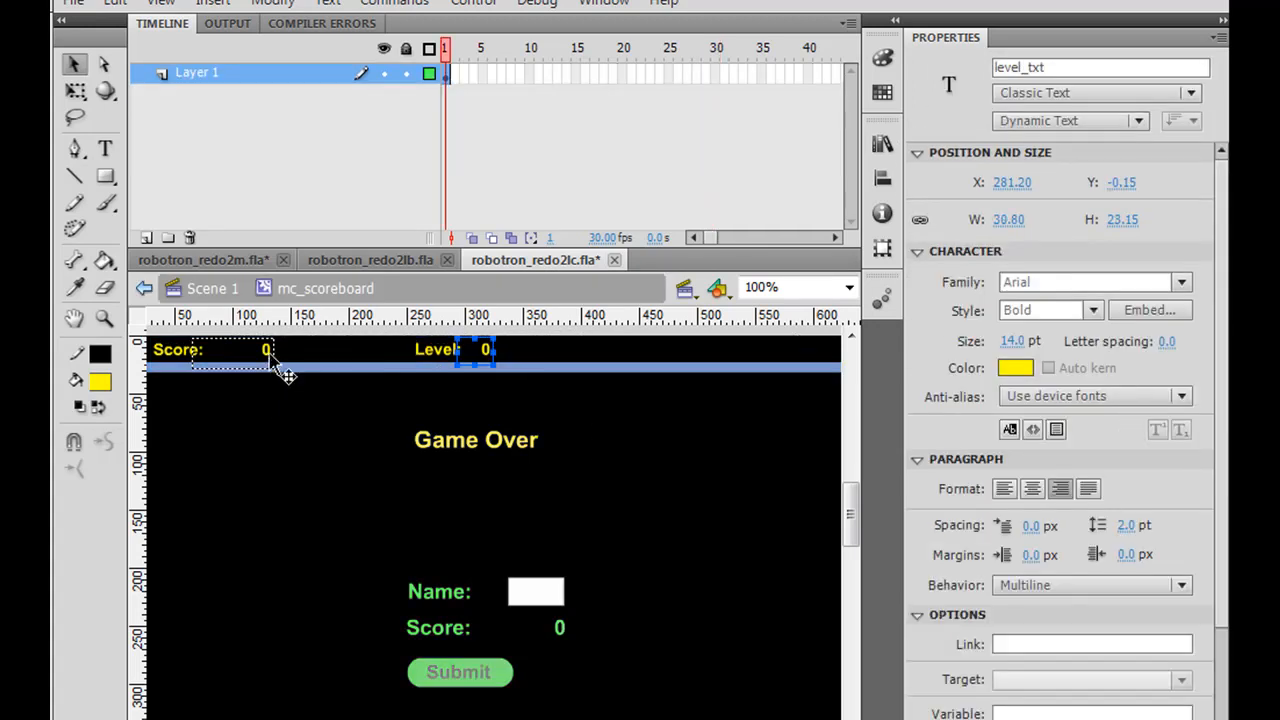
left_click(236, 348)
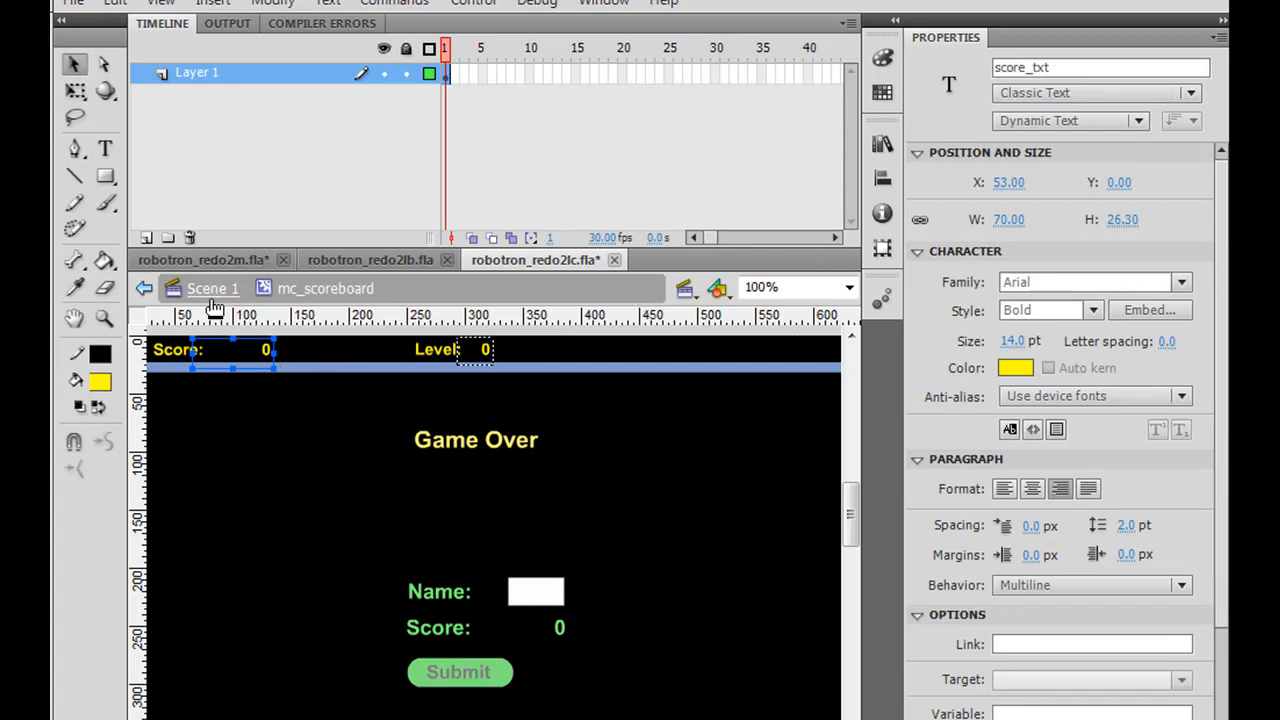
left_click(212, 288)
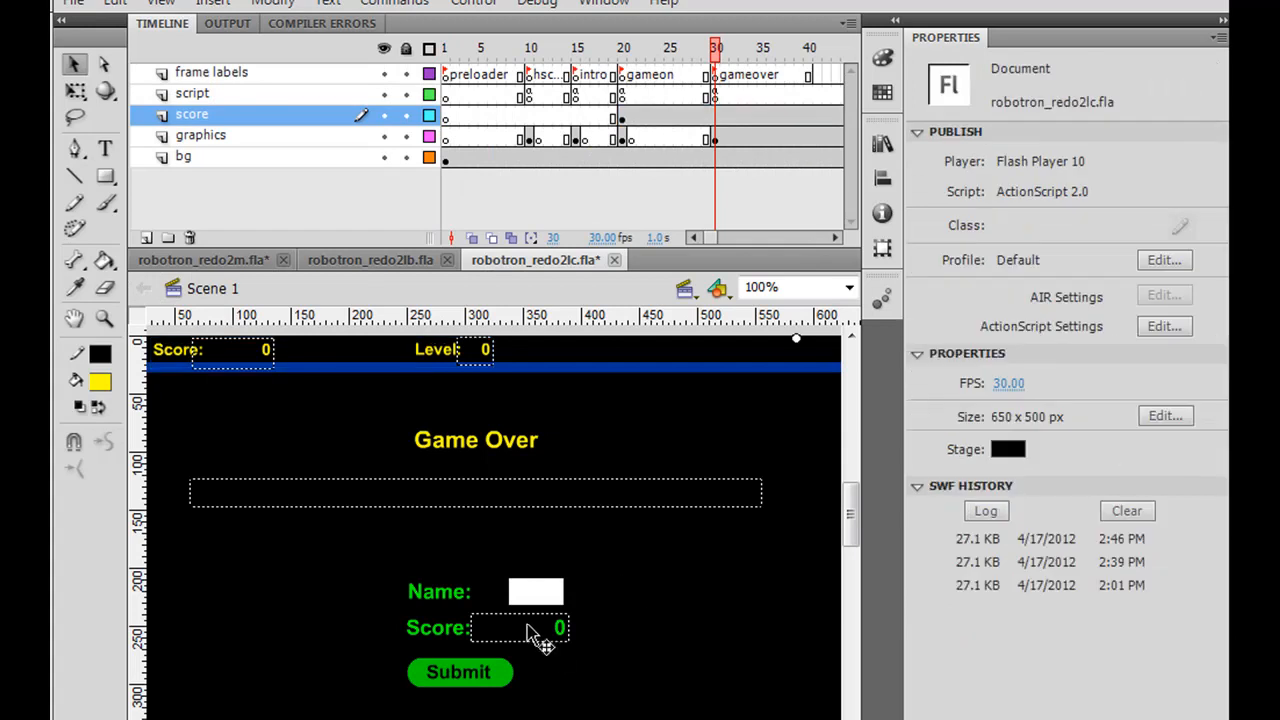
left_click(520, 628)
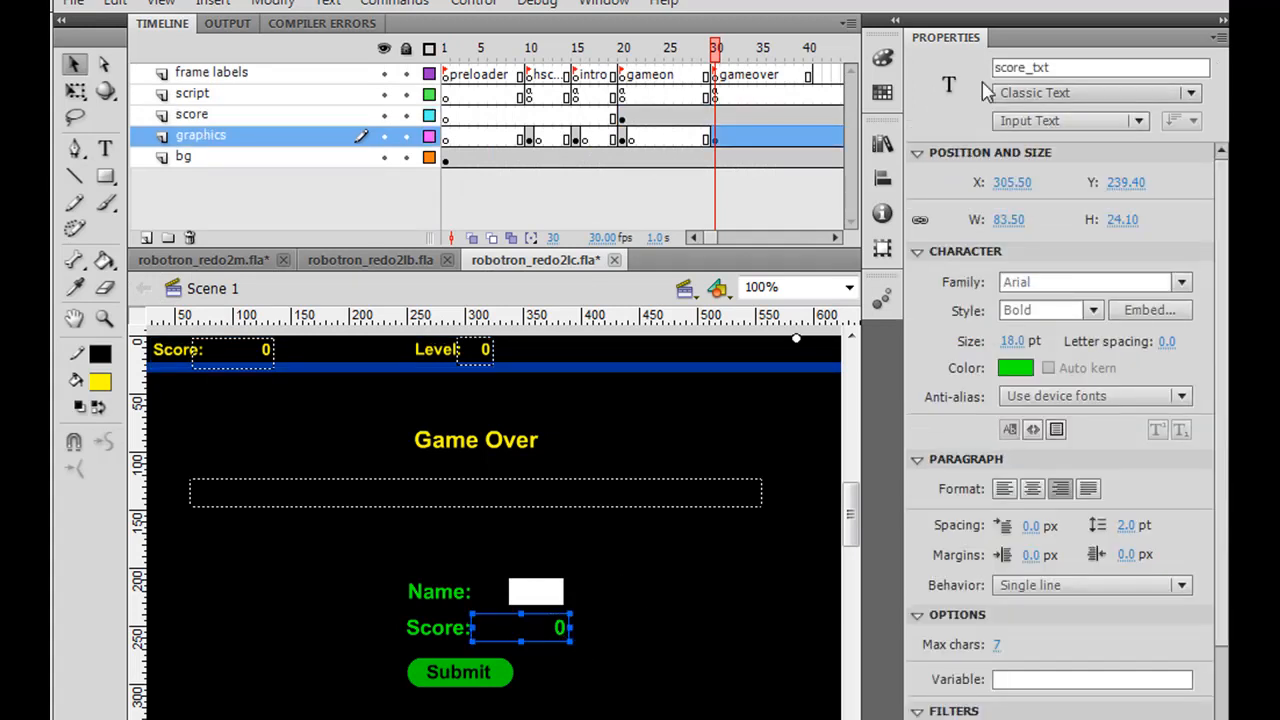
left_click(1100, 68)
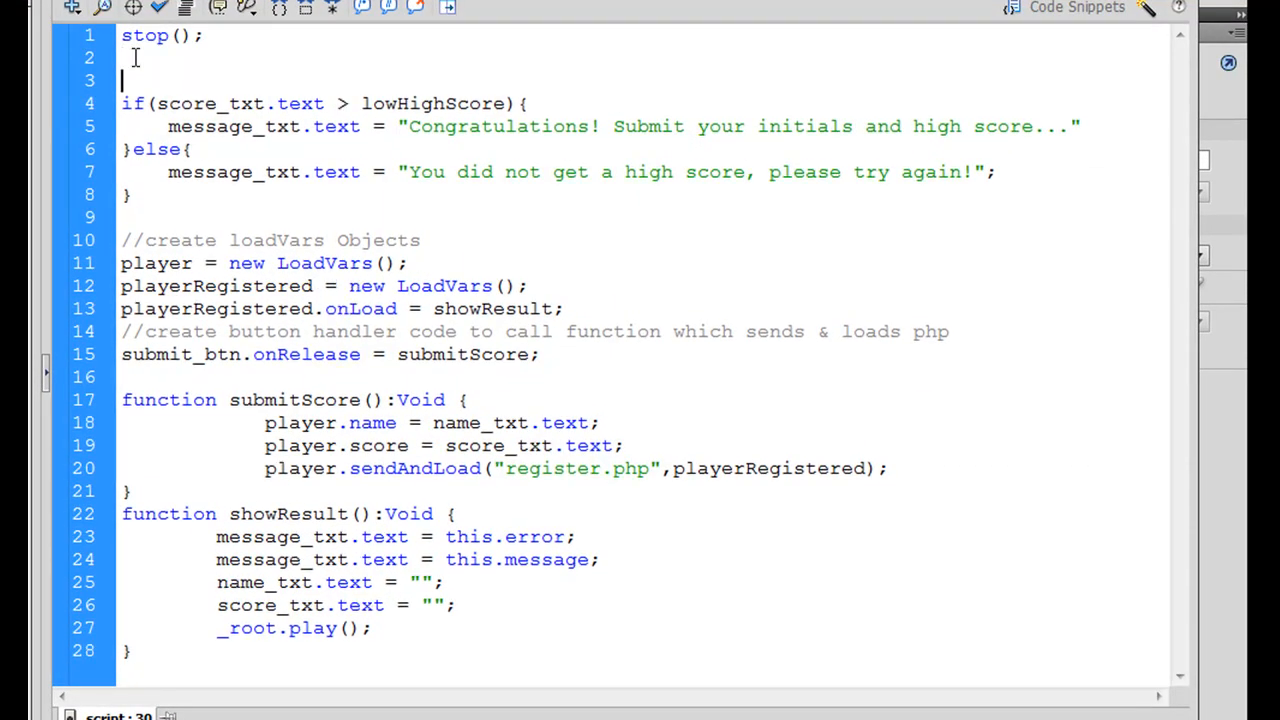
Write score_txt2.text = SCORE; and make the low-high-score check compare against SCORE
type("score")
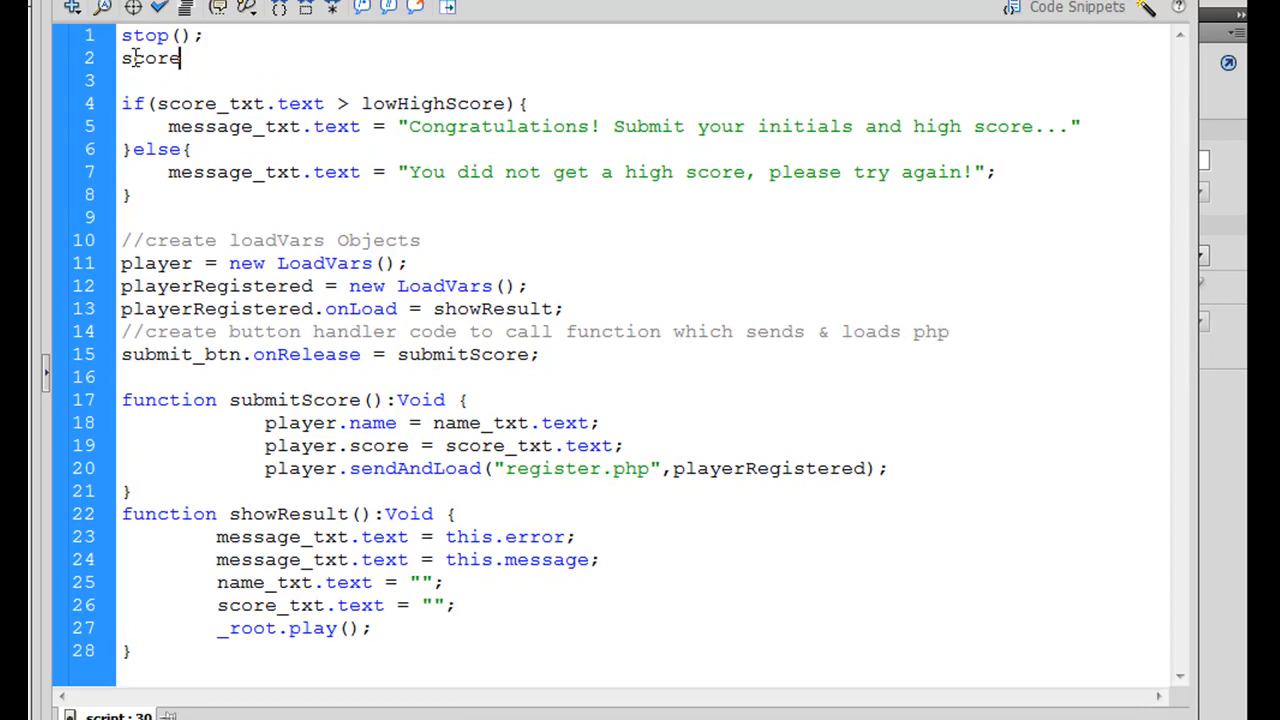
type("_txt")
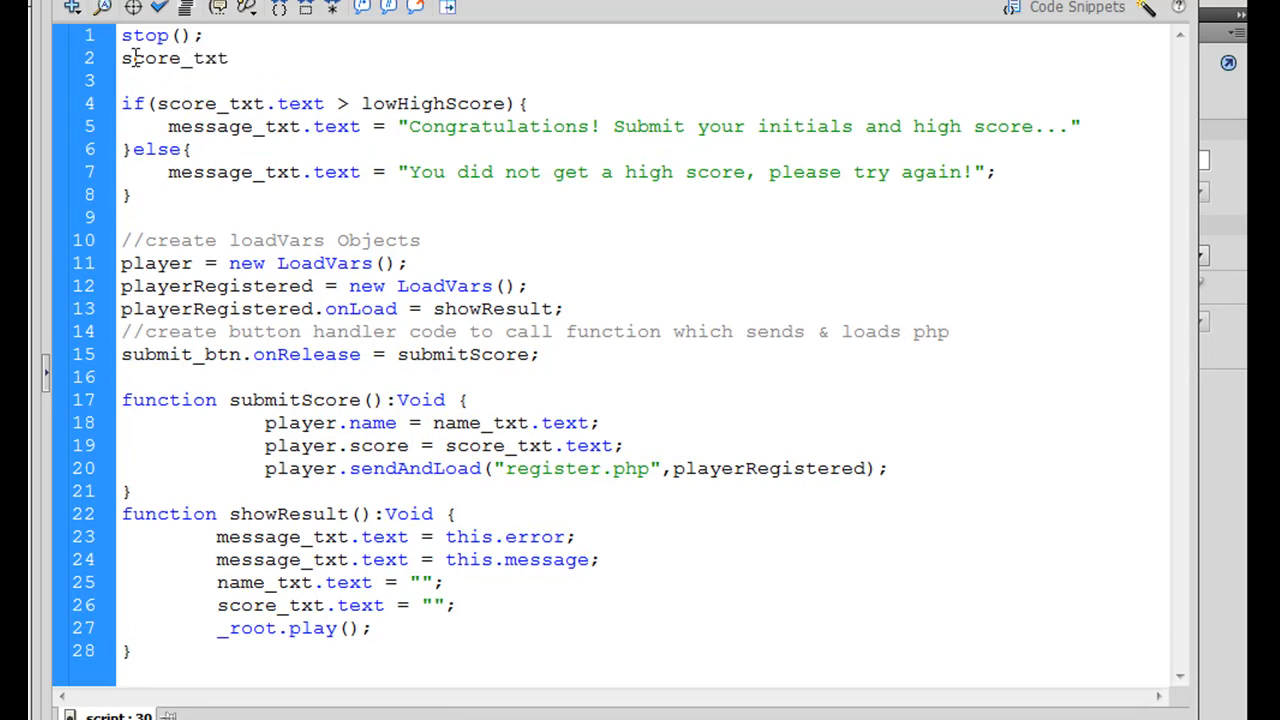
type("2.text")
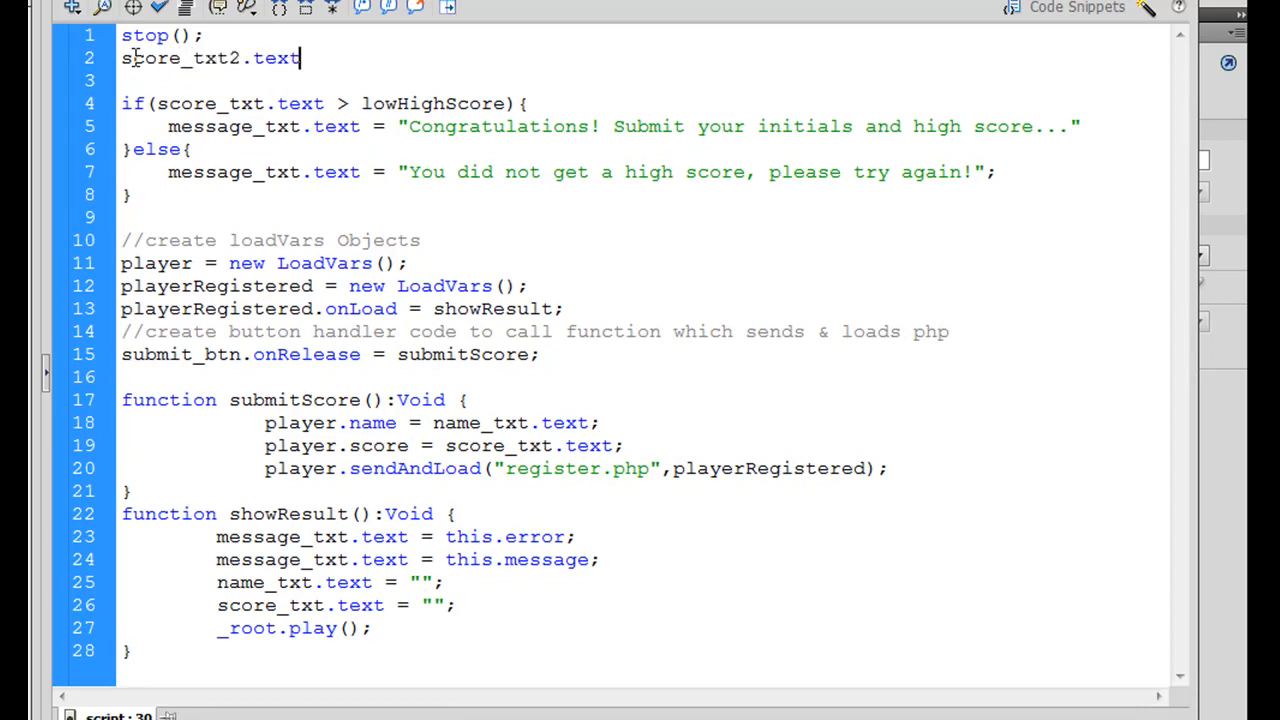
type("= sc")
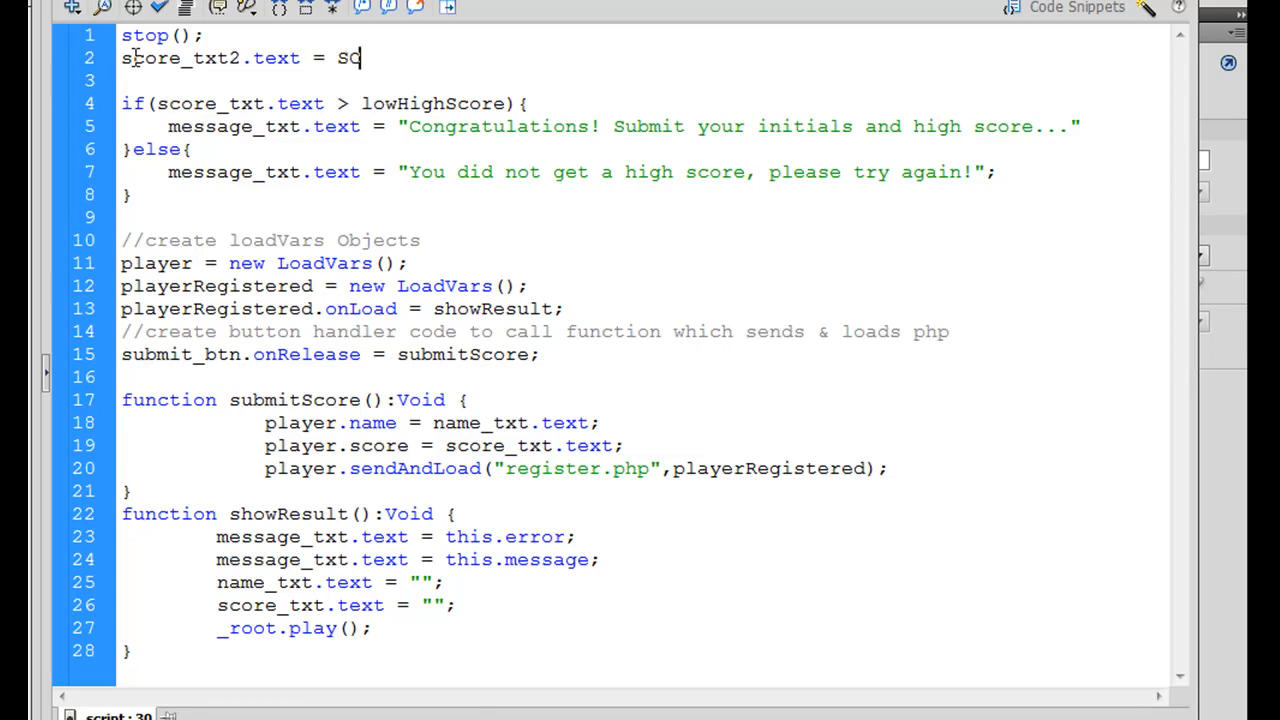
type("ORE;")
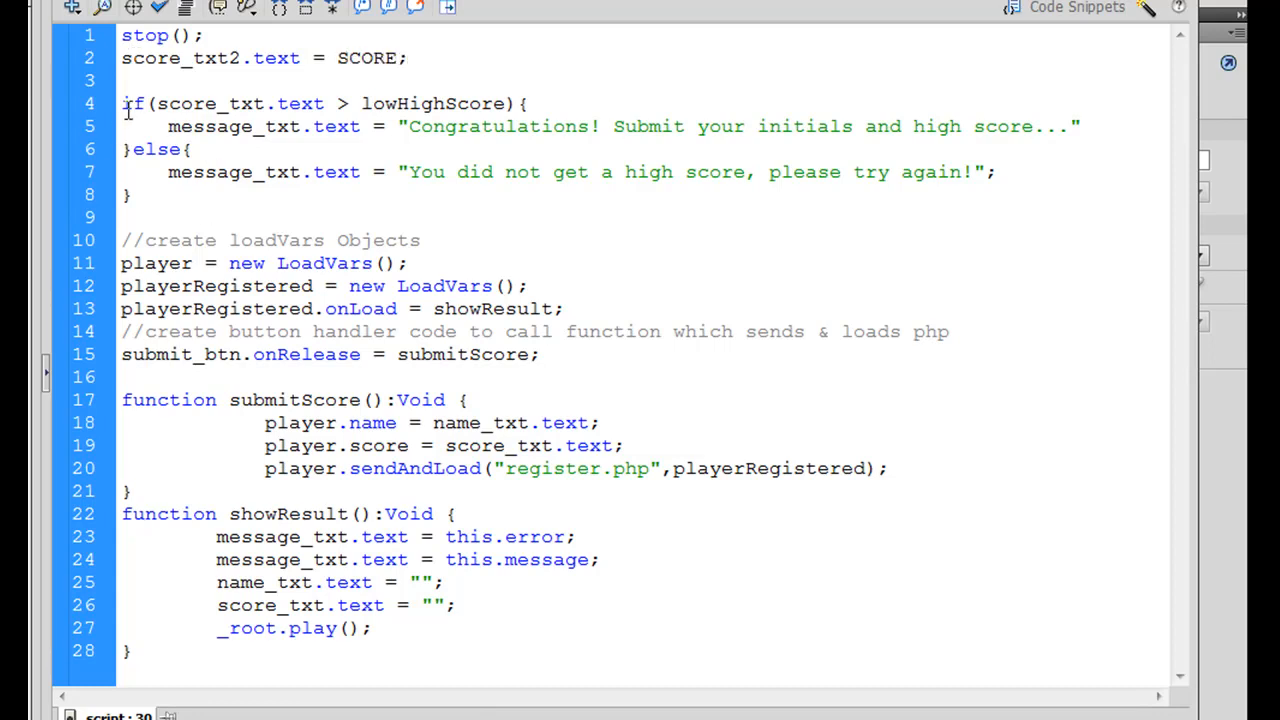
double_click(236, 104)
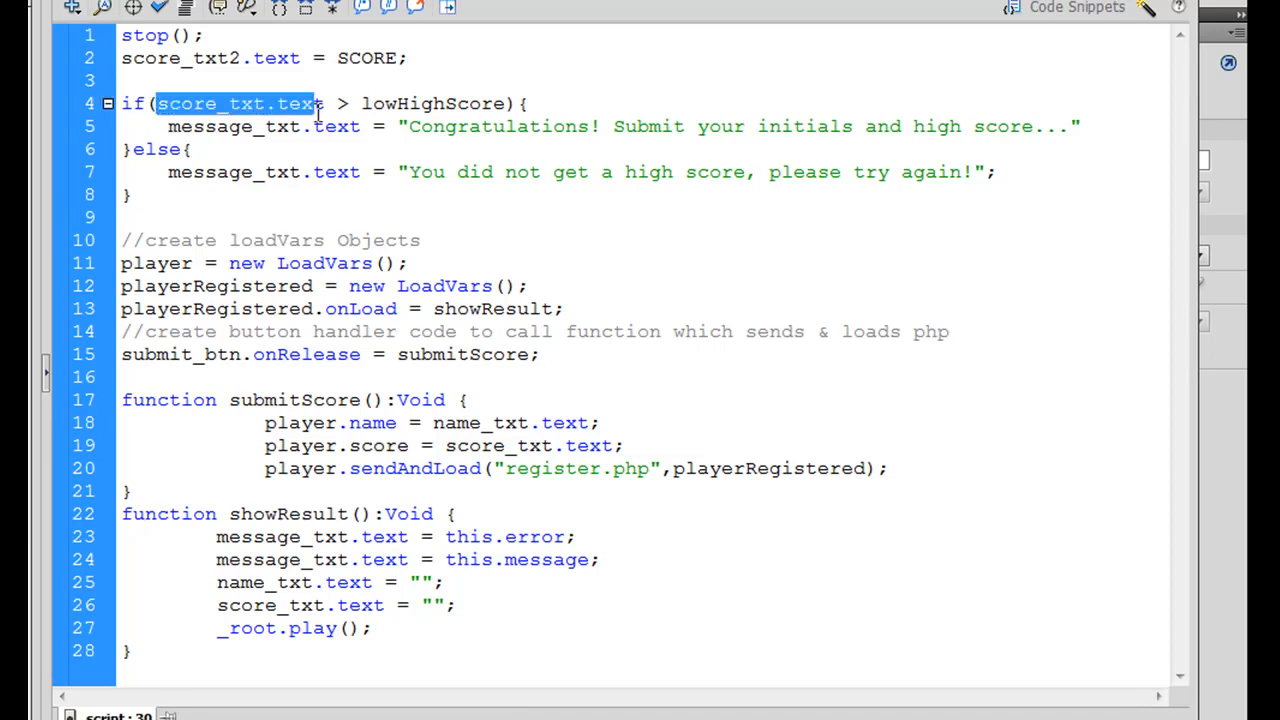
type("SCORE")
left_click(338, 604)
type("2")
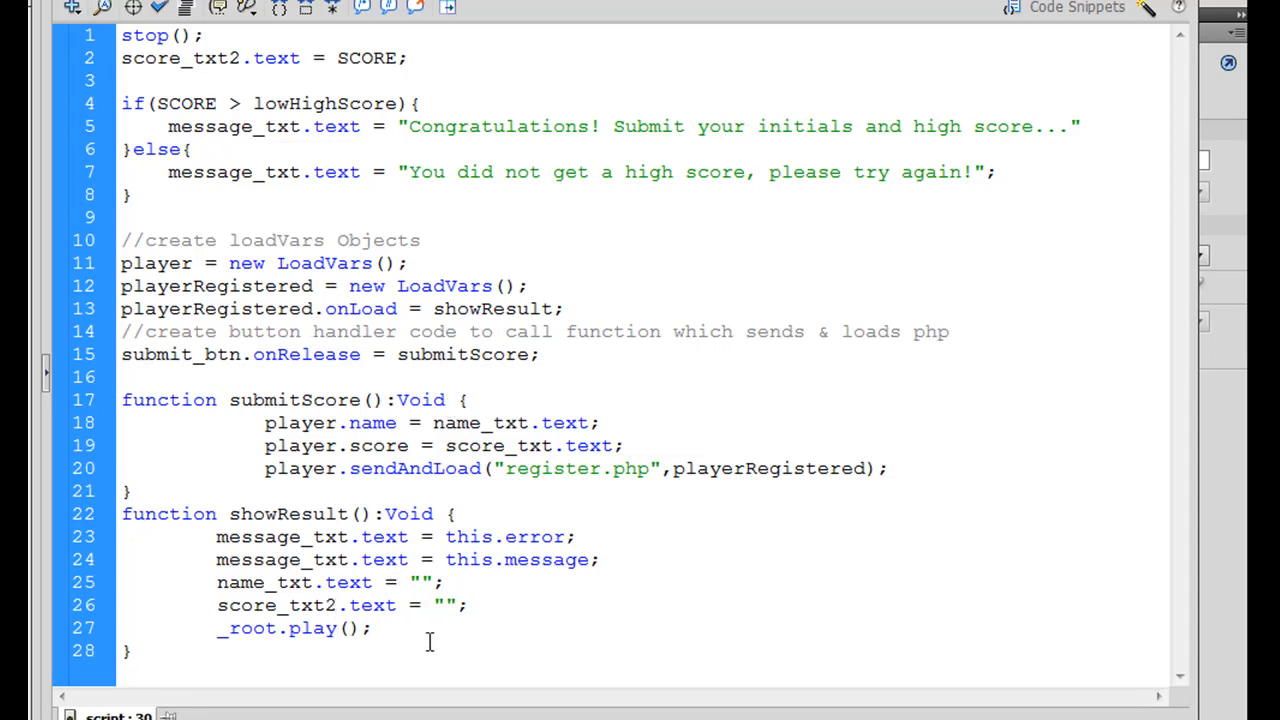
mouse_move(456, 648)
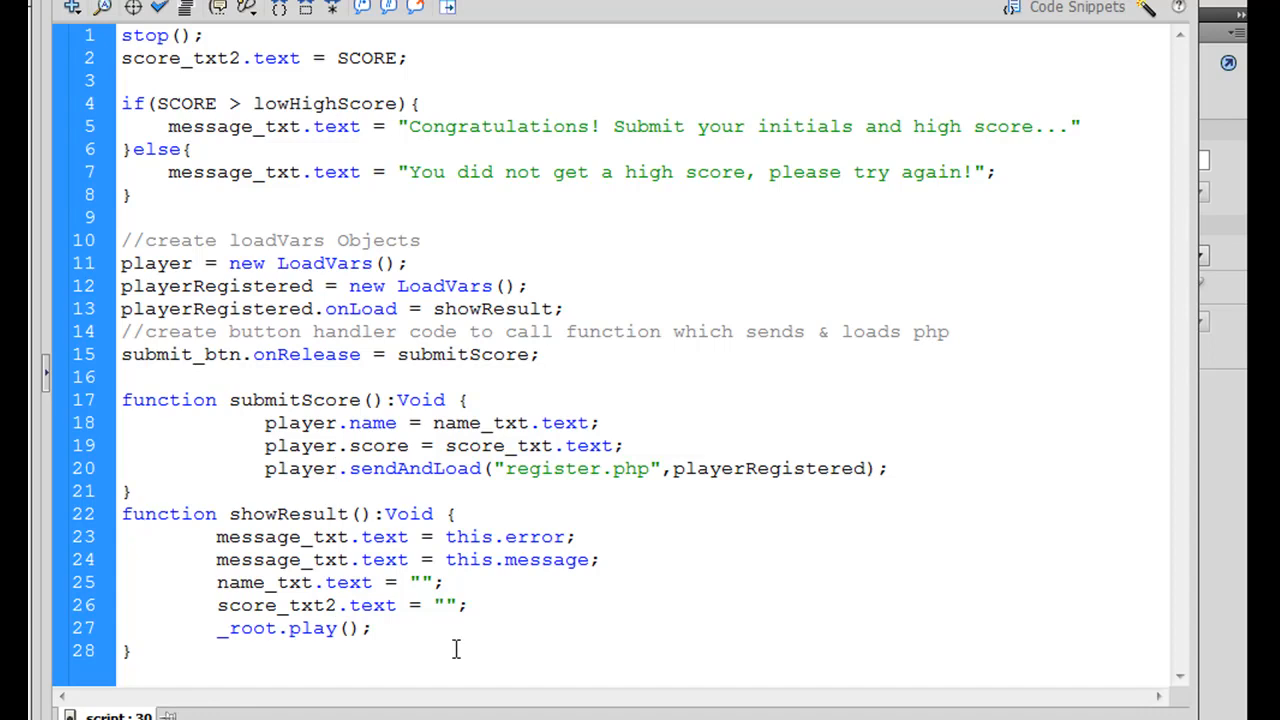
Change the submitted field in submitScore() from score_txt.text to score_txt2.text
left_click(512, 444)
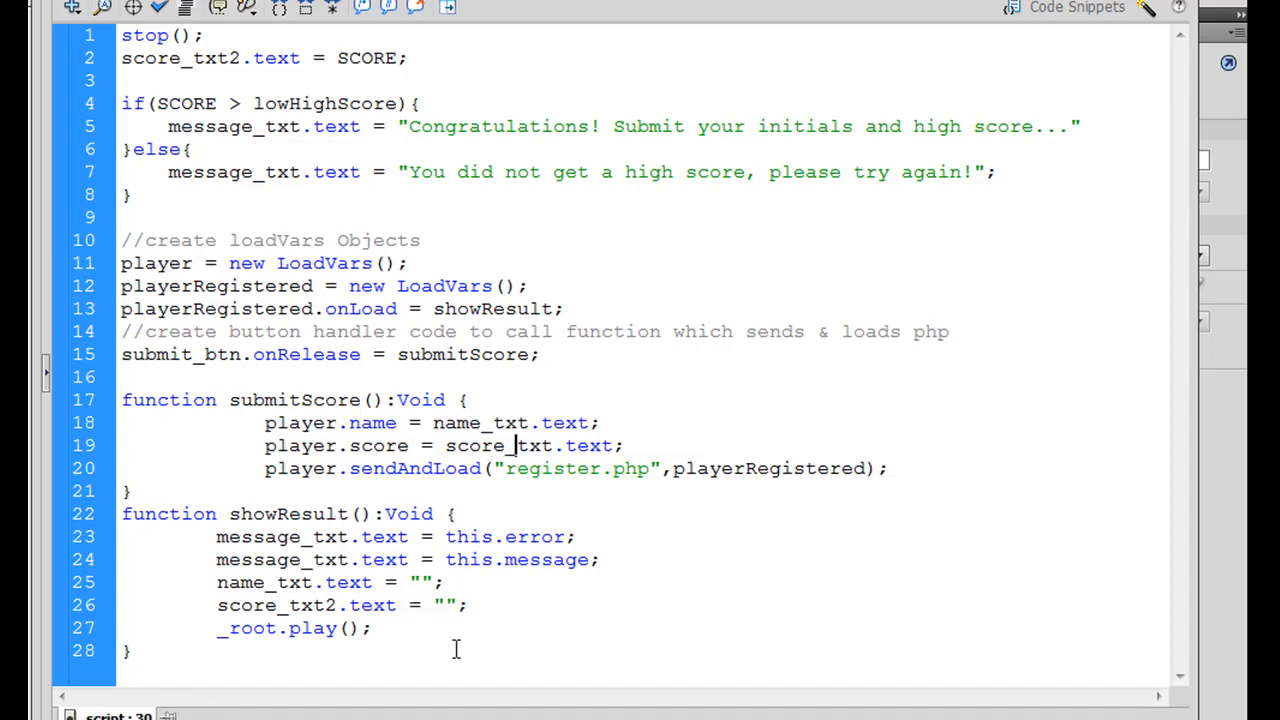
type("2")
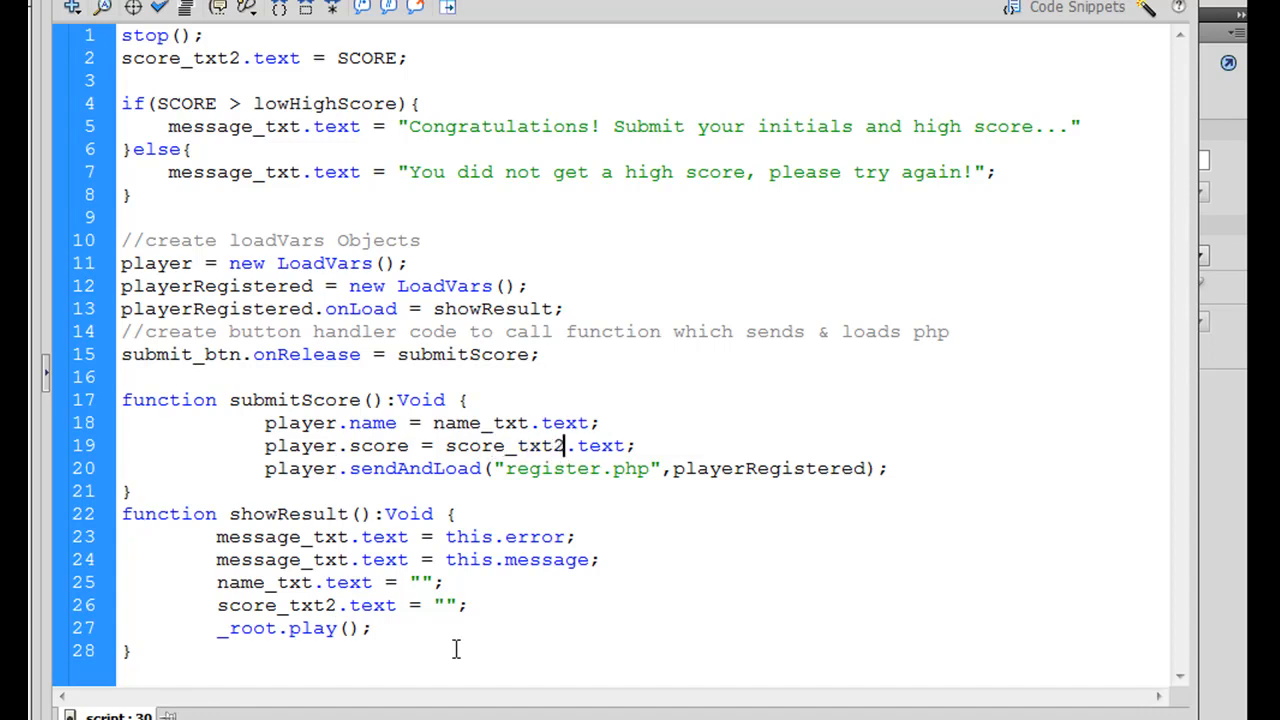
left_click(464, 400)
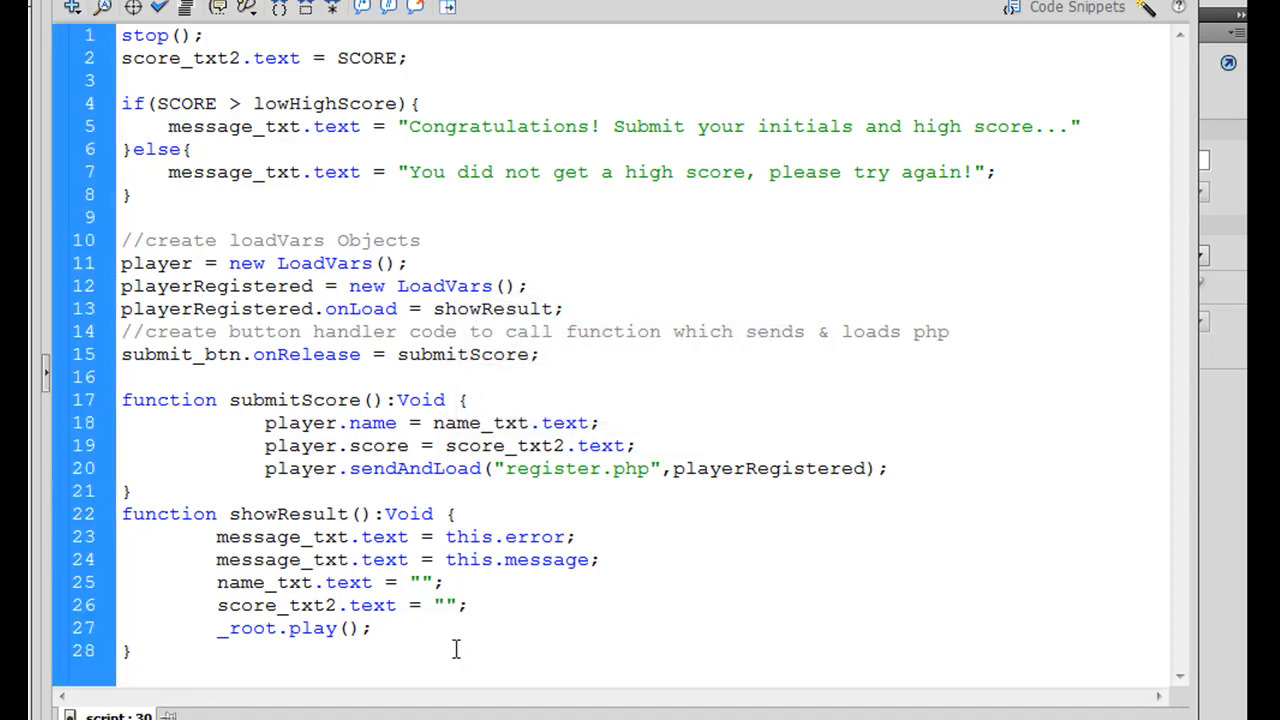
left_click(462, 400)
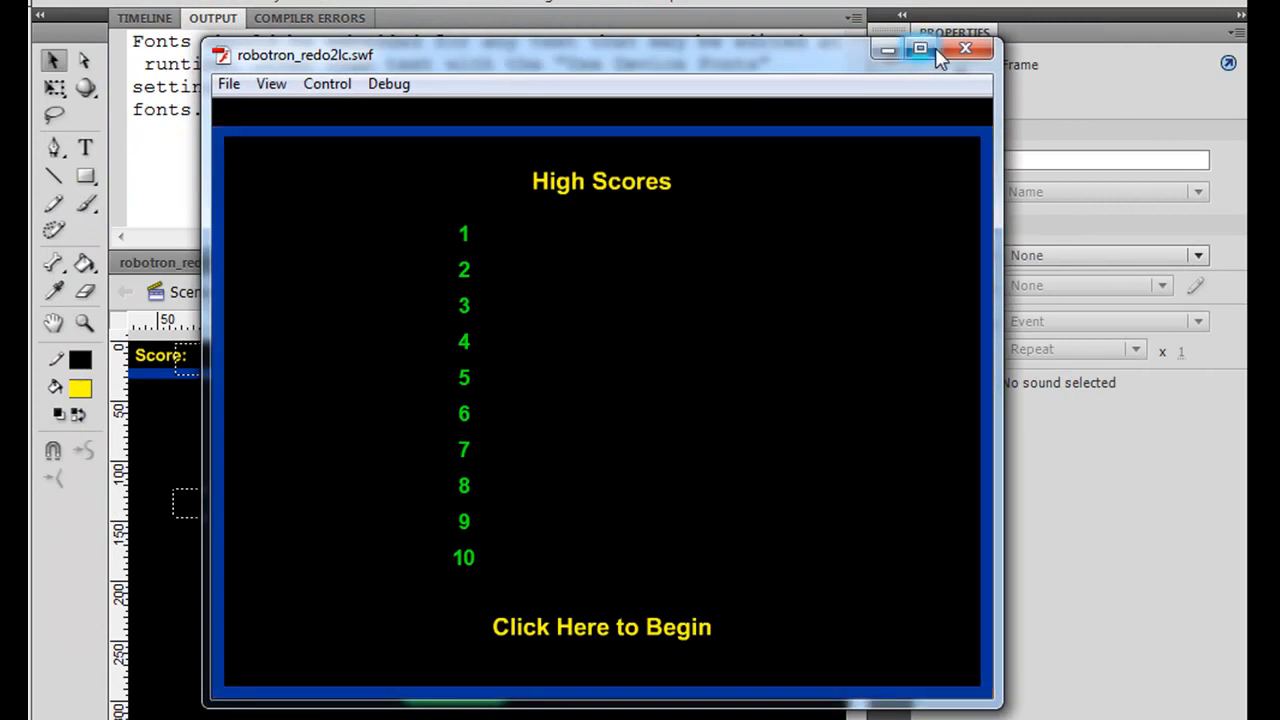
Test the movie, view the empty High Scores screen in the preview, then close it
left_click(964, 48)
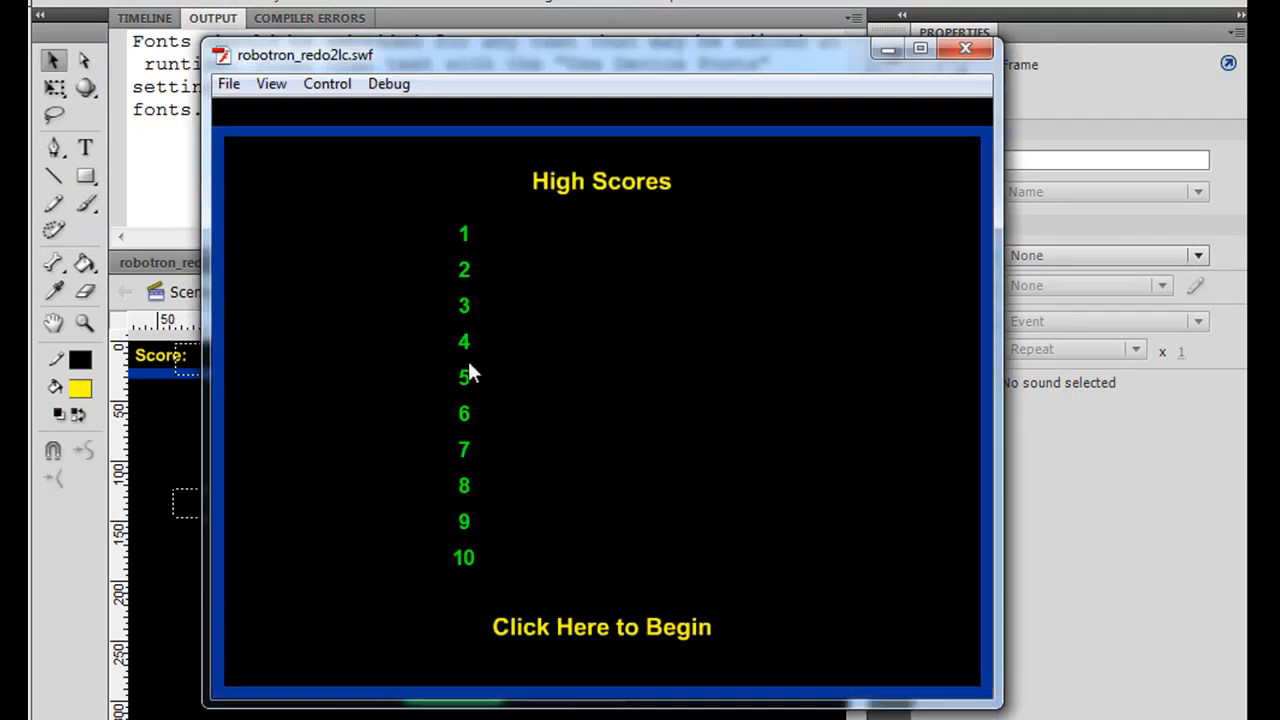
mouse_move(692, 64)
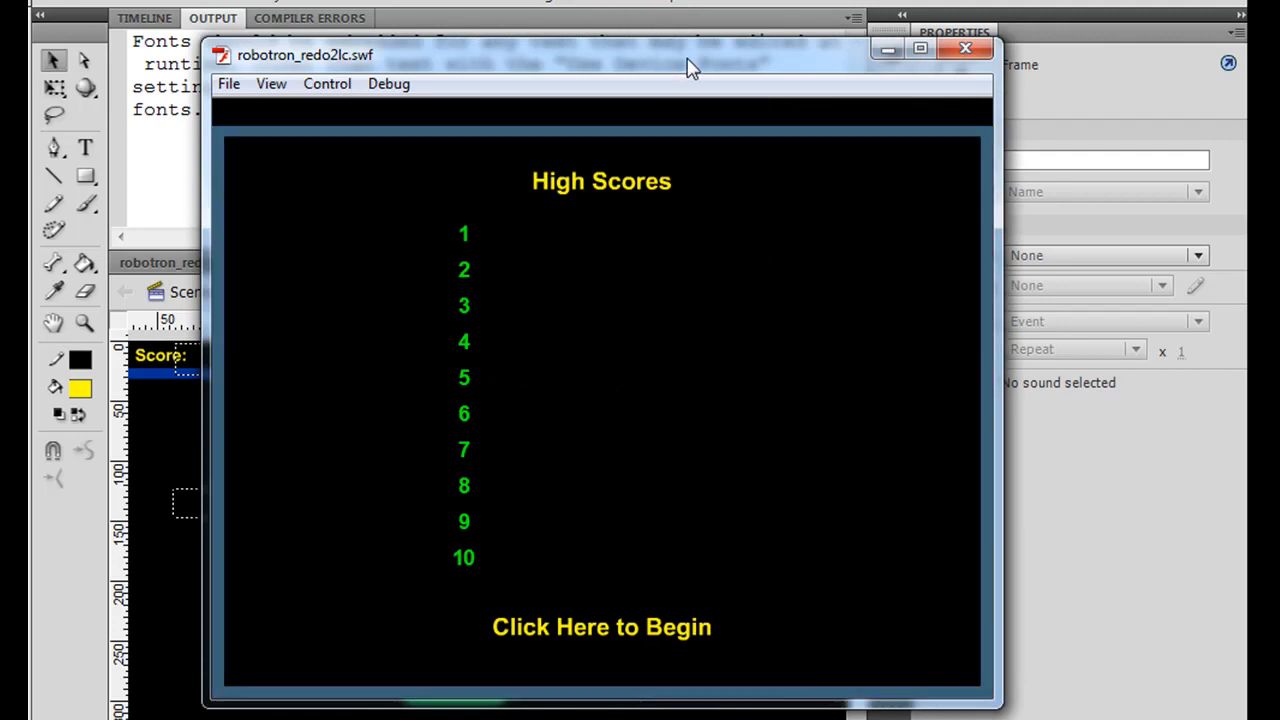
left_click_drag(600, 56, 520, 20)
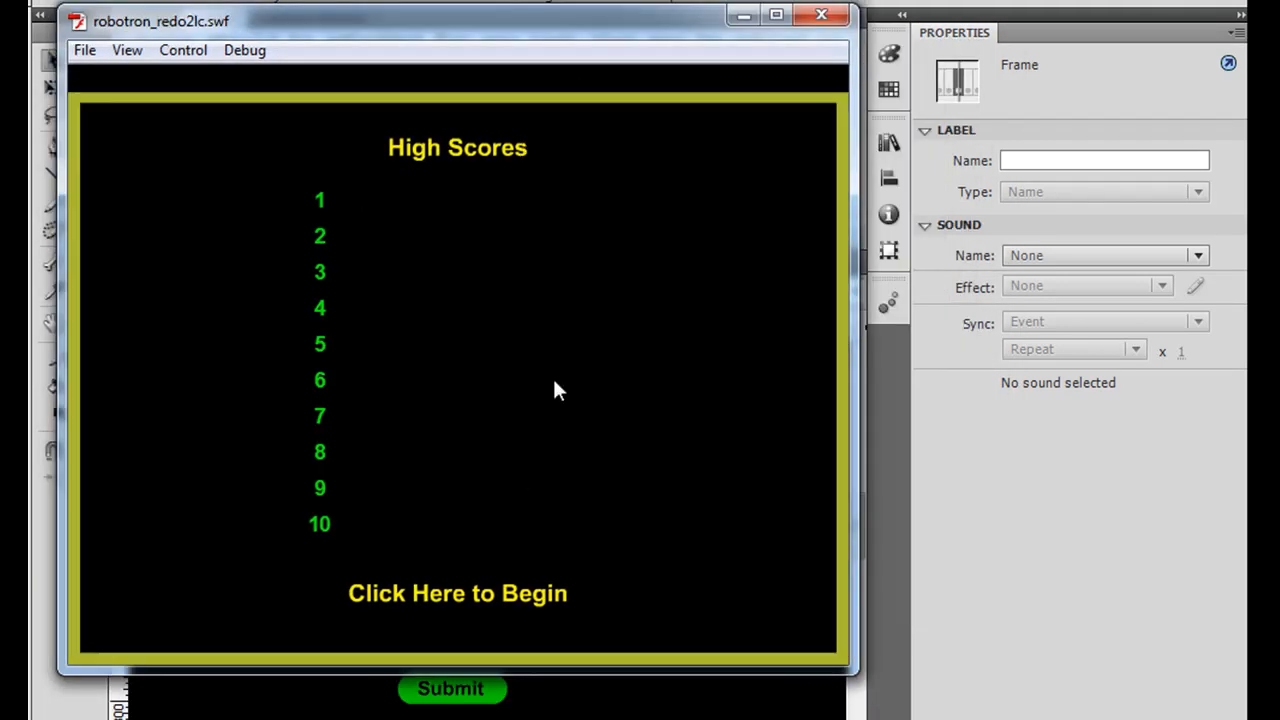
mouse_move(490, 428)
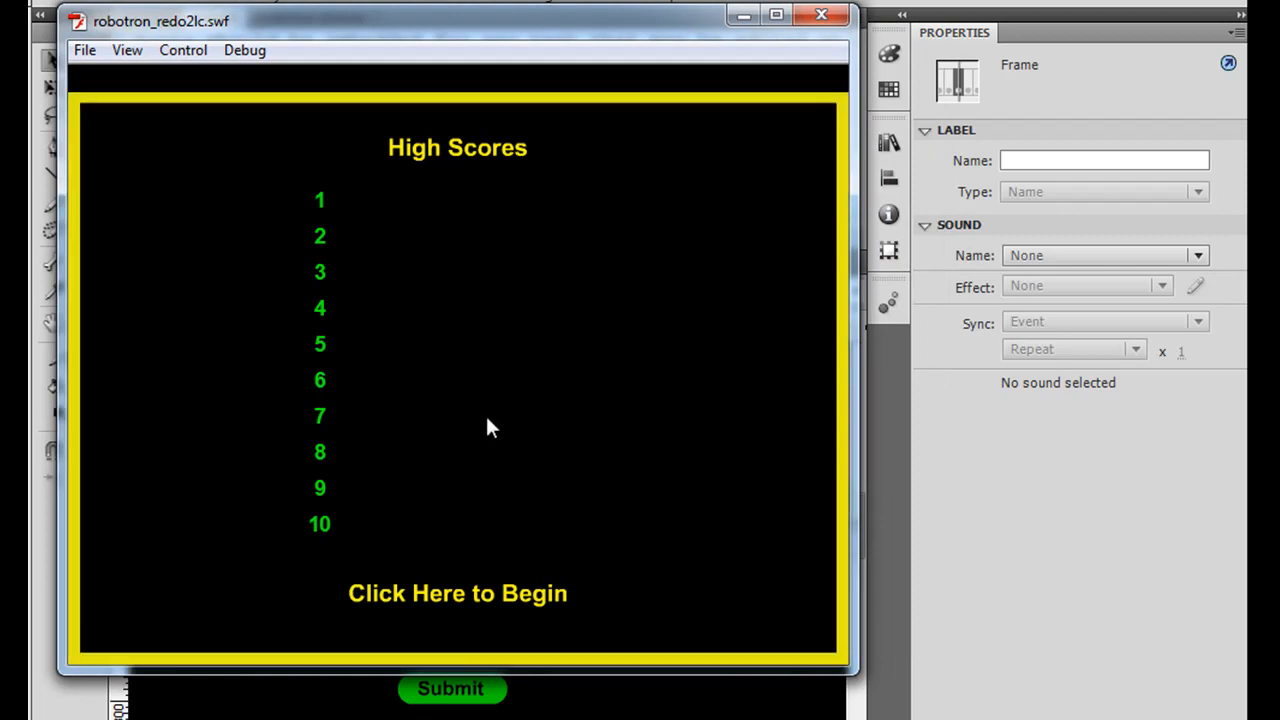
mouse_move(616, 168)
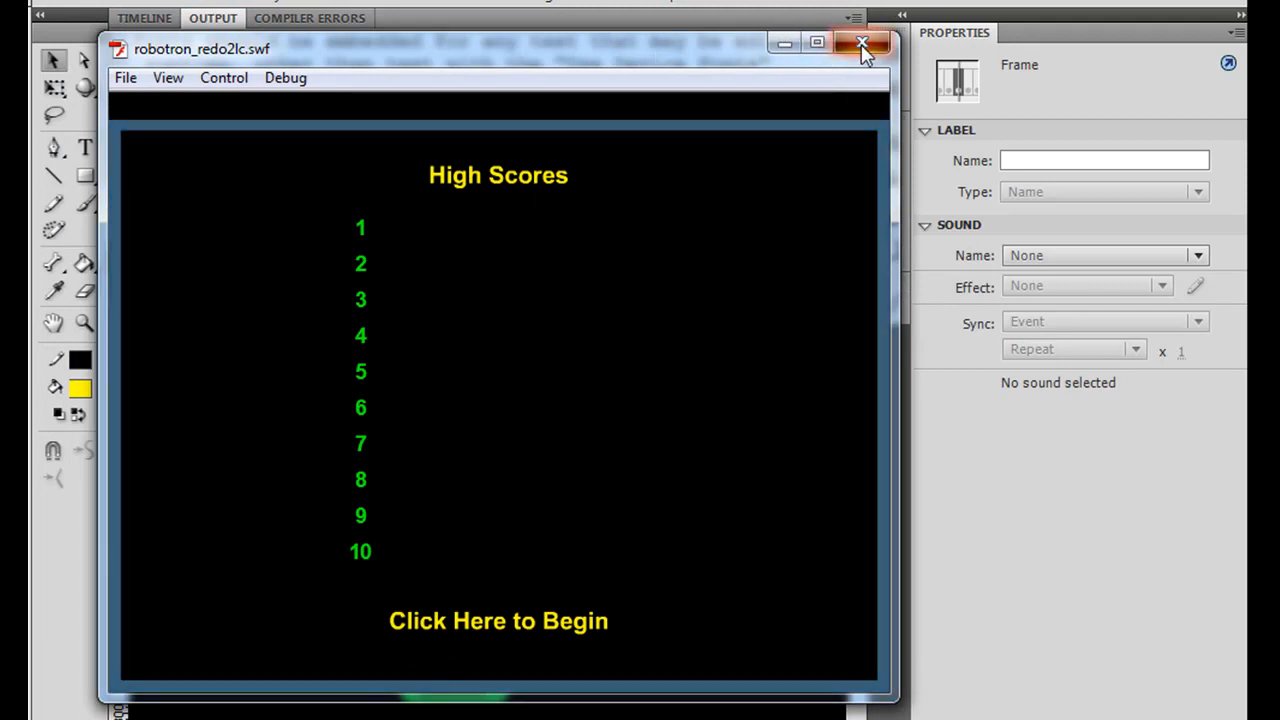
left_click(862, 44)
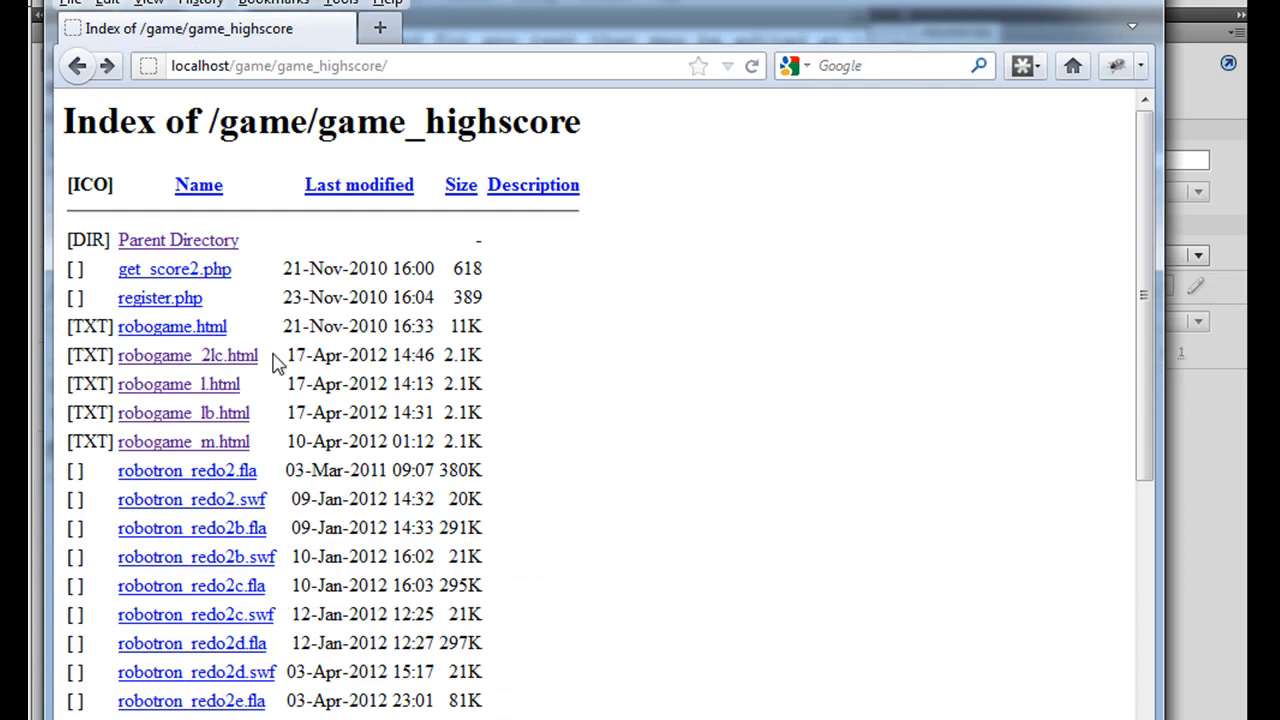
mouse_move(736, 238)
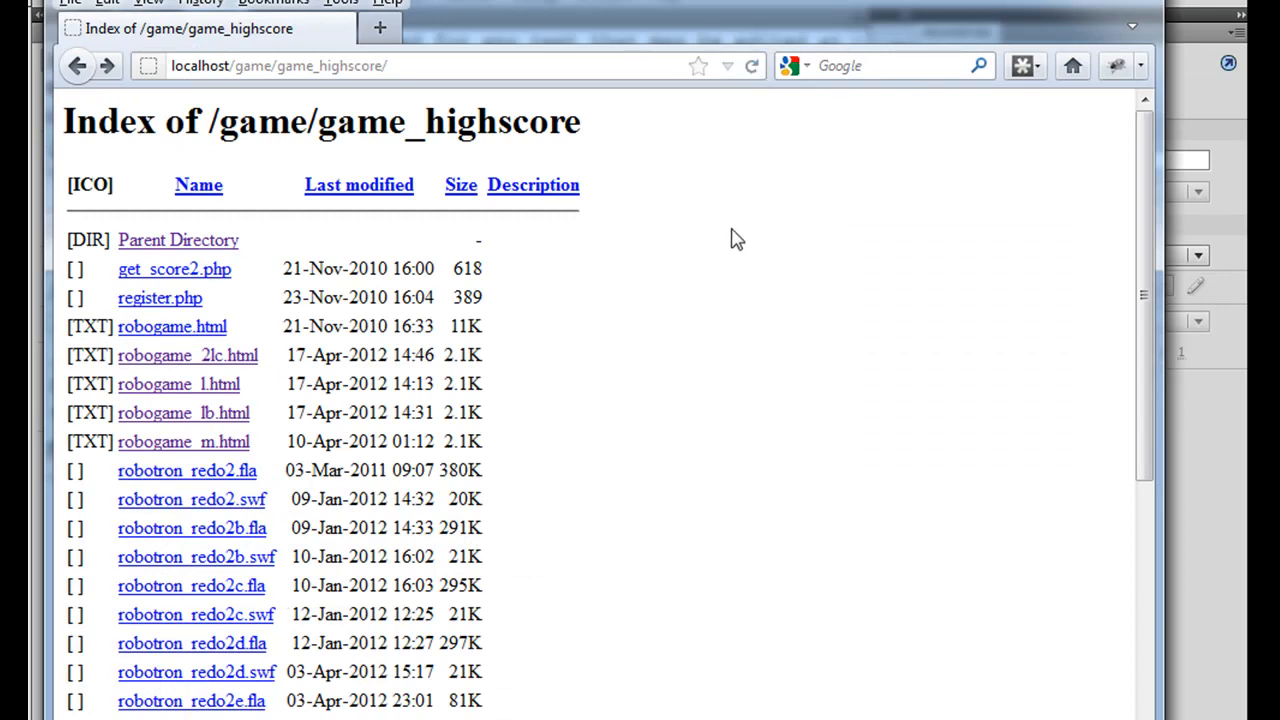
mouse_move(136, 418)
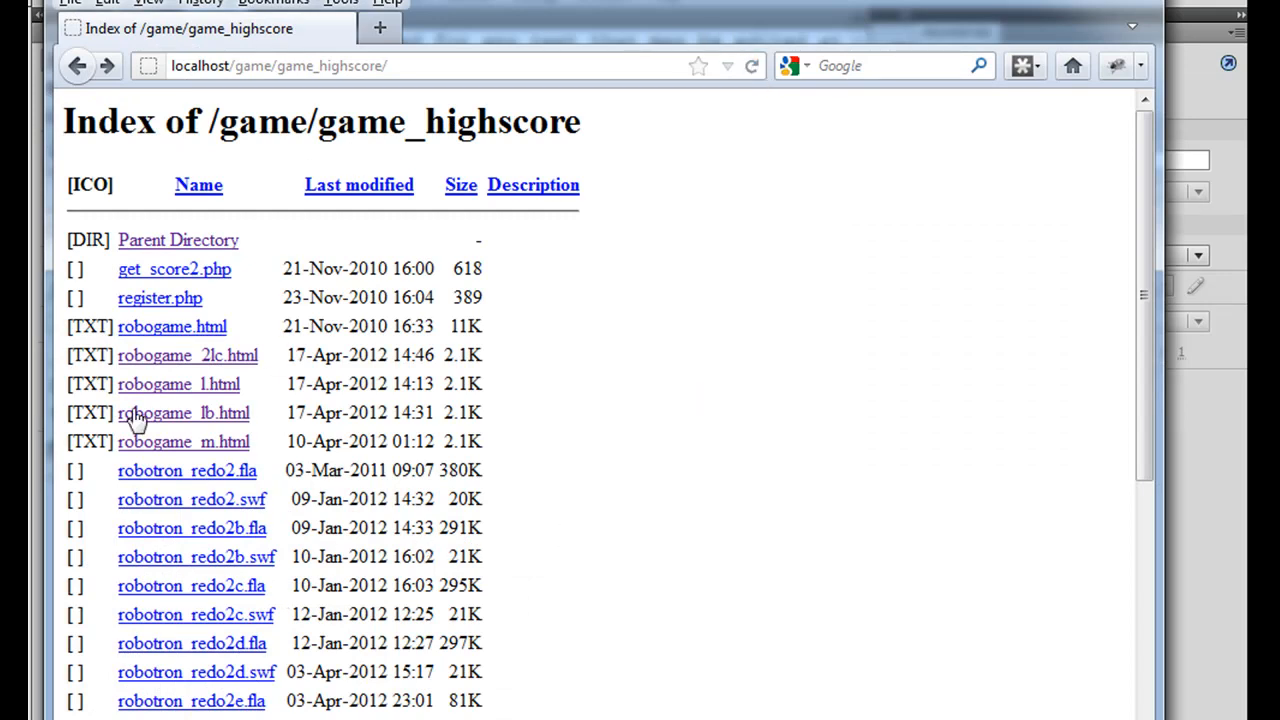
Load robogame_2lc.html from the listing and start a new game
left_click(188, 356)
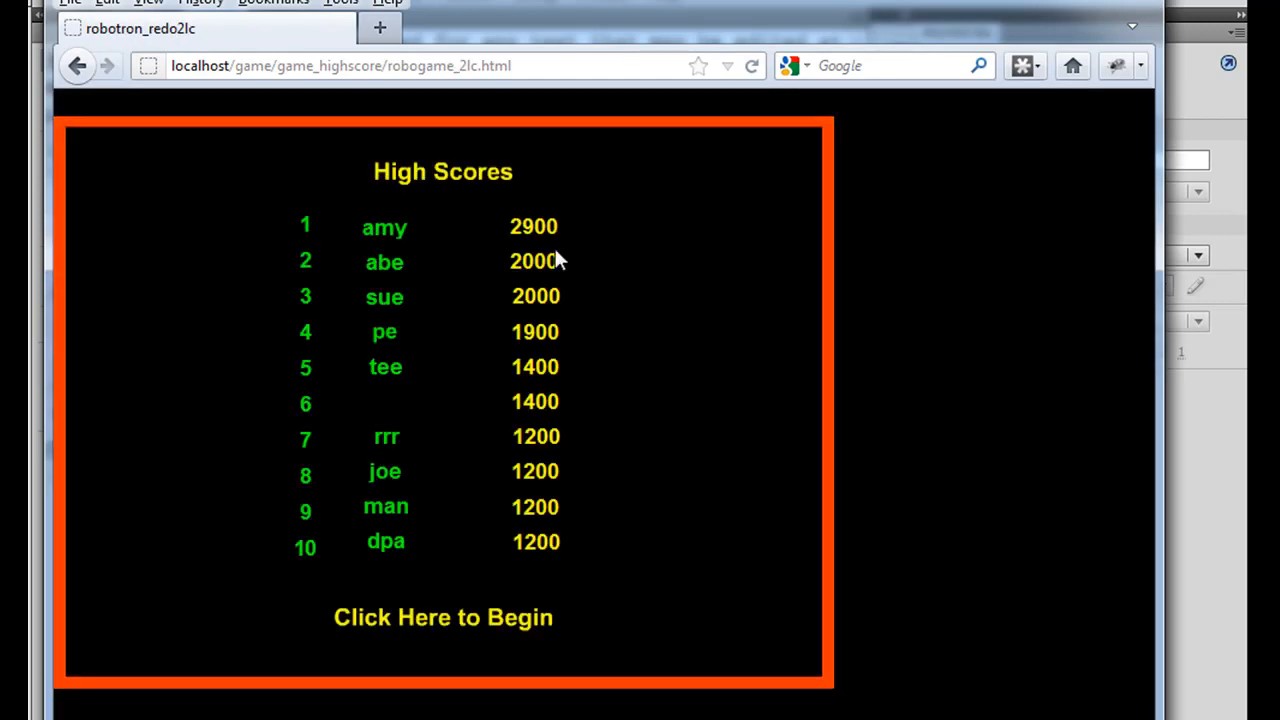
mouse_move(458, 628)
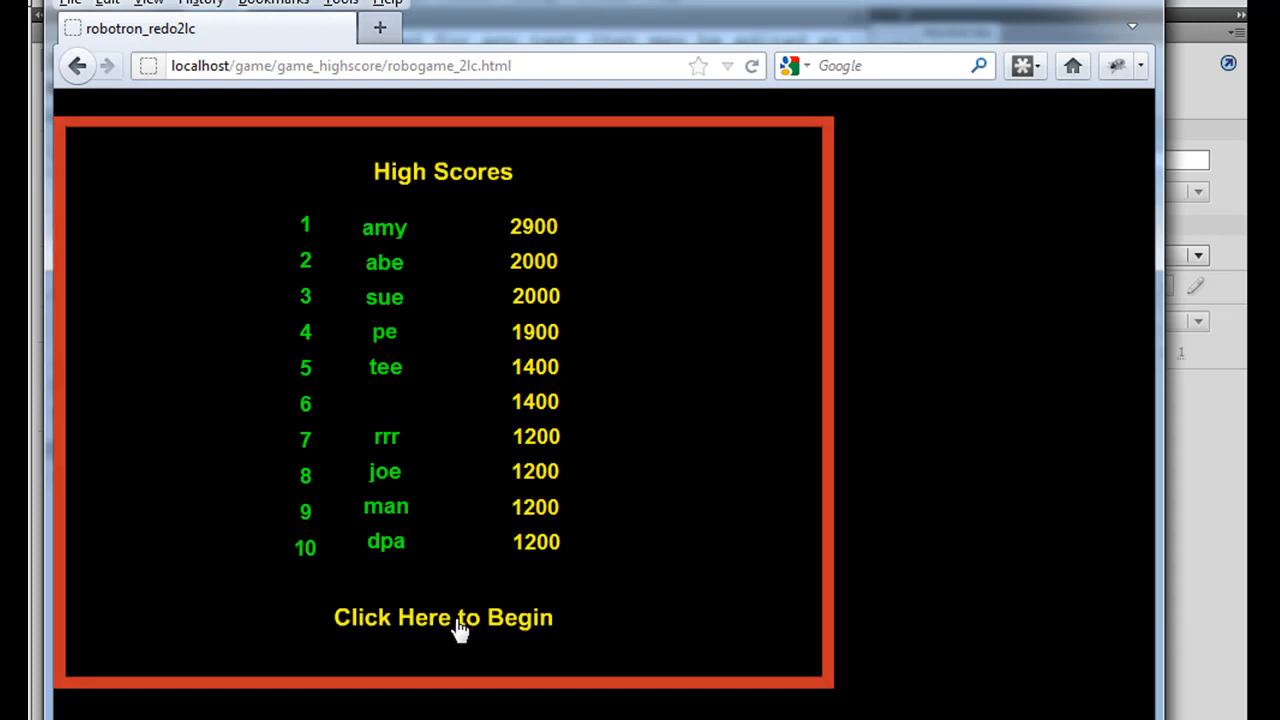
left_click(444, 616)
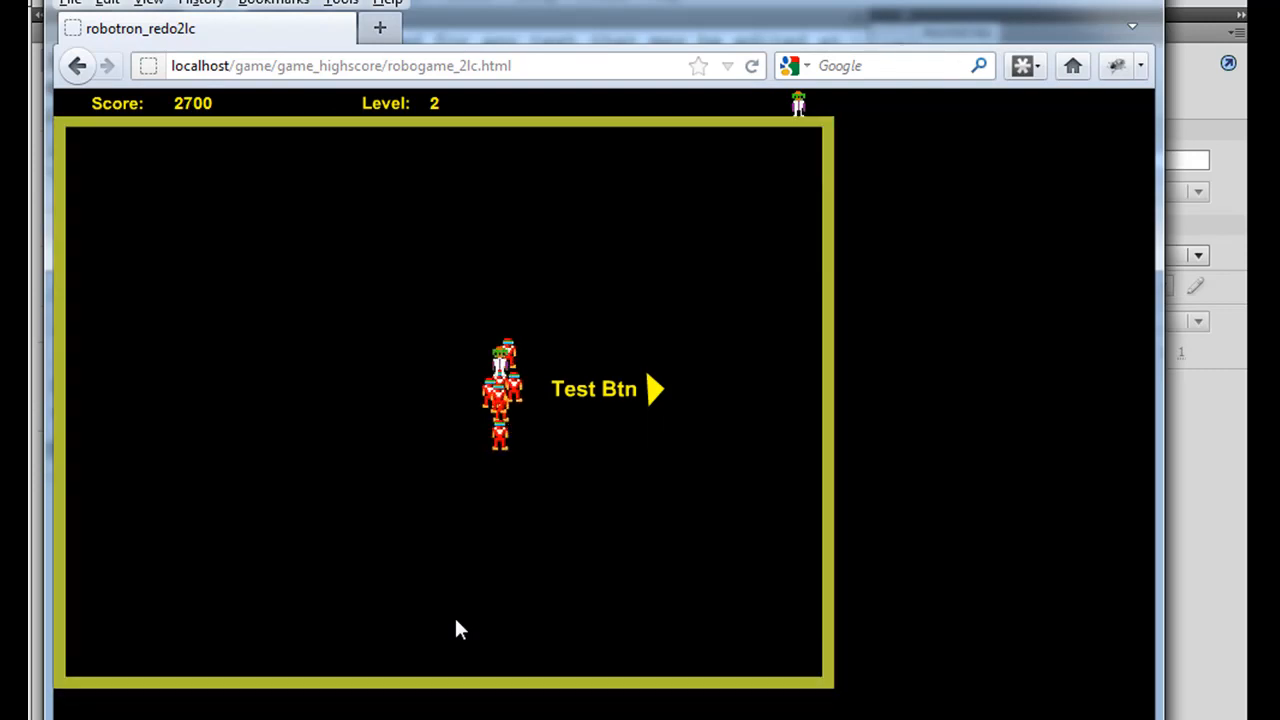
Play Robotron to 2700 points on level 2 until the Game Over submission form appears
left_click(608, 388)
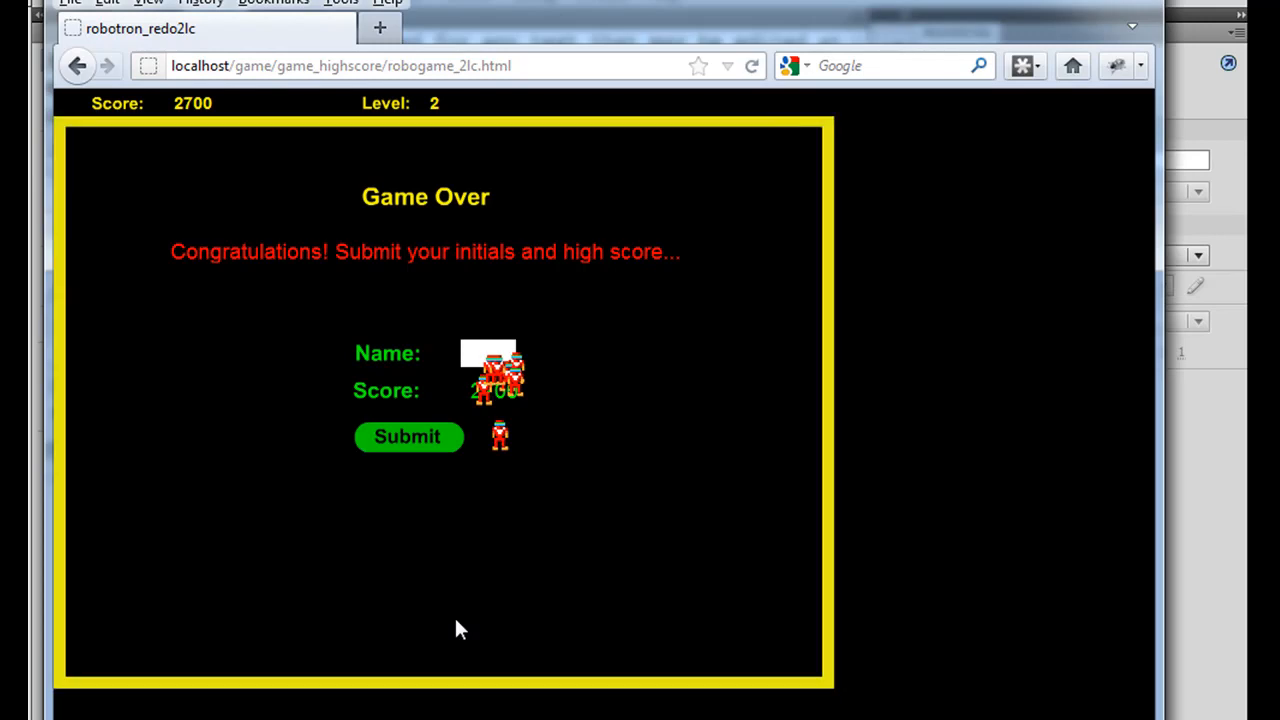
mouse_move(512, 378)
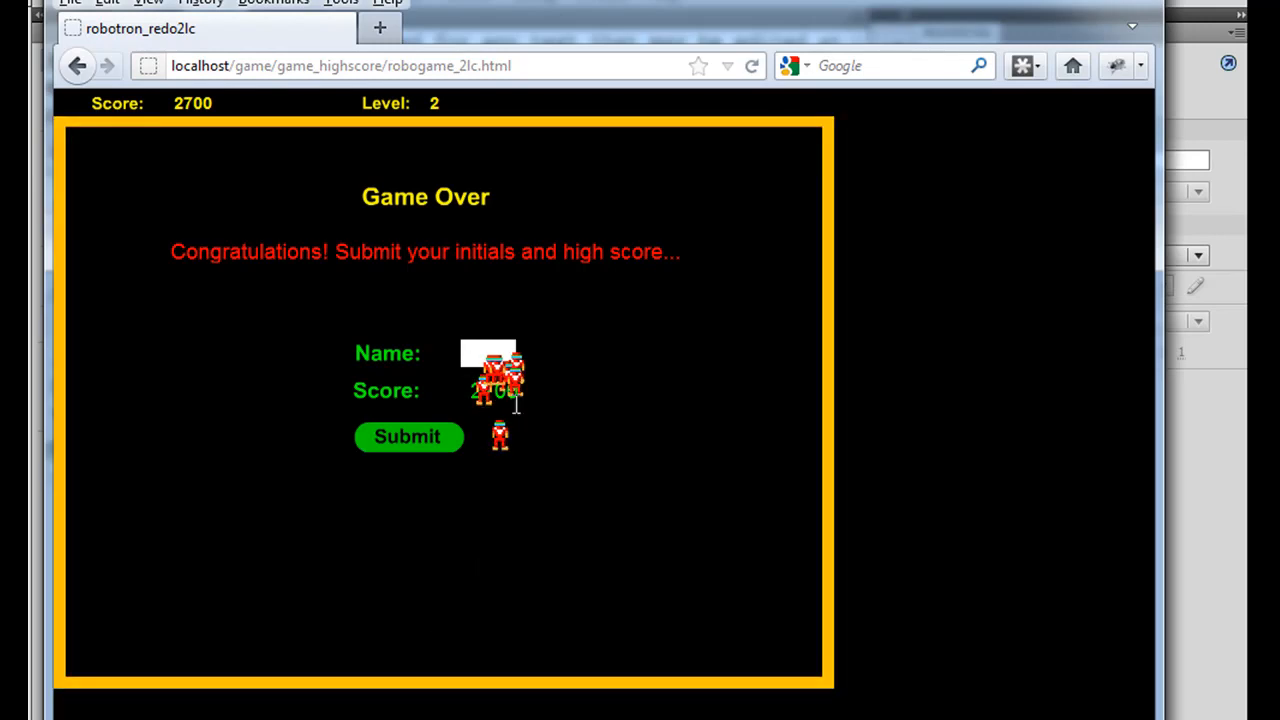
mouse_move(528, 516)
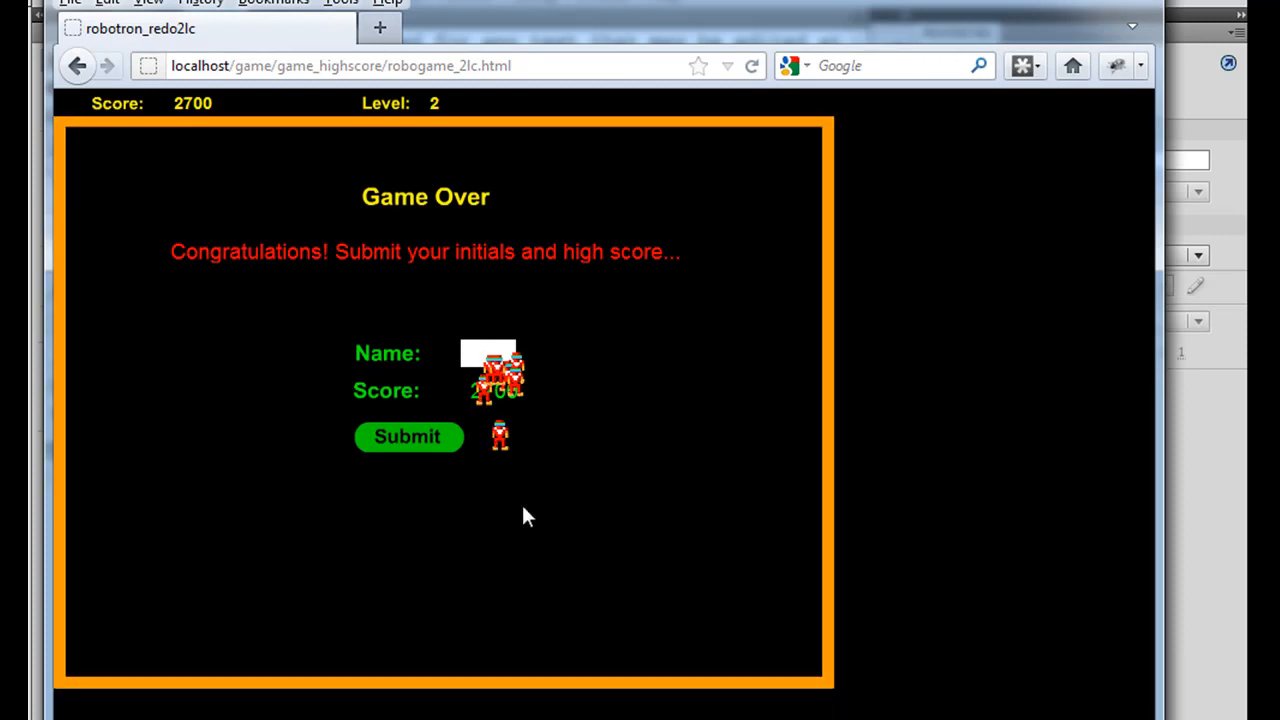
Enter the initials d_a and submit the 2700 score to the leaderboard
left_click(488, 352)
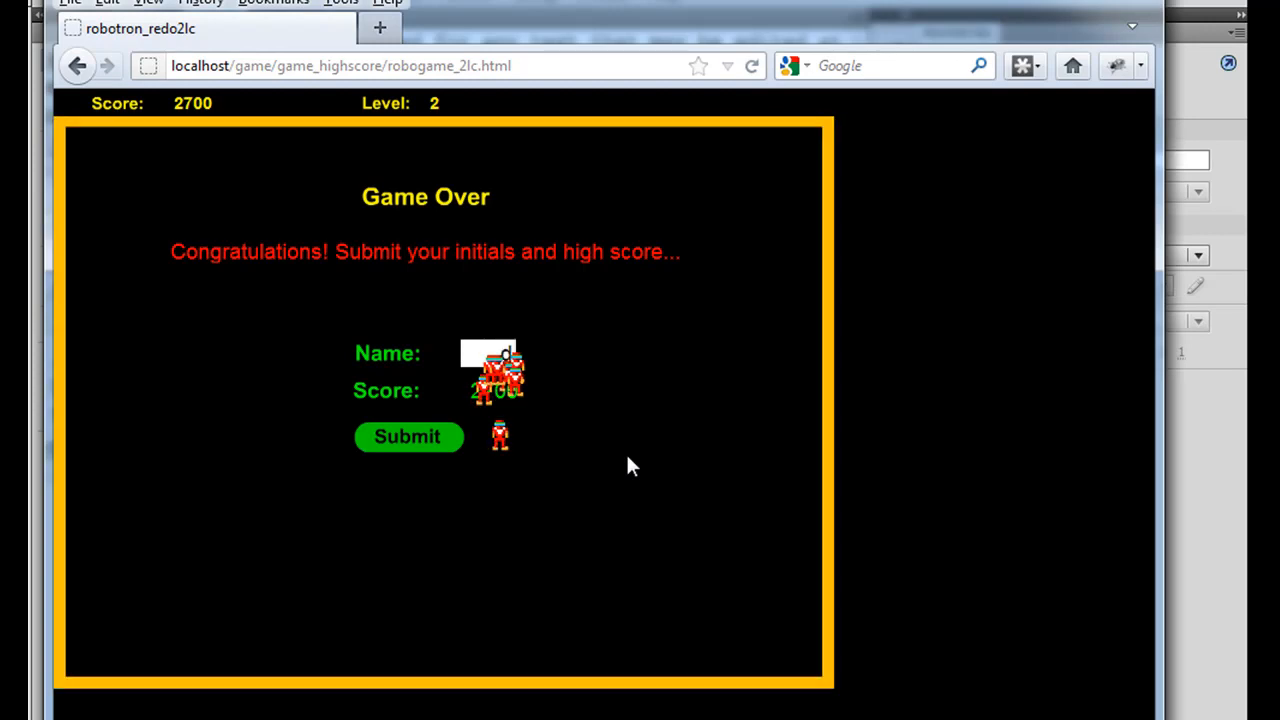
type("da")
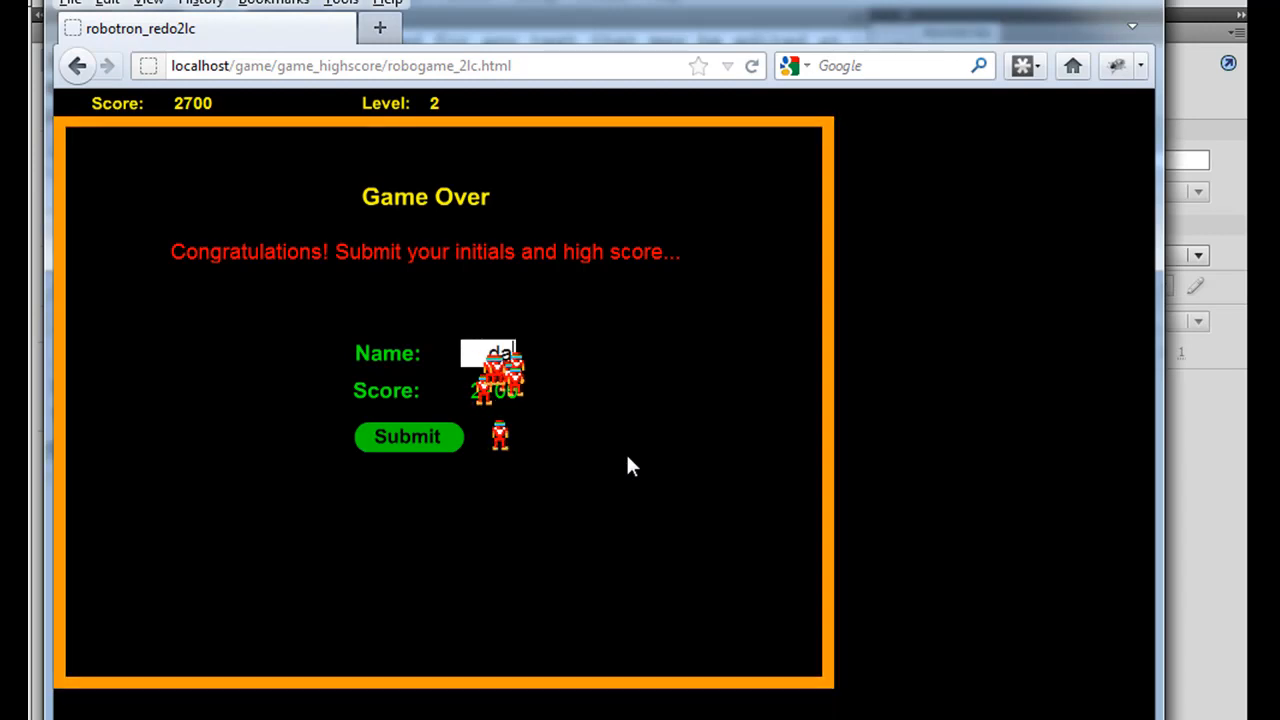
type("d")
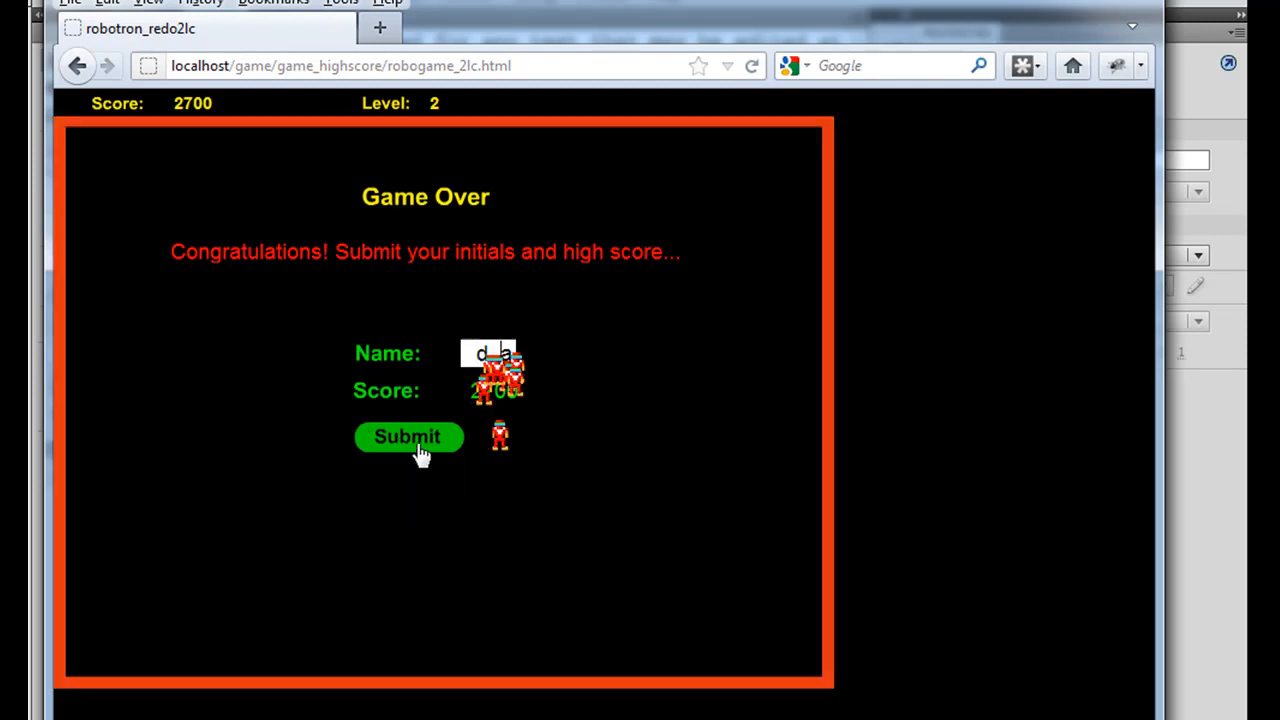
left_click(408, 436)
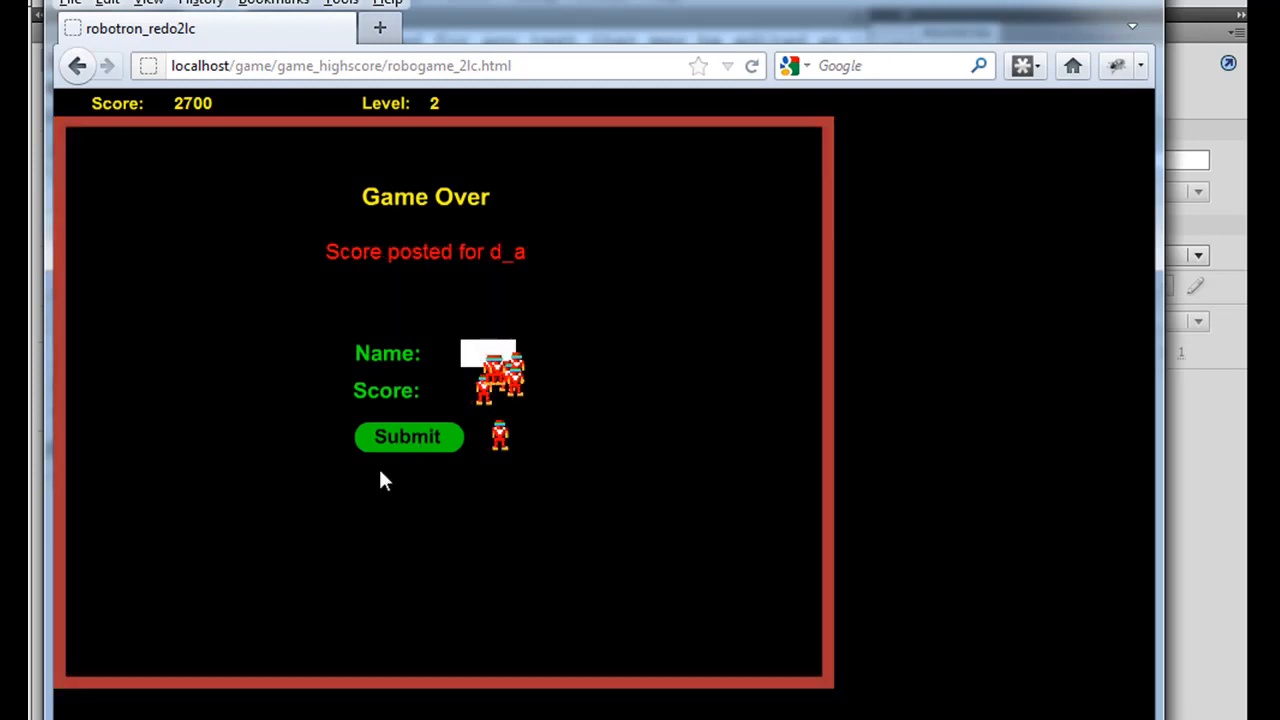
Return to the High Scores list showing d_a ranked second with 2700, behind amy
left_click(408, 436)
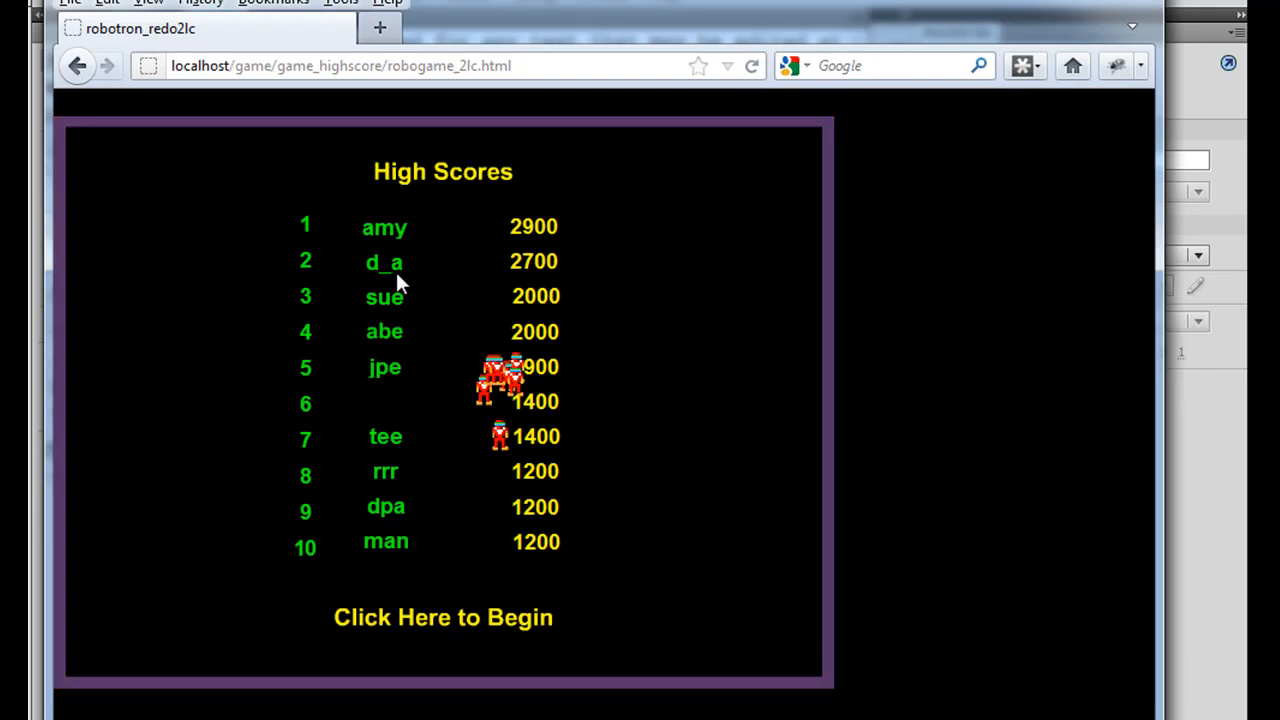
mouse_move(576, 280)
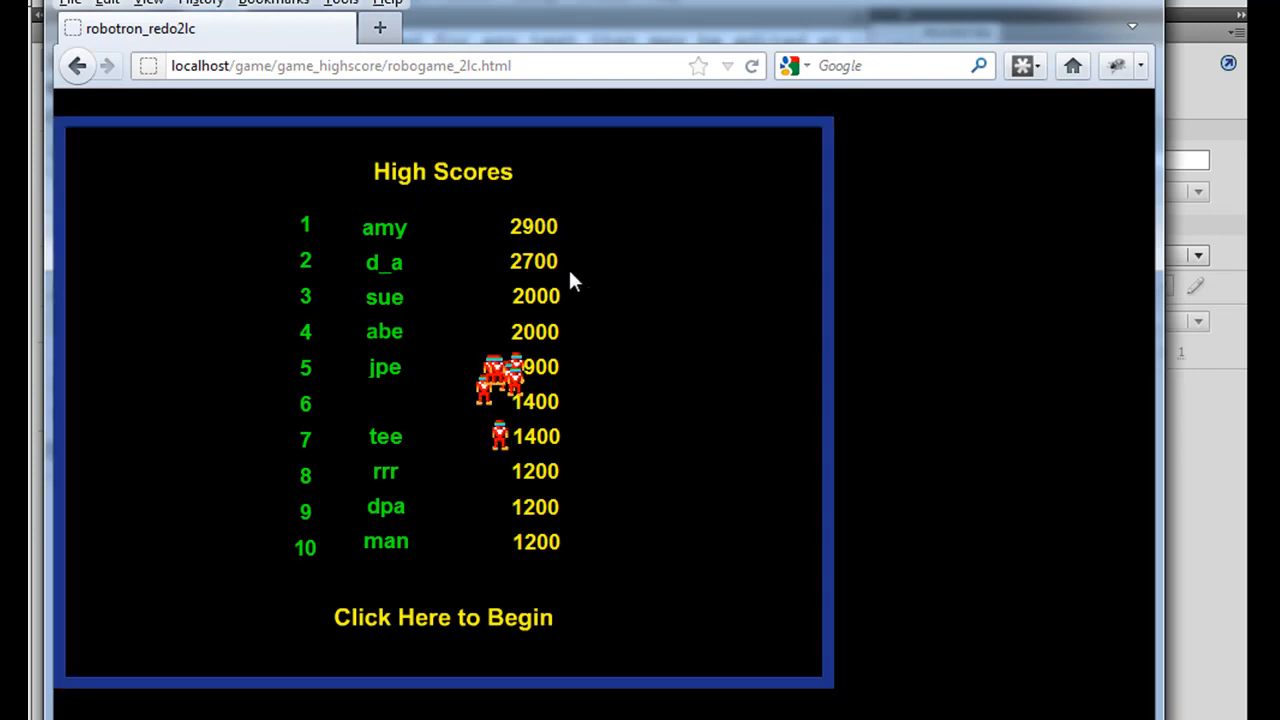
mouse_move(536, 272)
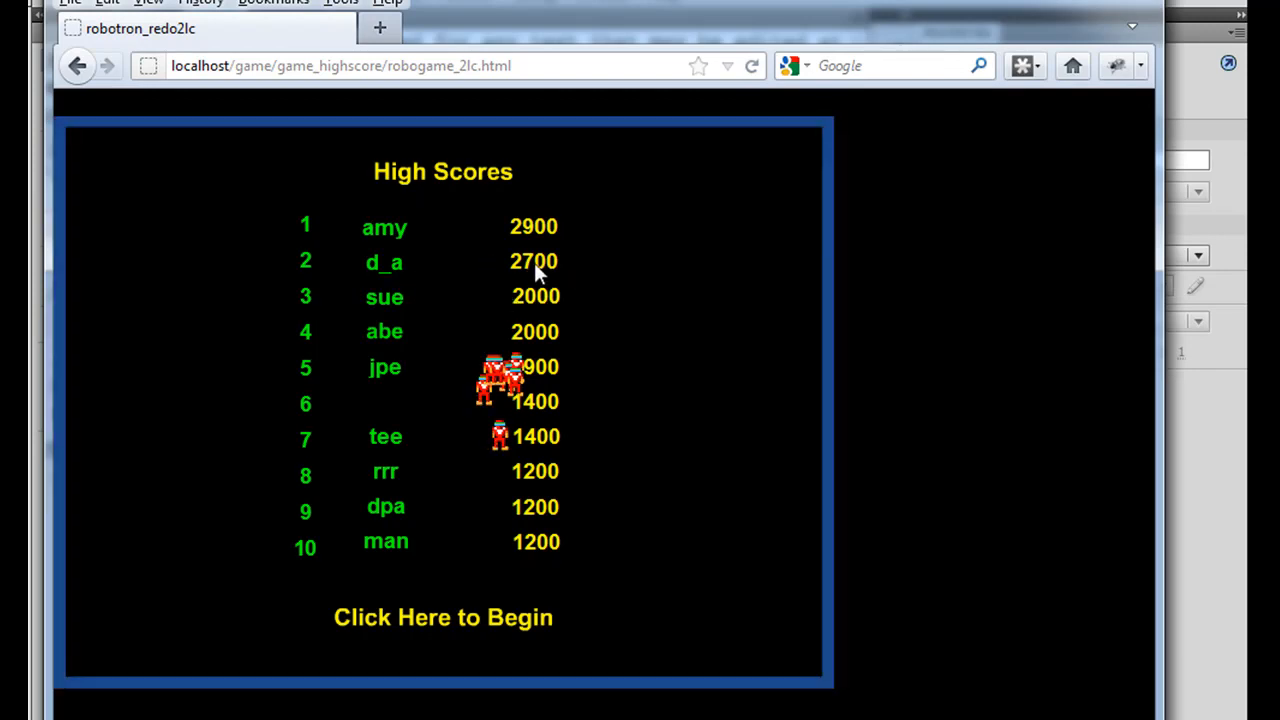
mouse_move(640, 380)
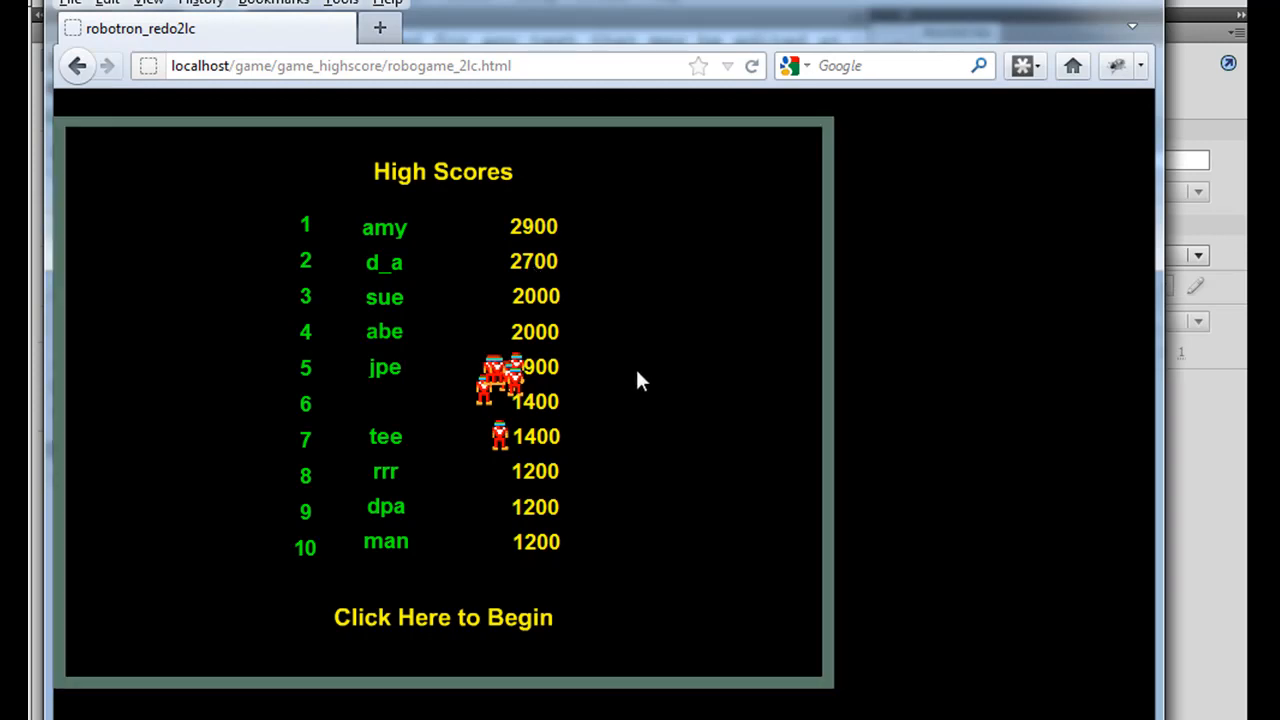